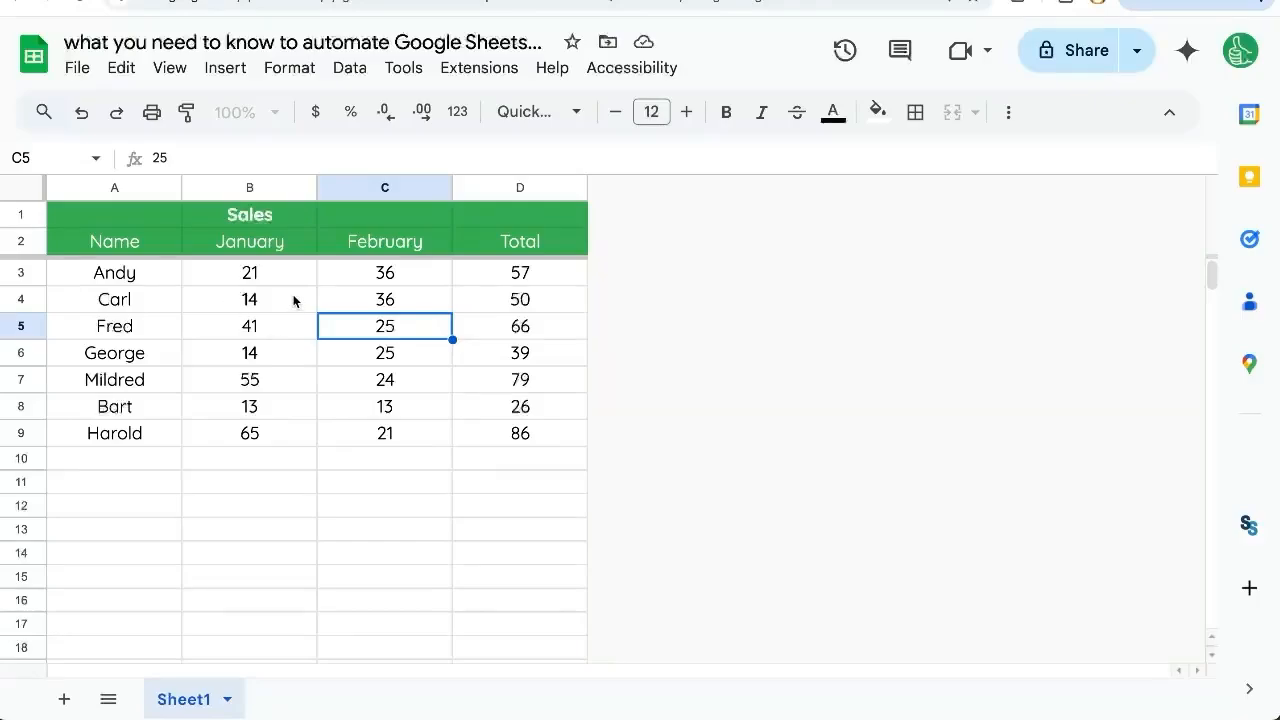
# Step: Review the January, February and Total sales cells for Andy, Carl and the other rows
pyautogui.click(384, 272)
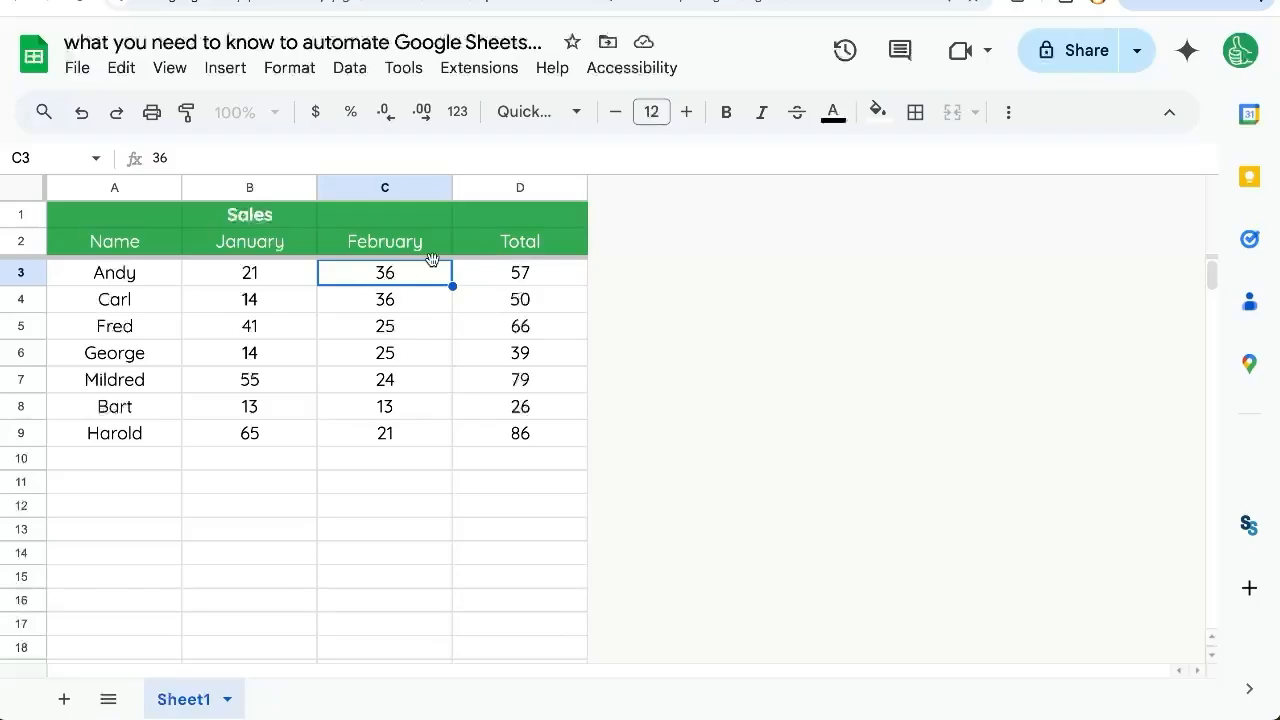
pyautogui.click(250, 272)
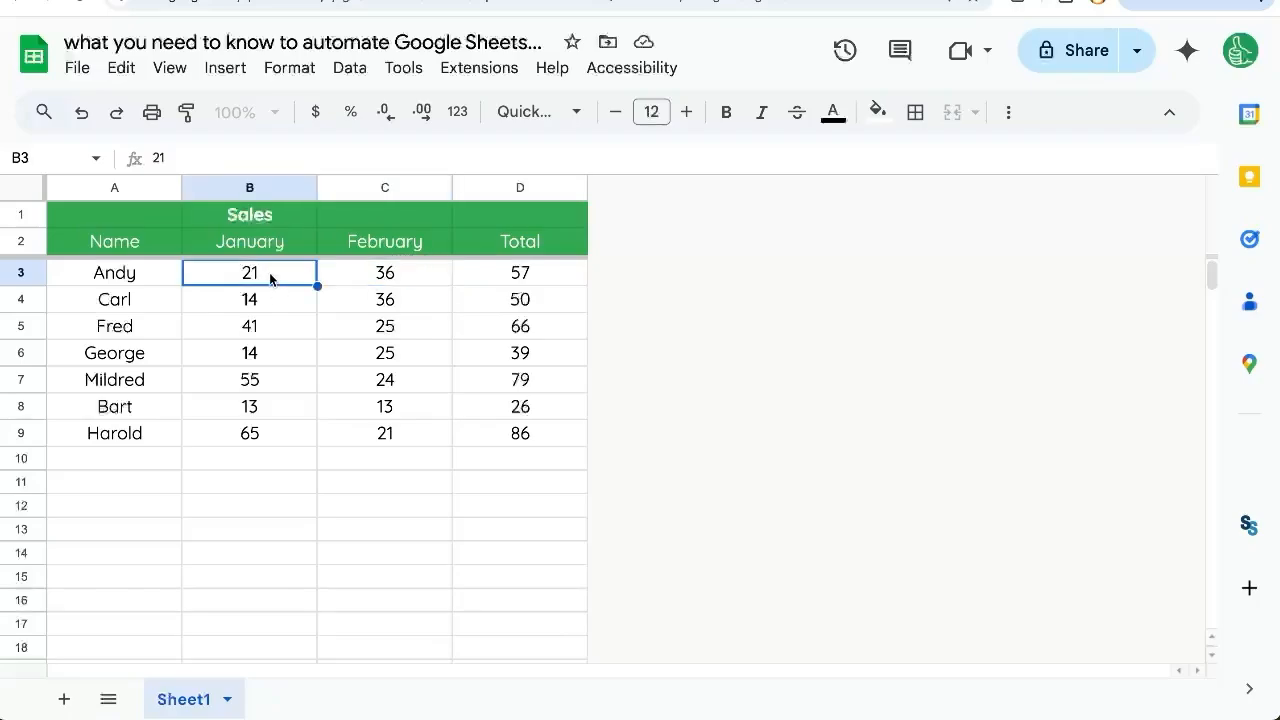
pyautogui.click(384, 272)
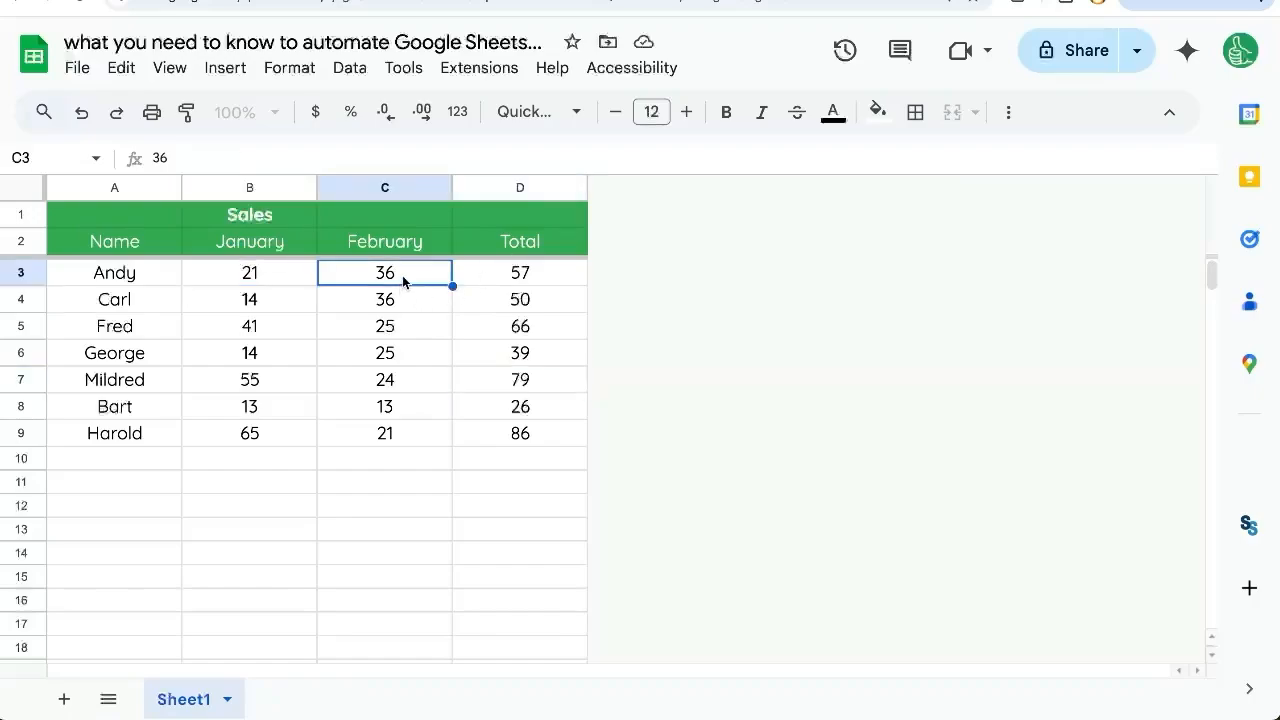
pyautogui.click(1008, 112)
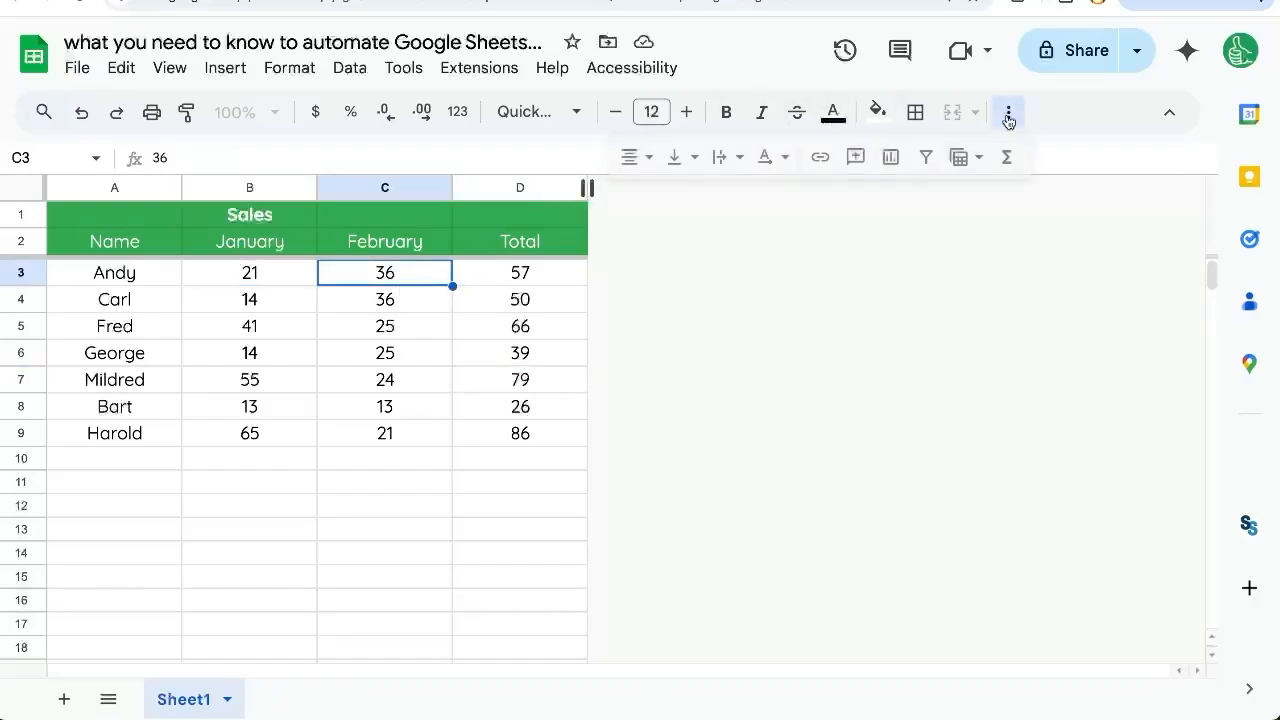
pyautogui.moveTo(628, 156)
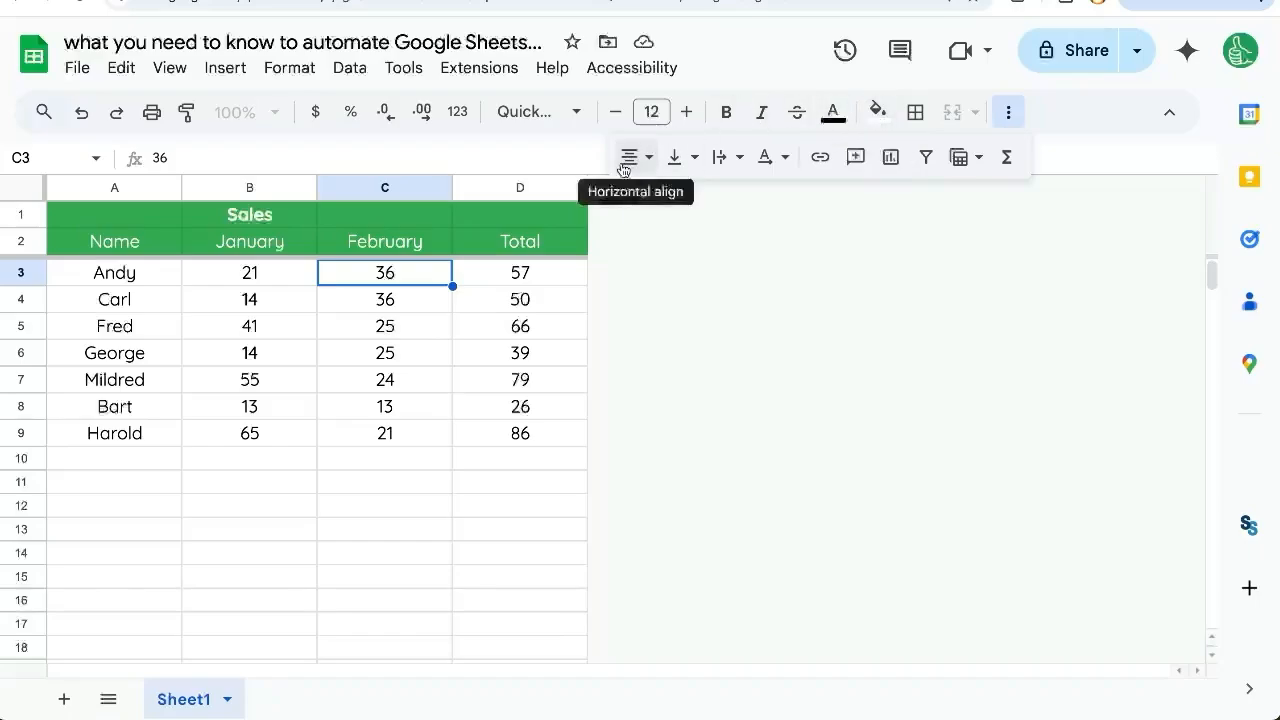
pyautogui.moveTo(528, 112)
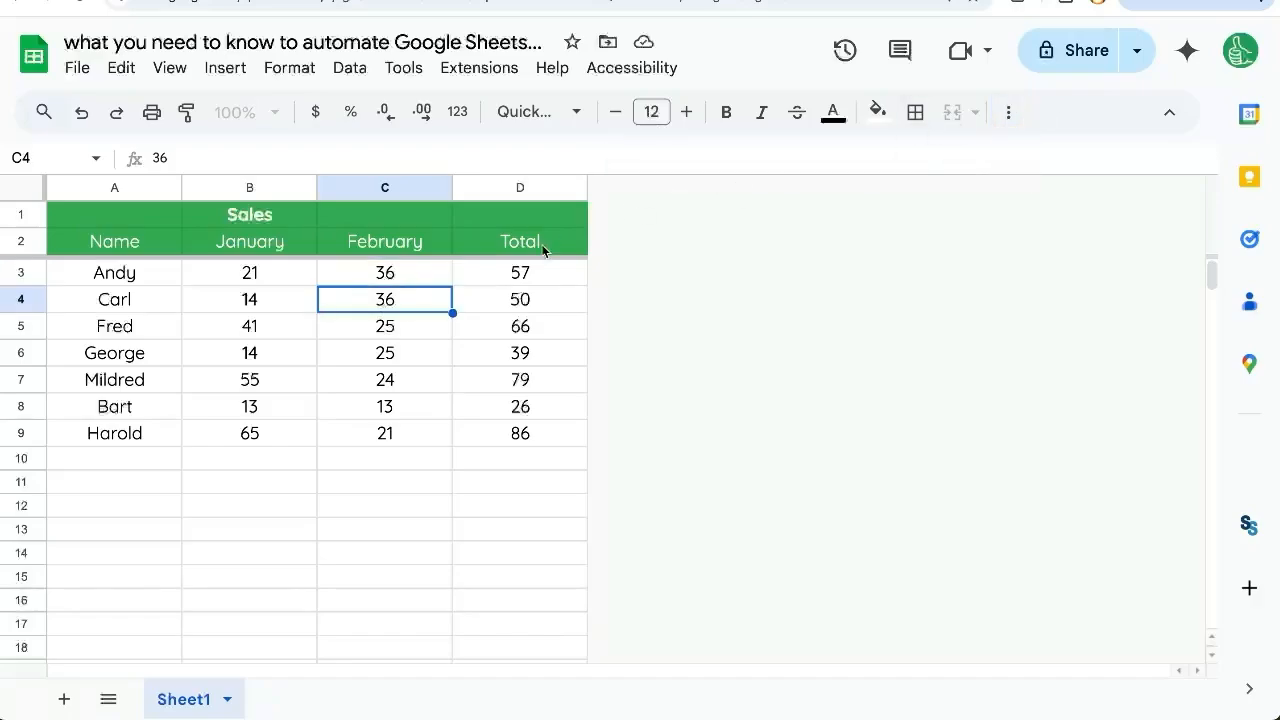
pyautogui.click(520, 300)
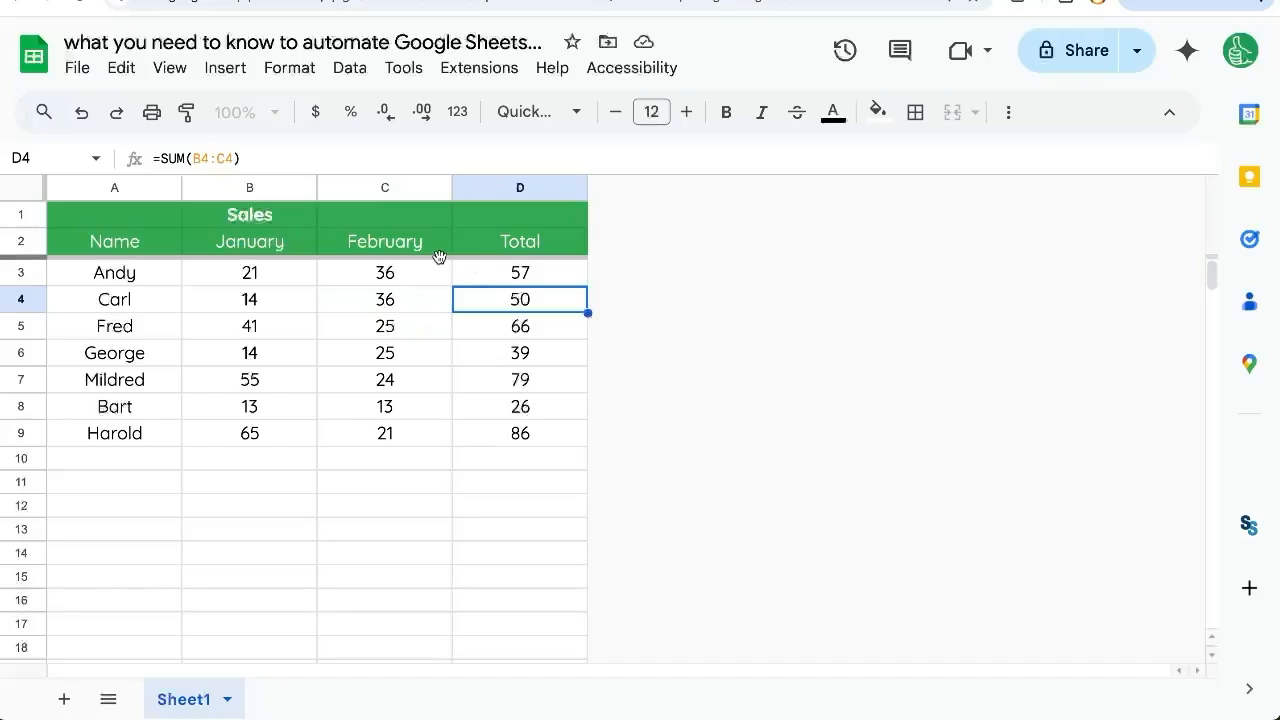
pyautogui.moveTo(400, 242)
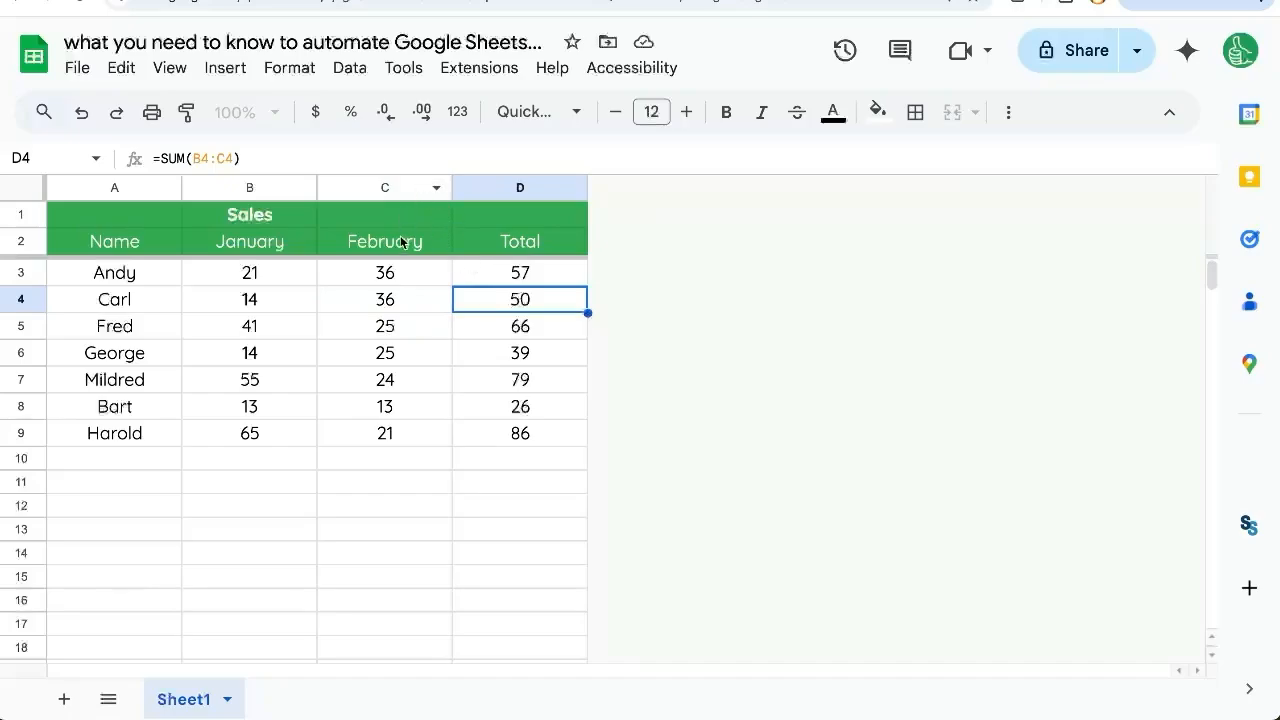
pyautogui.moveTo(392, 316)
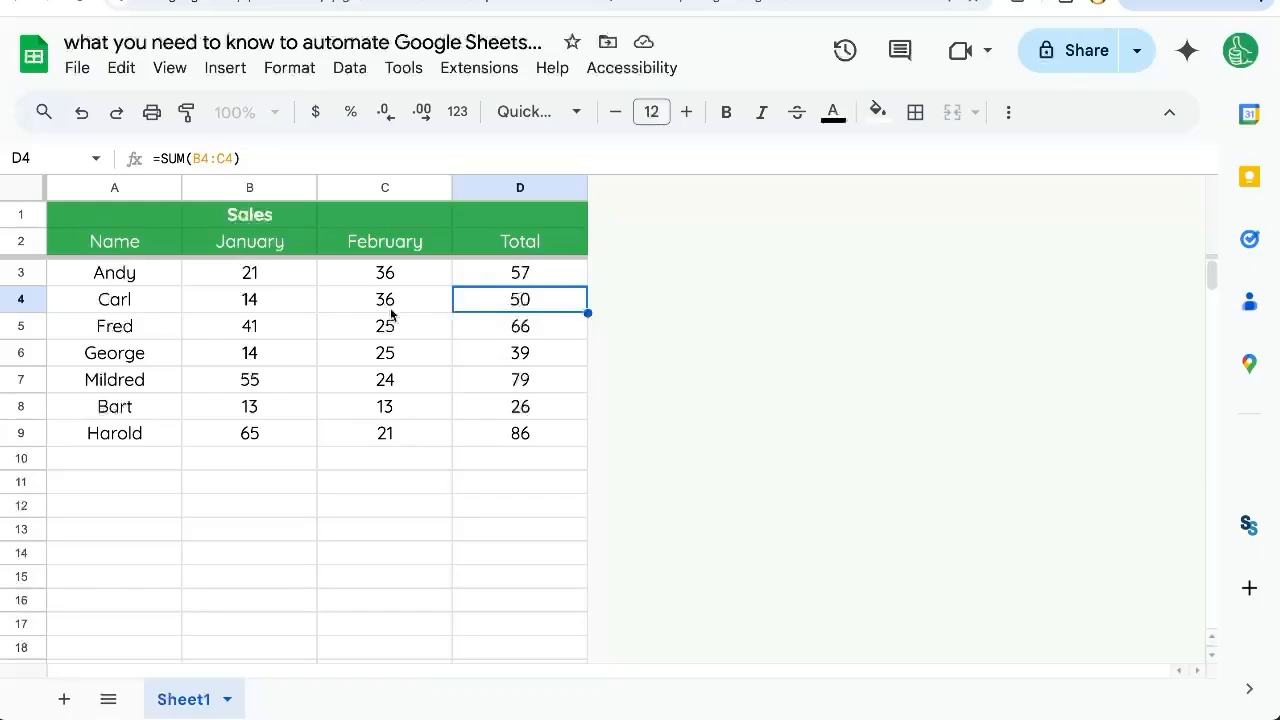
pyautogui.moveTo(364, 312)
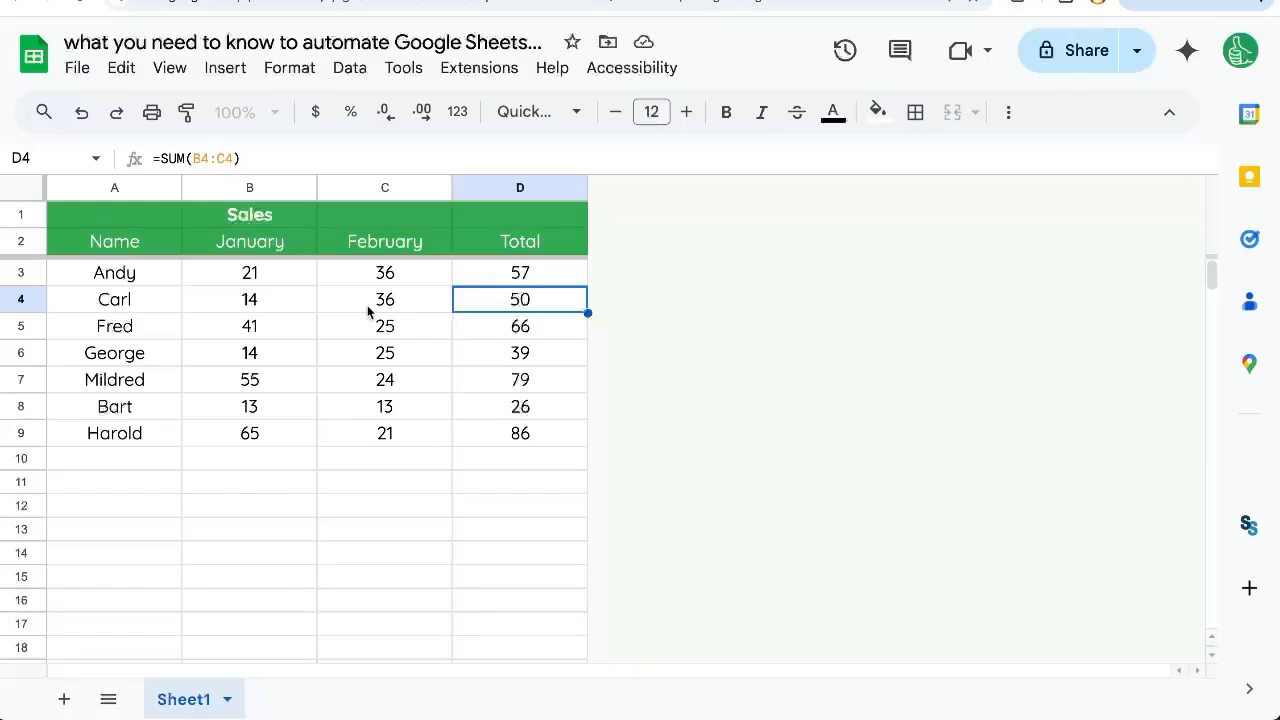
pyautogui.click(384, 300)
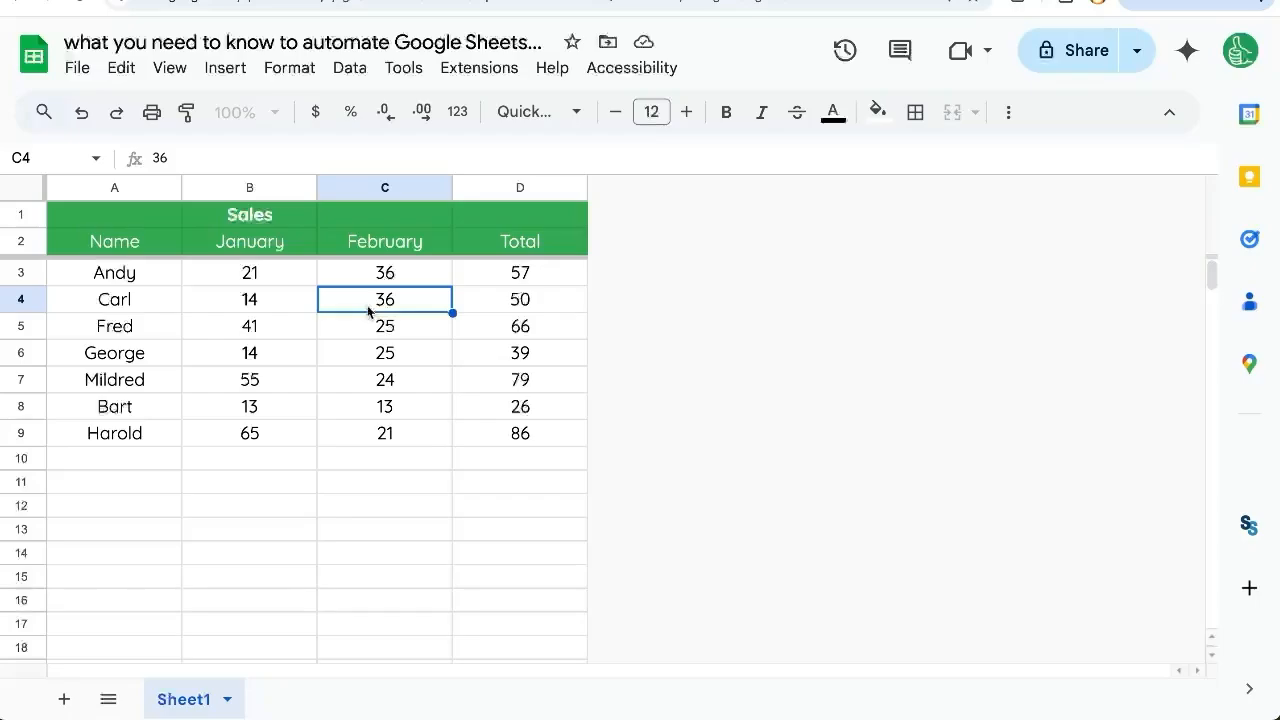
pyautogui.moveTo(308, 312)
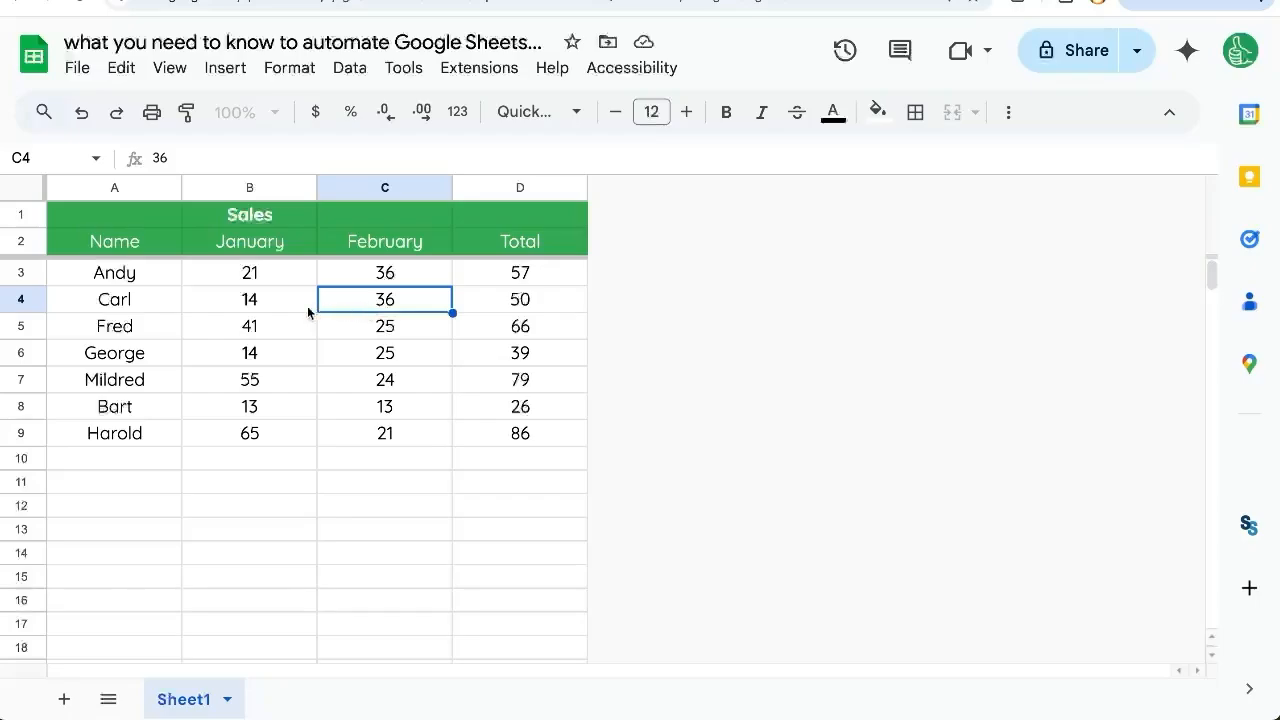
pyautogui.moveTo(248, 300); pyautogui.dragTo(384, 406)
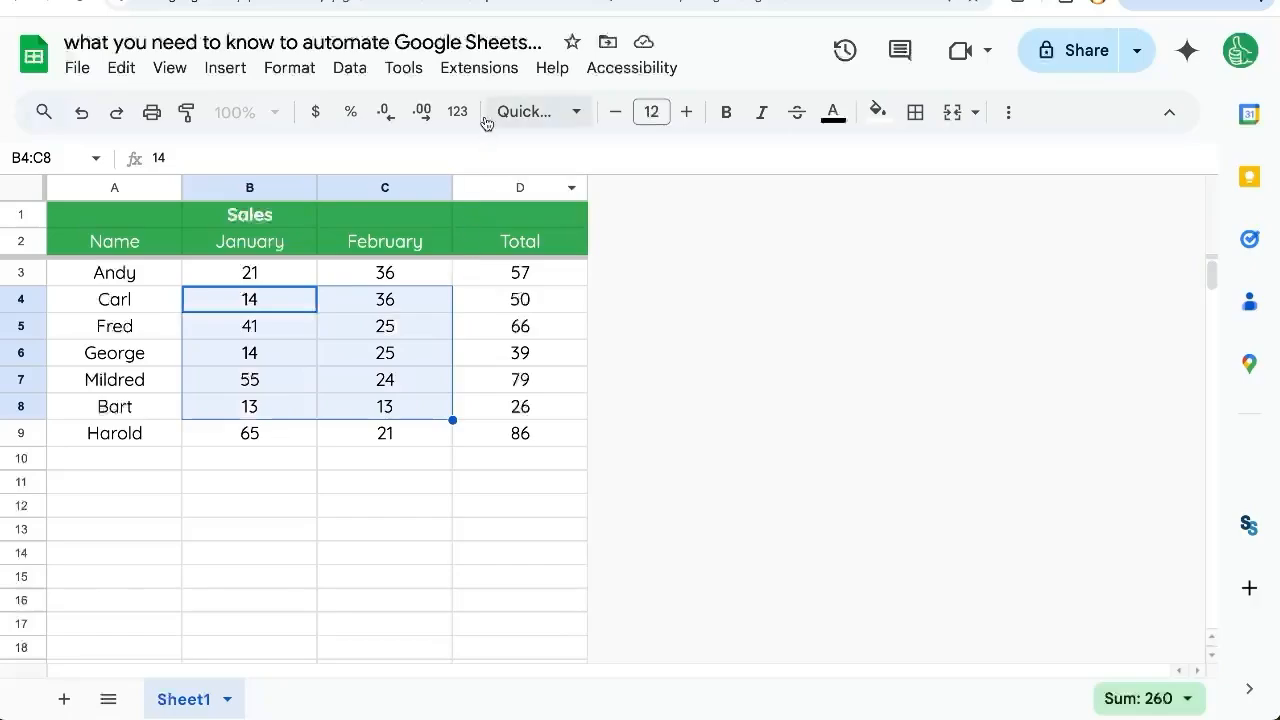
# Step: Open the spreadsheet's Apps Script project holding the sort function, dismissing the account notice
pyautogui.click(384, 272)
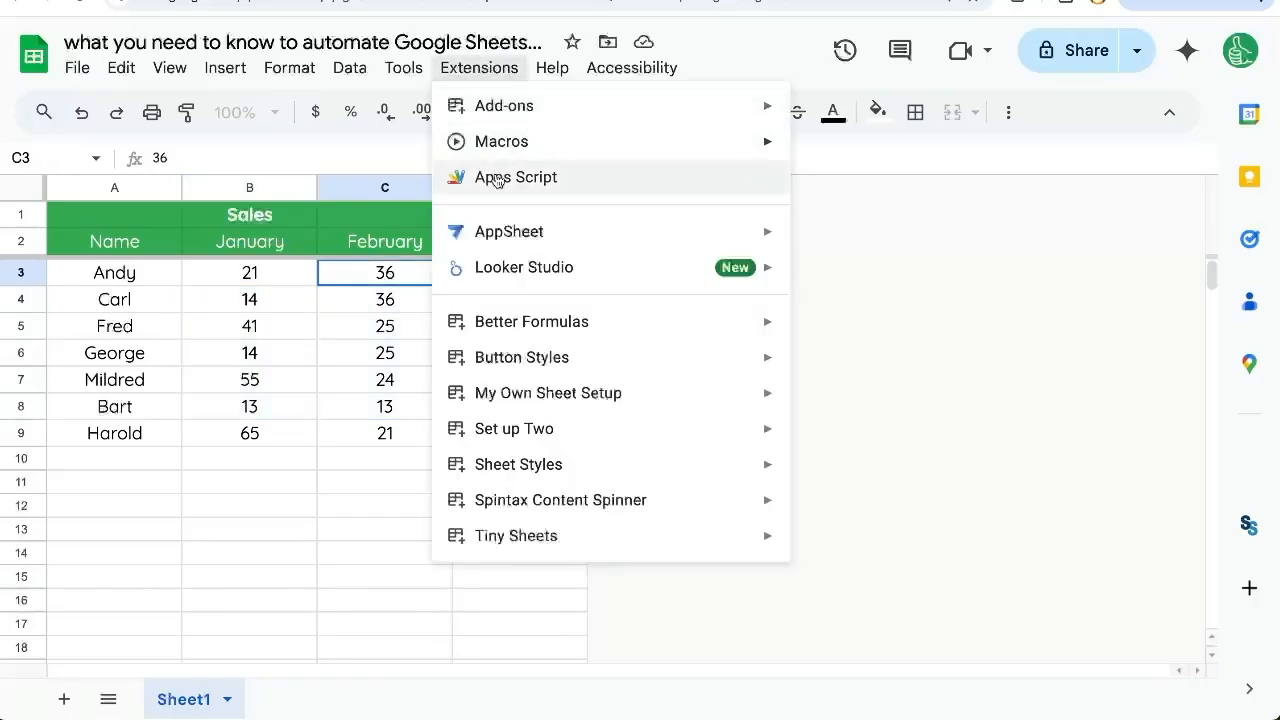
pyautogui.click(516, 176)
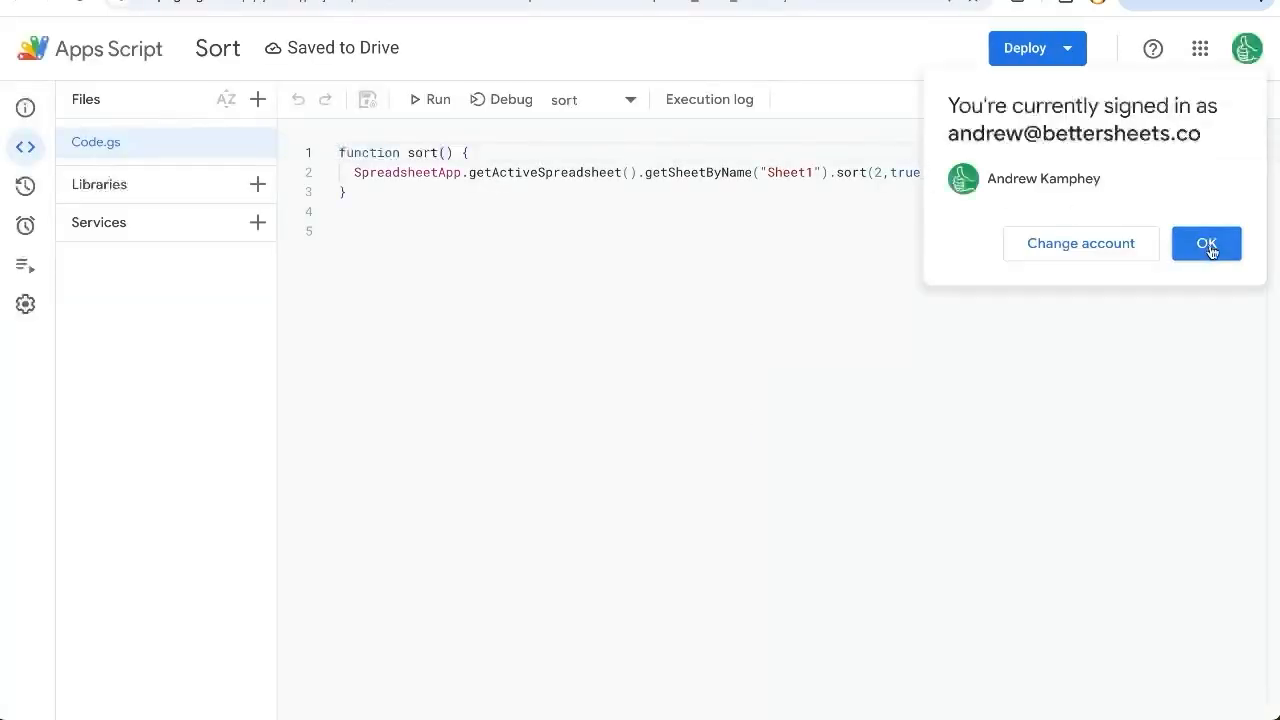
pyautogui.click(1206, 244)
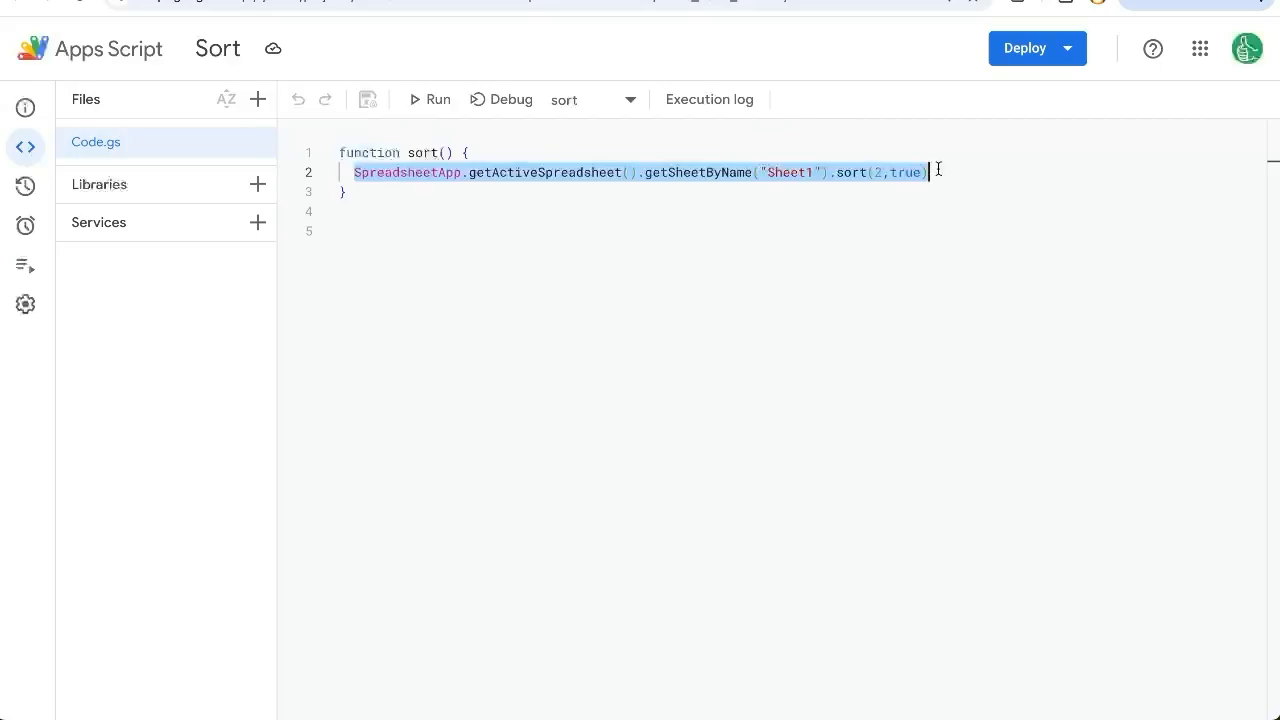
# Step: Remove the old sort code and rename the function to myFunction
pyautogui.press('Delete')
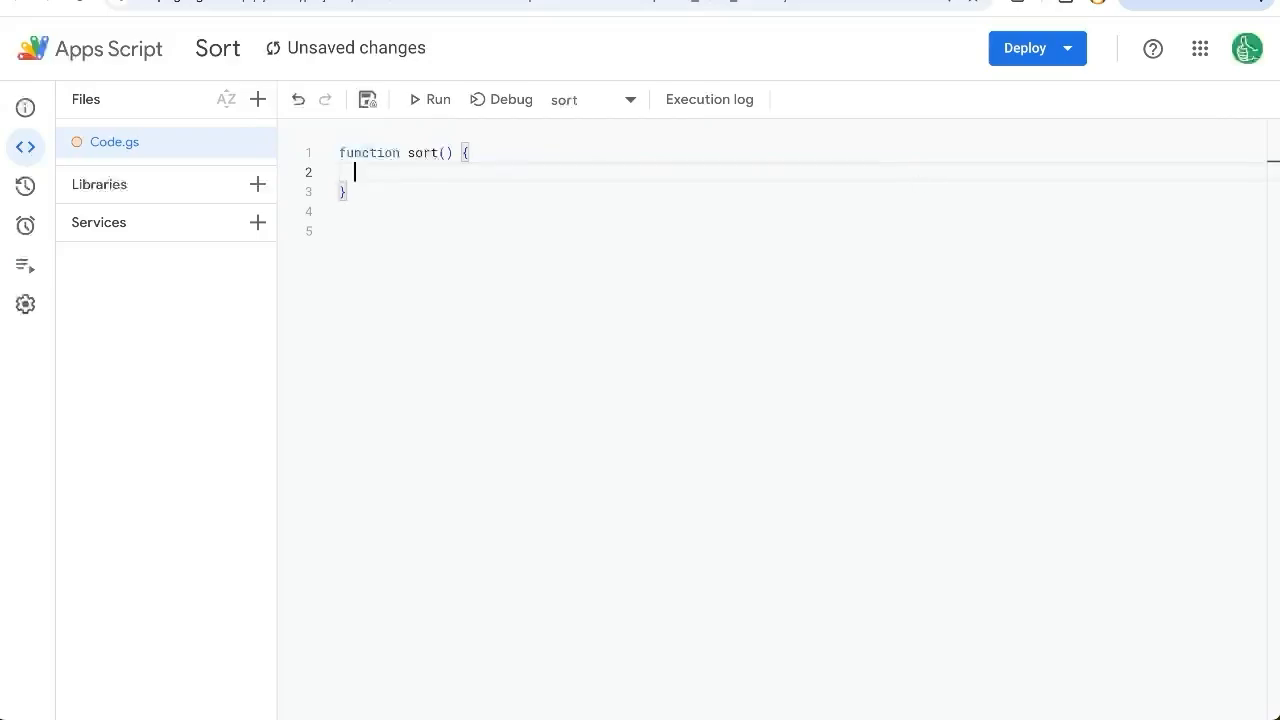
pyautogui.write('my')
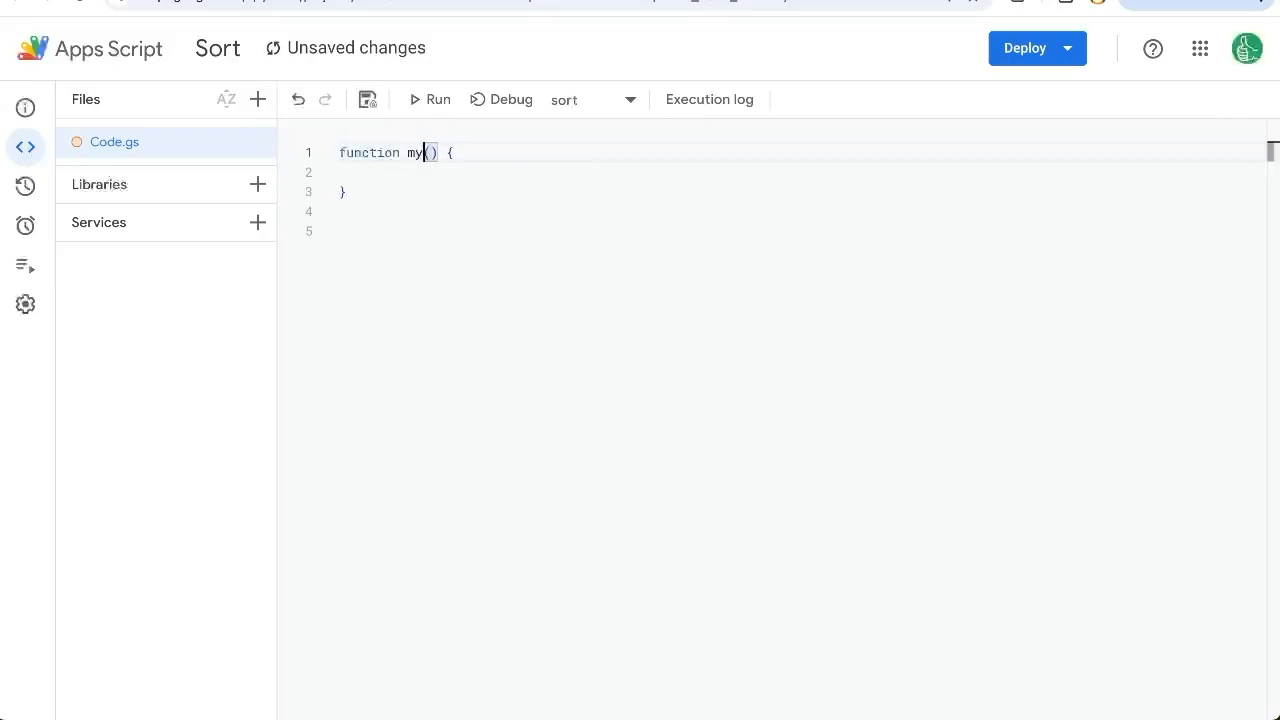
pyautogui.write('Function')
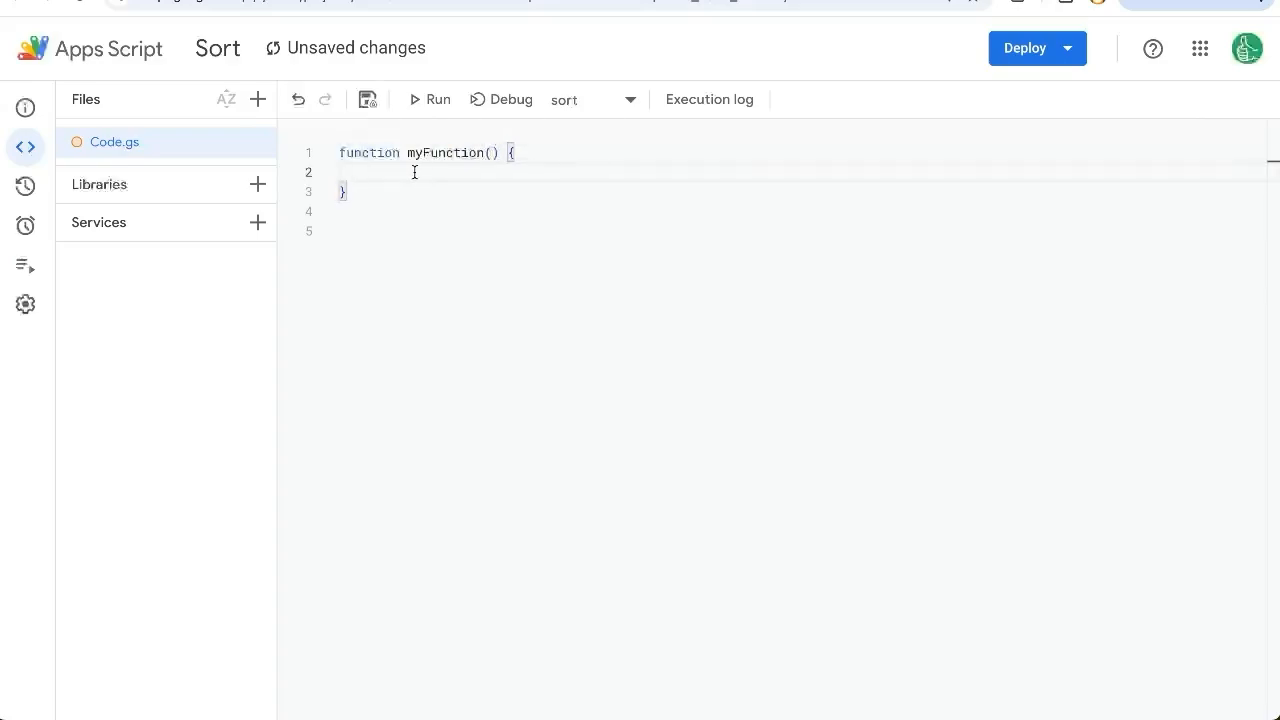
pyautogui.moveTo(450, 168)
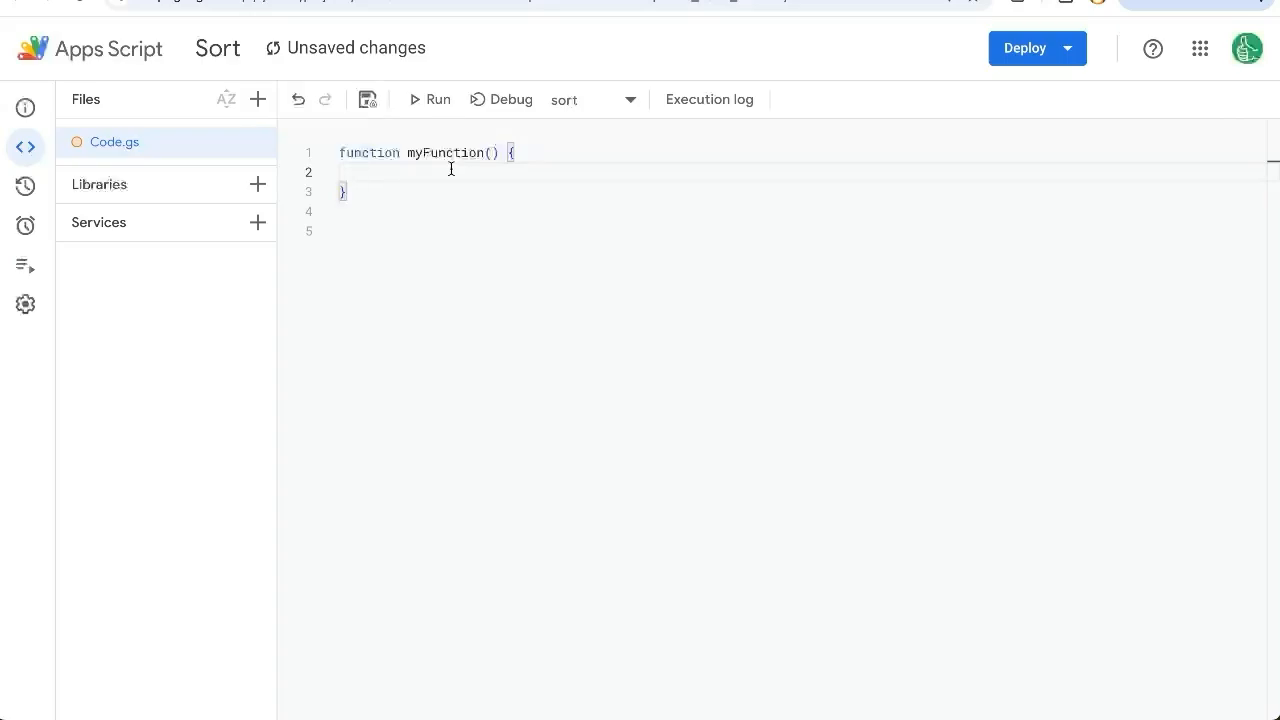
# Step: Start the function body with SpreadsheetApp followed by a dot for autocomplete
pyautogui.write('SpreadsheetApp')
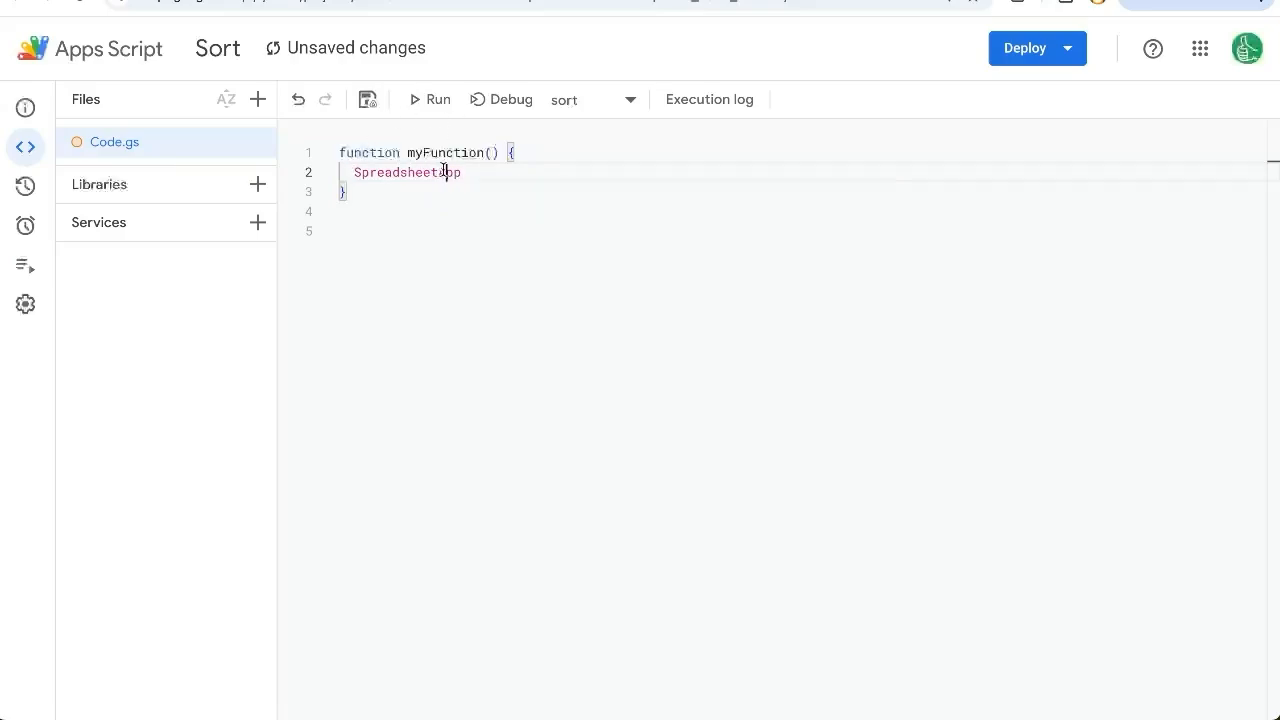
pyautogui.doubleClick(404, 172)
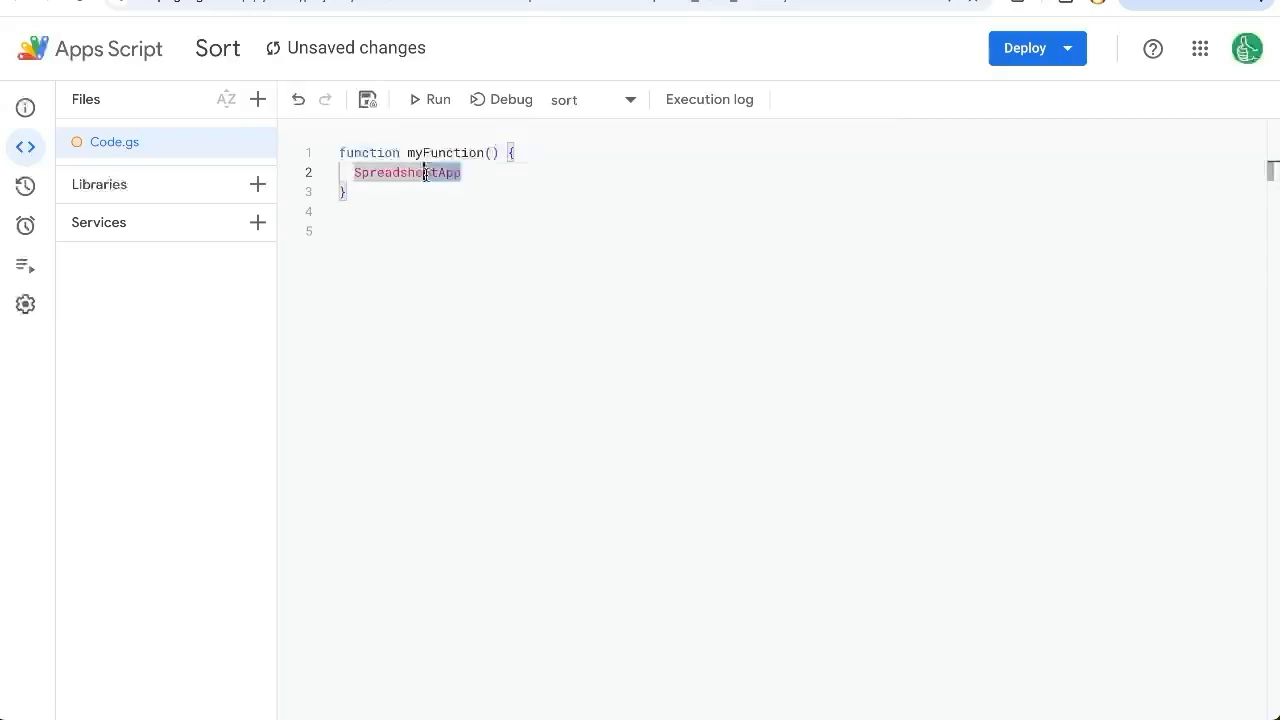
pyautogui.write('spread')
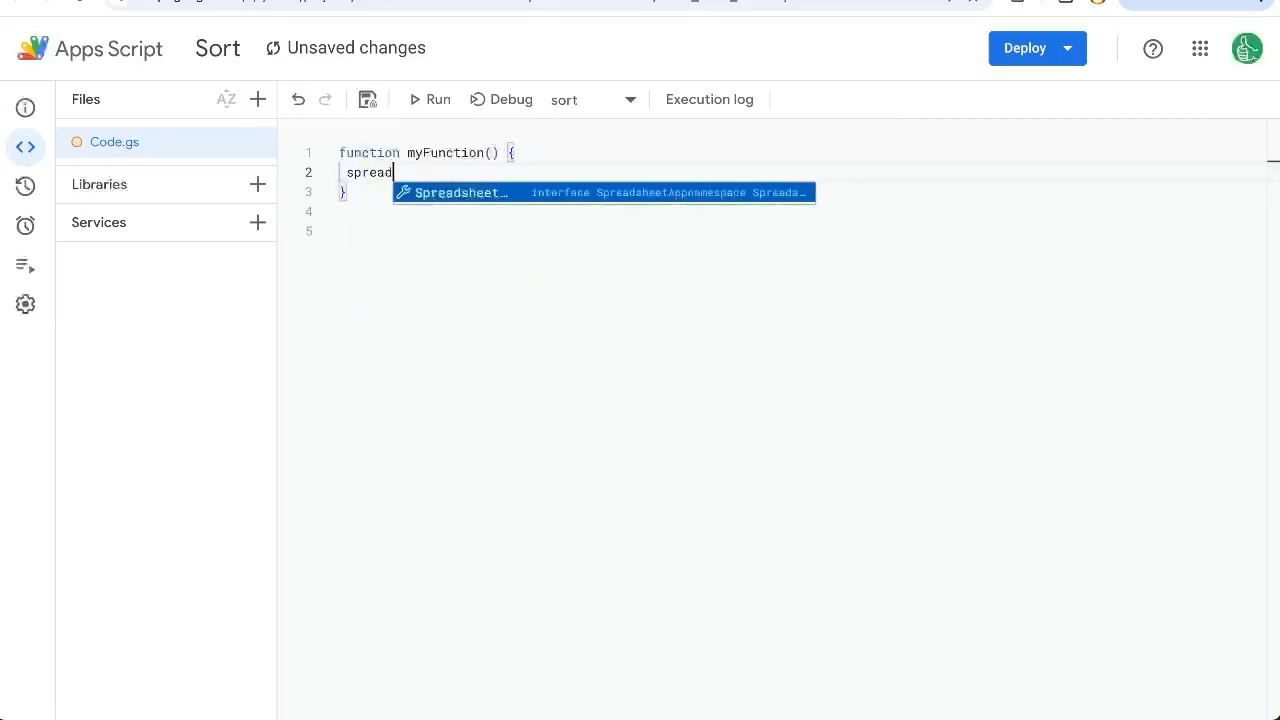
pyautogui.write('sheet')
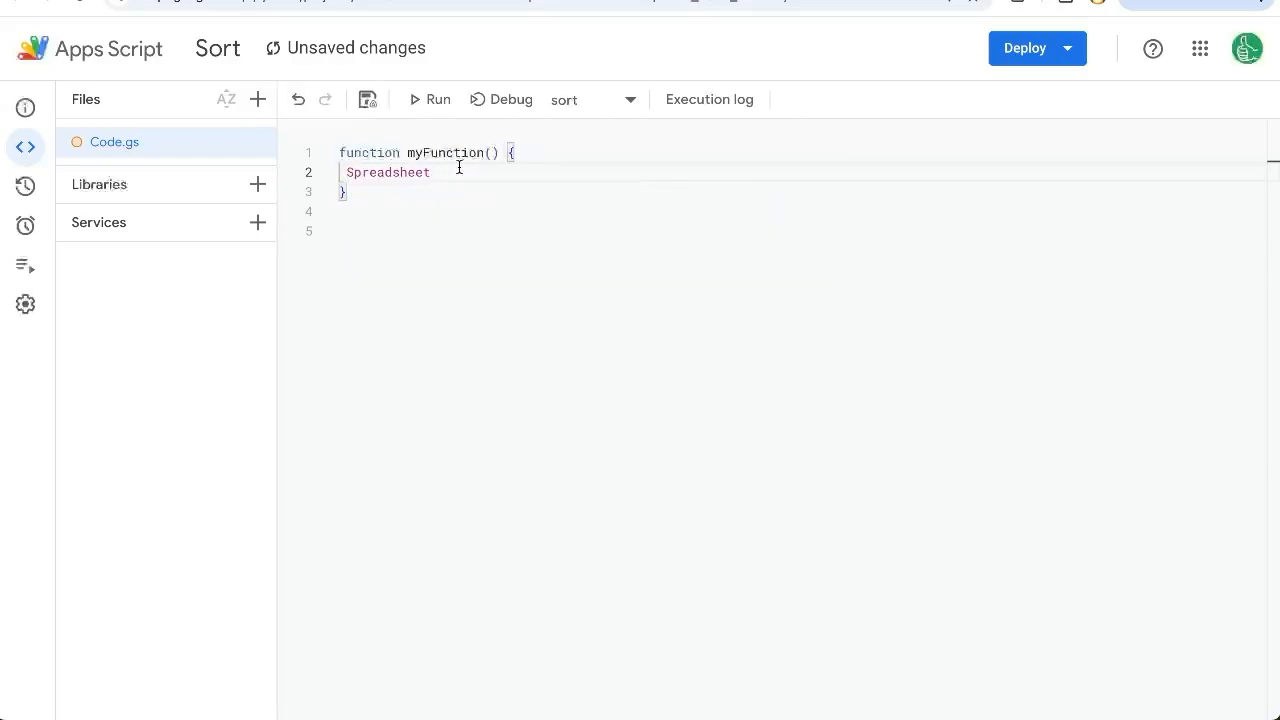
pyautogui.write('A')
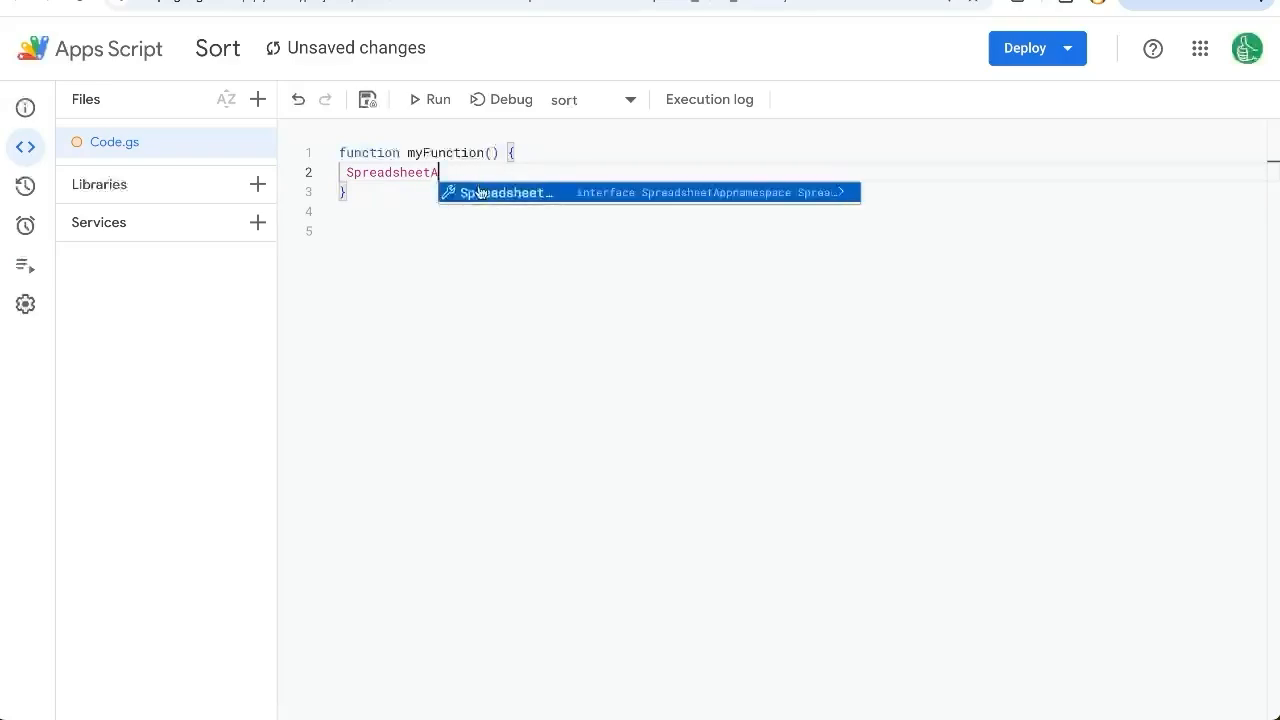
pyautogui.moveTo(480, 198)
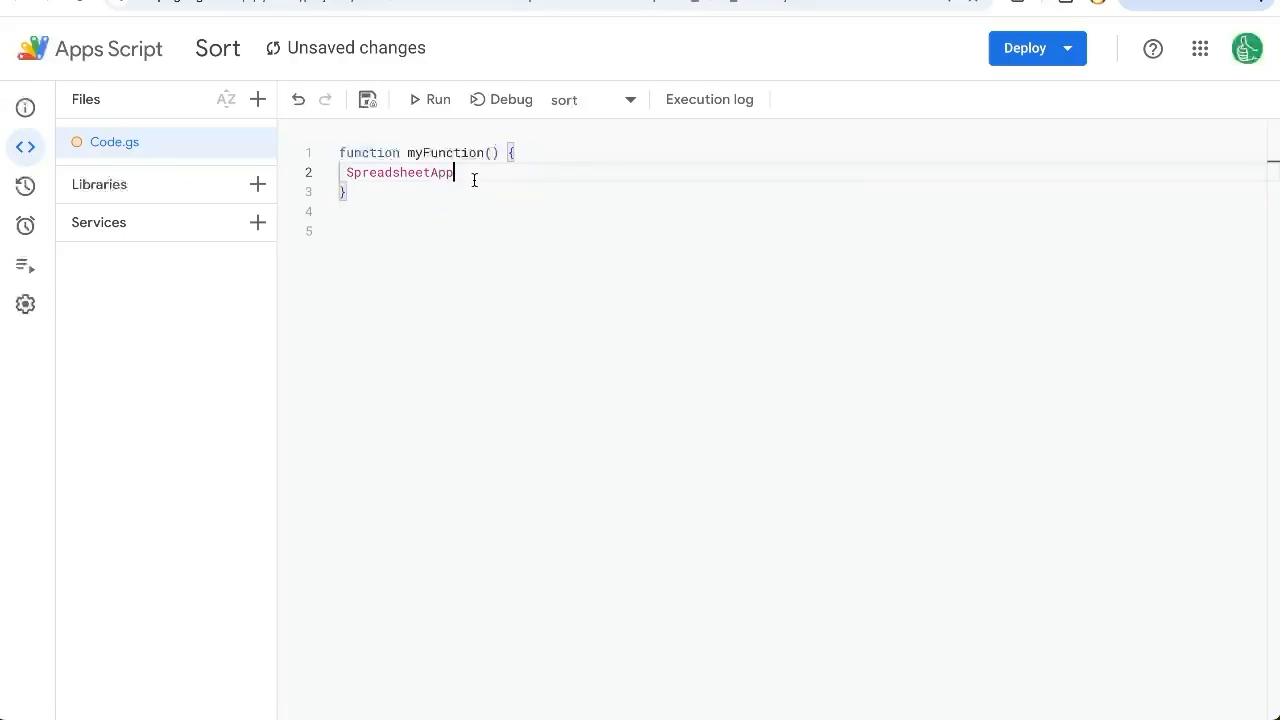
pyautogui.write('.')
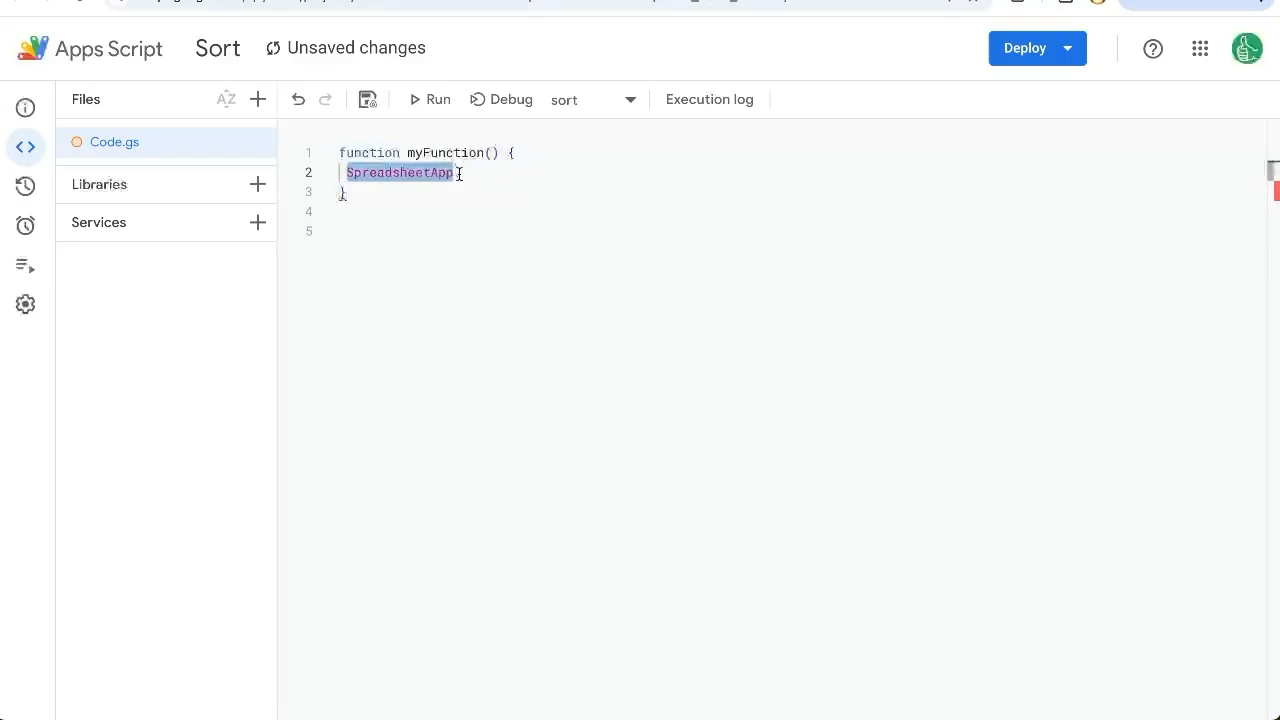
pyautogui.write('.')
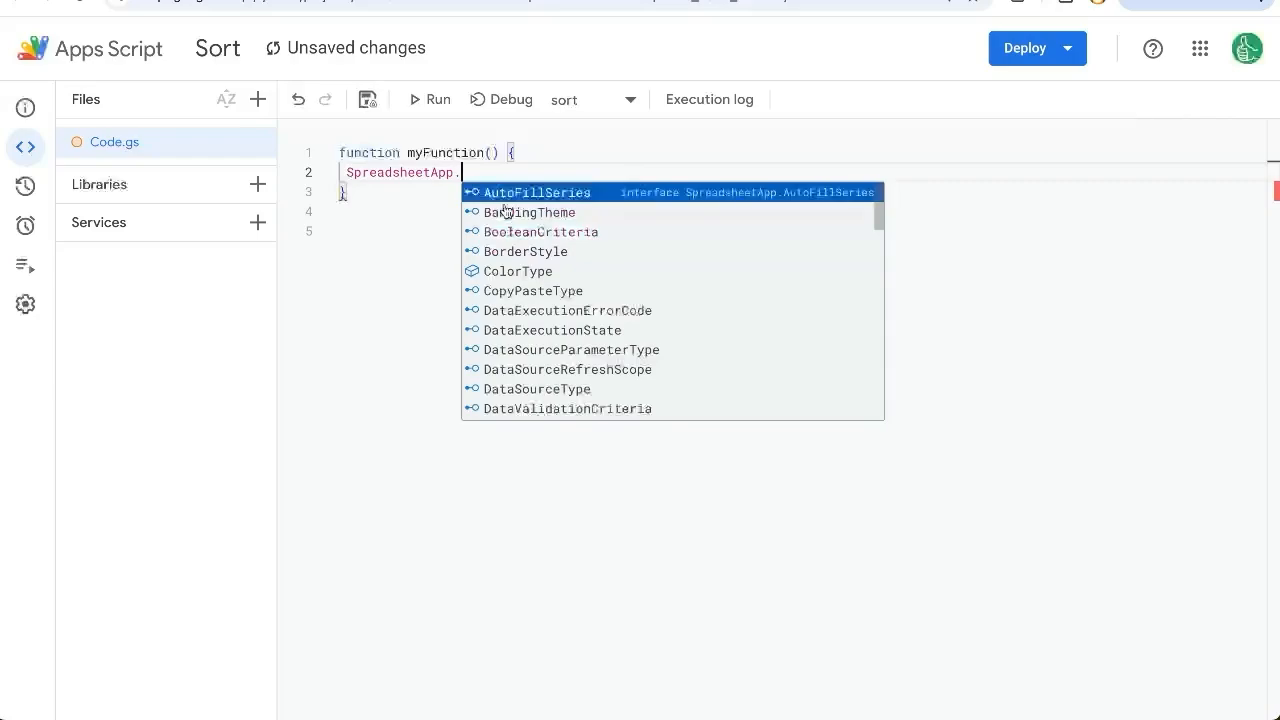
# Step: Pick getActiveSpreadsheet from the SpreadsheetApp autocomplete list
pyautogui.scroll(-3)
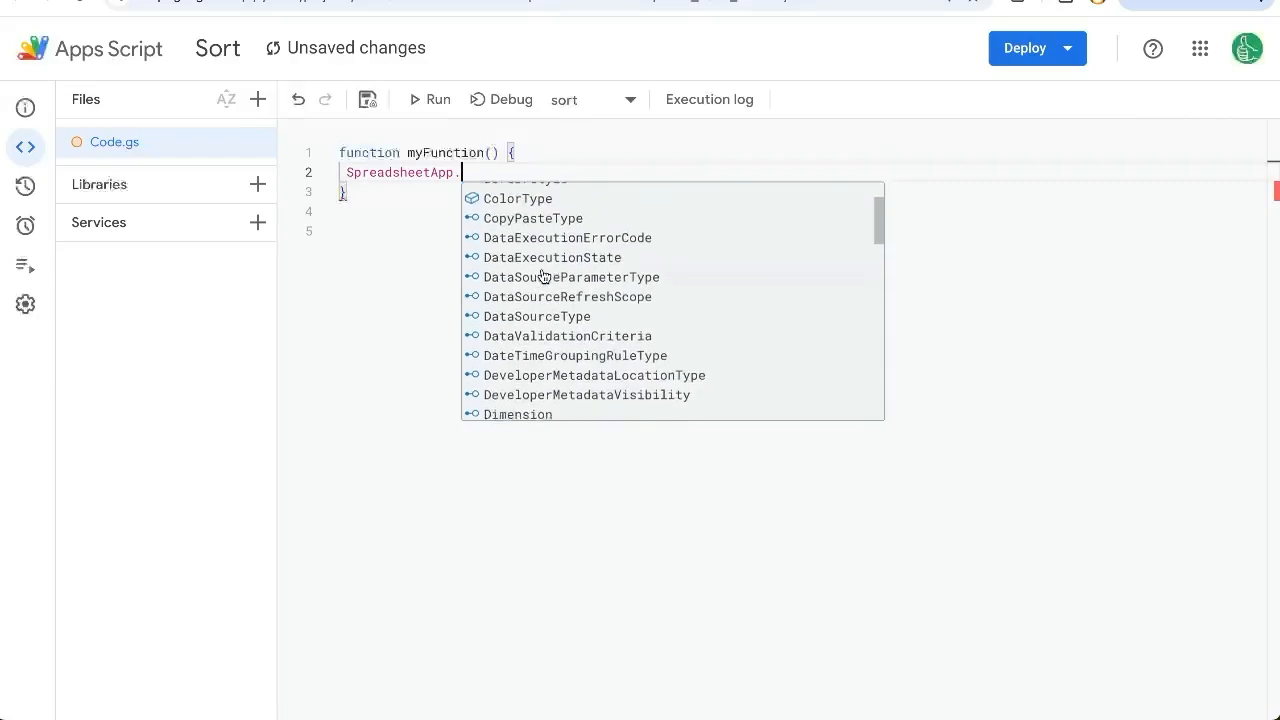
pyautogui.scroll(-3)
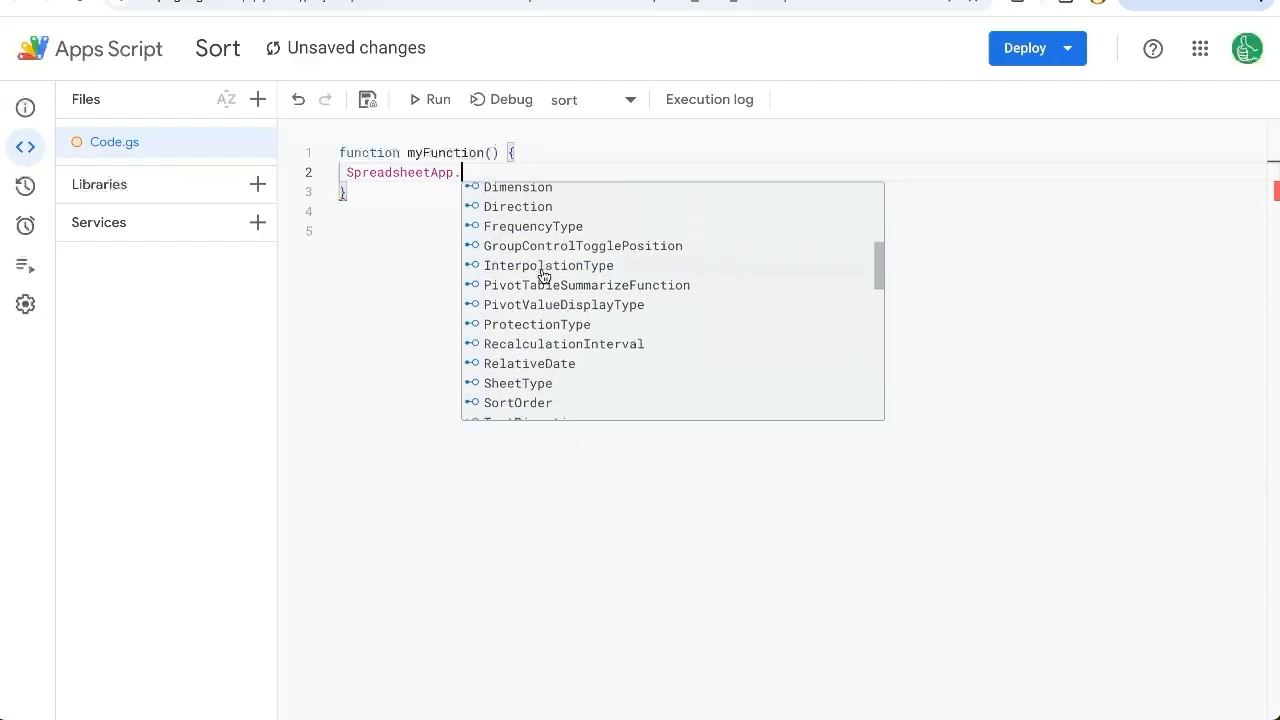
pyautogui.scroll(-3)
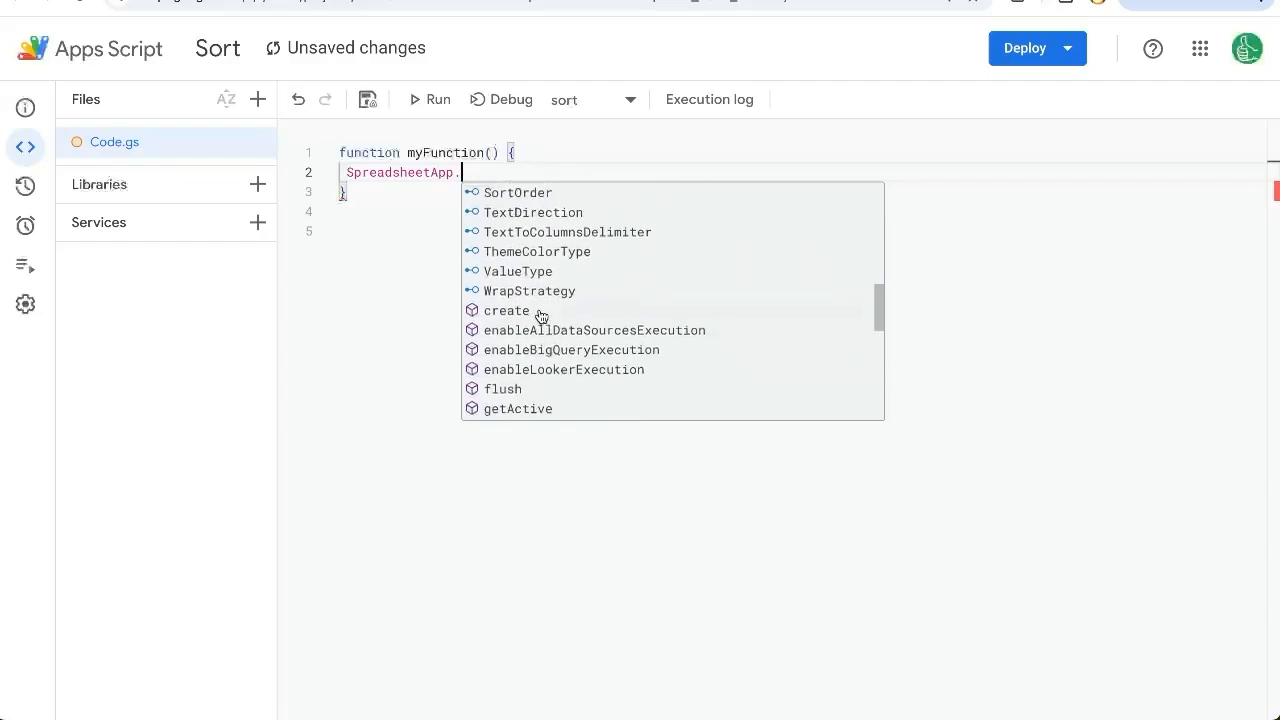
pyautogui.scroll(-3)
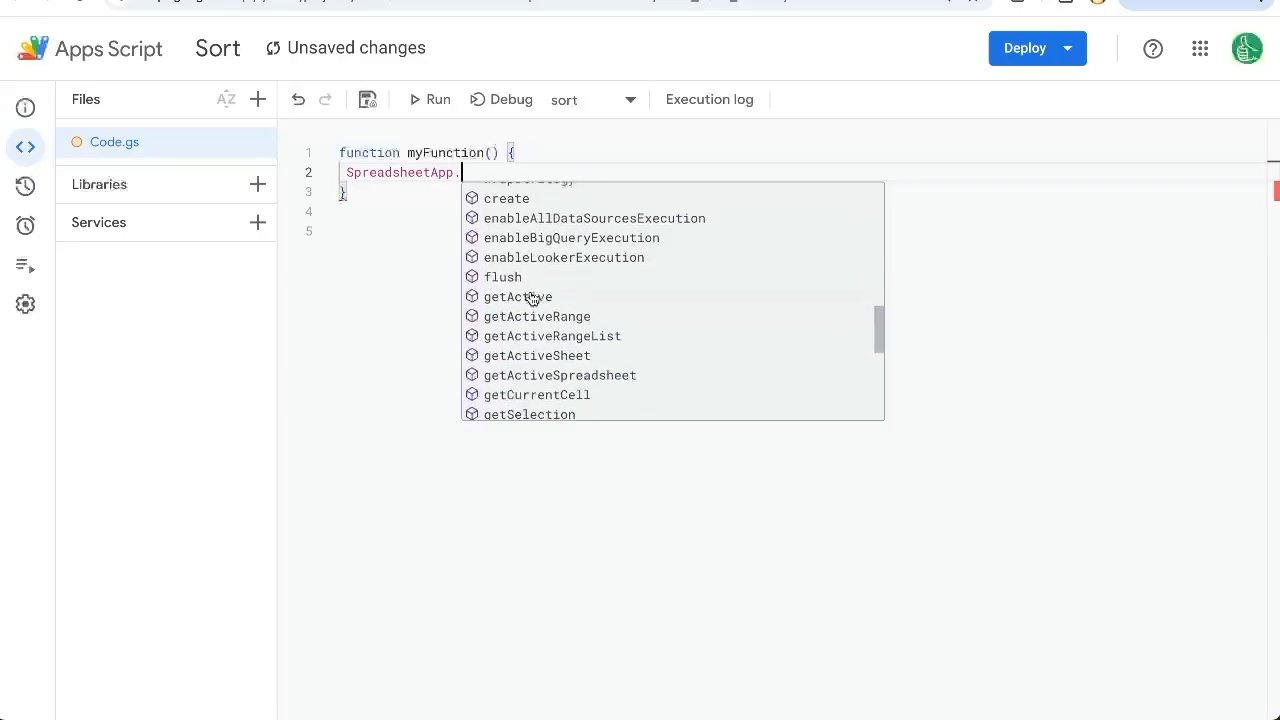
pyautogui.scroll(-3)
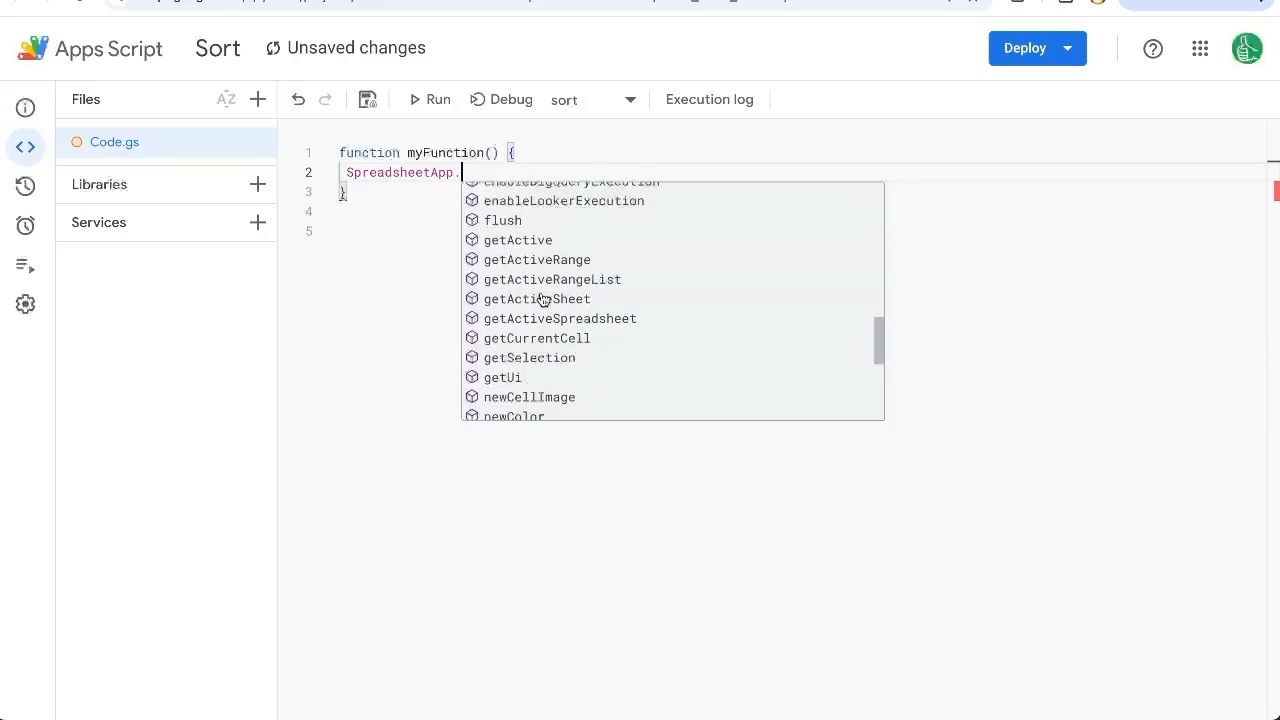
pyautogui.moveTo(538, 324)
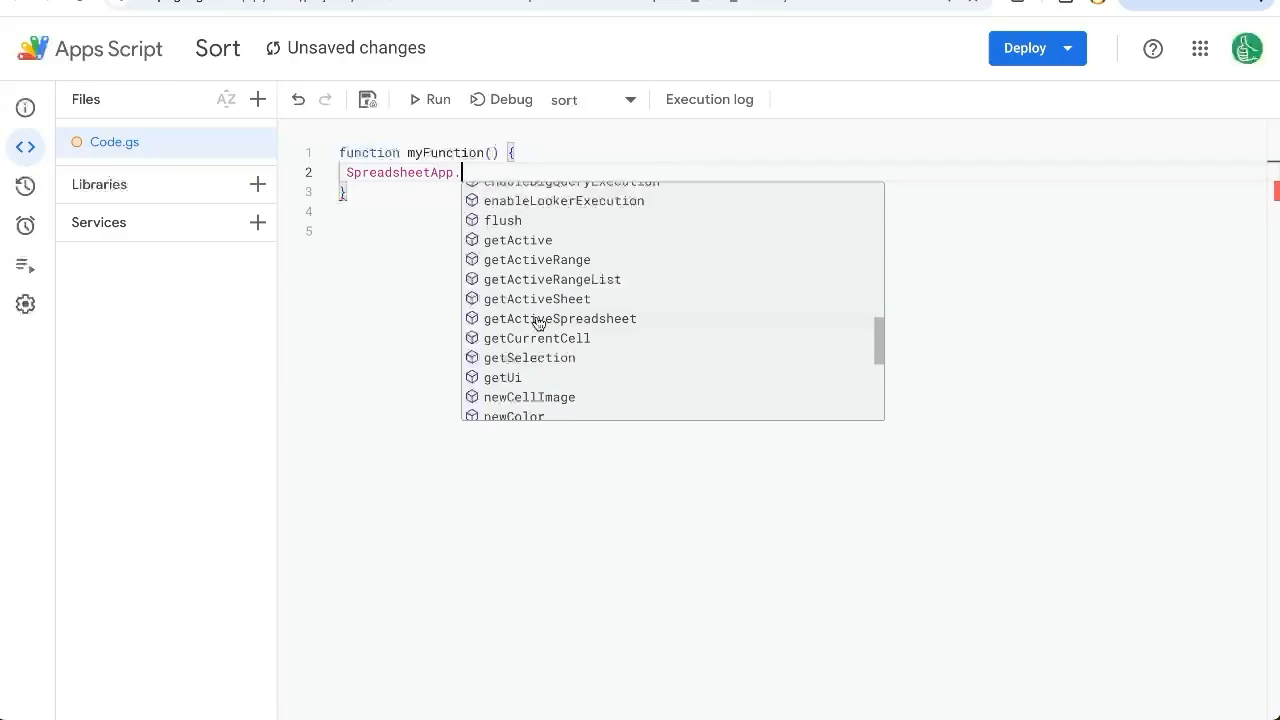
pyautogui.click(560, 318)
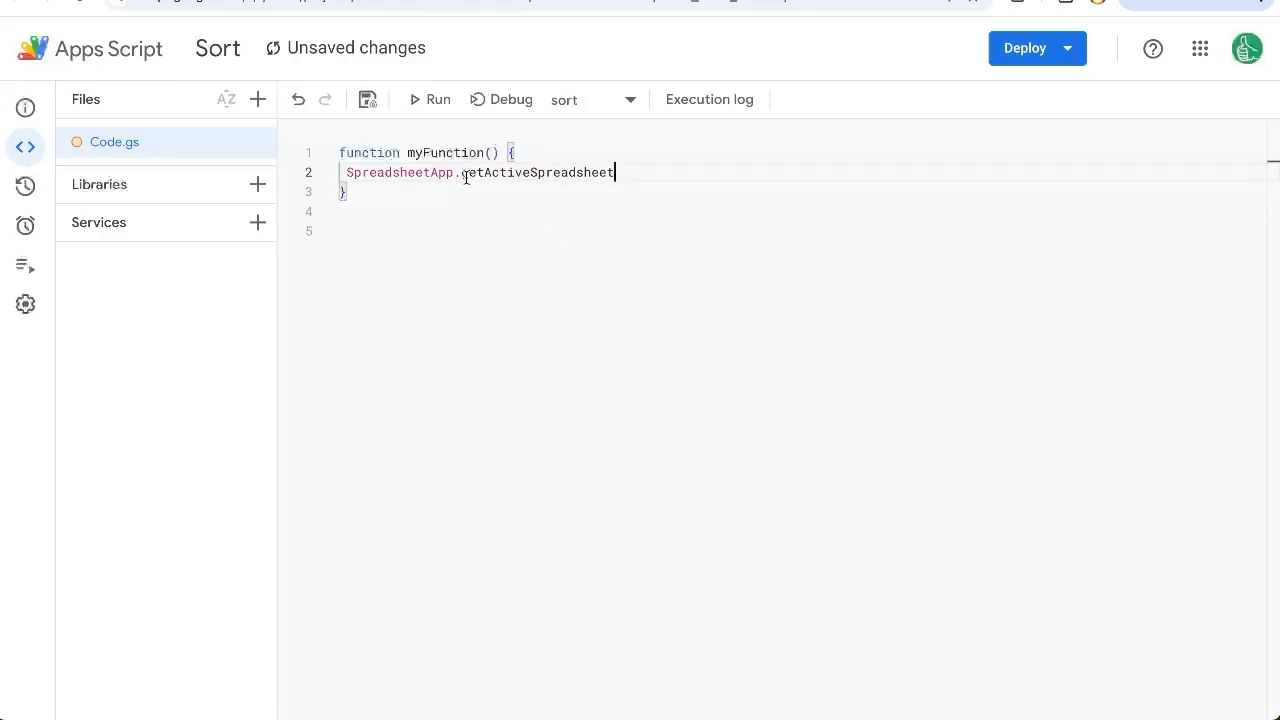
pyautogui.doubleClick(536, 172)
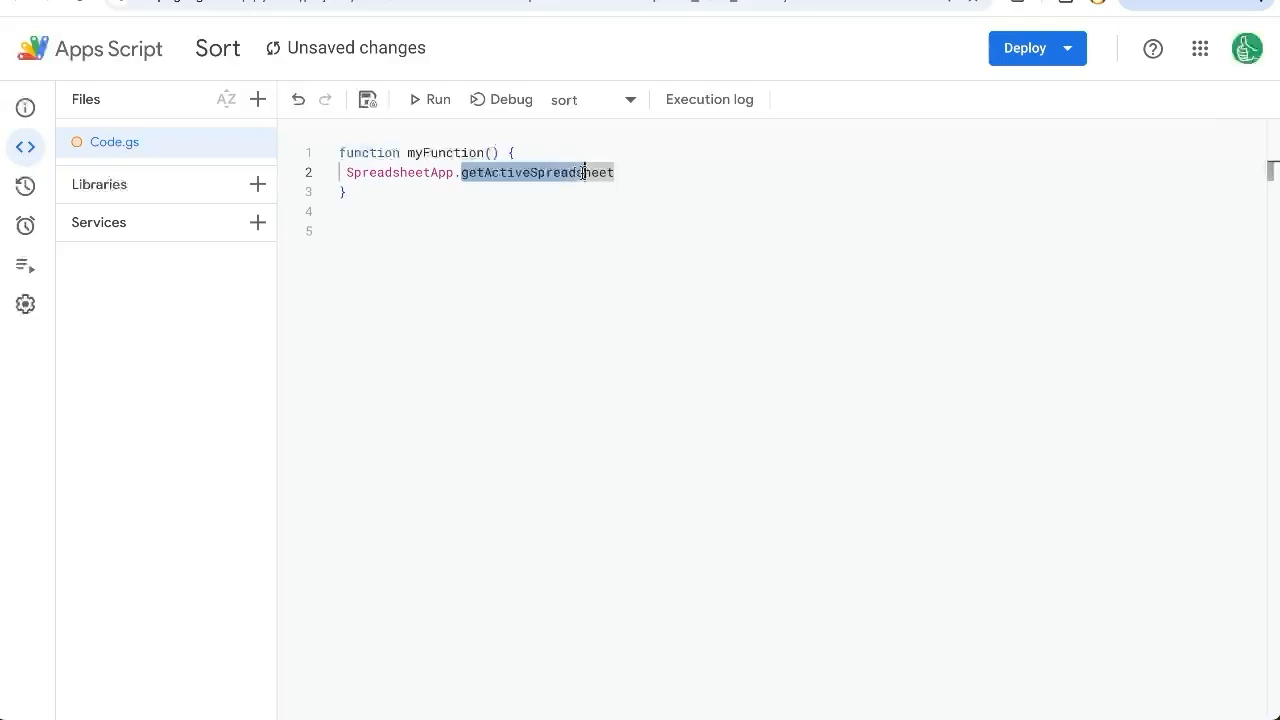
# Step: Chain .getSheetByName onto getActiveSpreadsheet() using autocomplete
pyautogui.write('()')
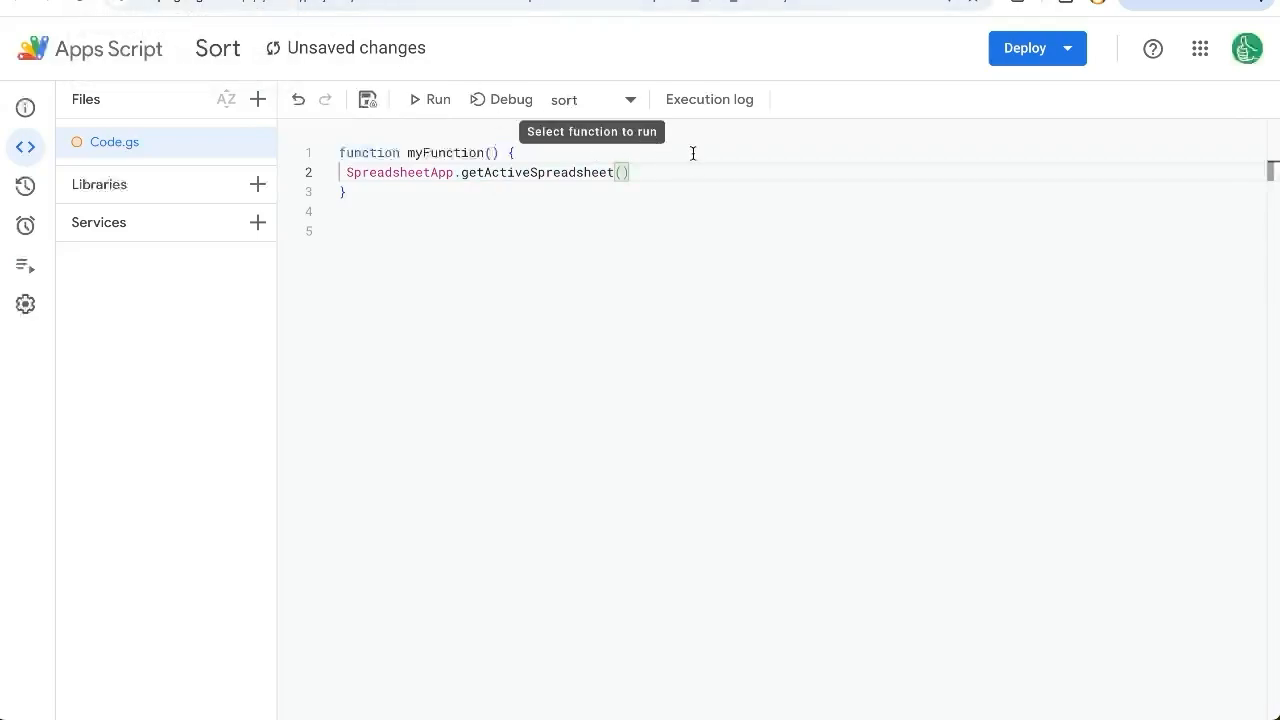
pyautogui.write('.g')
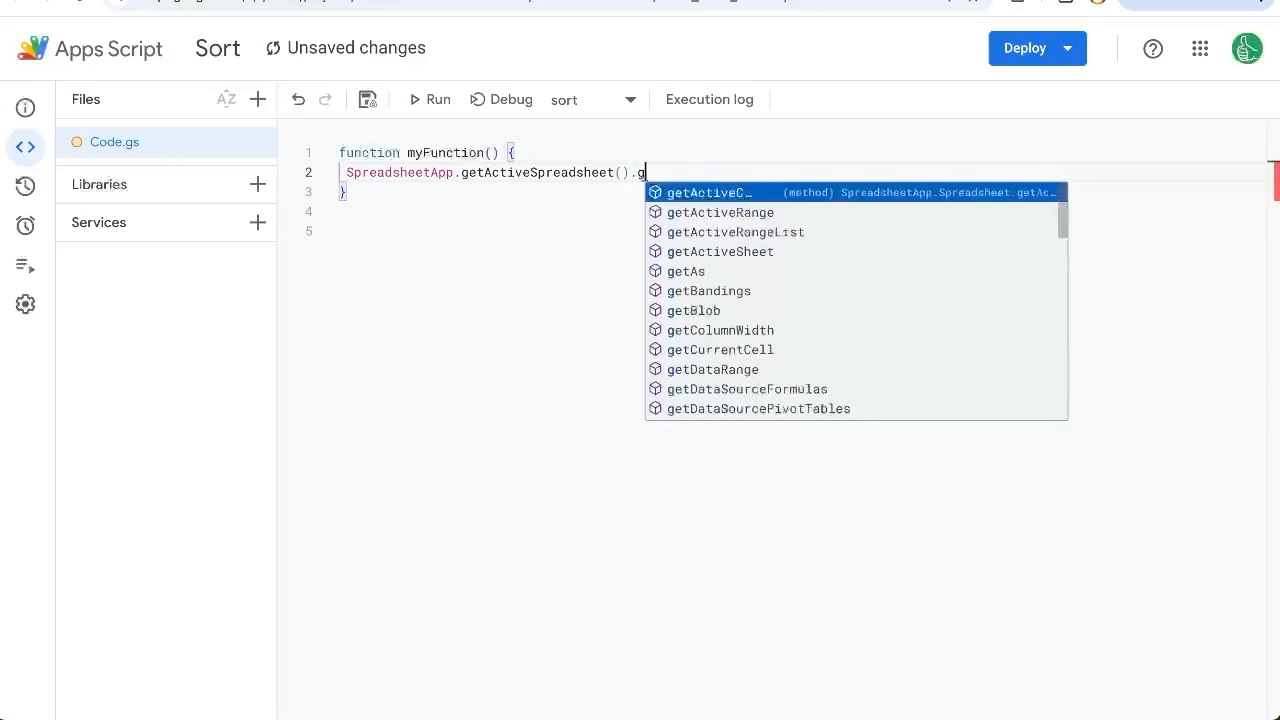
pyautogui.write('etSheetBy')
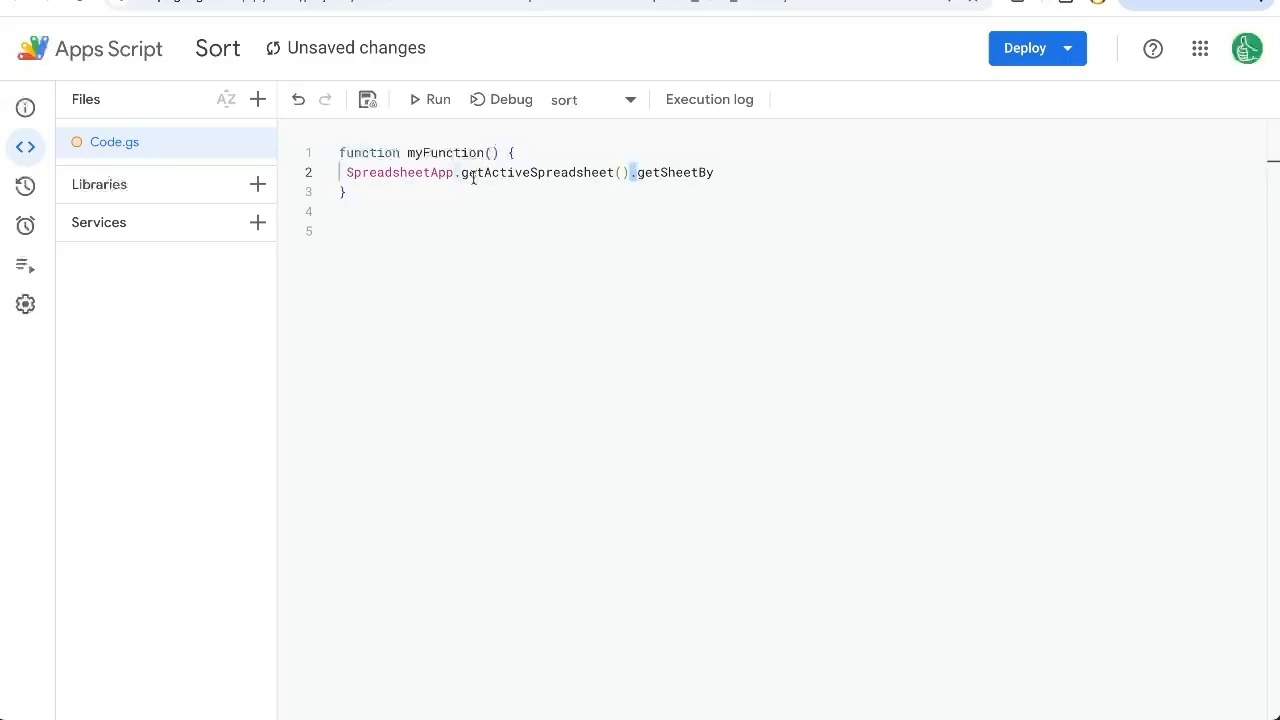
pyautogui.write('N')
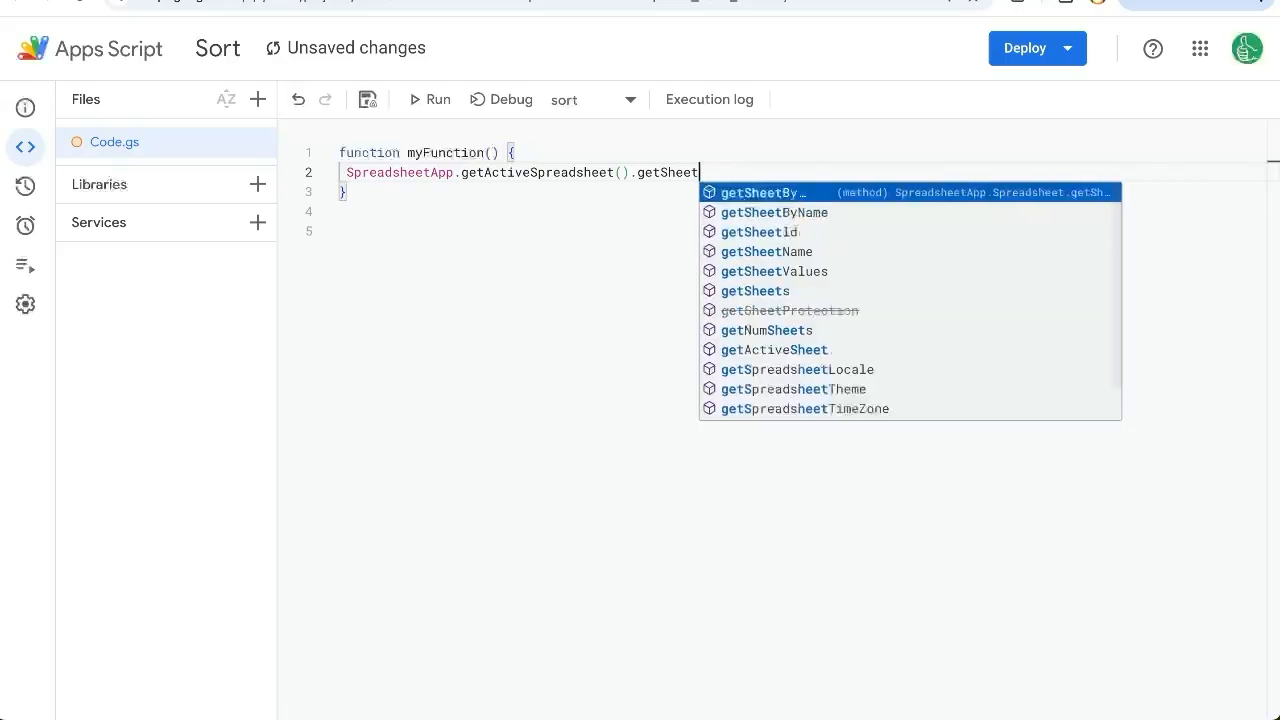
pyautogui.write('By')
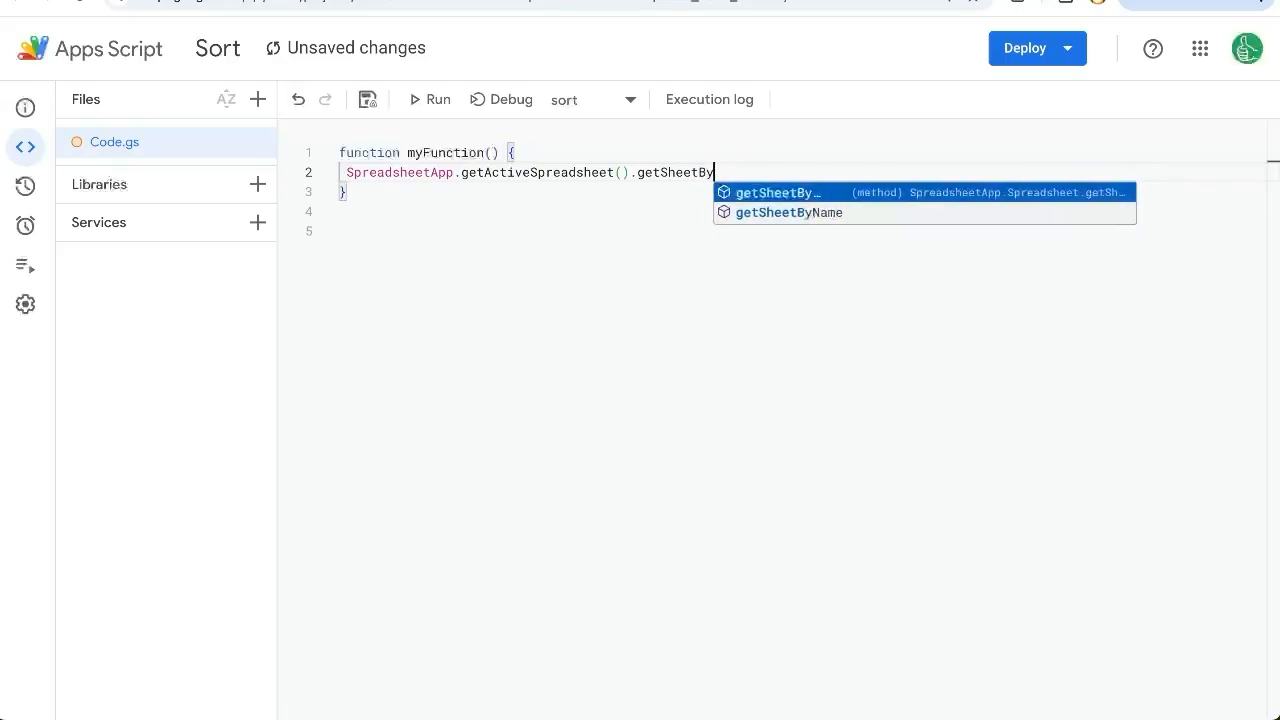
pyautogui.click(788, 212)
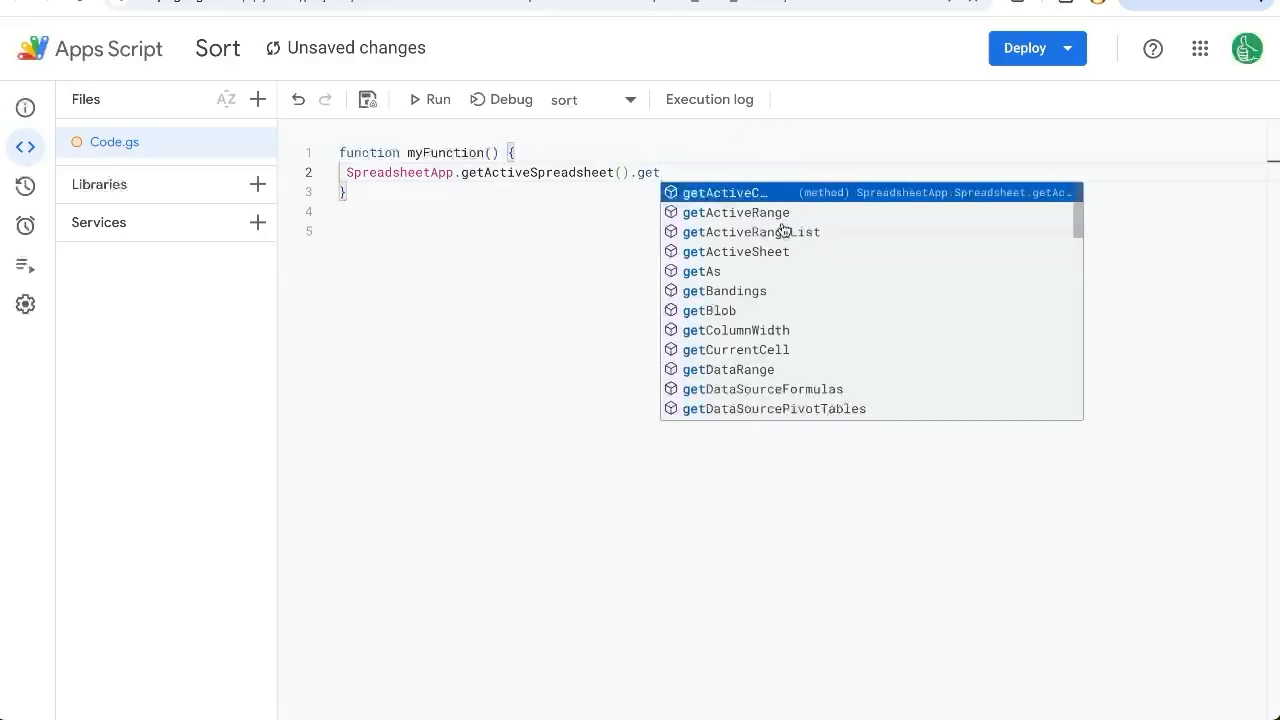
pyautogui.write('Sheet')
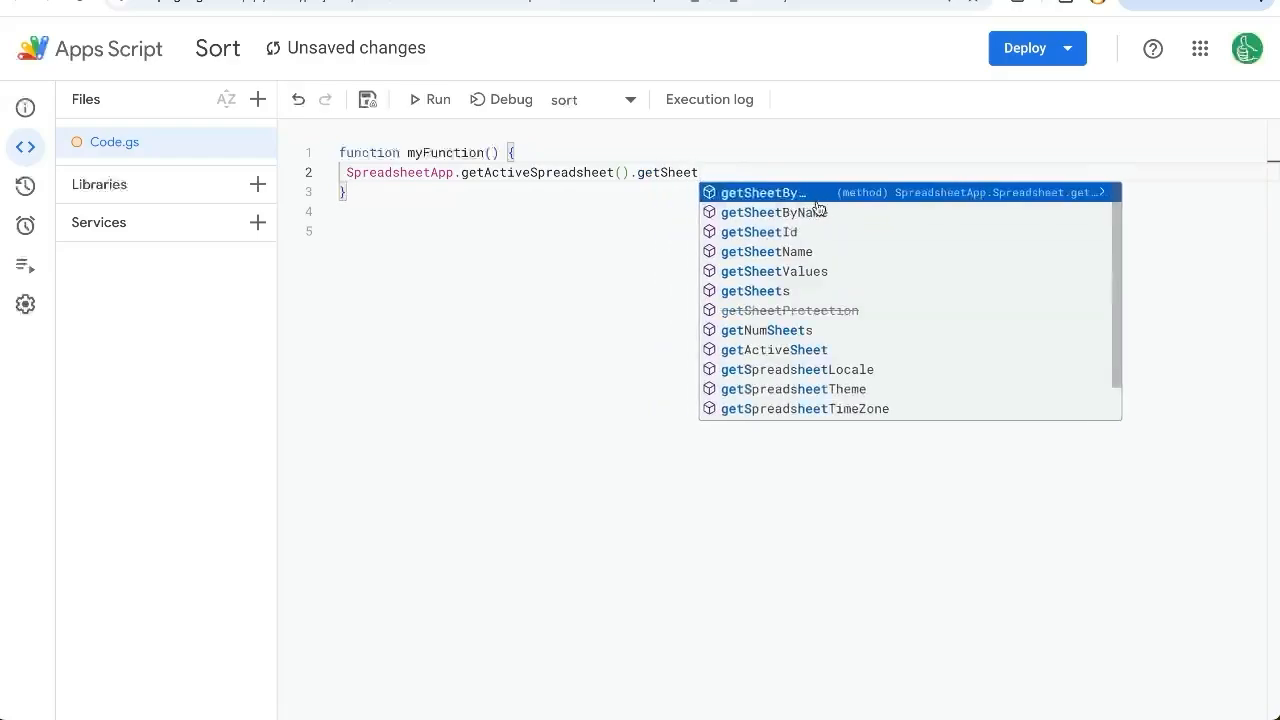
pyautogui.click(772, 212)
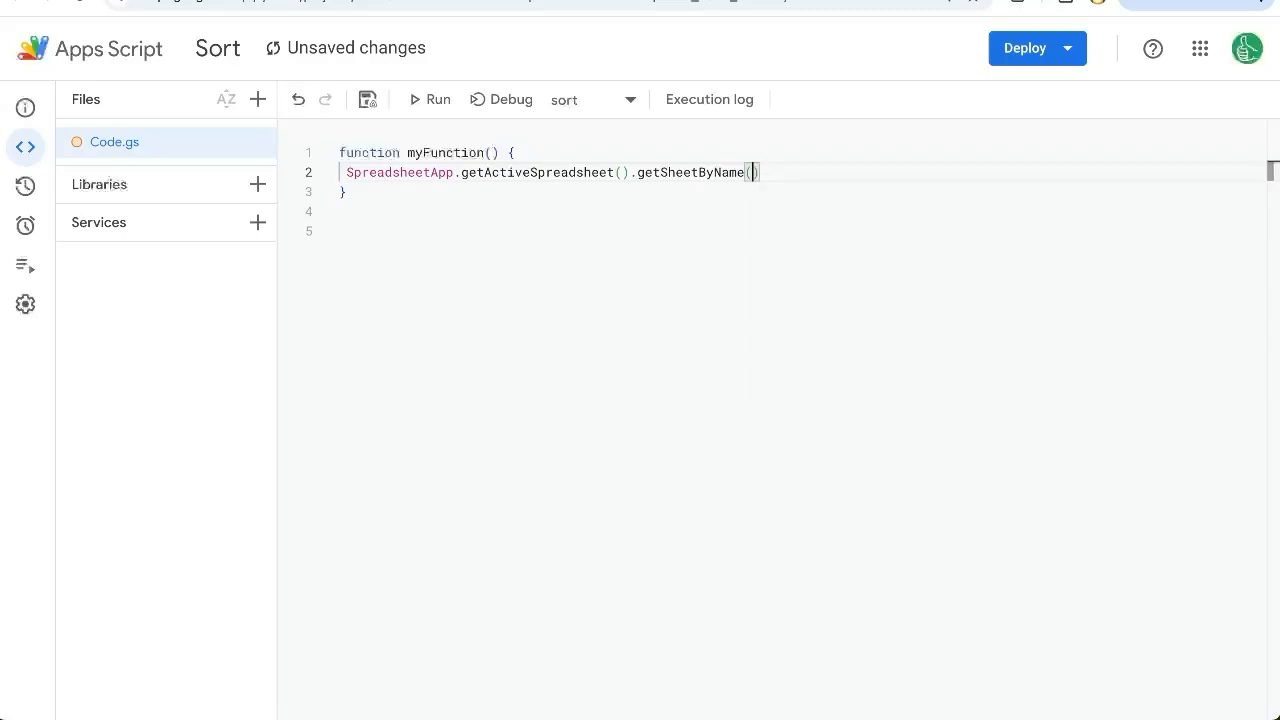
# Step: Pass the sheet name "SALES" to getSheetByName, replacing Sheet1
pyautogui.write('""')
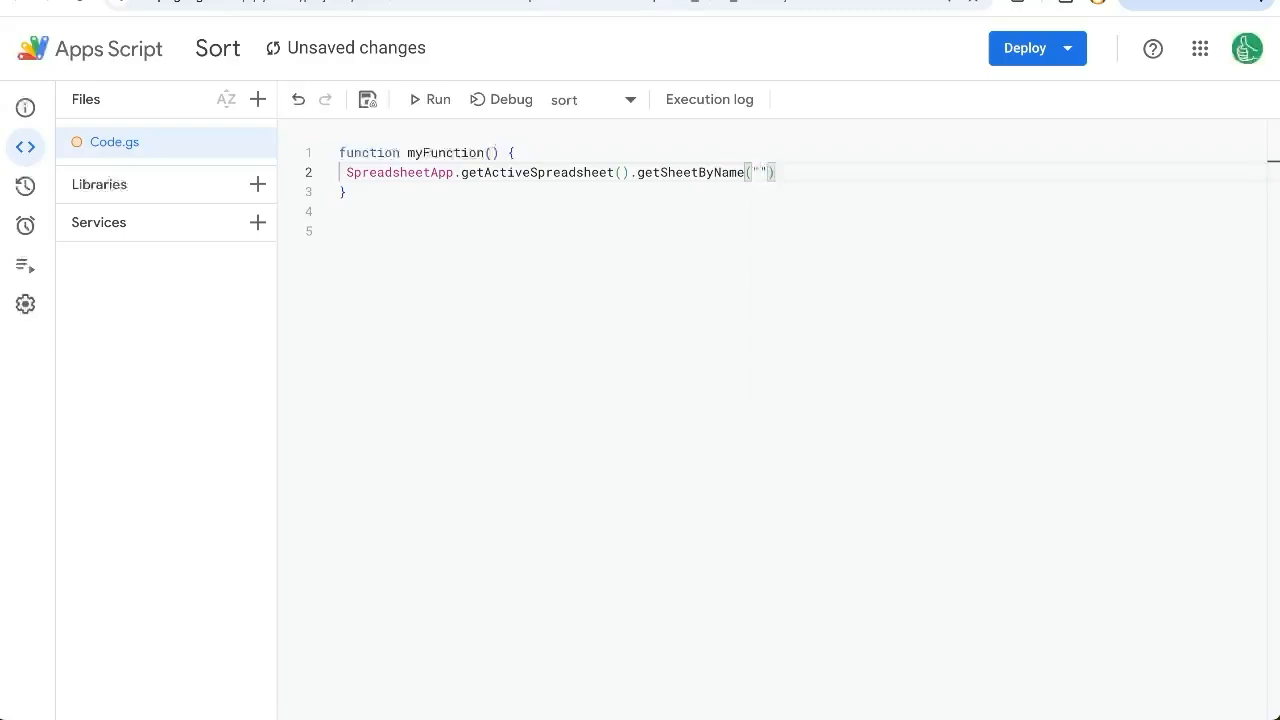
pyautogui.press('Backspace')
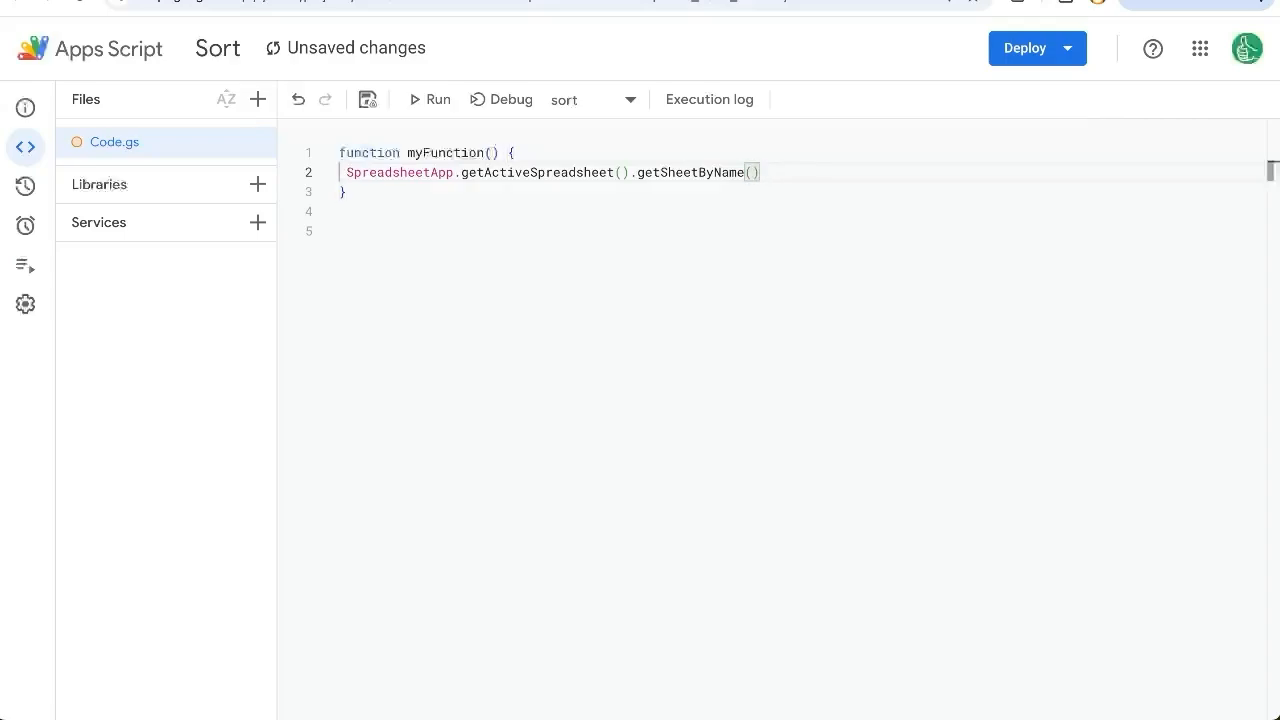
pyautogui.write('""')
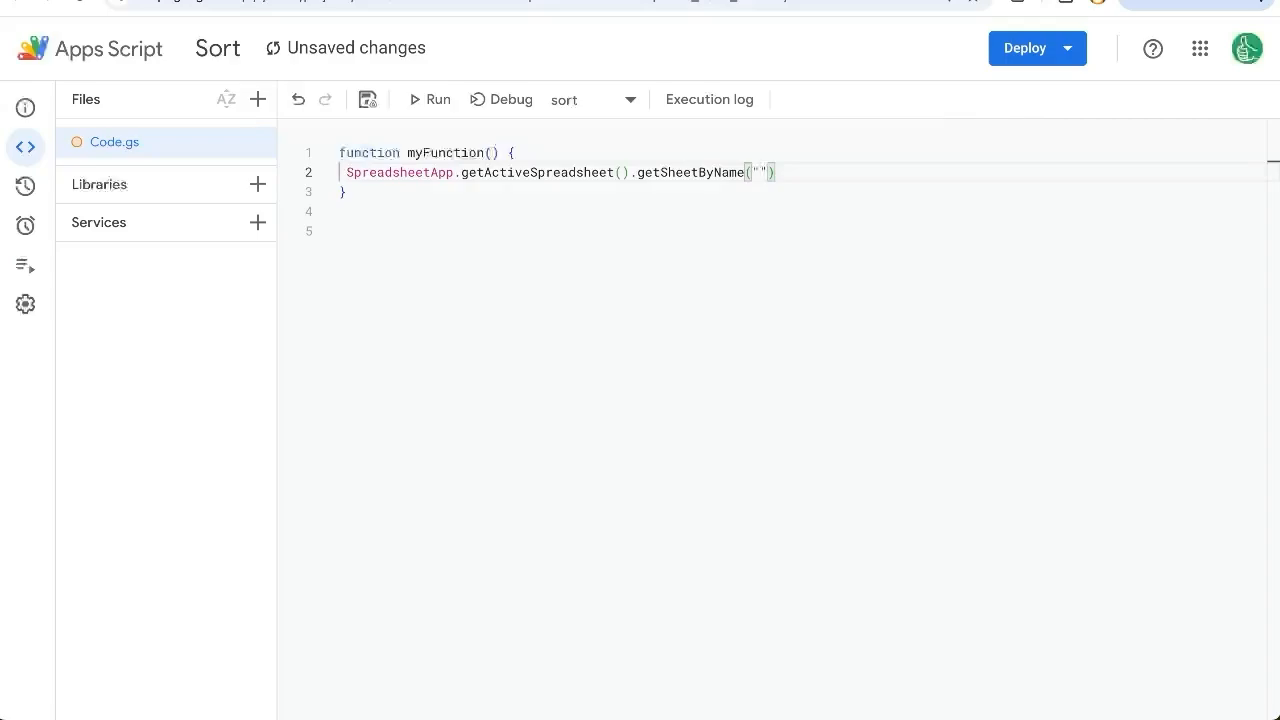
pyautogui.moveTo(752, 140)
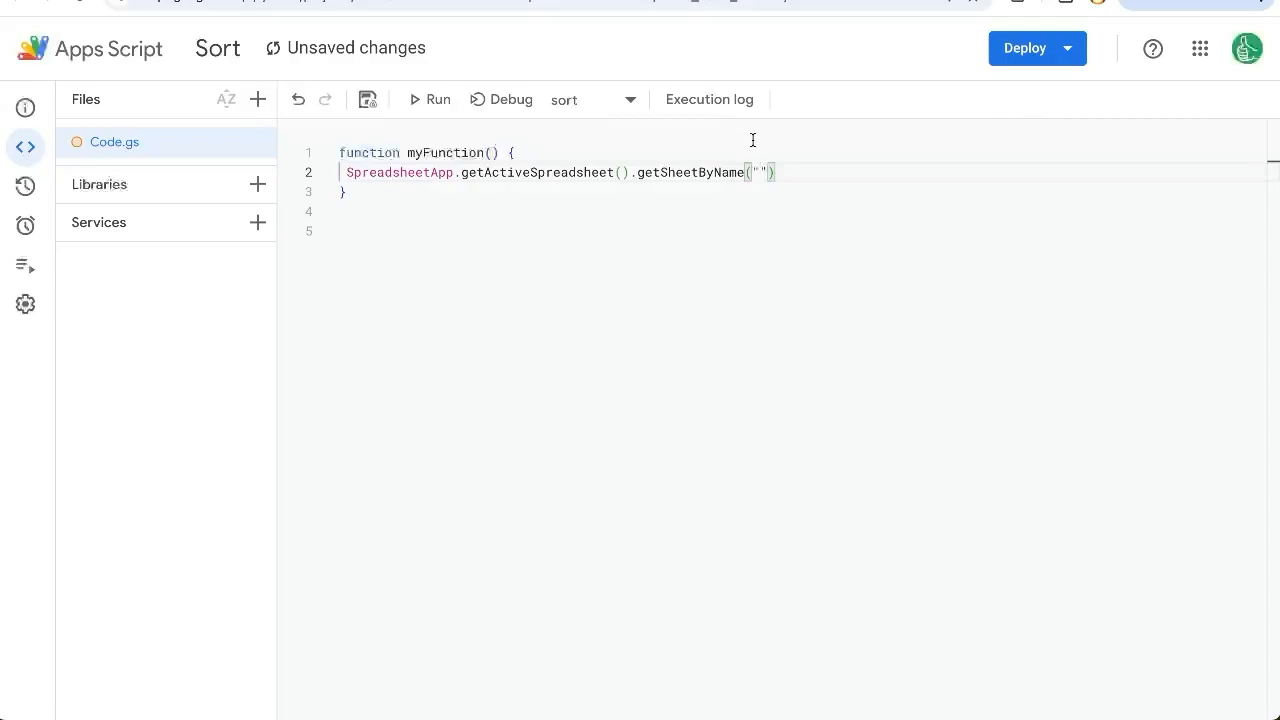
pyautogui.write('Sheet1')
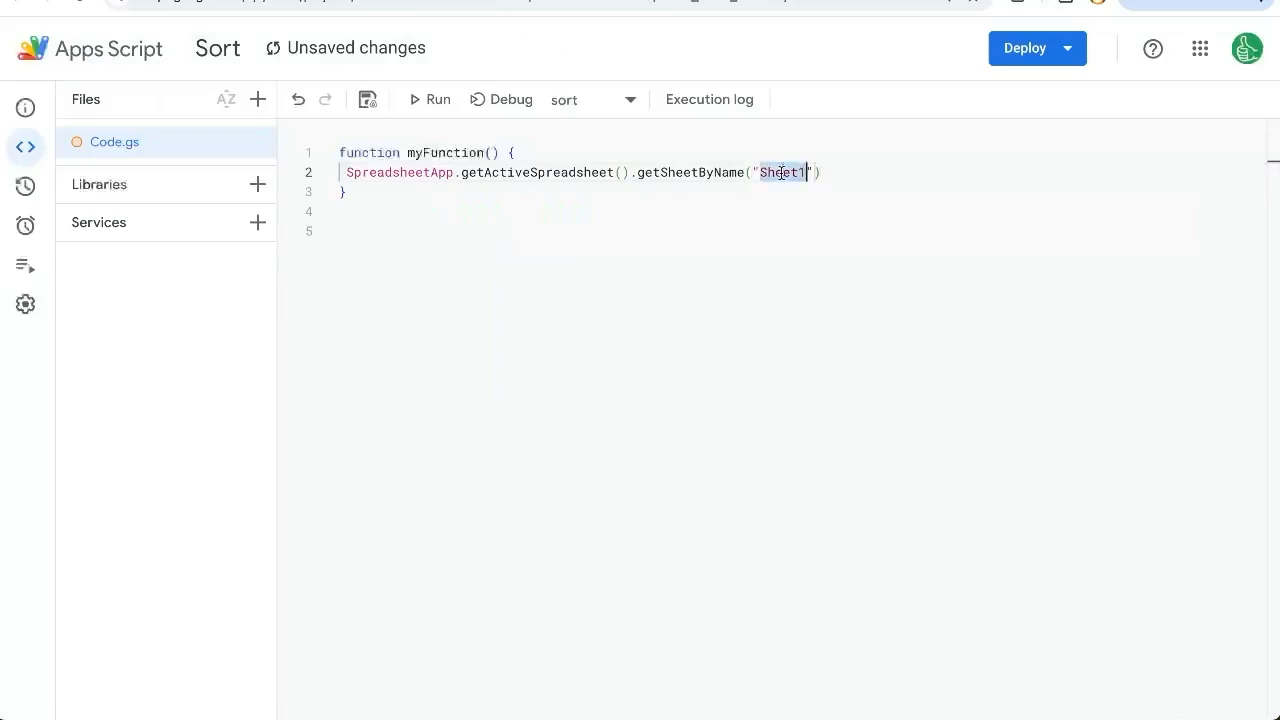
pyautogui.write('SA')
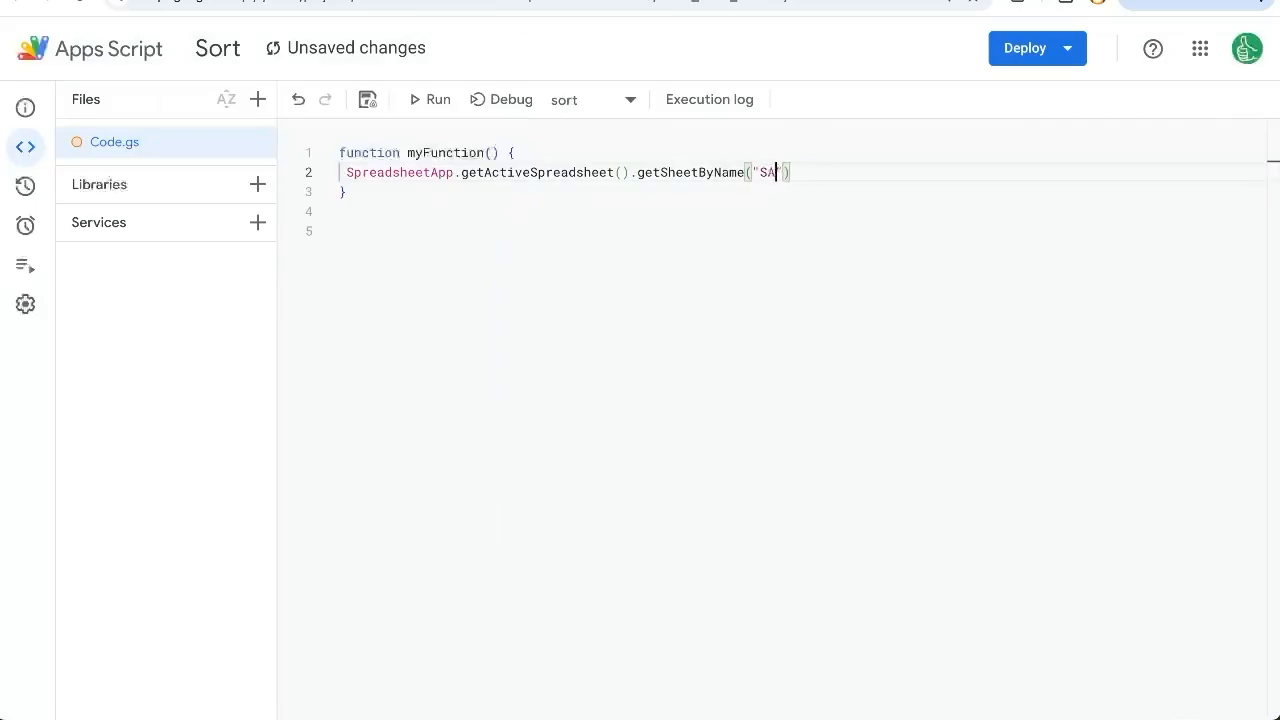
pyautogui.write('LES')
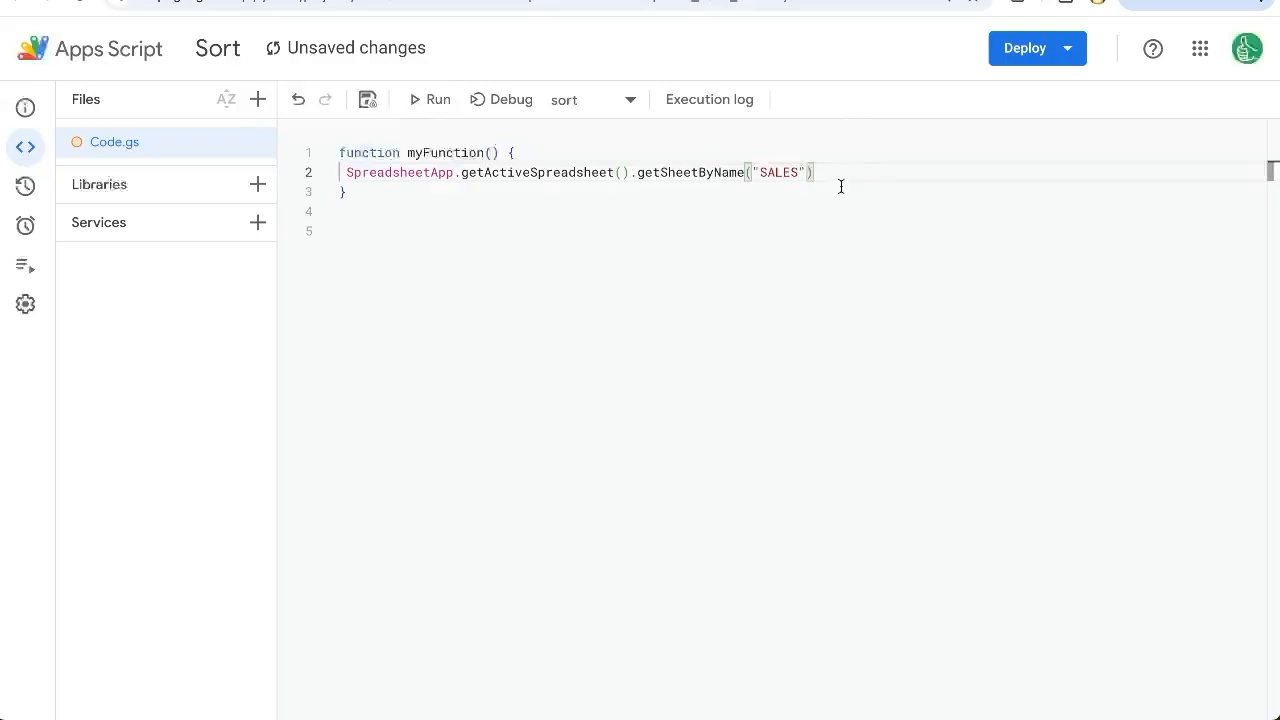
# Step: Try .insert, discard it, and end the SALES chain with .sort(2)
pyautogui.write('.')
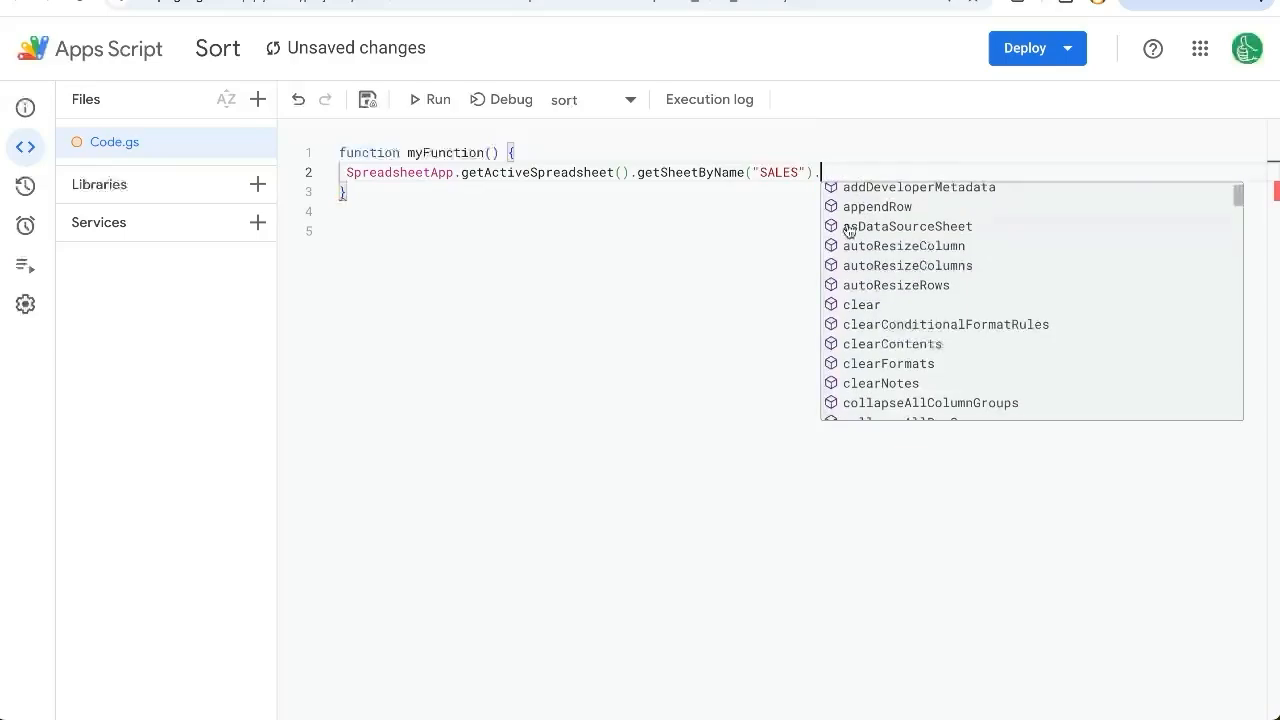
pyautogui.moveTo(878, 246)
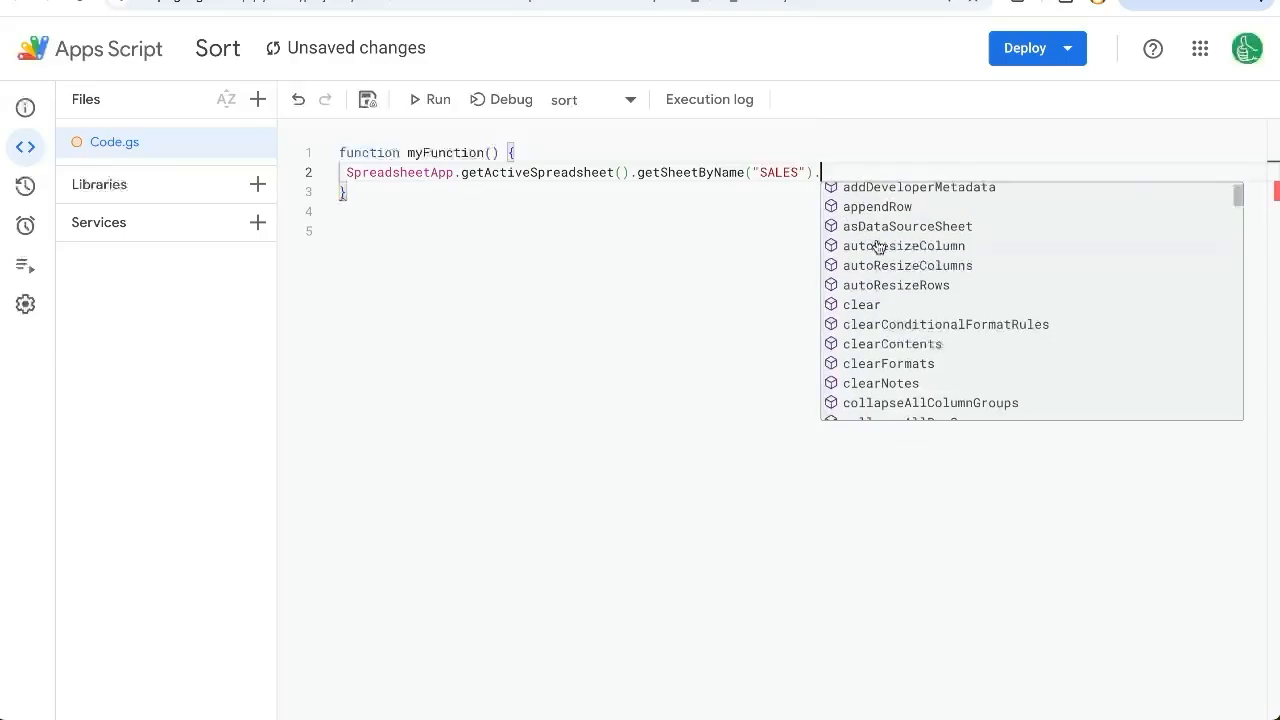
pyautogui.scroll(-3)
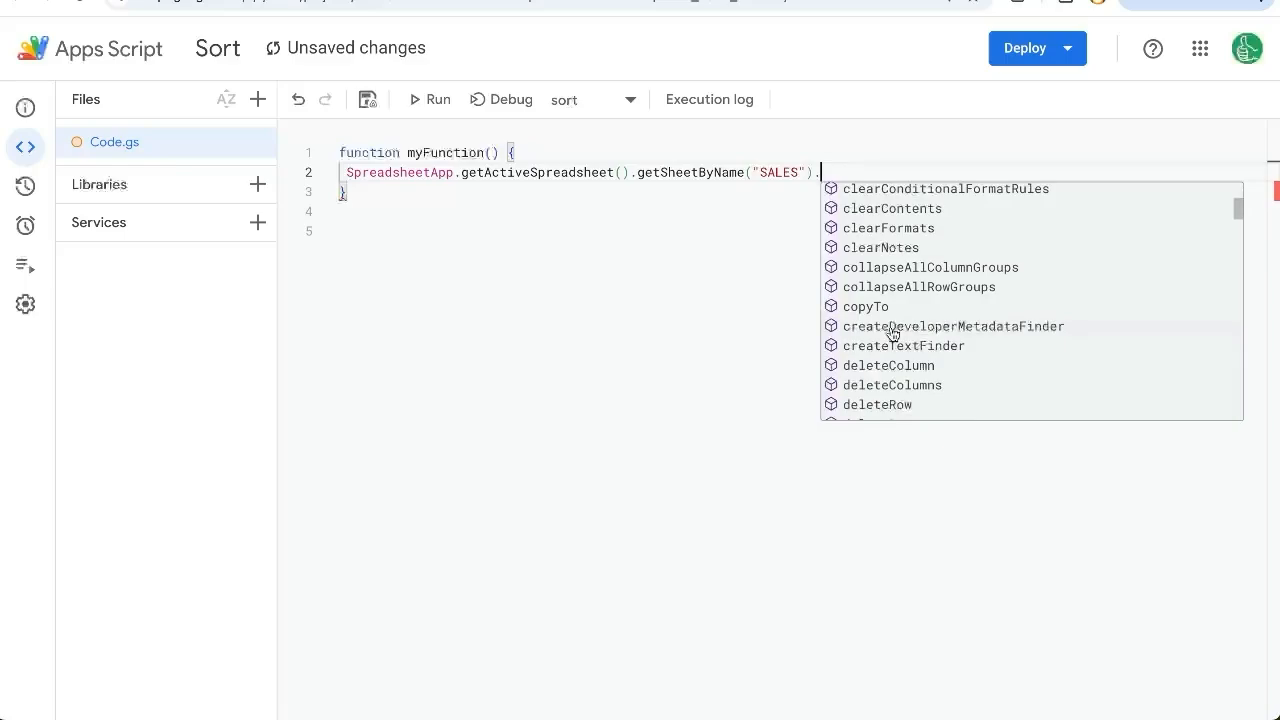
pyautogui.scroll(-3)
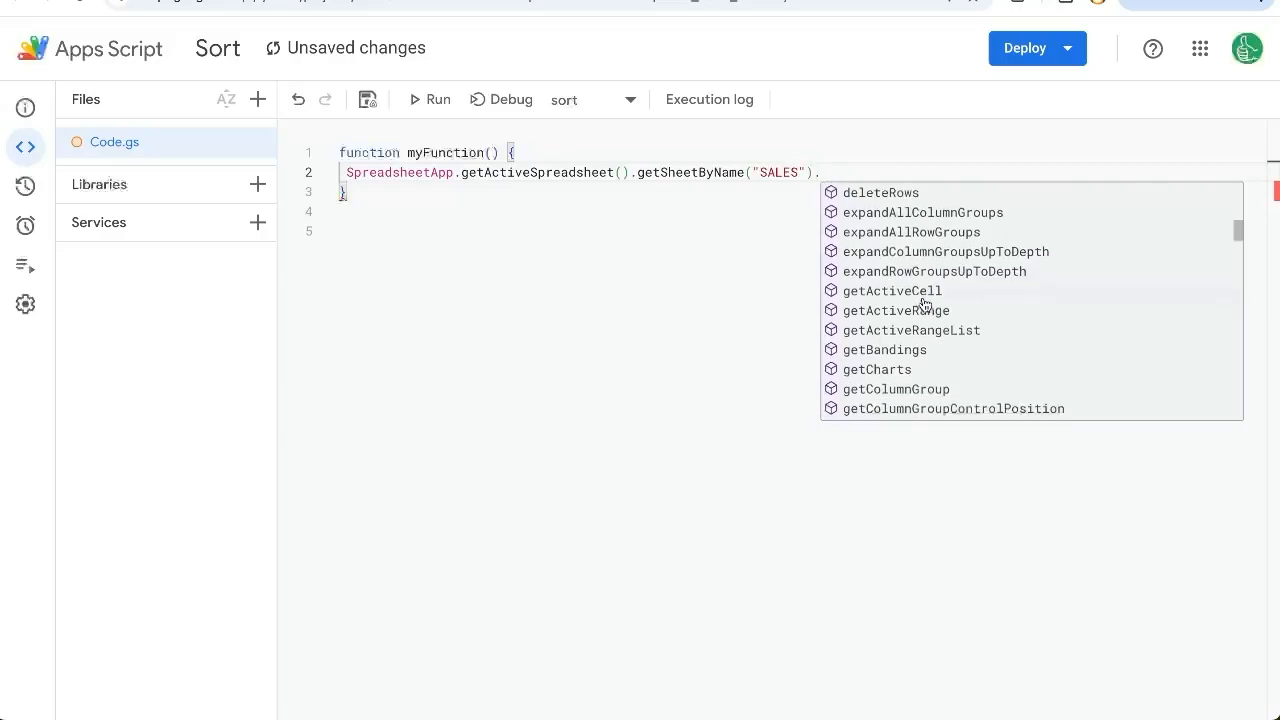
pyautogui.write('insert')
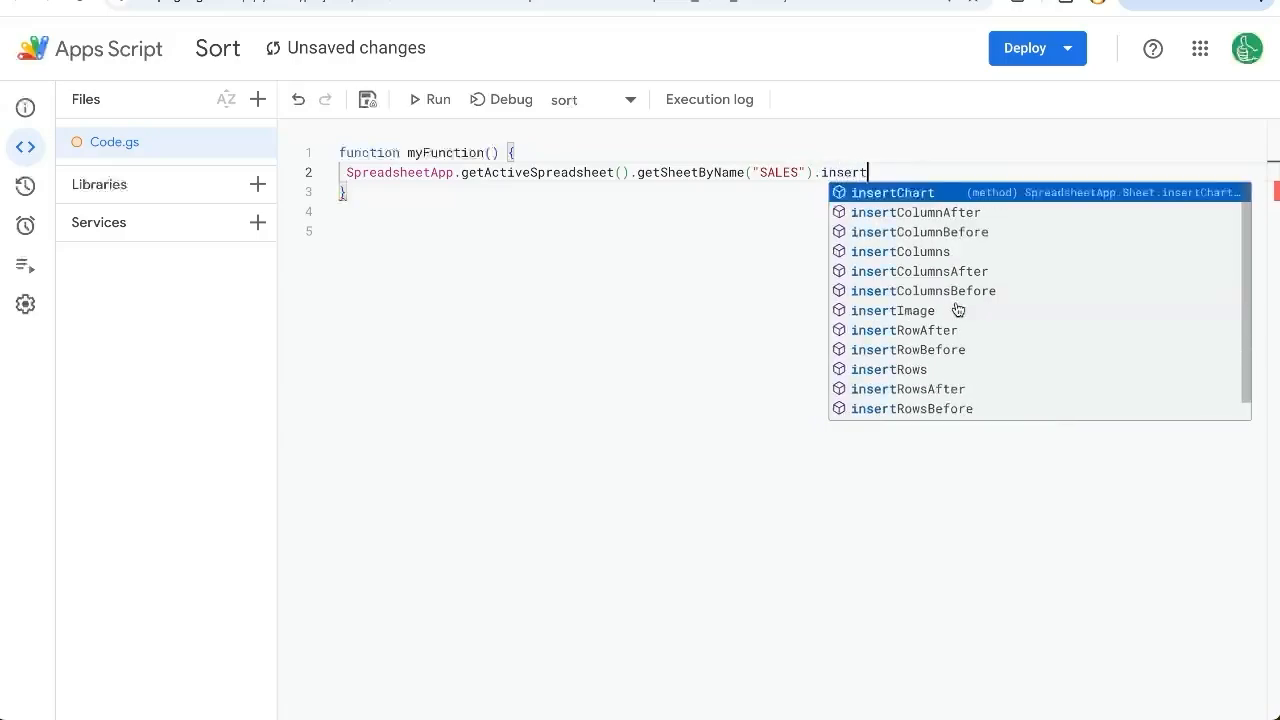
pyautogui.moveTo(916, 380)
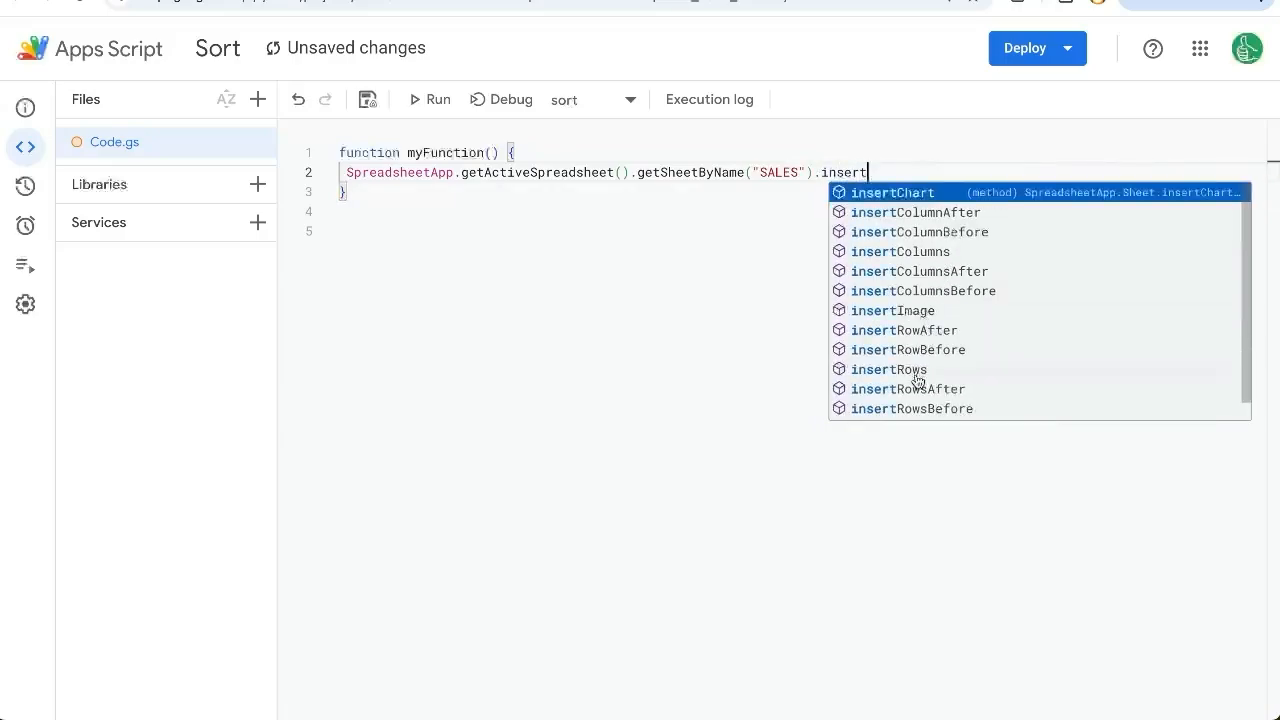
pyautogui.press('Backspace')
pyautogui.write('ort()')
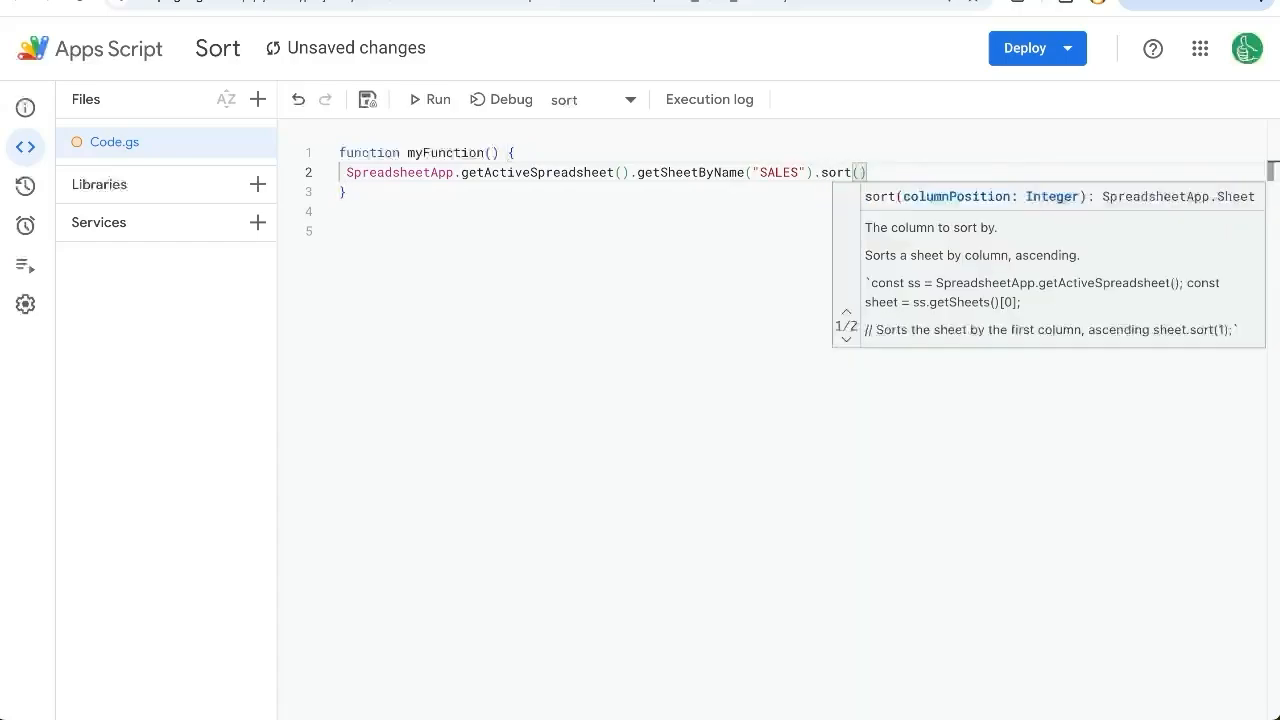
pyautogui.moveTo(938, 220)
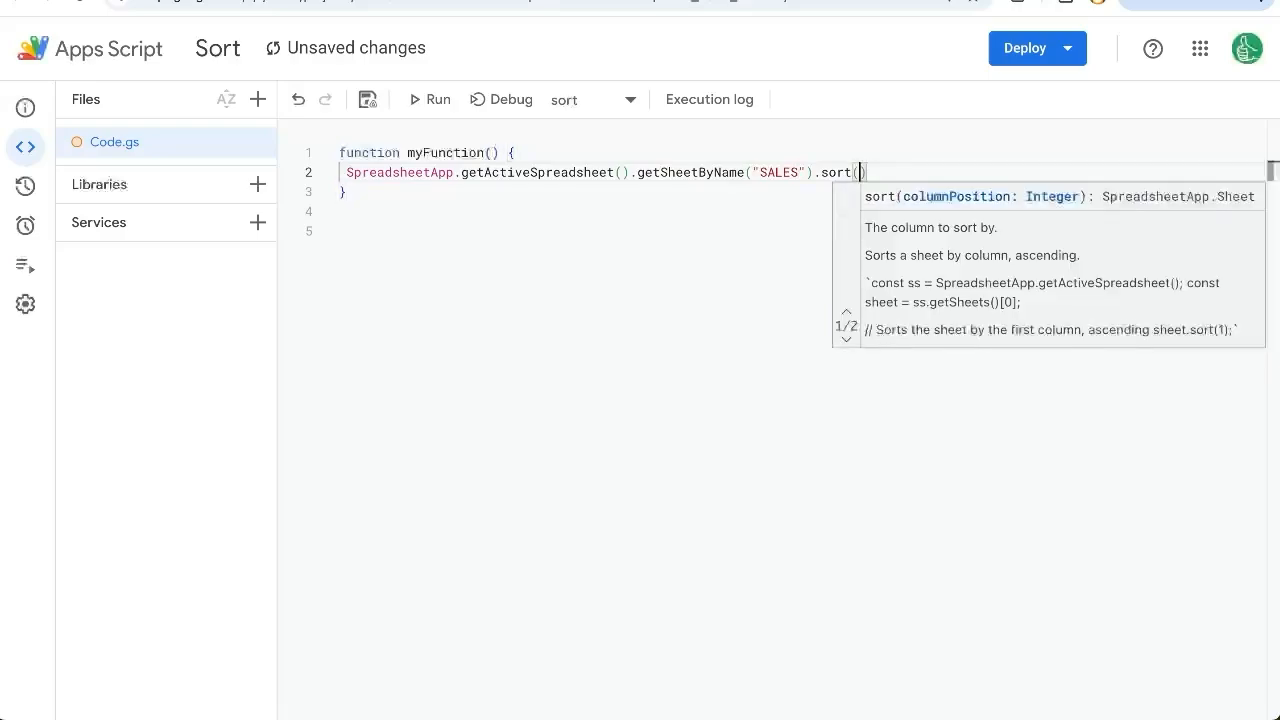
pyautogui.moveTo(968, 258)
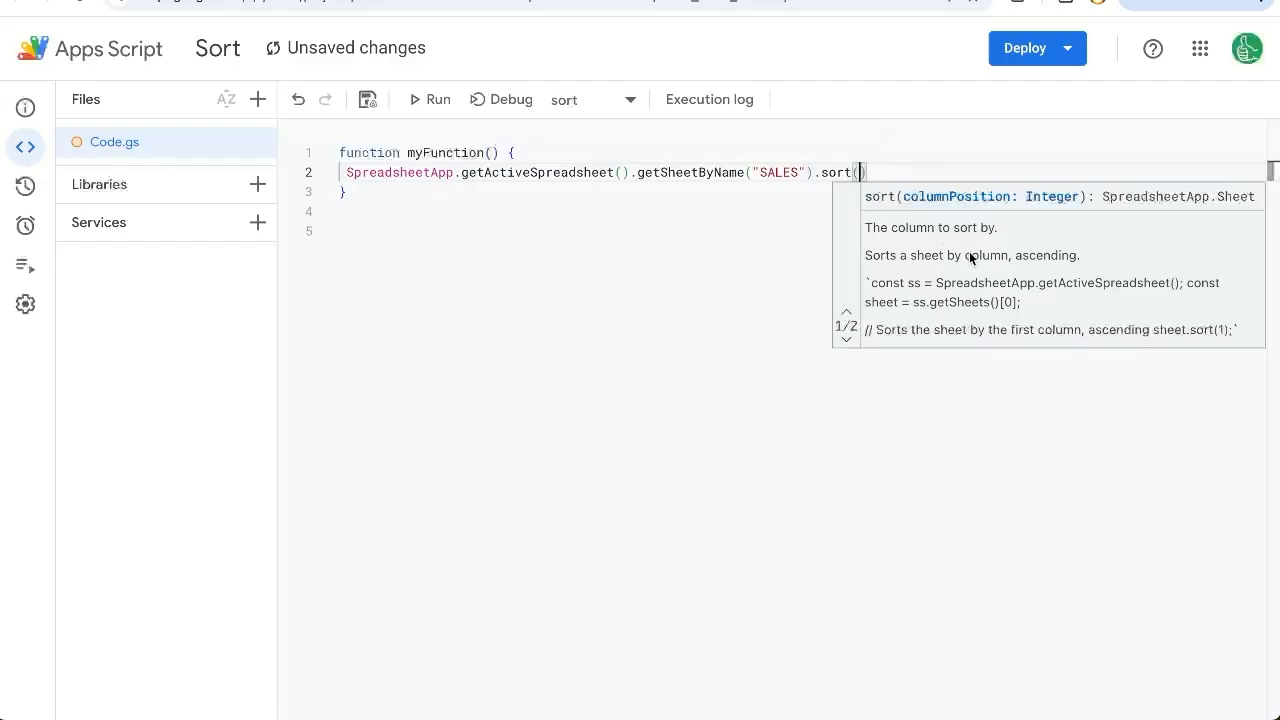
pyautogui.moveTo(916, 236)
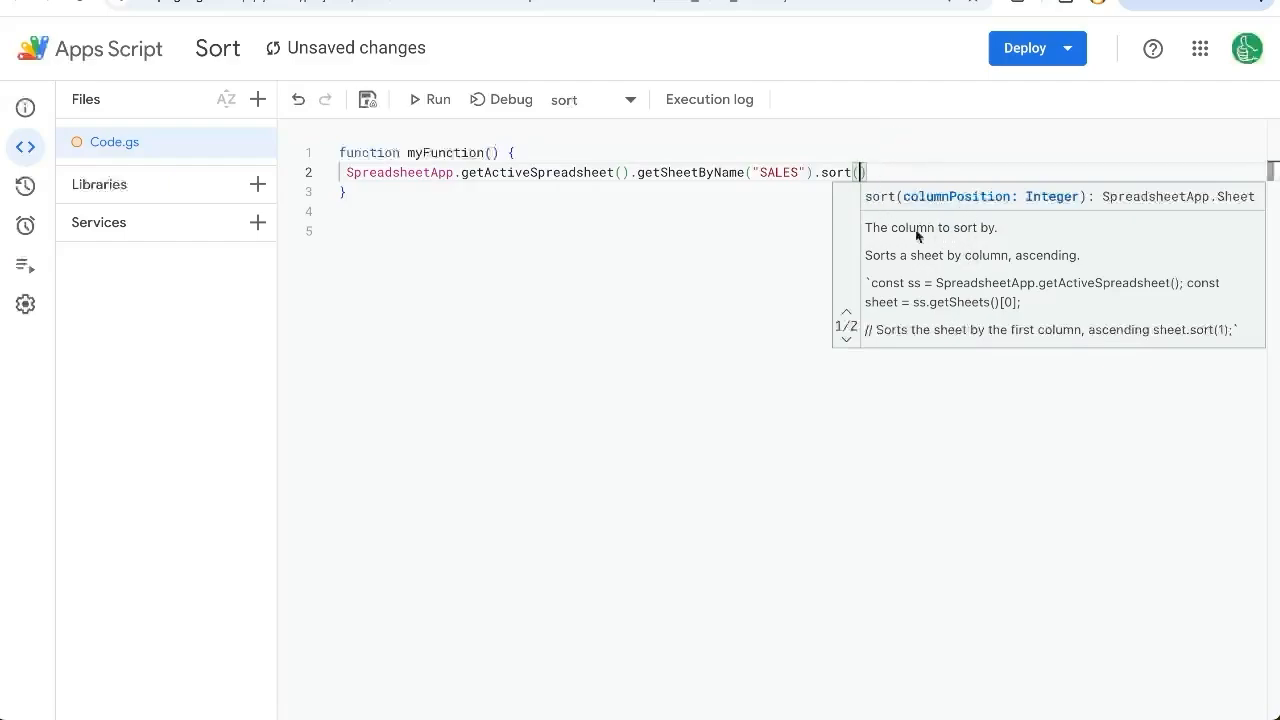
pyautogui.moveTo(956, 256)
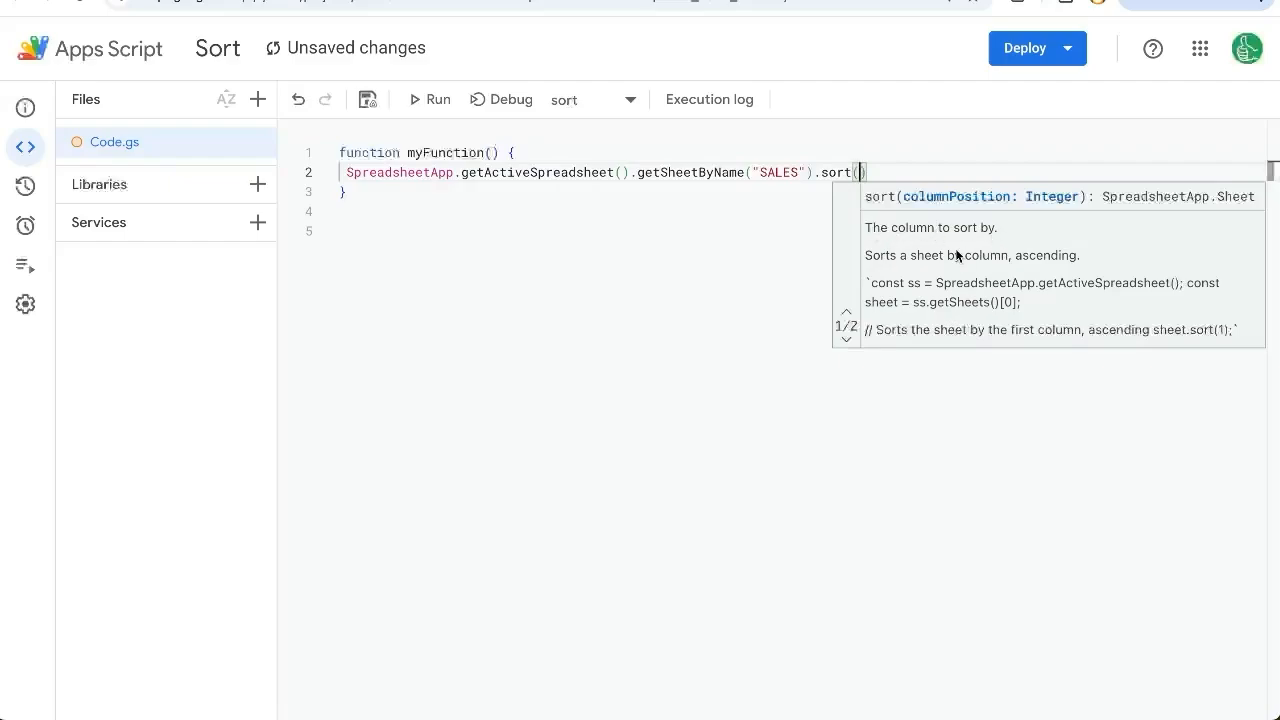
pyautogui.moveTo(1040, 260)
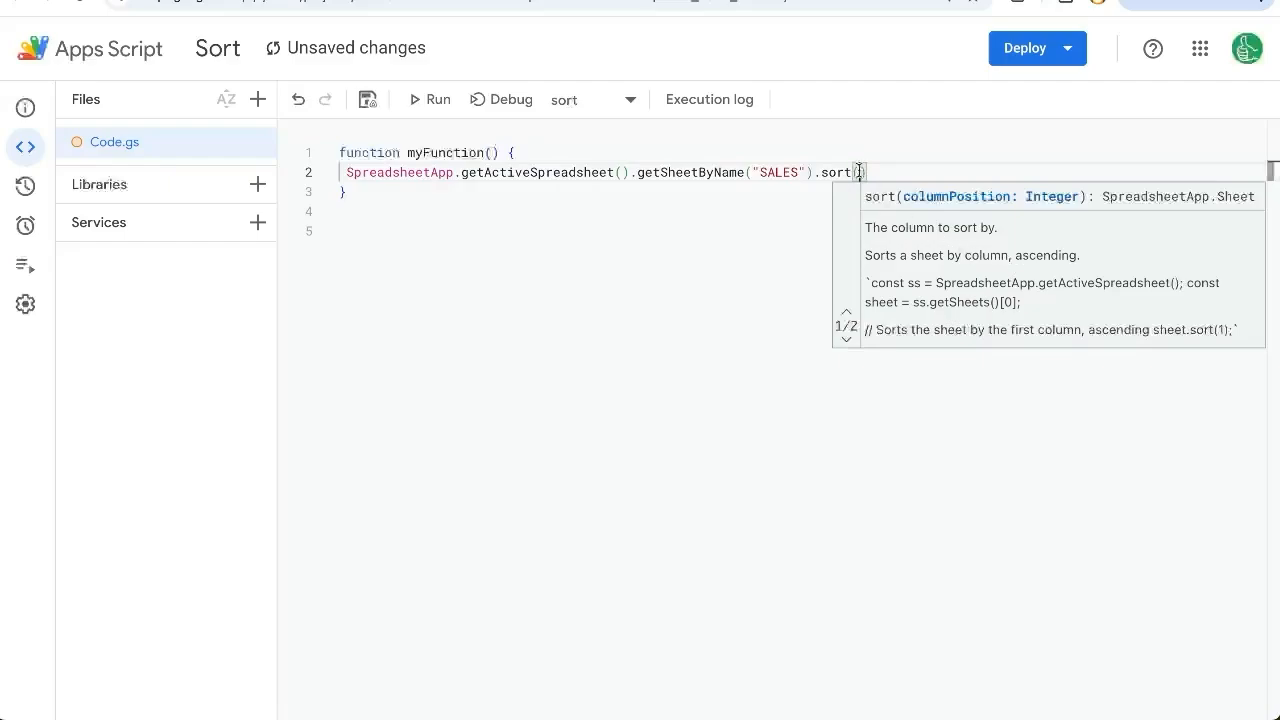
pyautogui.write('2')
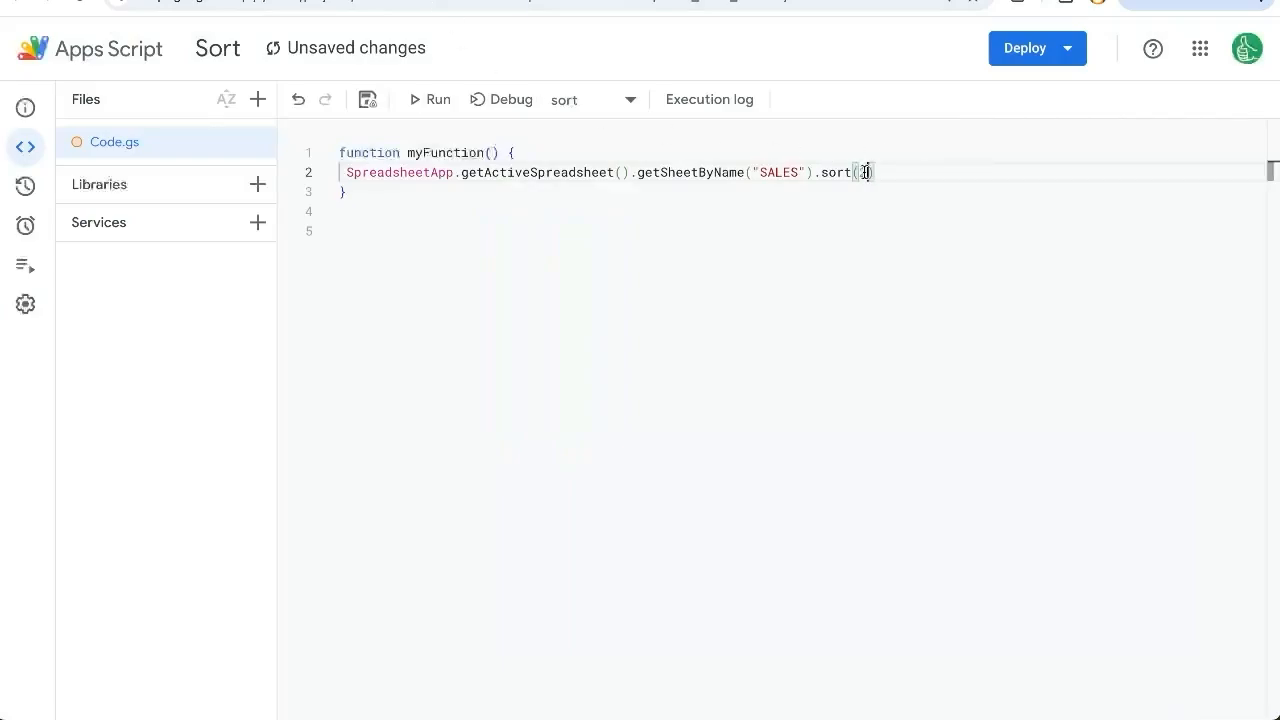
# Step: Make the function sort column 4, name it with sort, and save the project
pyautogui.write('4')
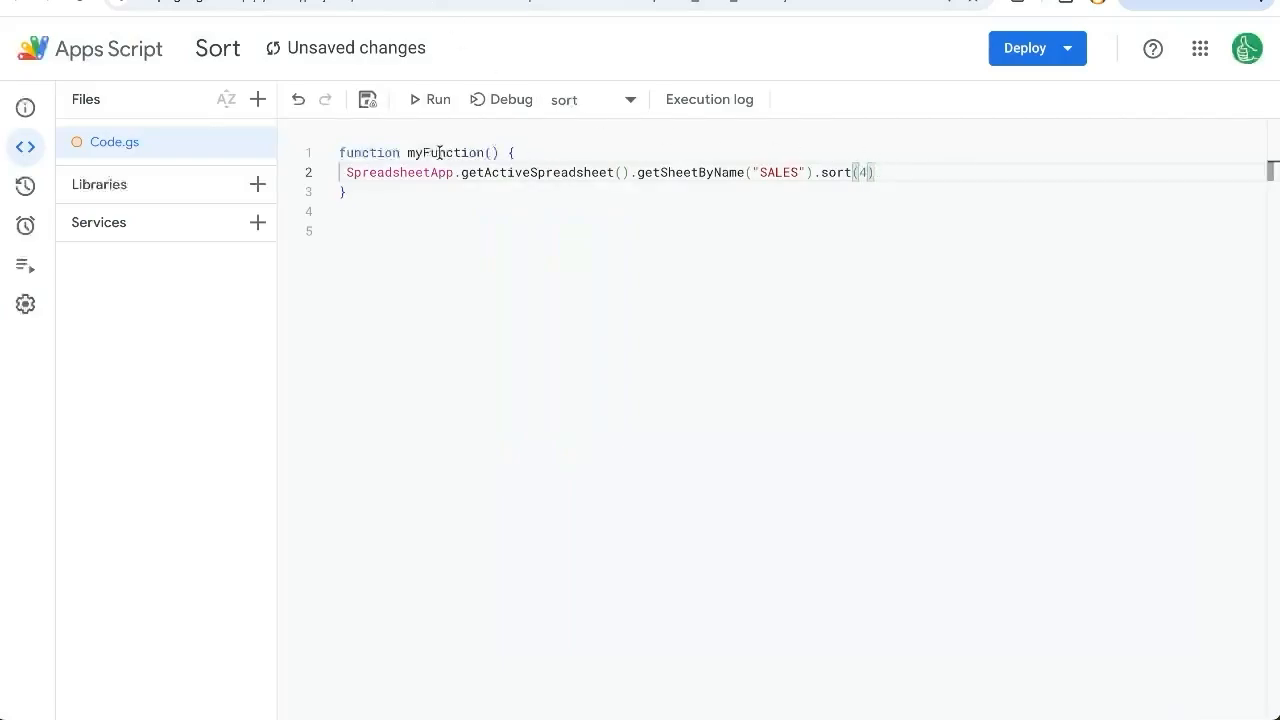
pyautogui.write('sort')
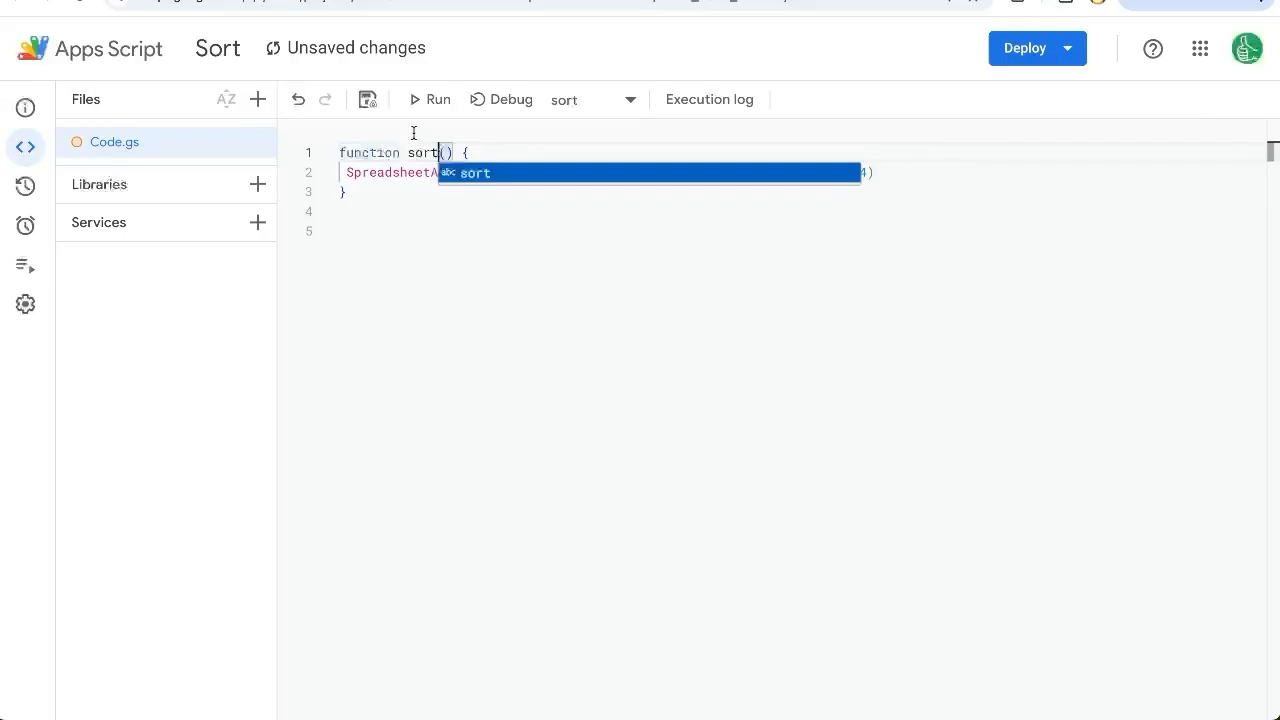
pyautogui.moveTo(368, 100)
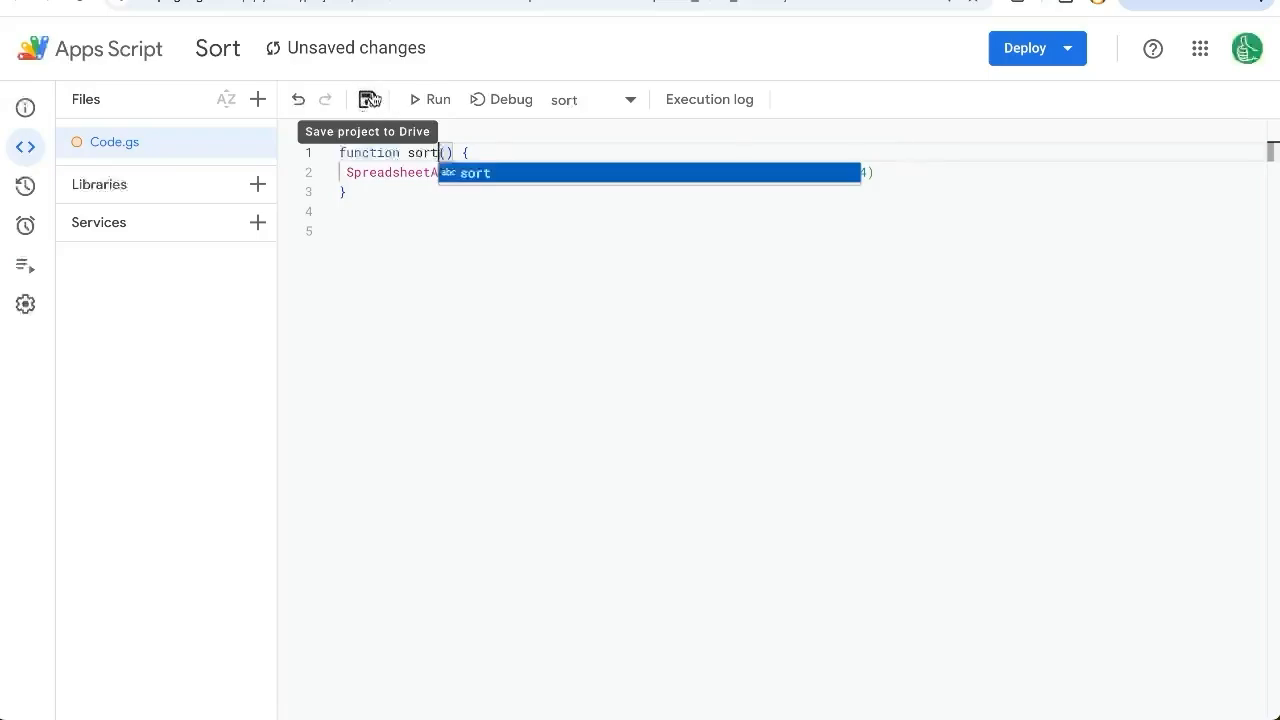
pyautogui.click(368, 100)
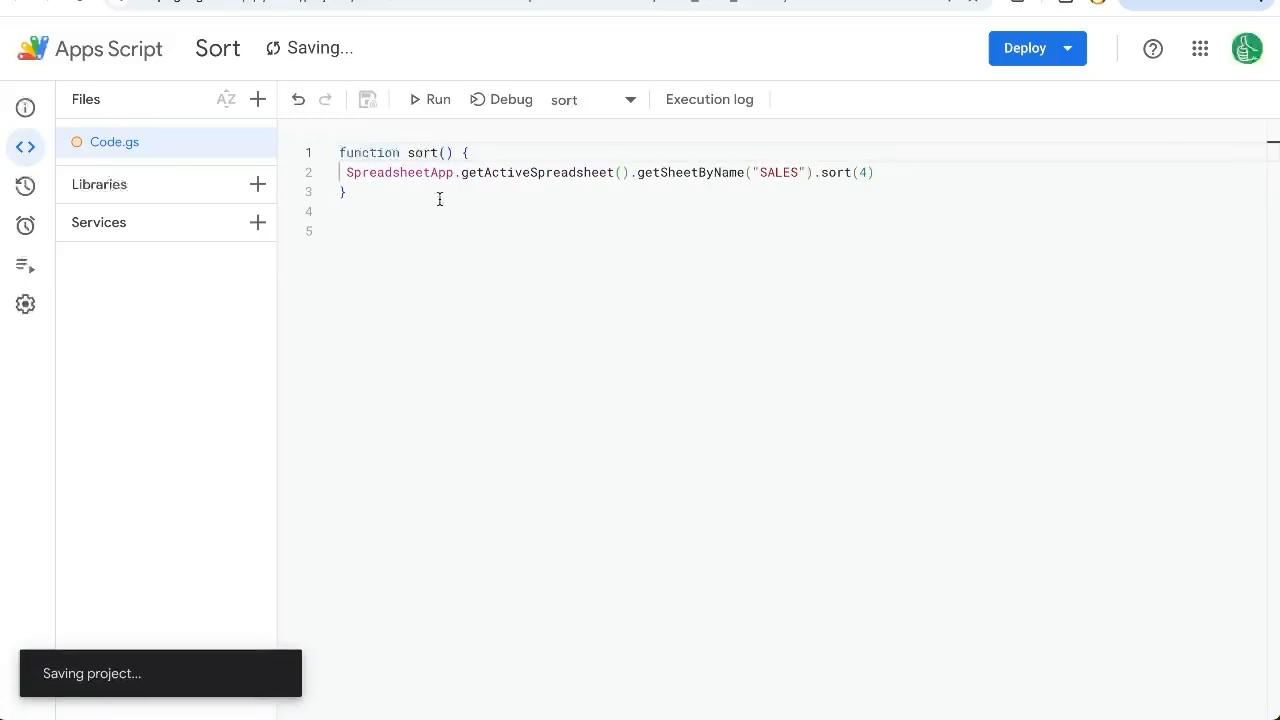
pyautogui.moveTo(512, 100)
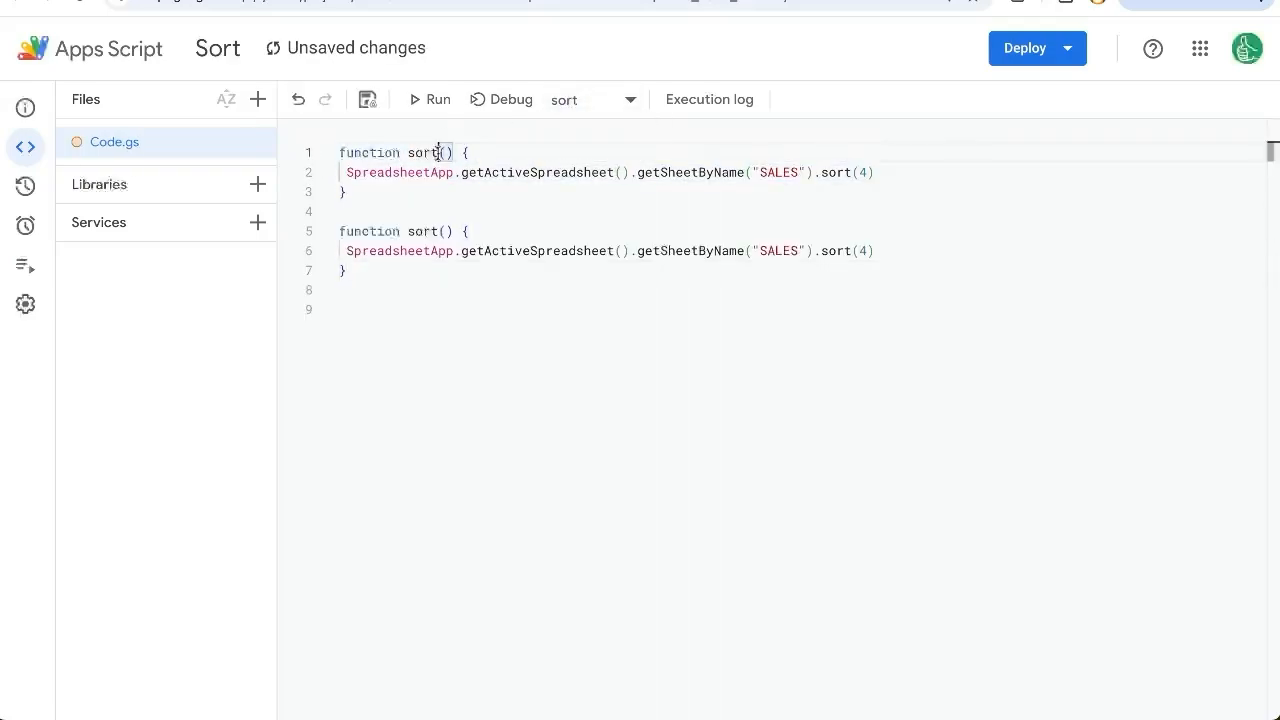
# Step: Name the functions sortTotalColumn and sortJanuary, with the copy sorting column 2
pyautogui.write('TotalColumn')
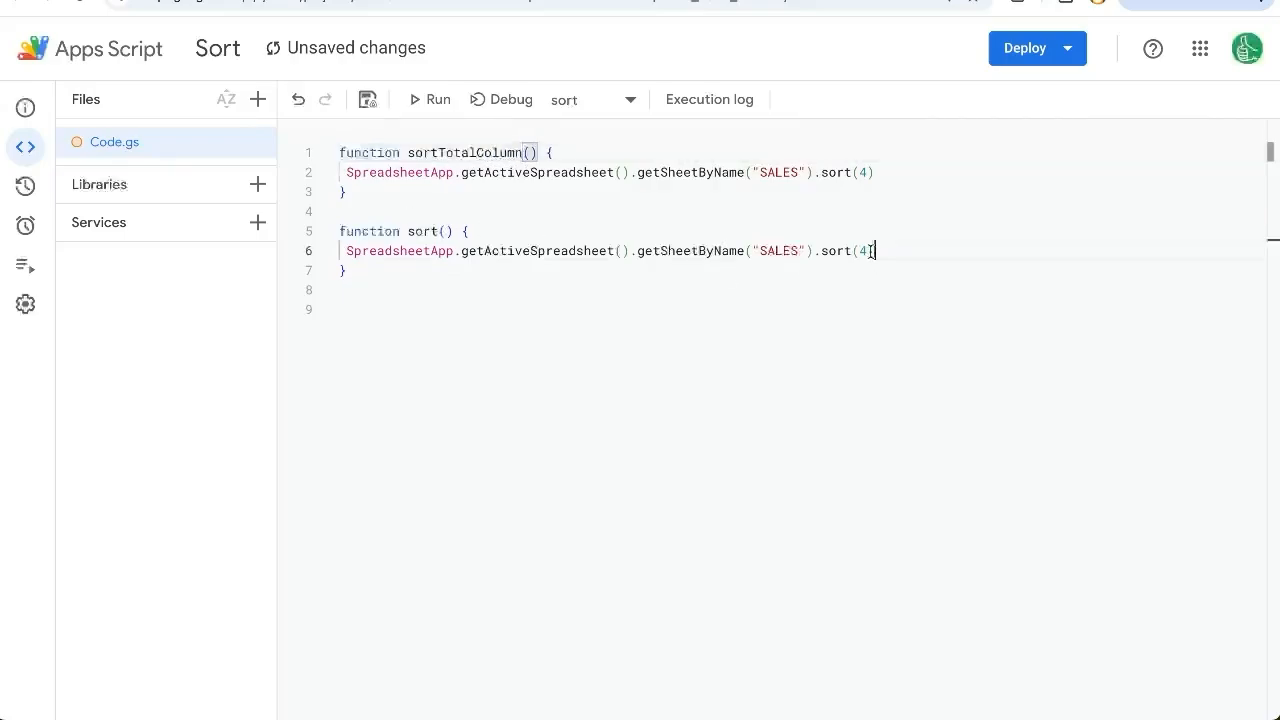
pyautogui.write('2')
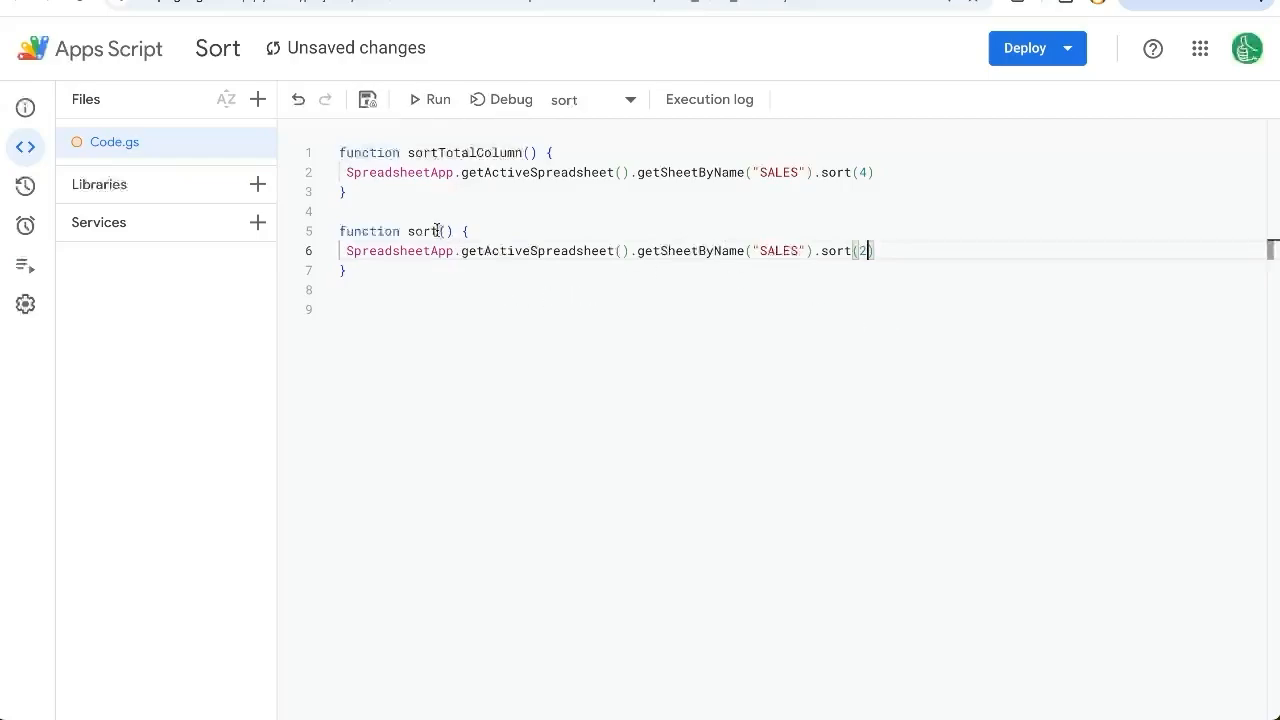
pyautogui.write('January')
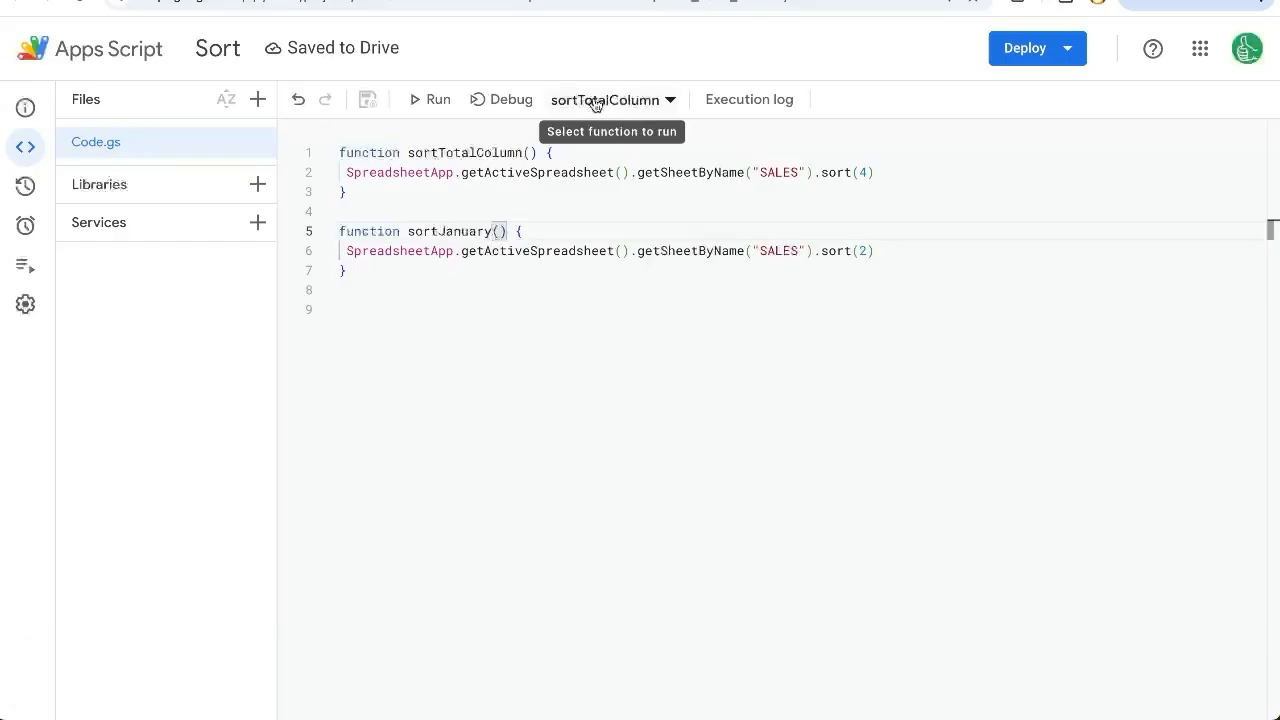
# Step: Select sortTotalColumn in the function dropdown and run it
pyautogui.click(612, 100)
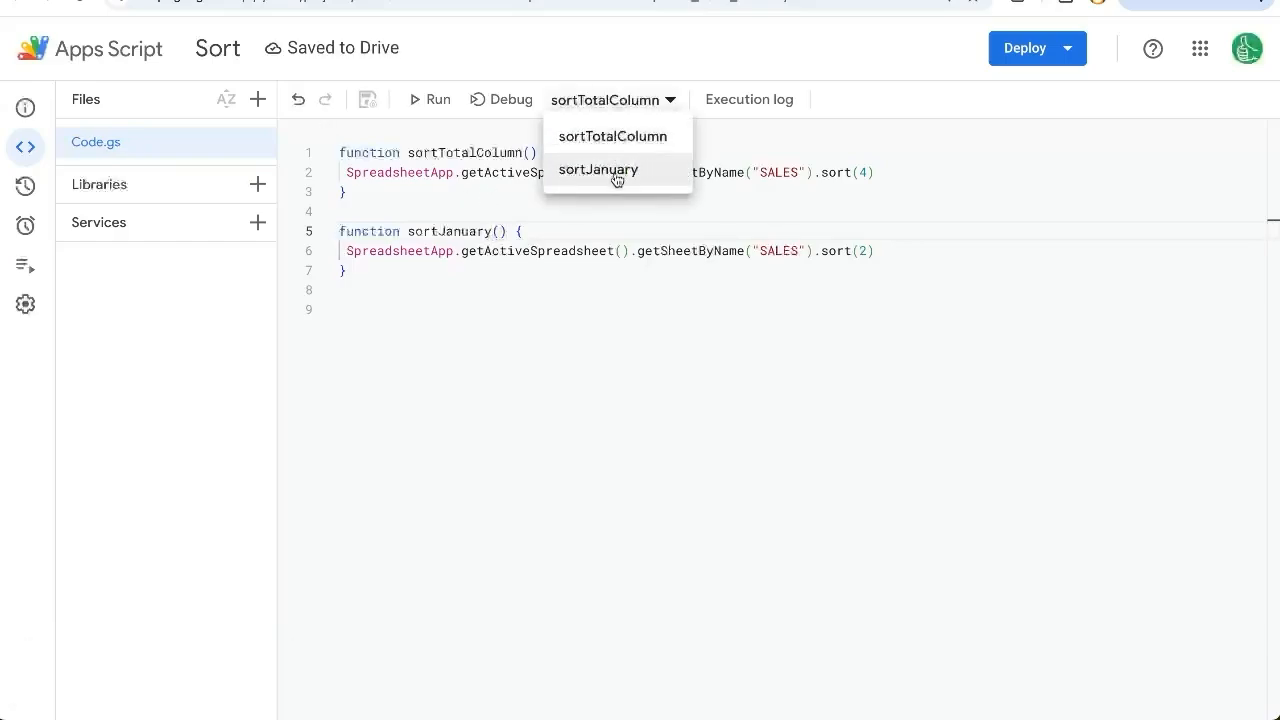
pyautogui.moveTo(612, 136)
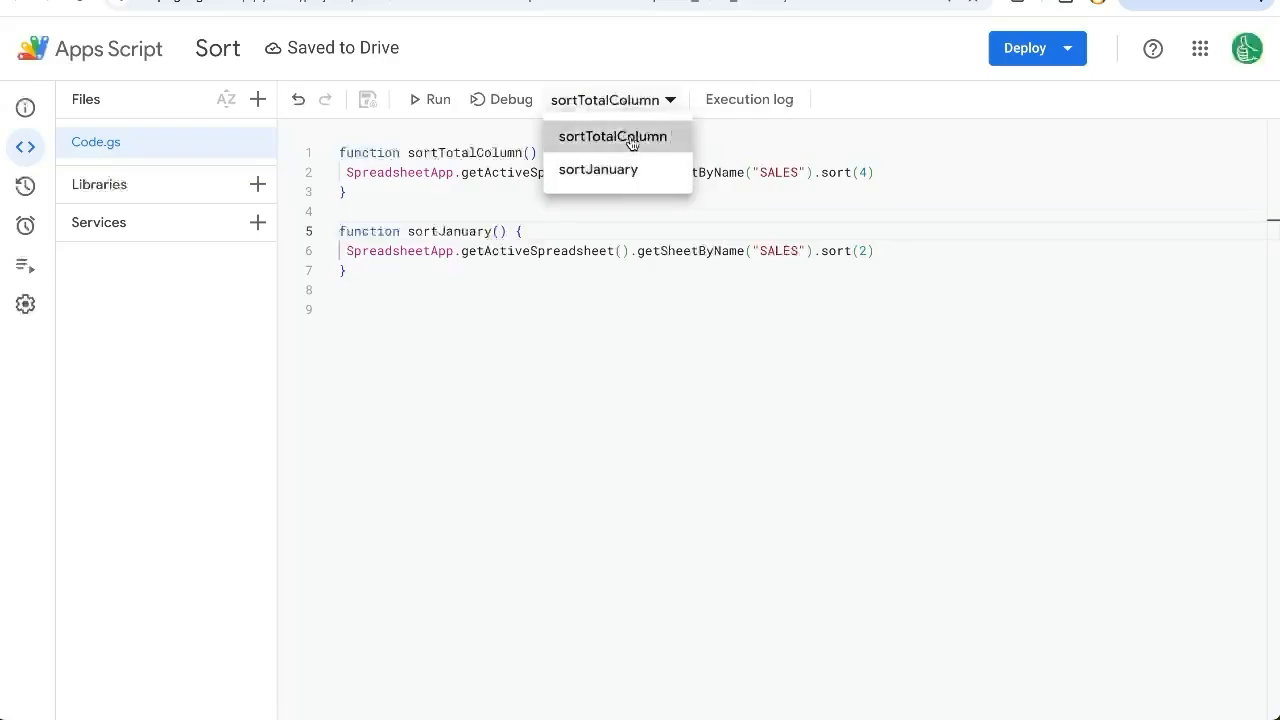
pyautogui.click(612, 136)
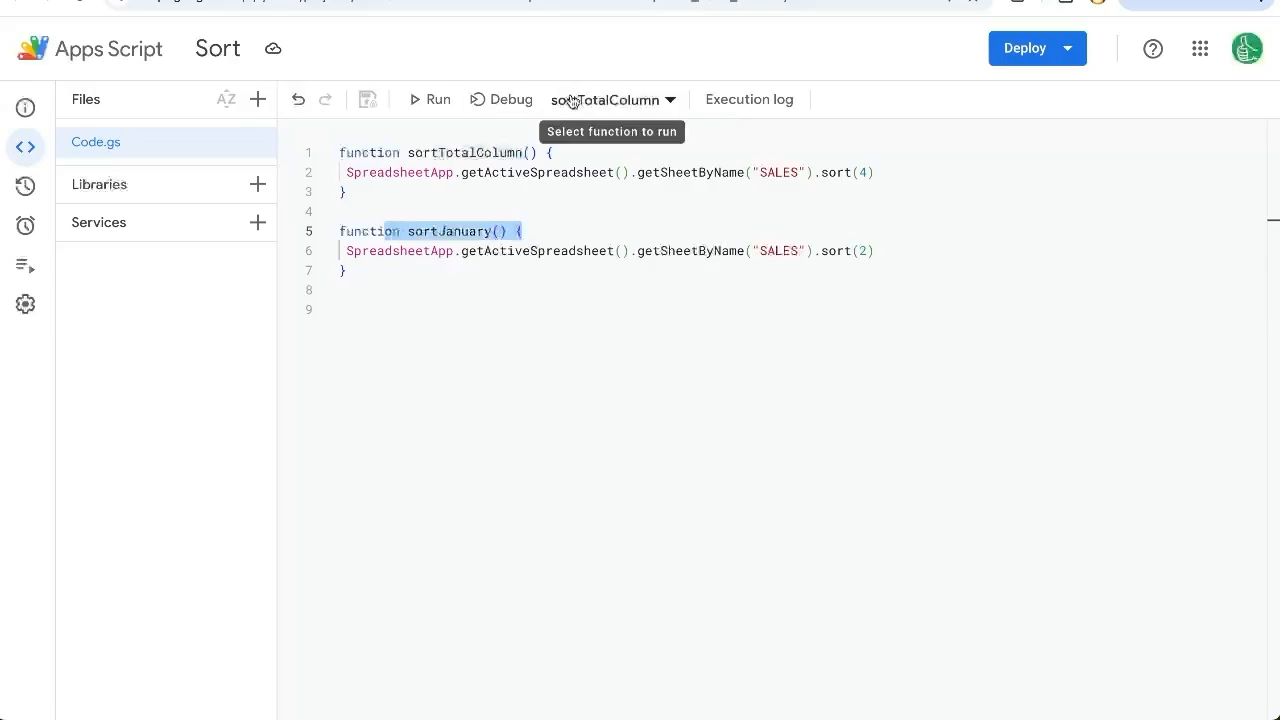
pyautogui.moveTo(428, 100)
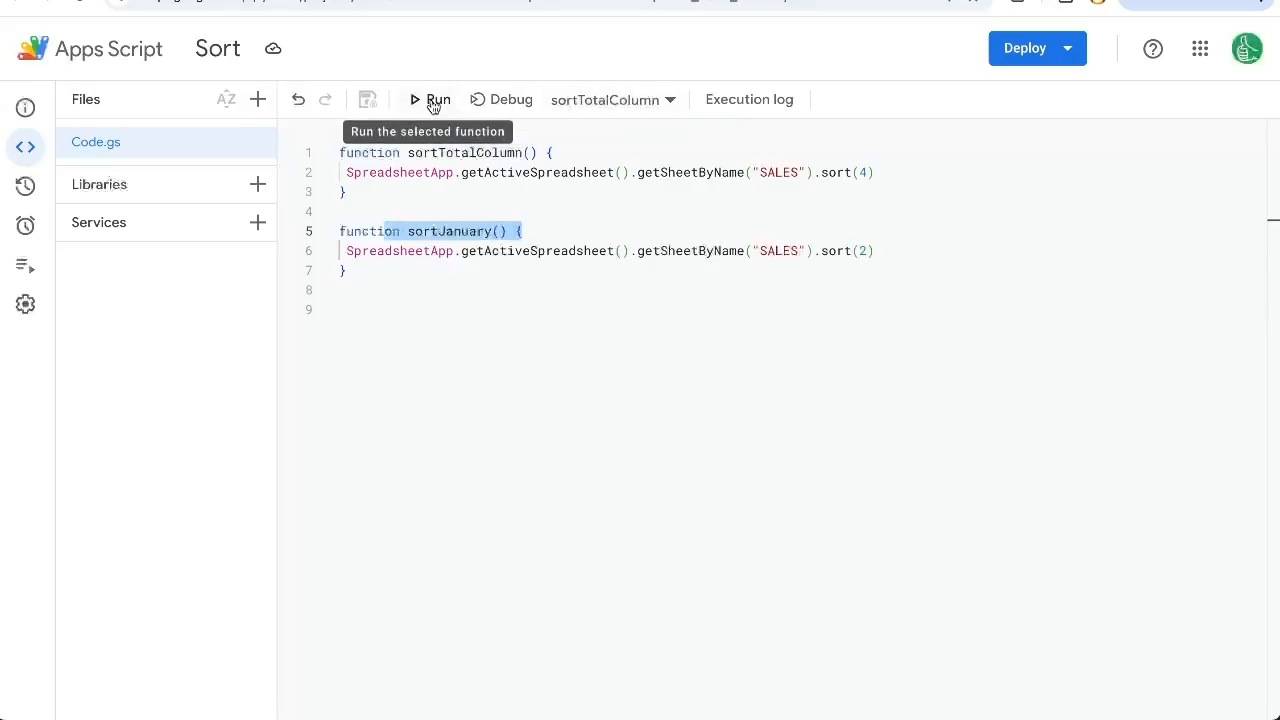
pyautogui.click(430, 100)
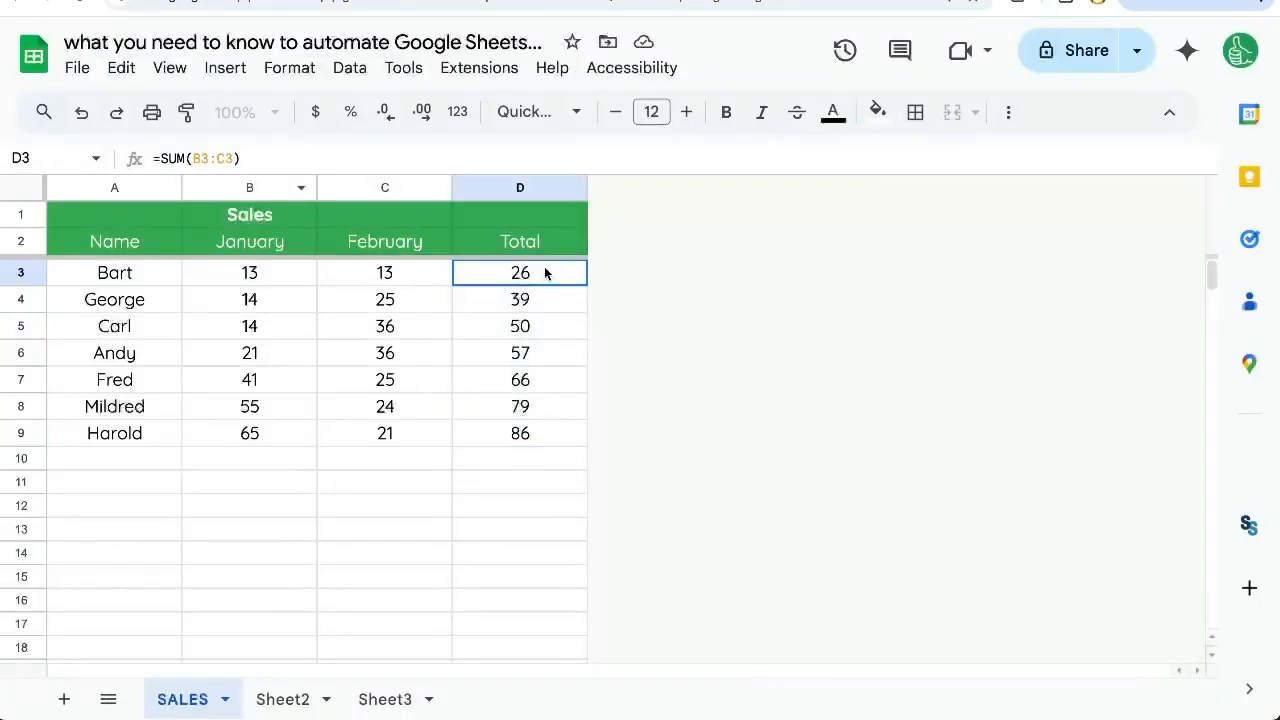
# Step: Highlight the Total column values to confirm the ascending order
pyautogui.moveTo(520, 272); pyautogui.dragTo(520, 380)
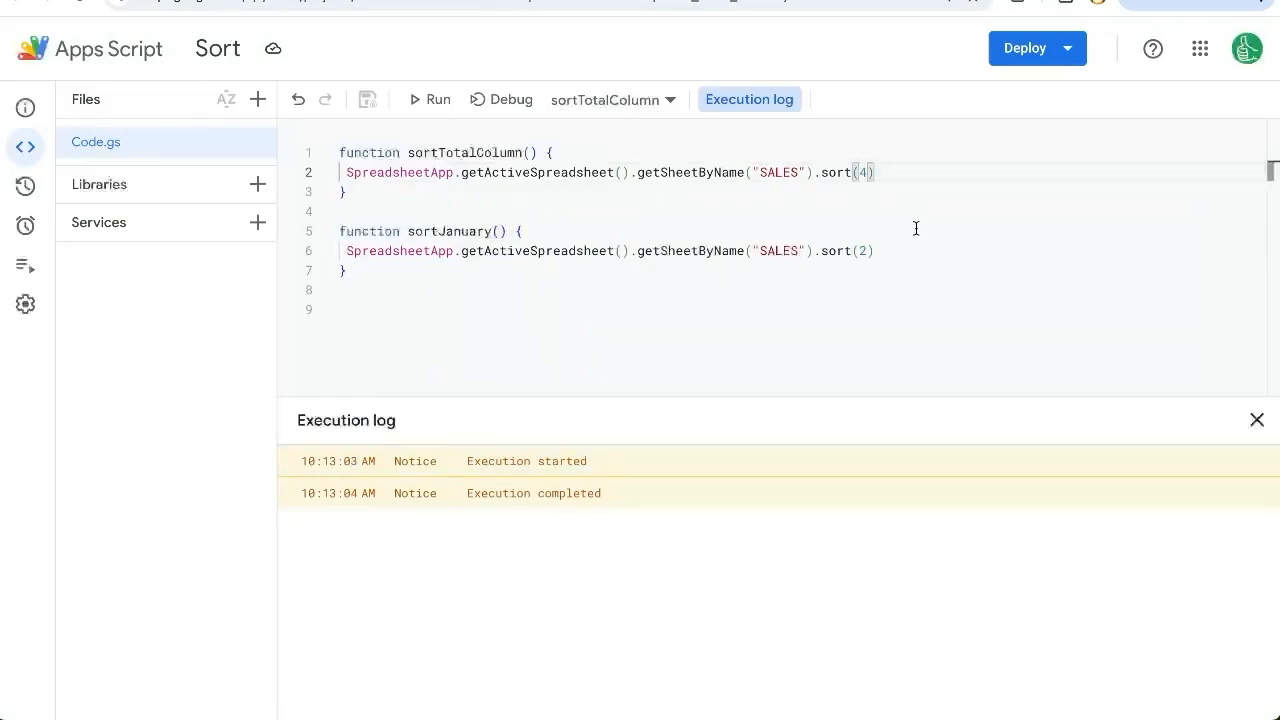
# Step: Change to sort(4,false) for descending Totals, run it, and check the spreadsheet
pyautogui.write(',F')
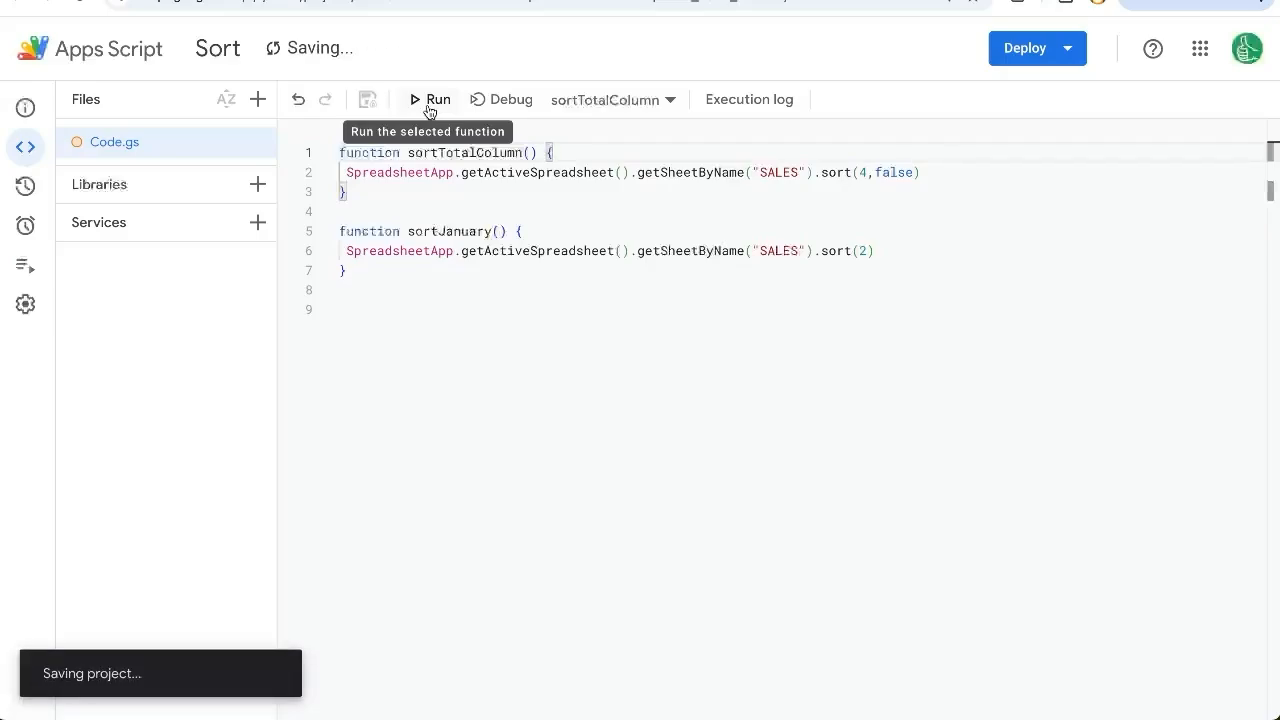
pyautogui.click(436, 100)
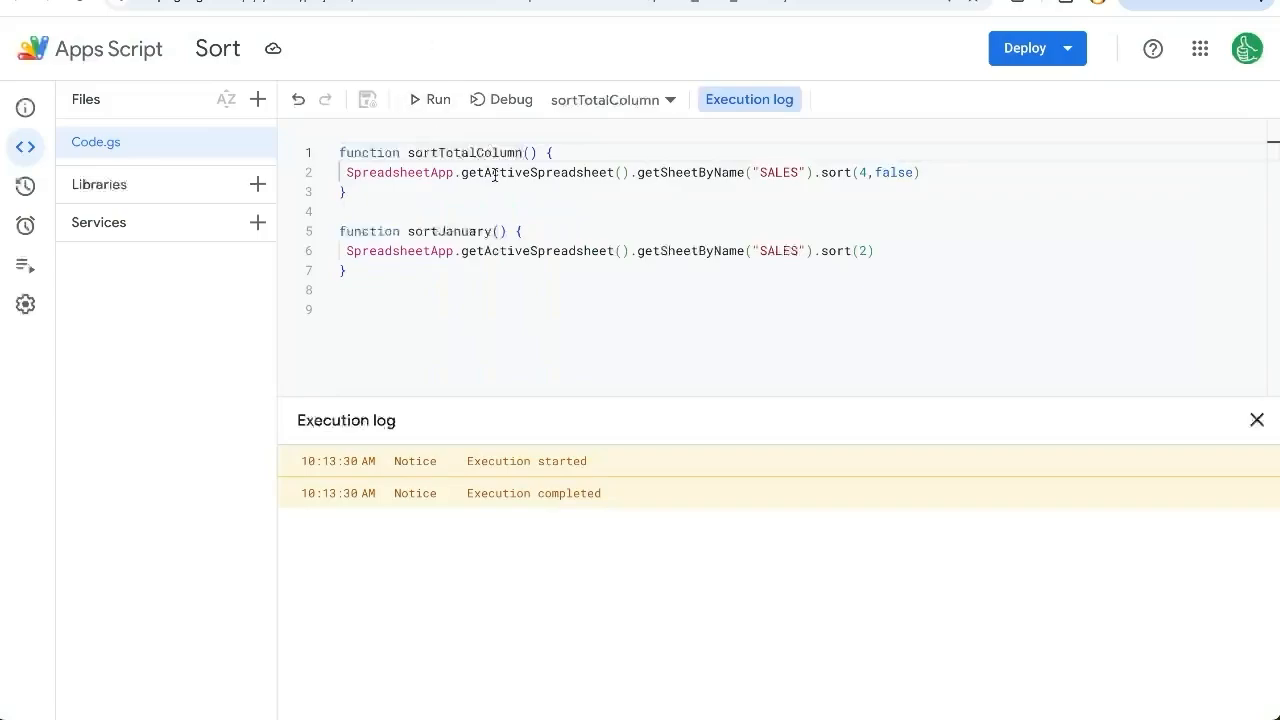
pyautogui.press('ctrl+a')
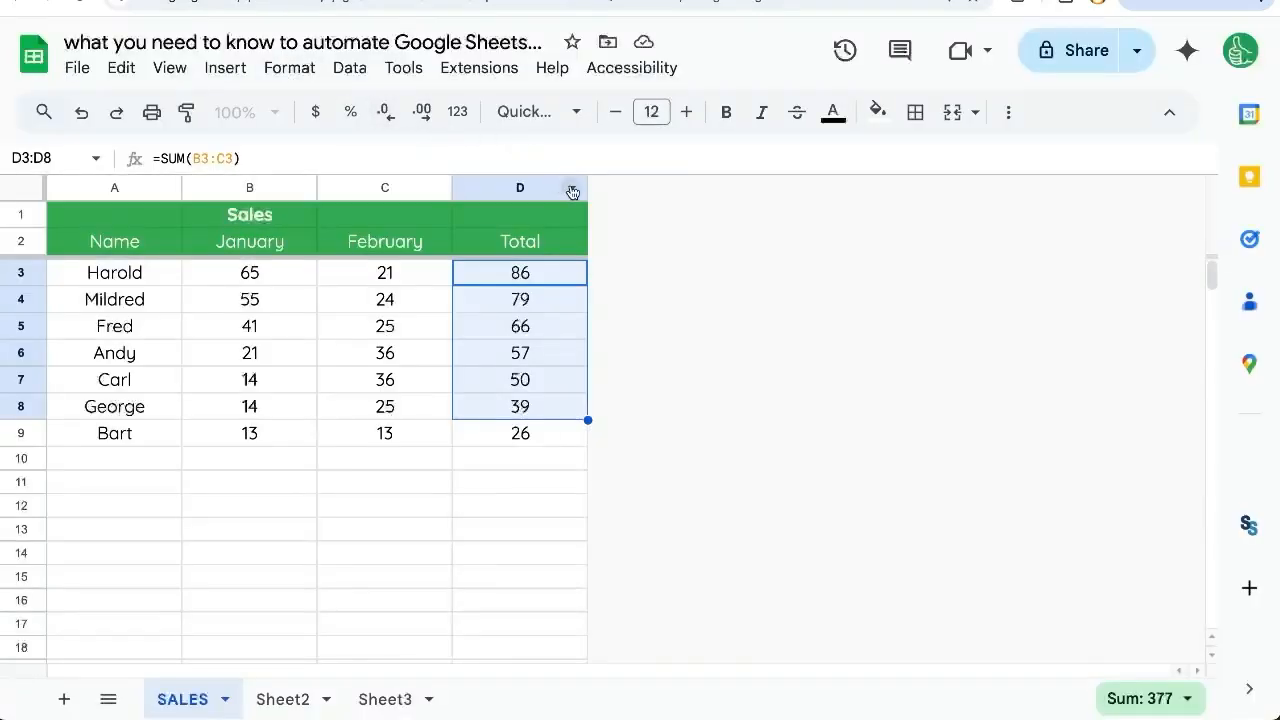
# Step: Inspect the Total column's built-in sort options before returning to the script
pyautogui.rightClick(520, 188)
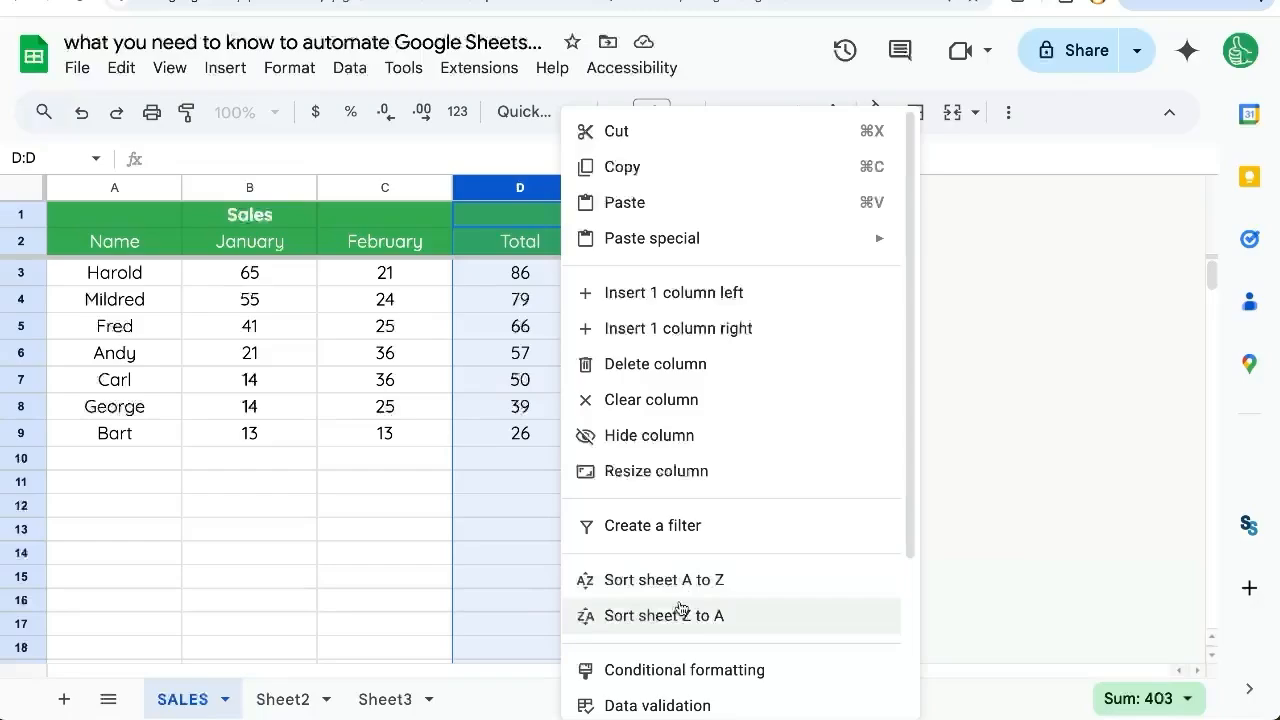
pyautogui.moveTo(484, 302)
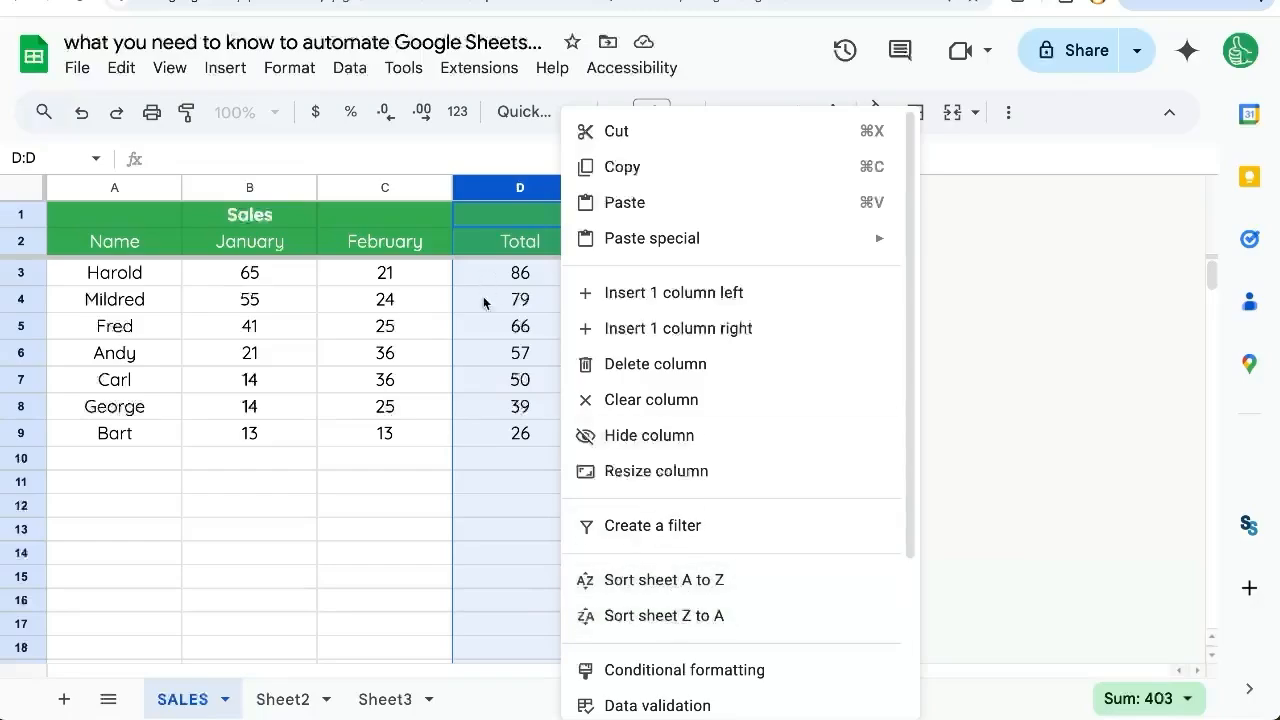
pyautogui.click(520, 352)
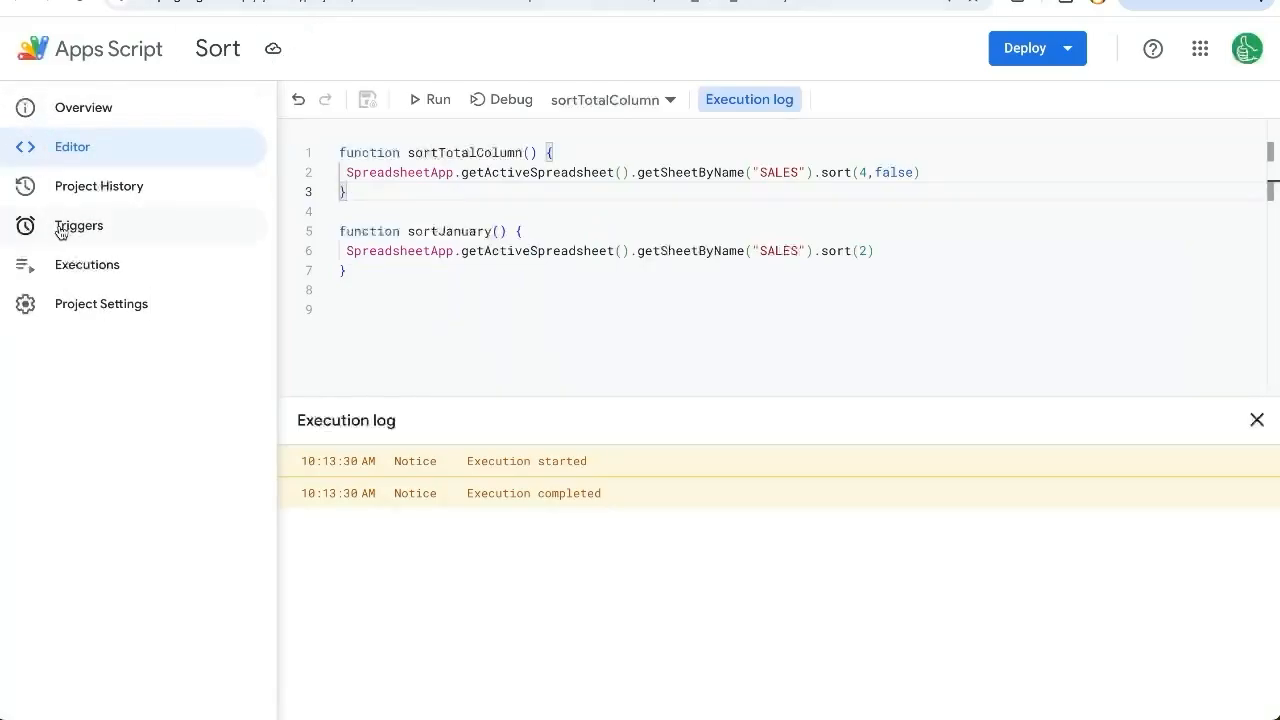
# Step: Add a new trigger in the Triggers panel for the sortTotalColumn function
pyautogui.click(78, 224)
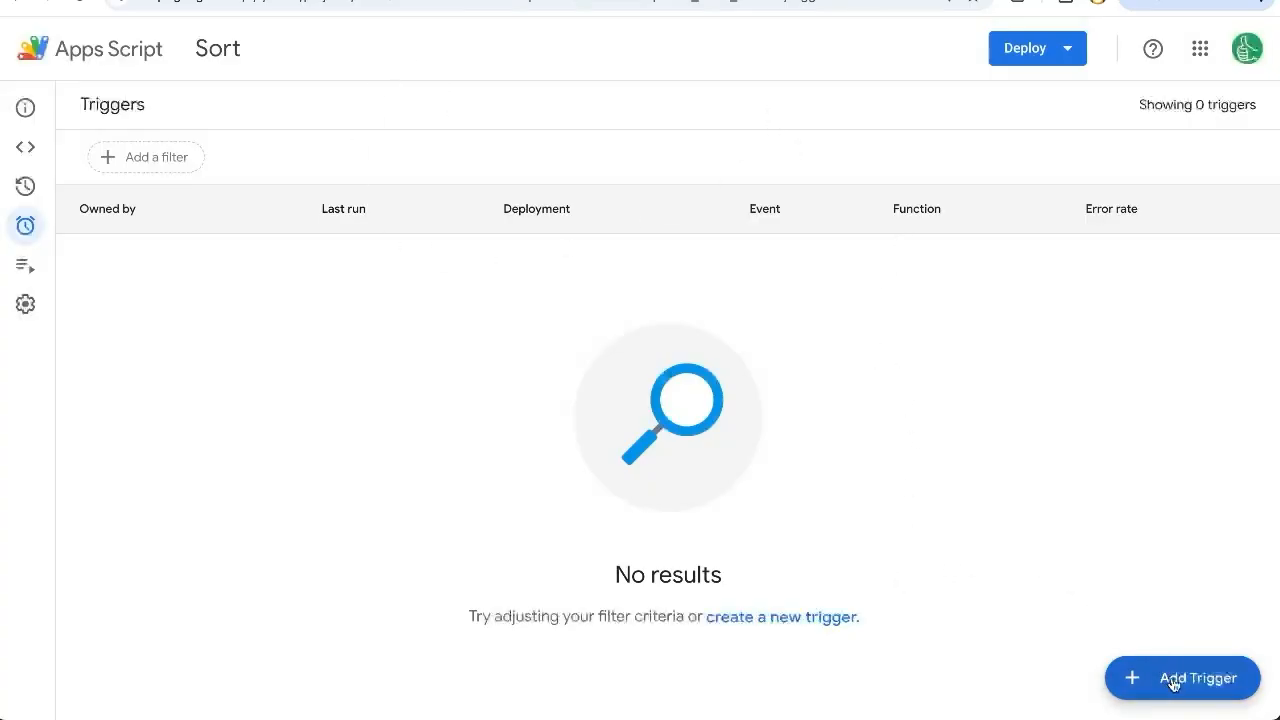
pyautogui.click(1182, 678)
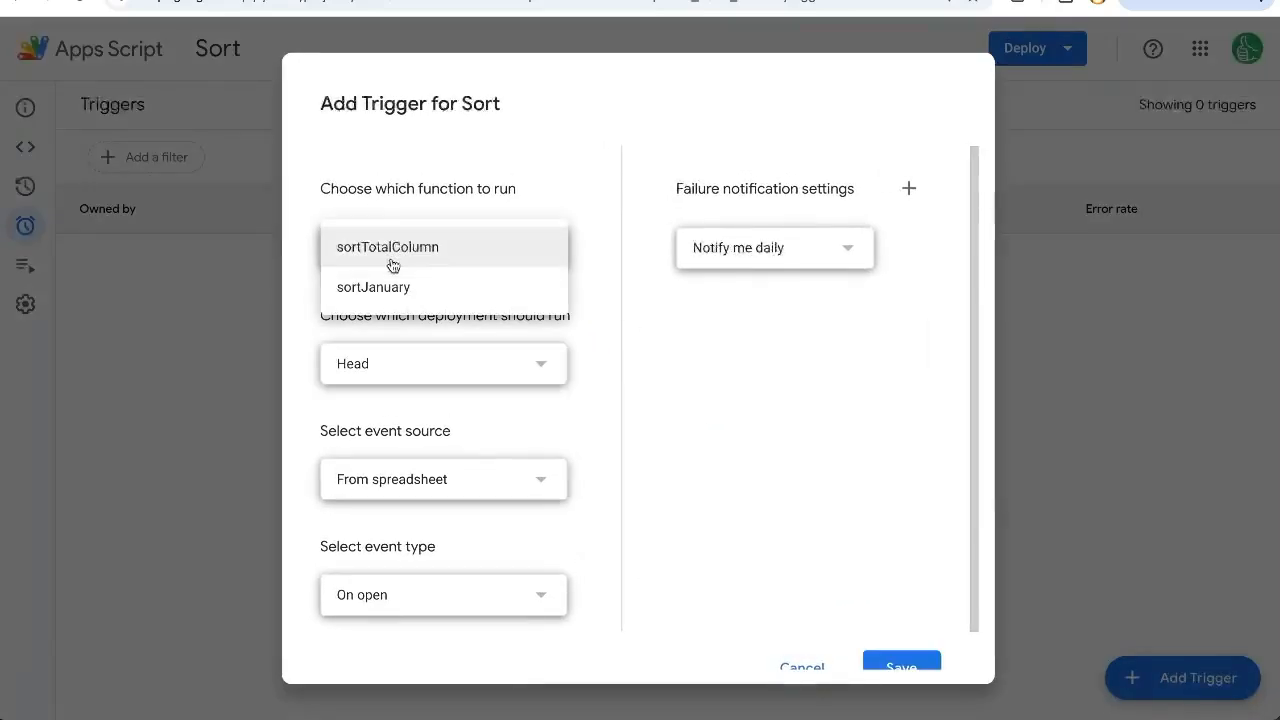
pyautogui.click(388, 248)
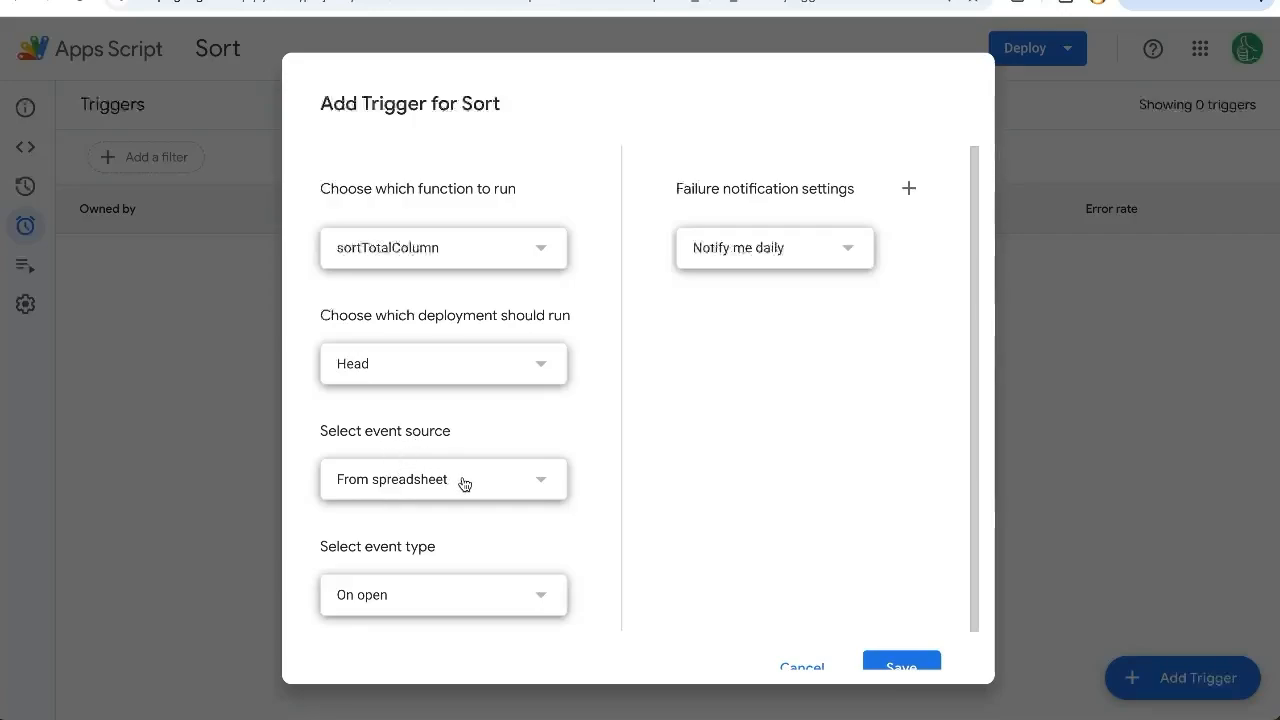
# Step: Make it time-driven with a day timer firing between midnight and 1am, then save
pyautogui.click(444, 480)
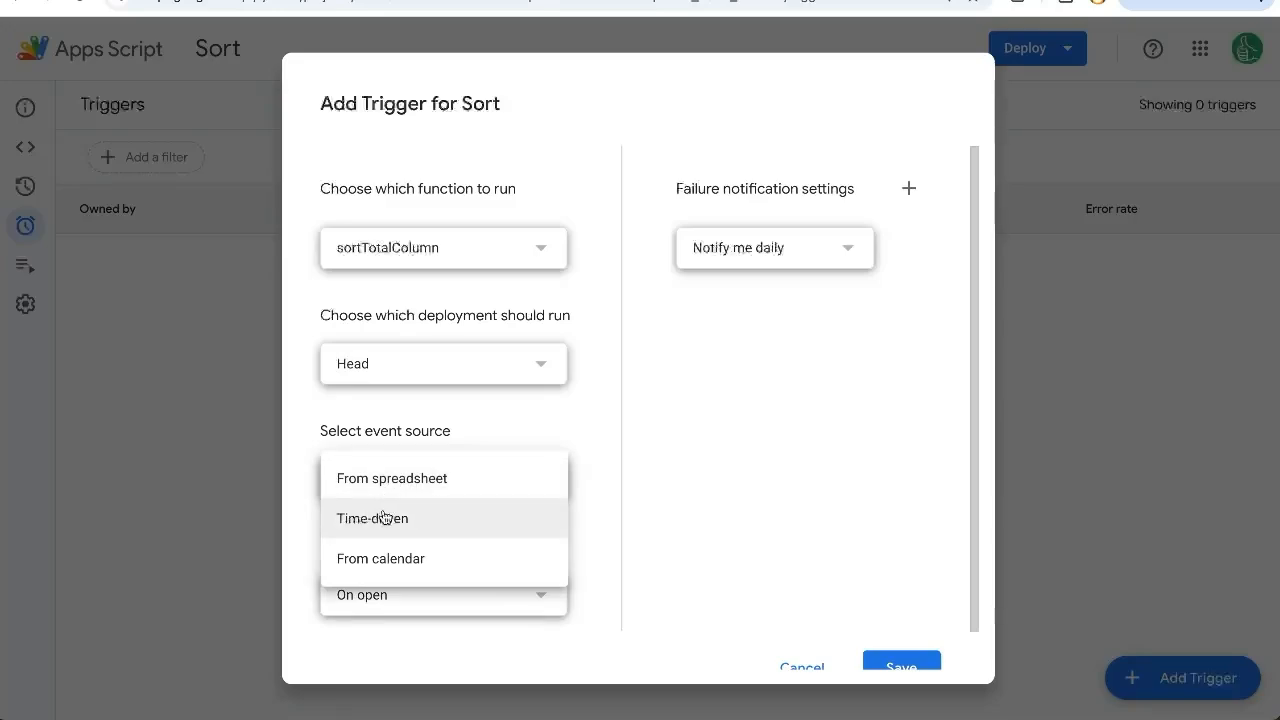
pyautogui.click(372, 518)
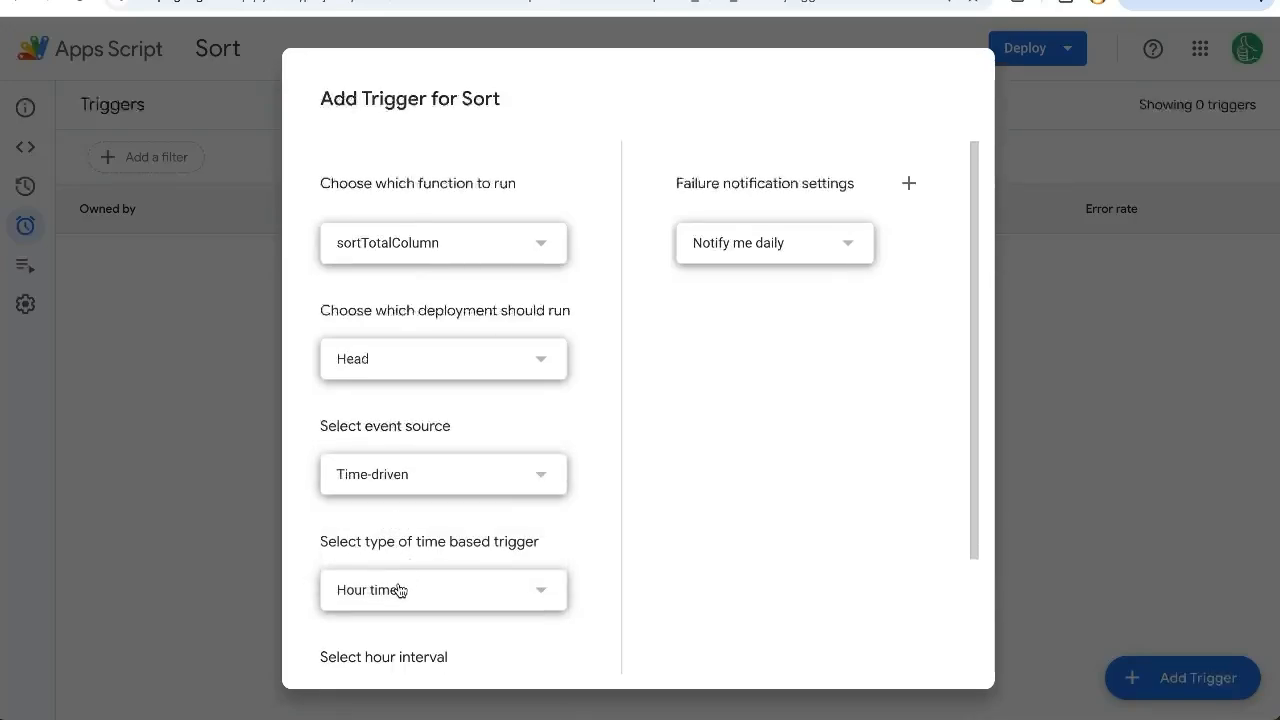
pyautogui.click(444, 588)
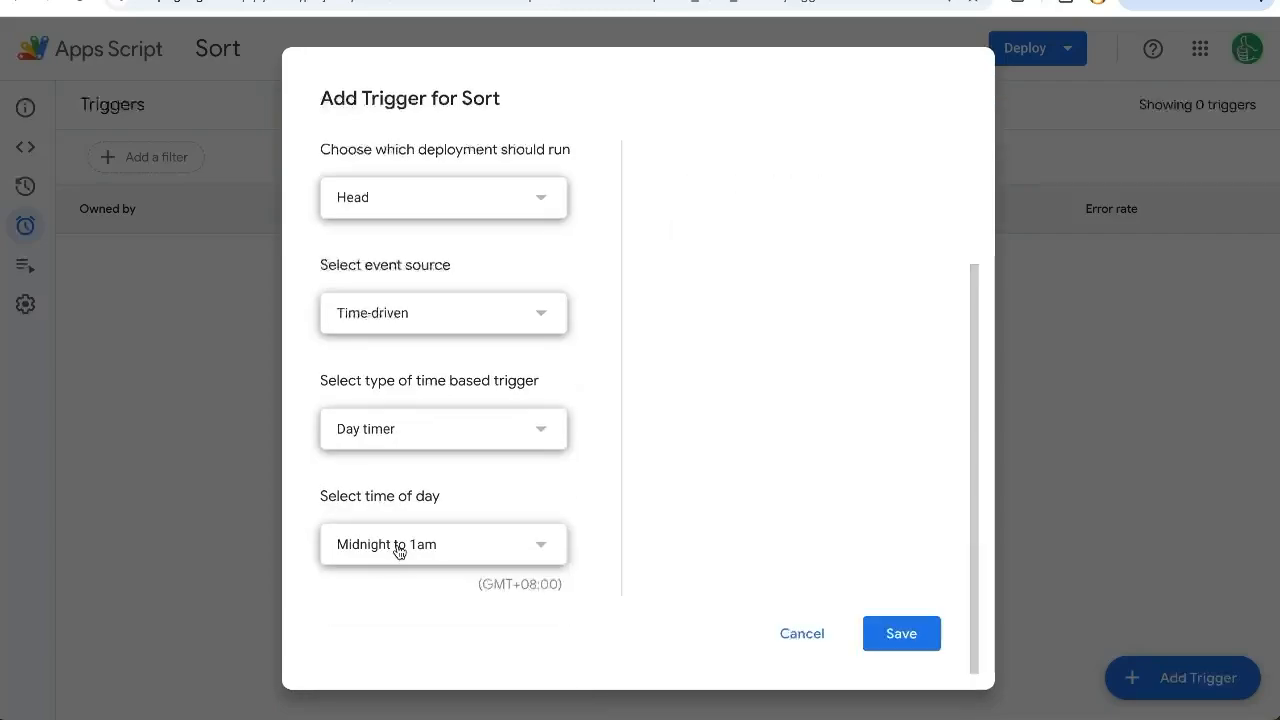
pyautogui.click(442, 544)
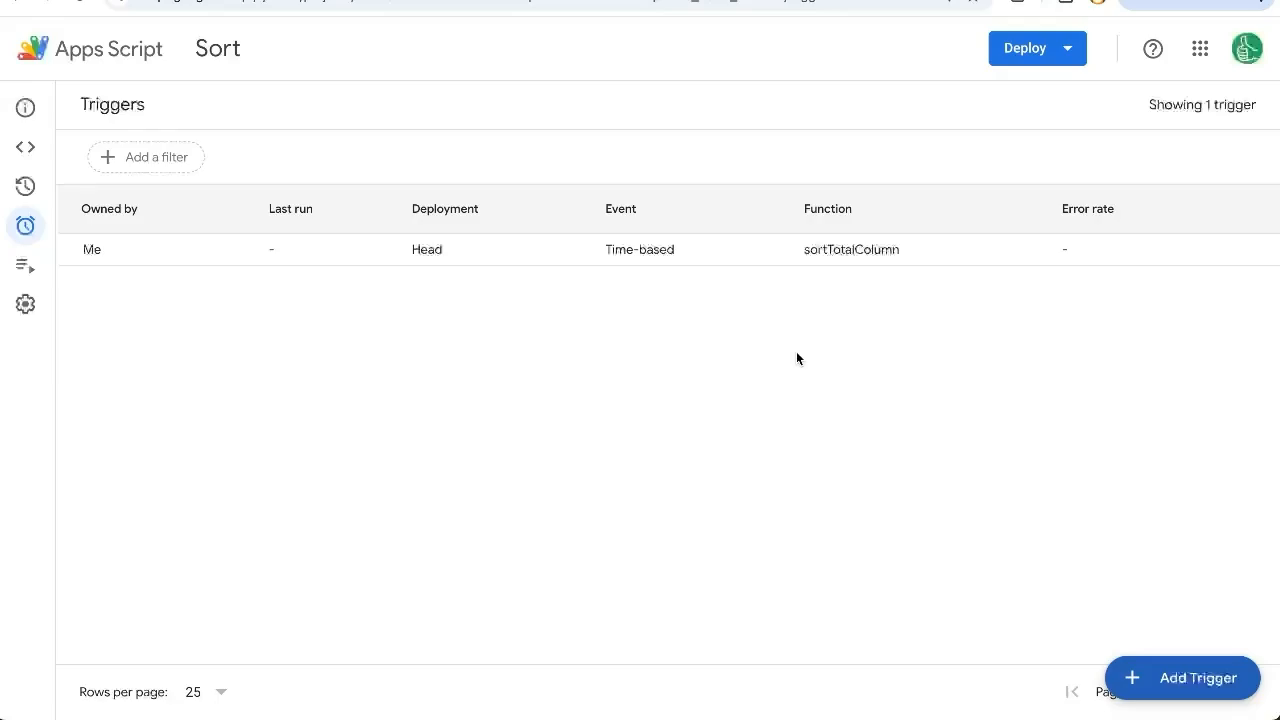
pyautogui.moveTo(736, 240)
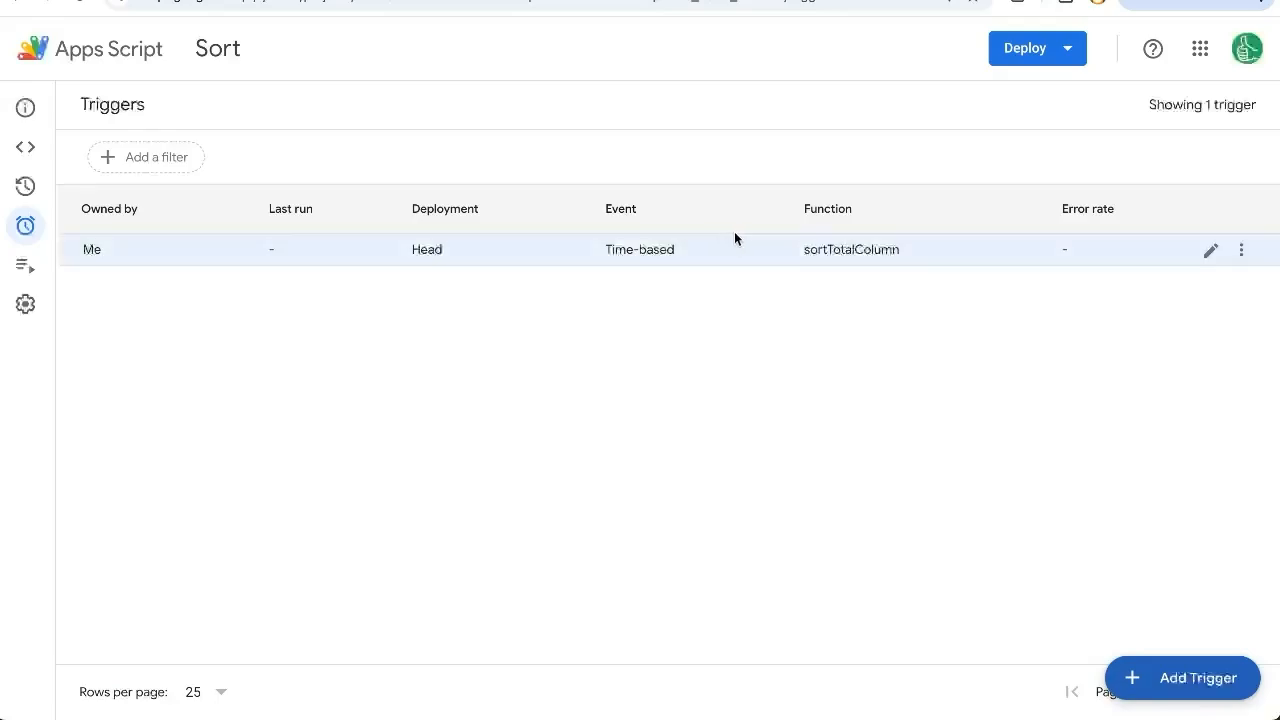
pyautogui.moveTo(678, 242)
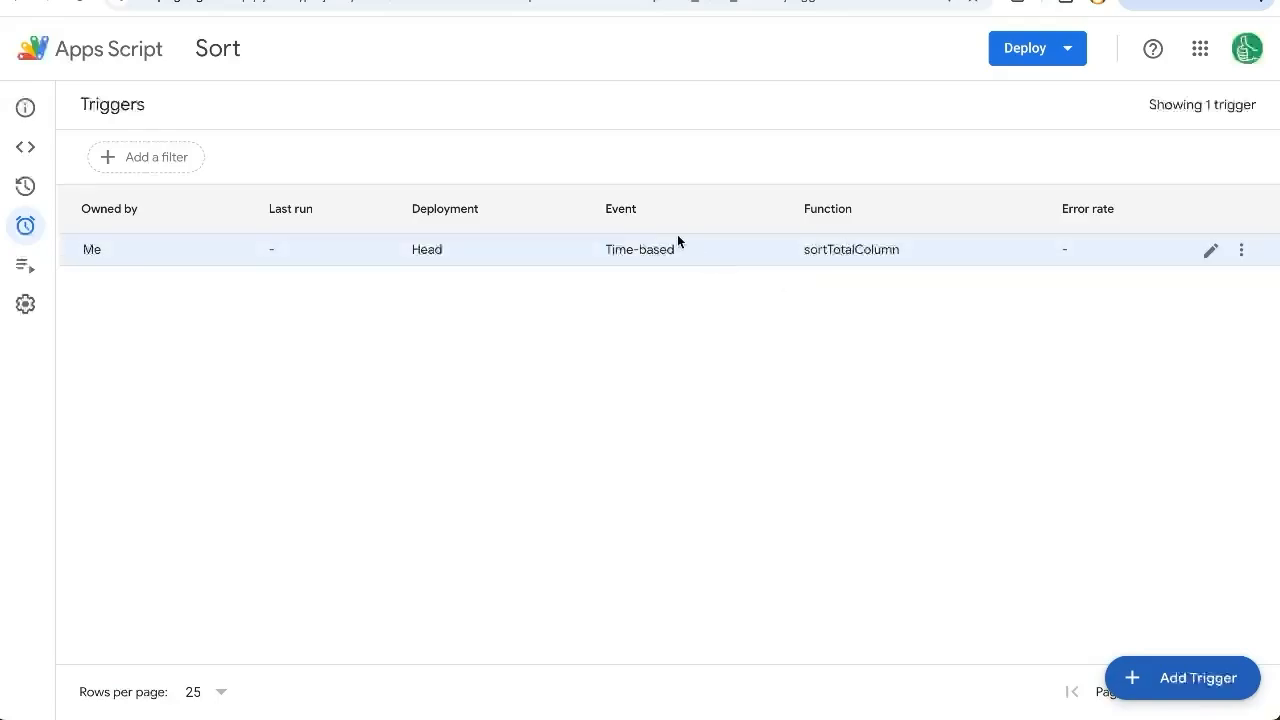
pyautogui.click(24, 146)
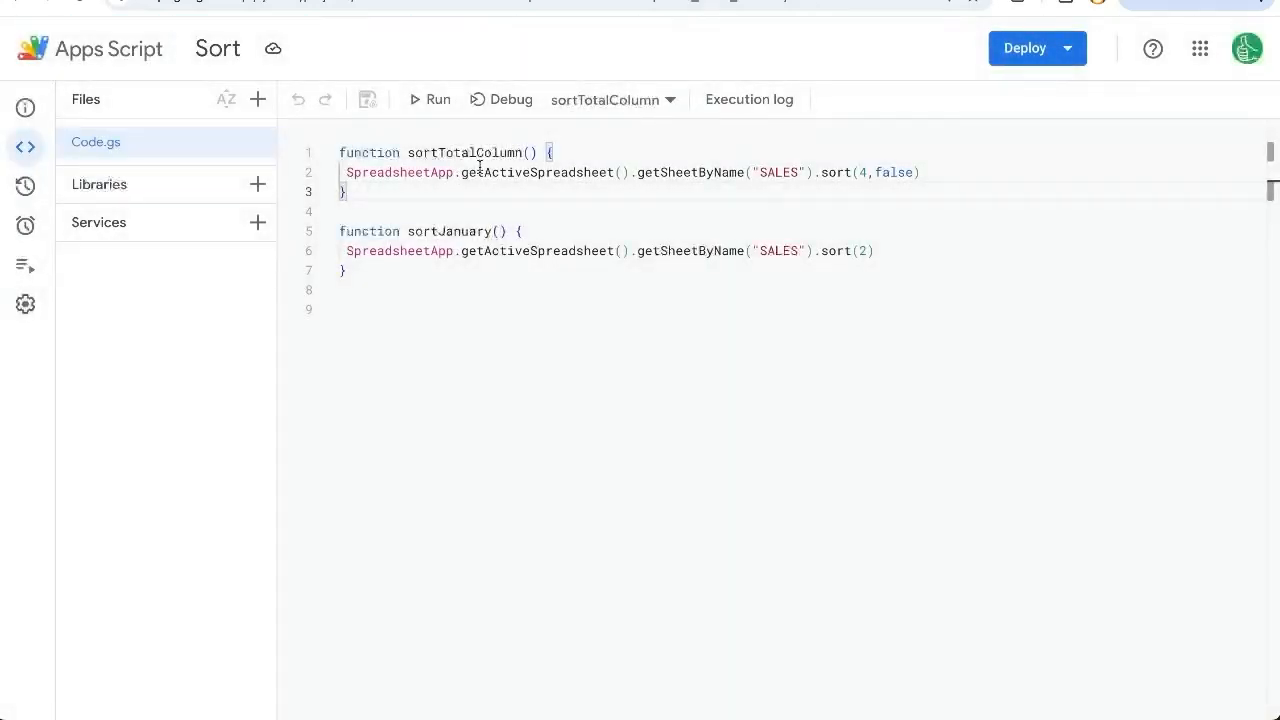
pyautogui.moveTo(538, 184)
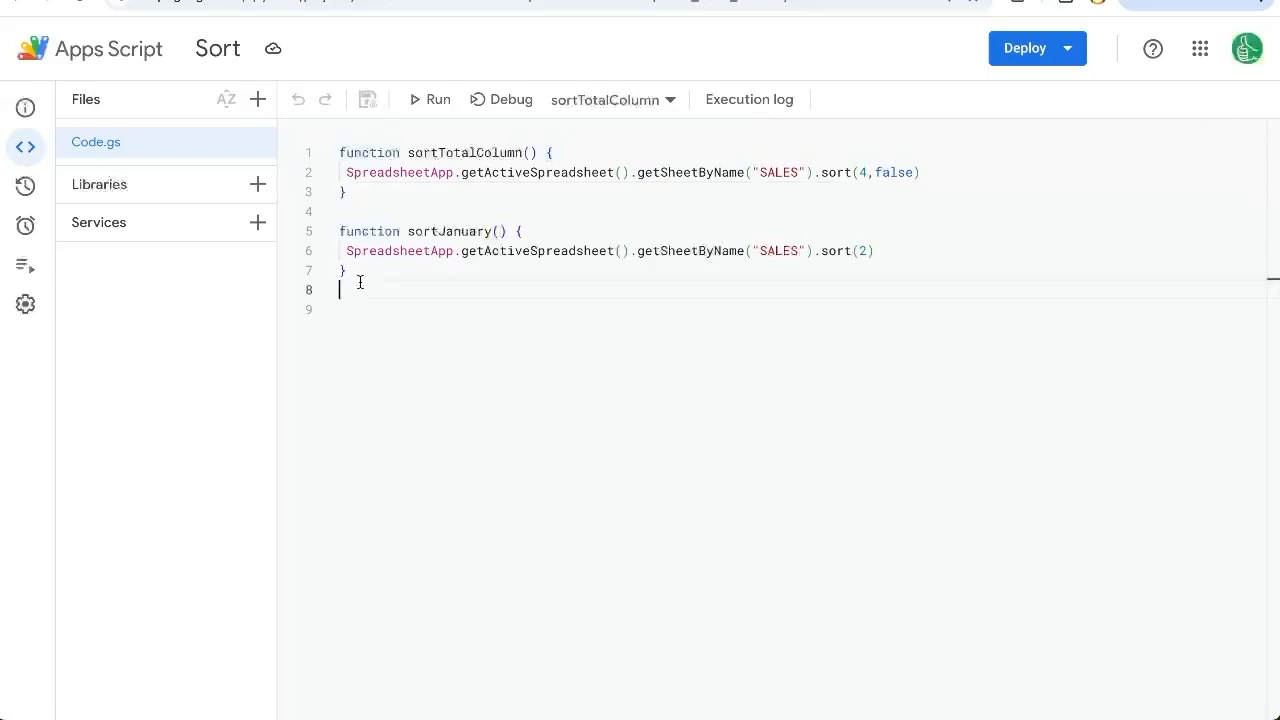
# Step: Write createNewTab calling SpreadsheetApp.getActiveSpreadsheet().insertSheet()
pyautogui.write('function create')
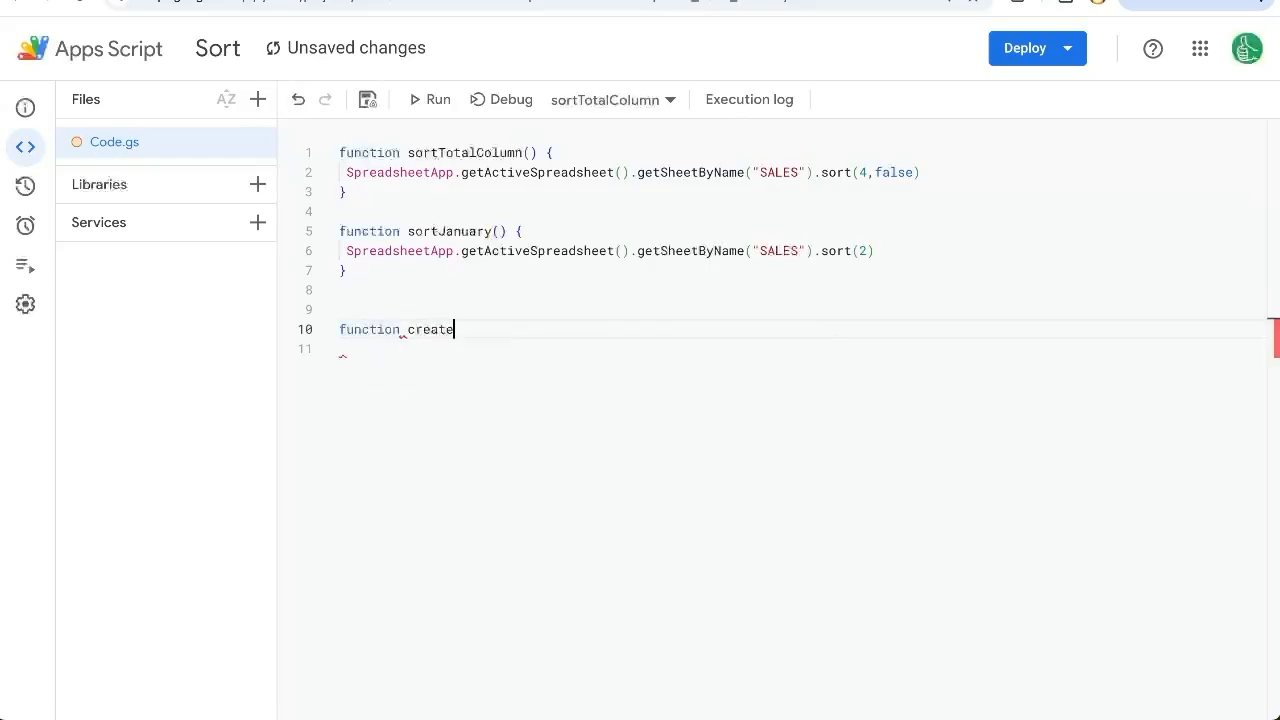
pyautogui.write('NewTab(){')
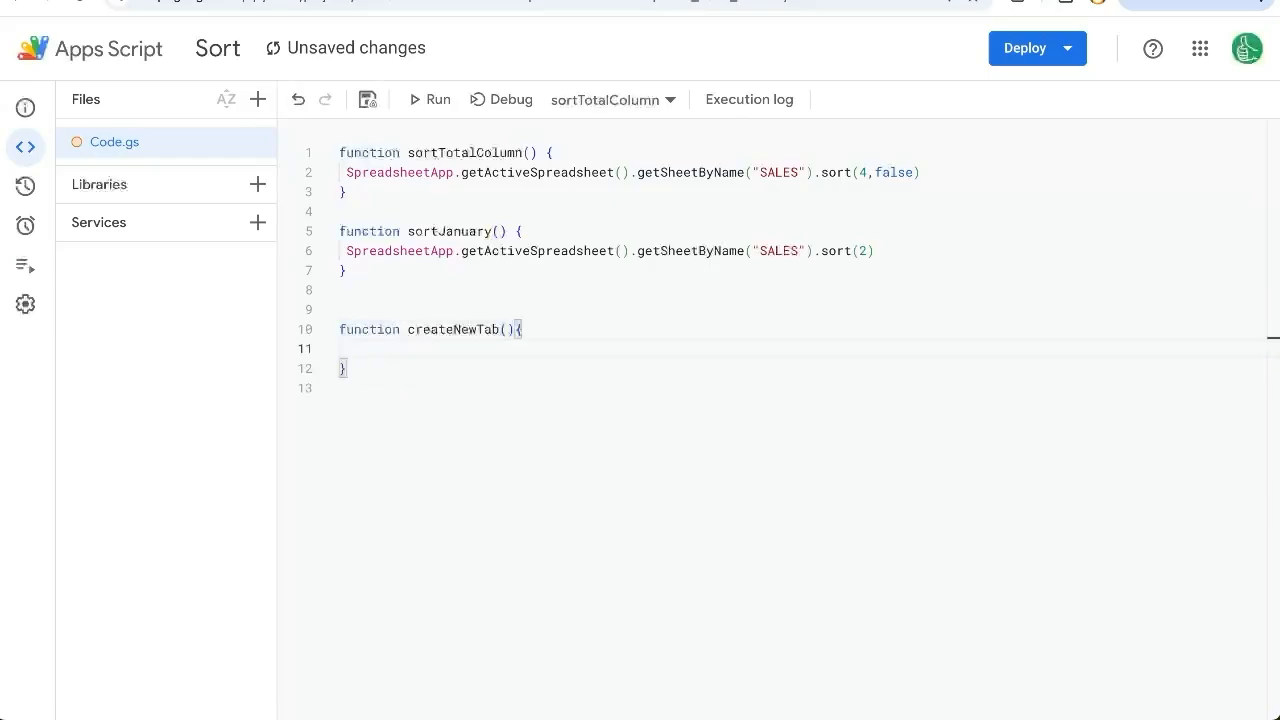
pyautogui.write('SpreadsheetApp.get')
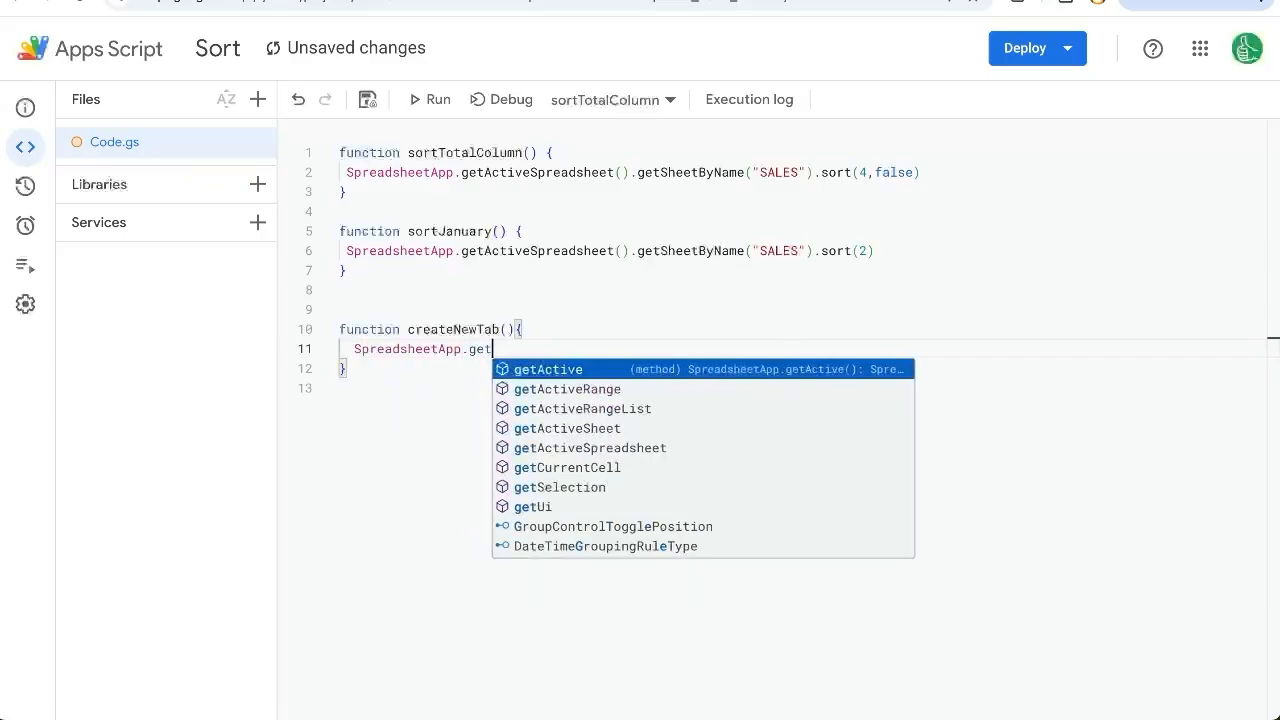
pyautogui.click(588, 448)
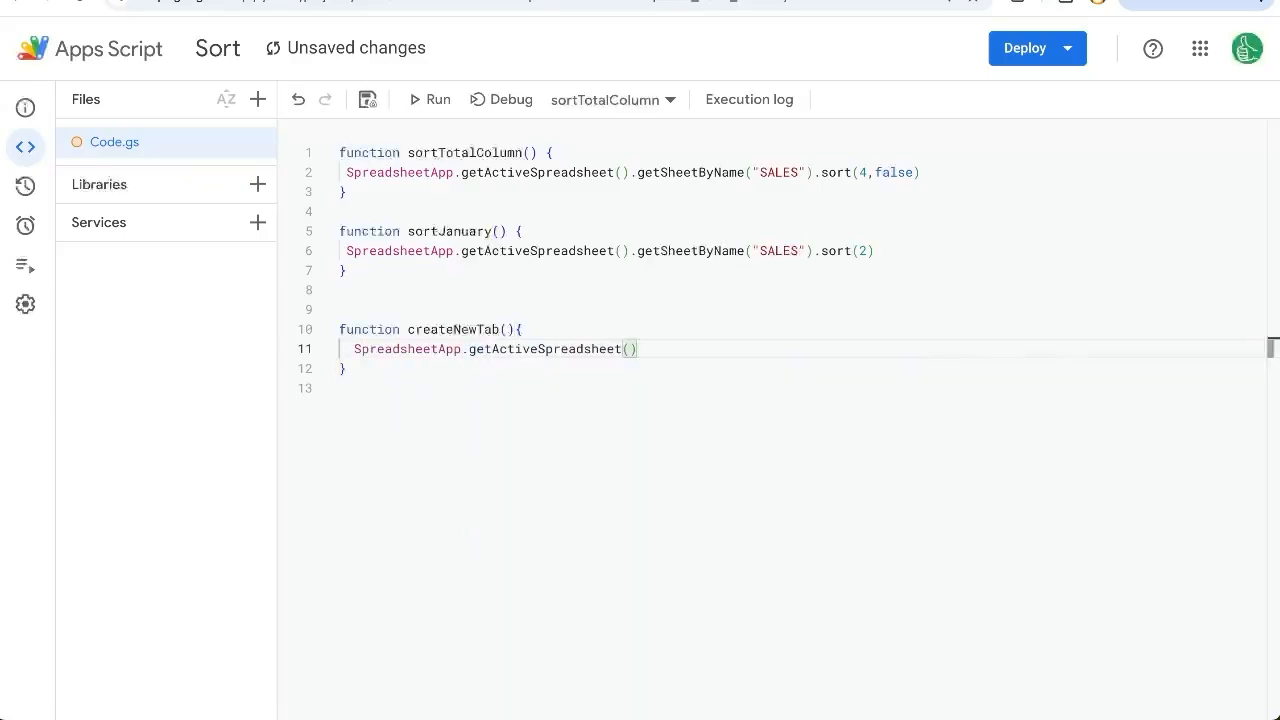
pyautogui.write('.insert')
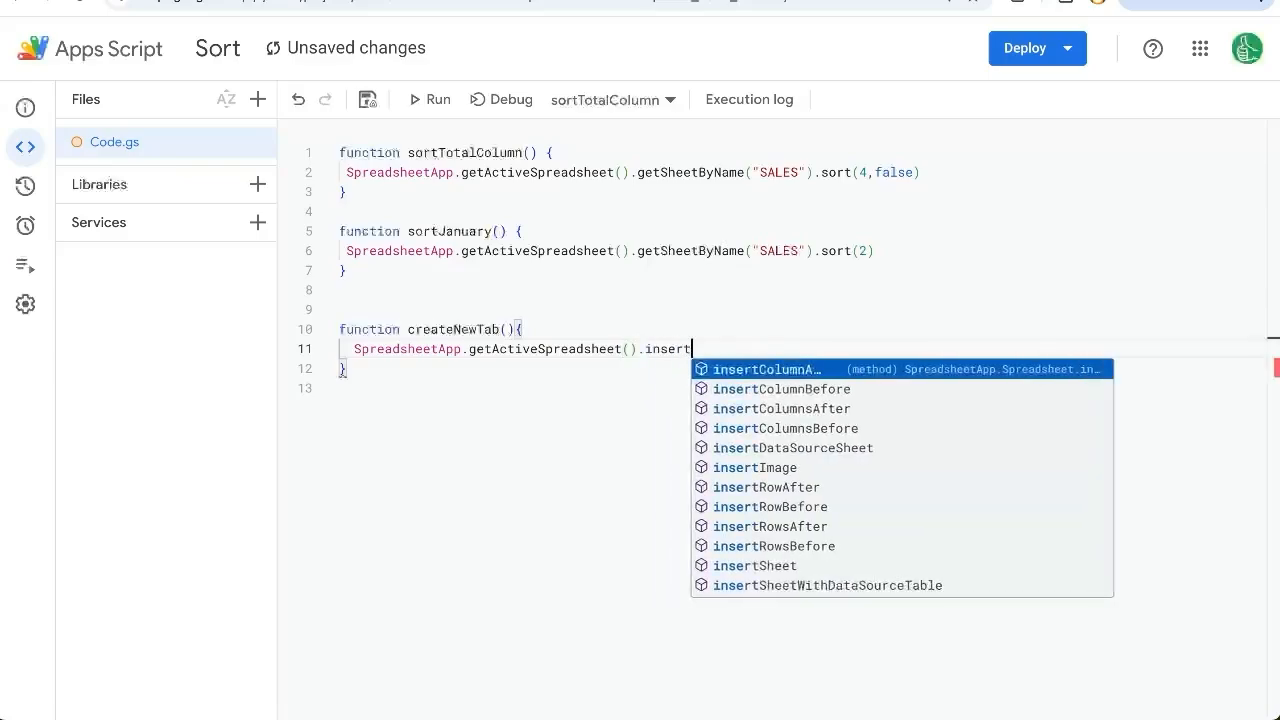
pyautogui.click(754, 564)
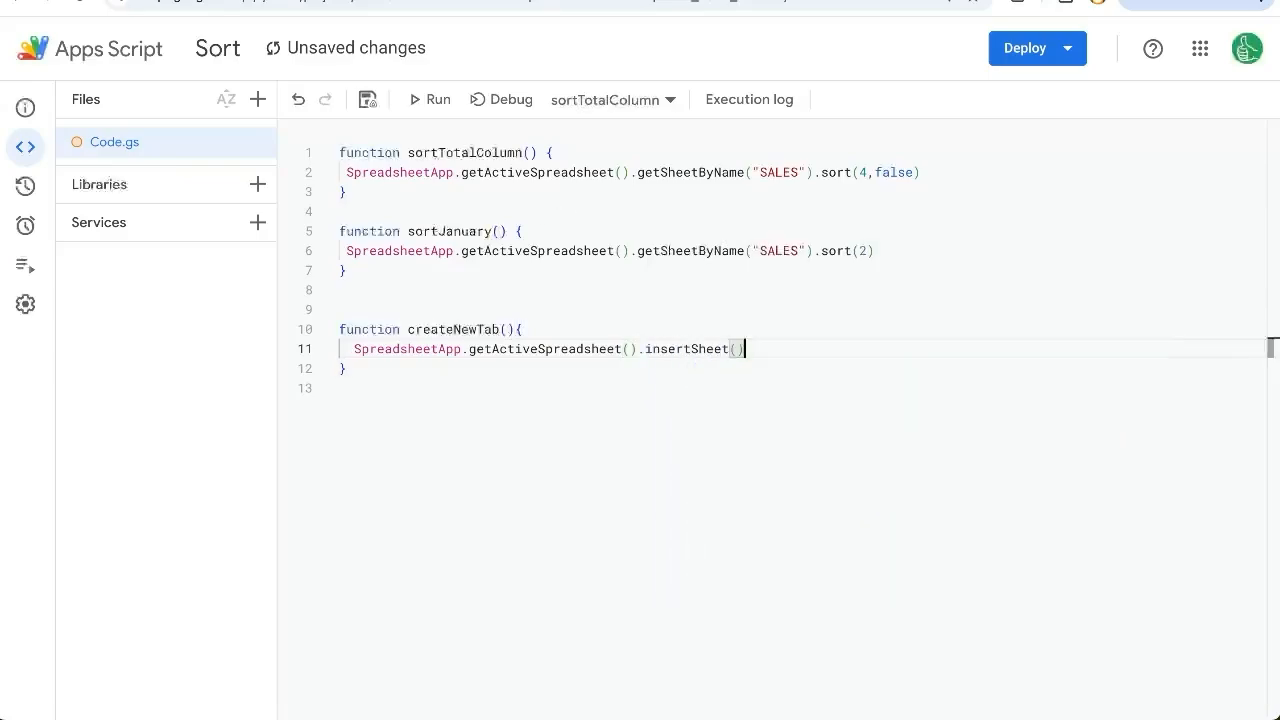
# Step: Select createNewTab as the function to run
pyautogui.click(368, 100)
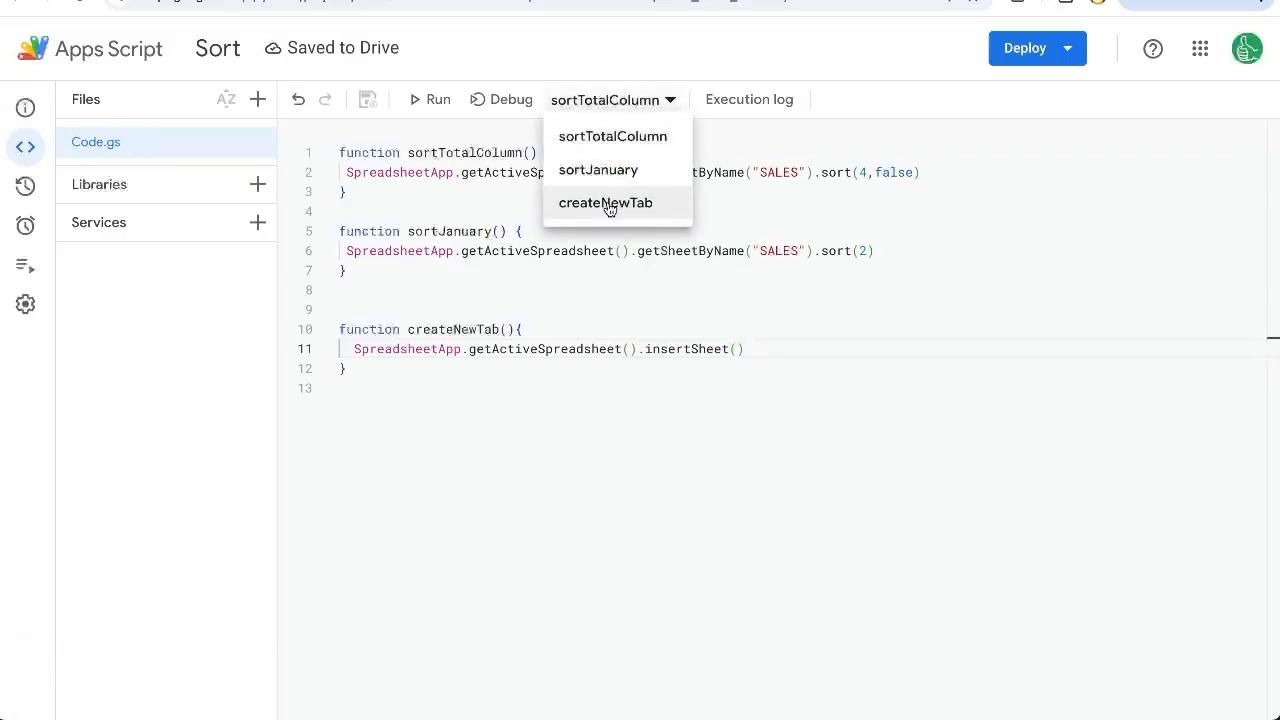
pyautogui.click(604, 202)
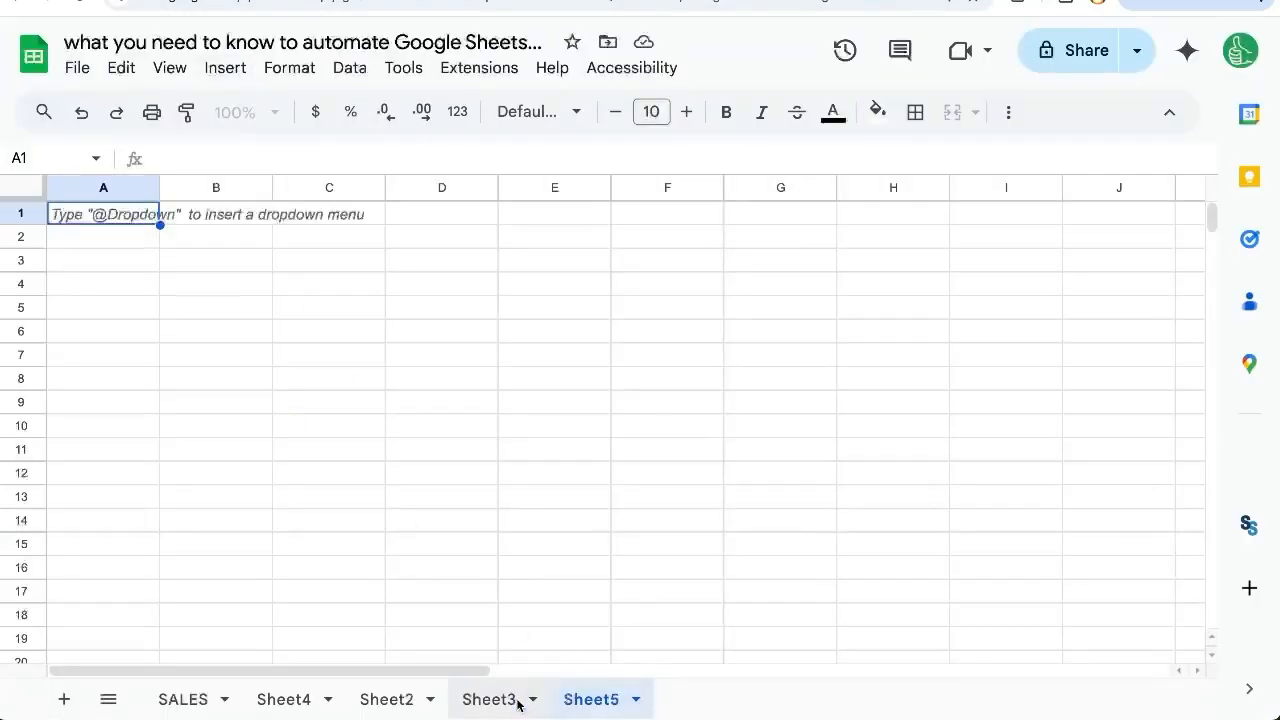
# Step: Check the spreadsheet for the new Sheet5 tab and return to the editor for more code
pyautogui.click(284, 698)
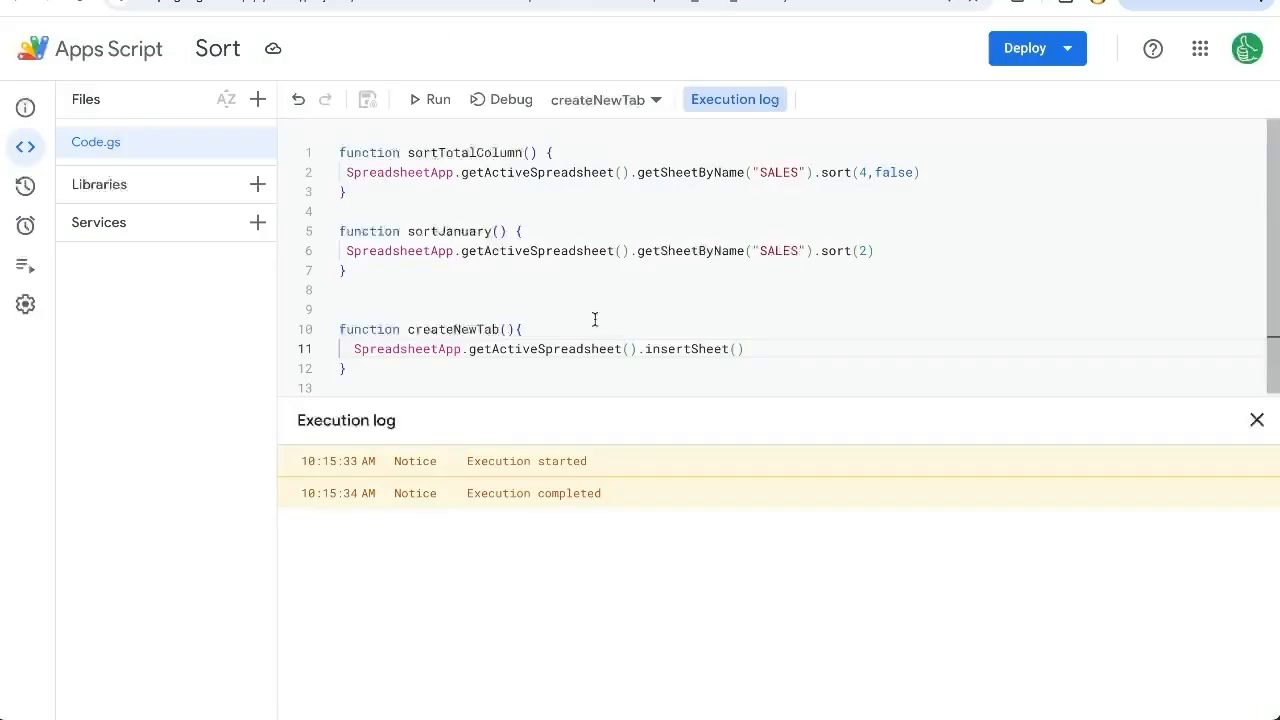
pyautogui.tripleClick(544, 348)
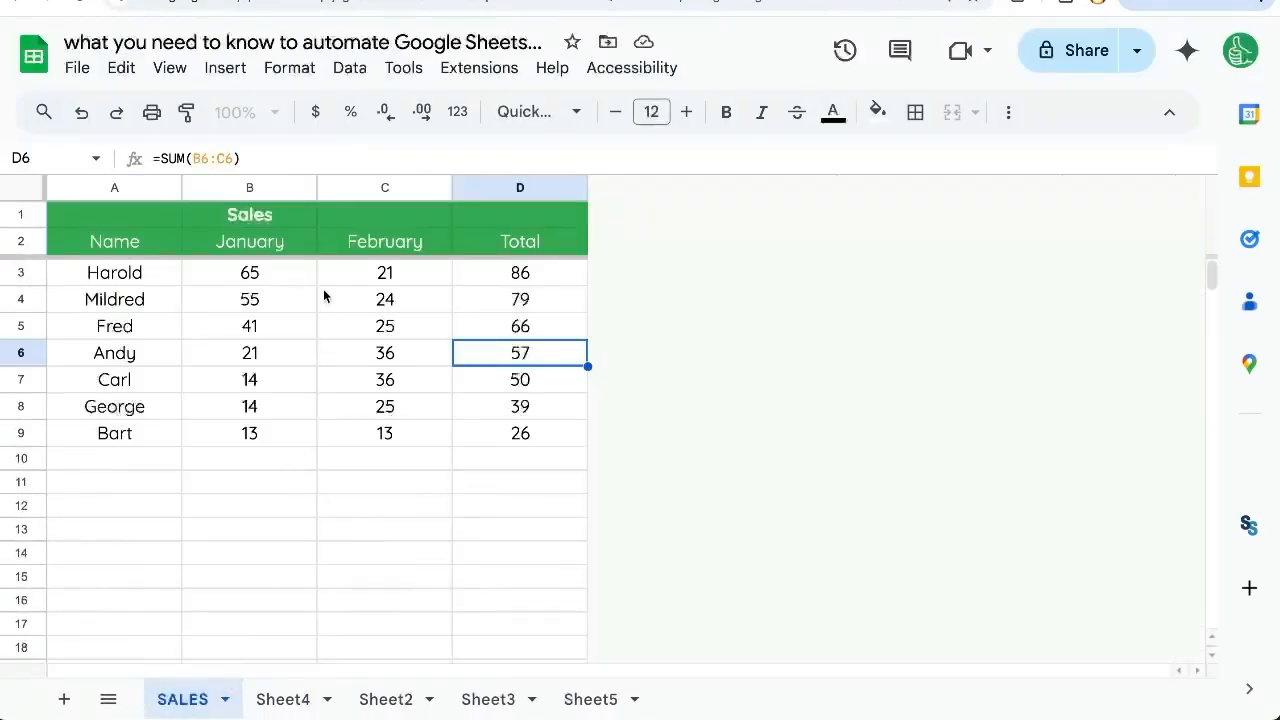
pyautogui.click(384, 188)
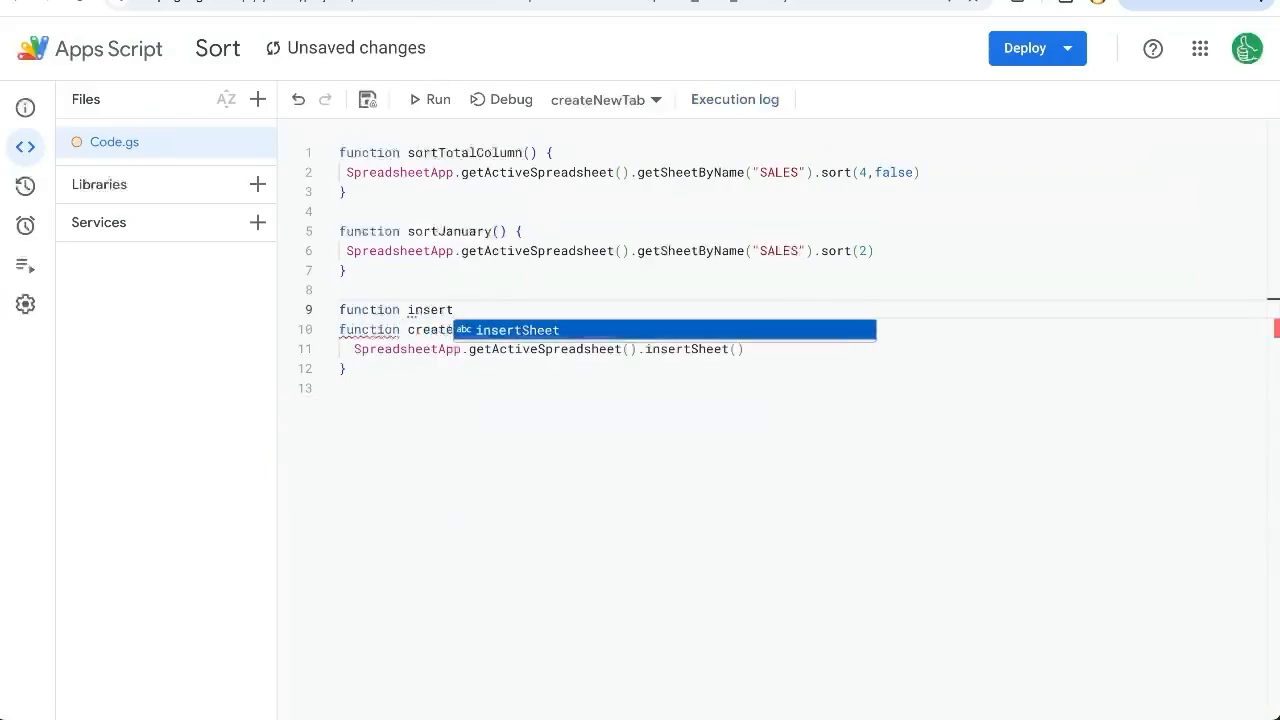
# Step: Start insertNewMonth targeting getSheetByName("SALES") with an insertColumn call
pyautogui.write('NewMonth(){')
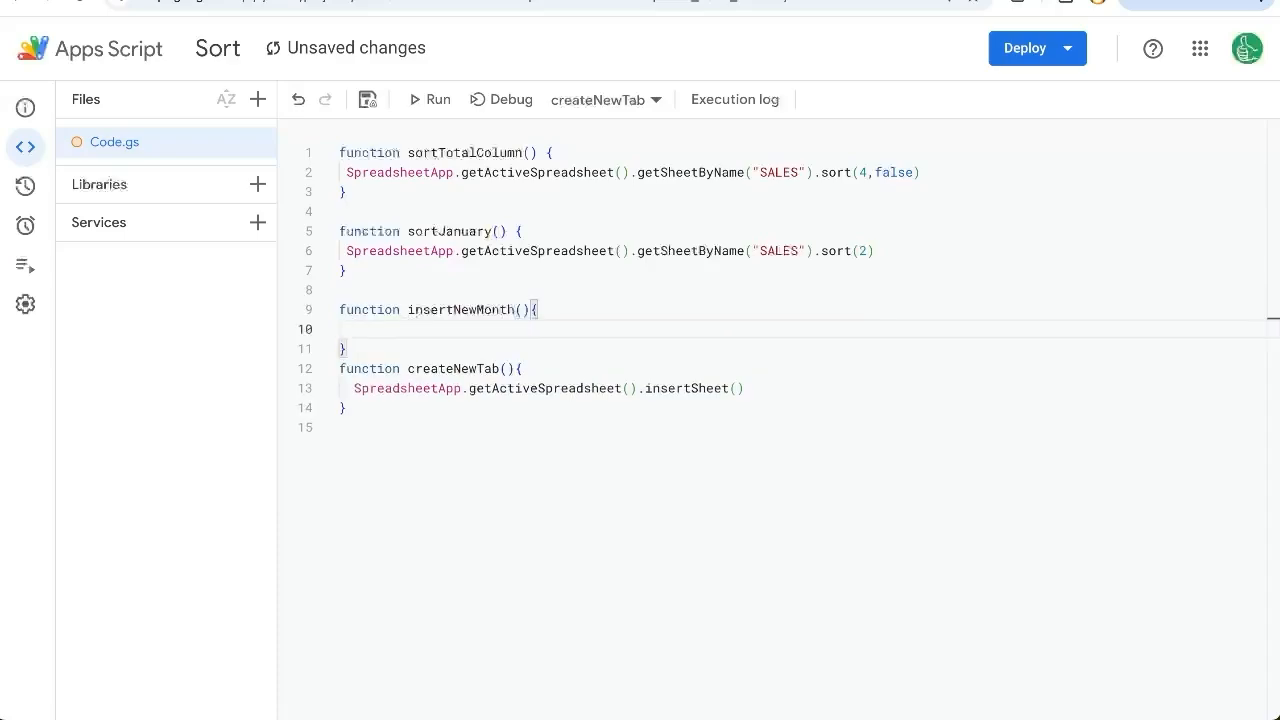
pyautogui.write('SpreadsheetApp.getActiveSpreadsheet(')
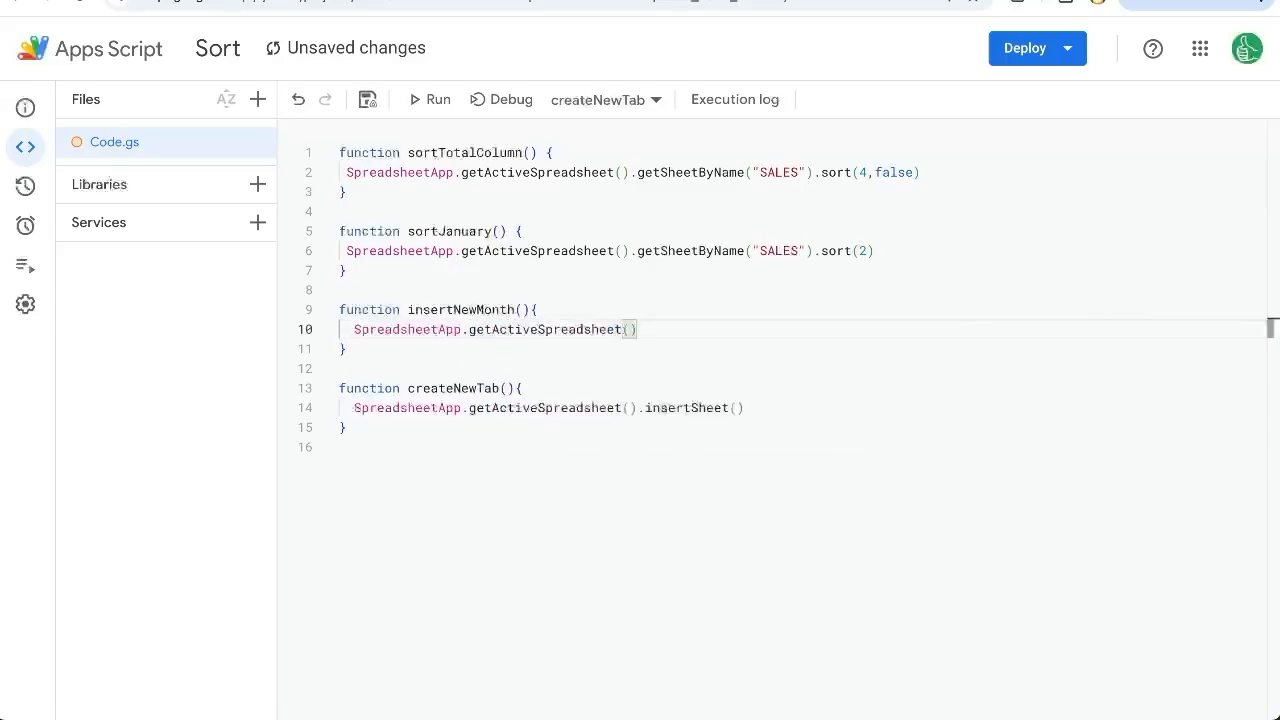
pyautogui.write('.')
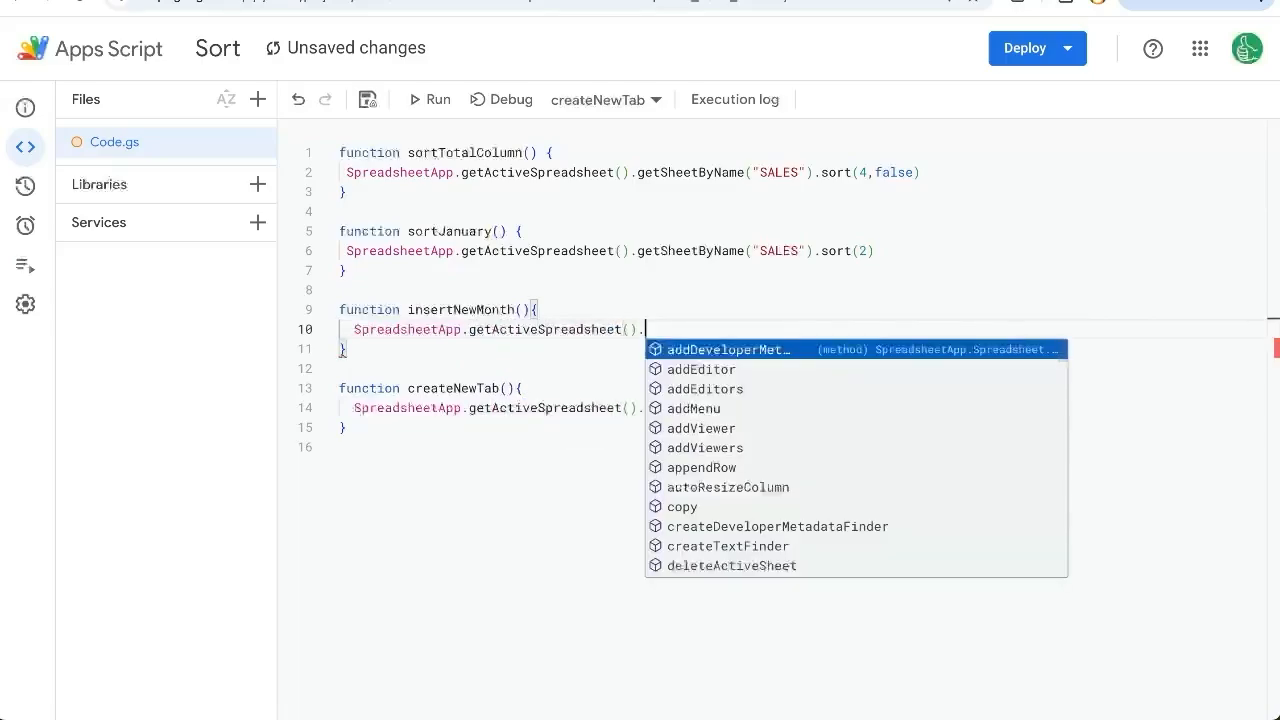
pyautogui.write('getSheetByName(')
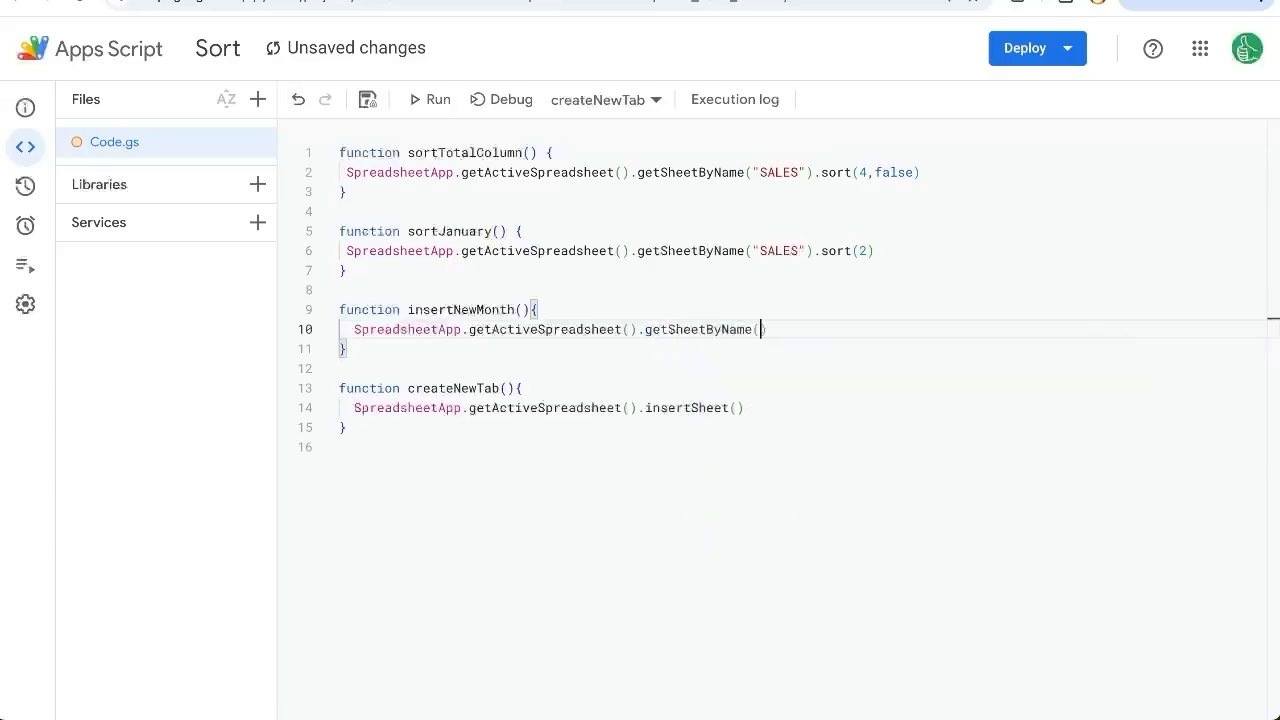
pyautogui.write('"SALES").')
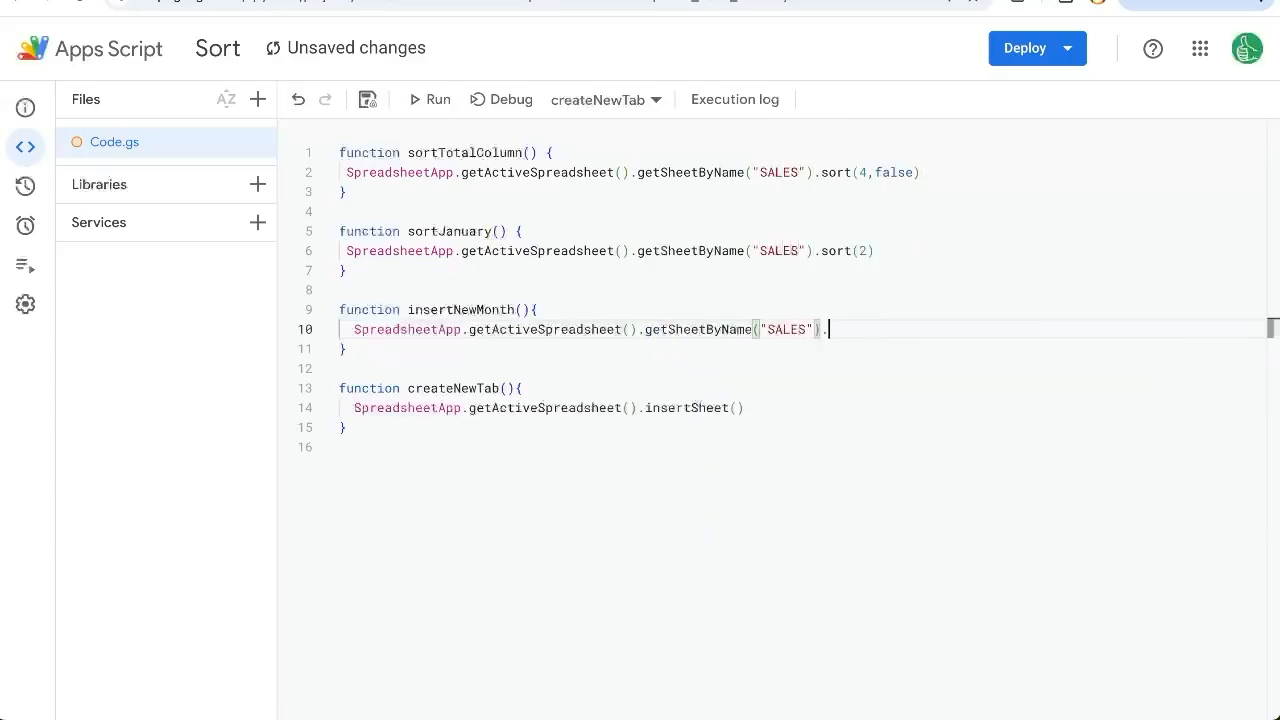
pyautogui.write('.insertColu')
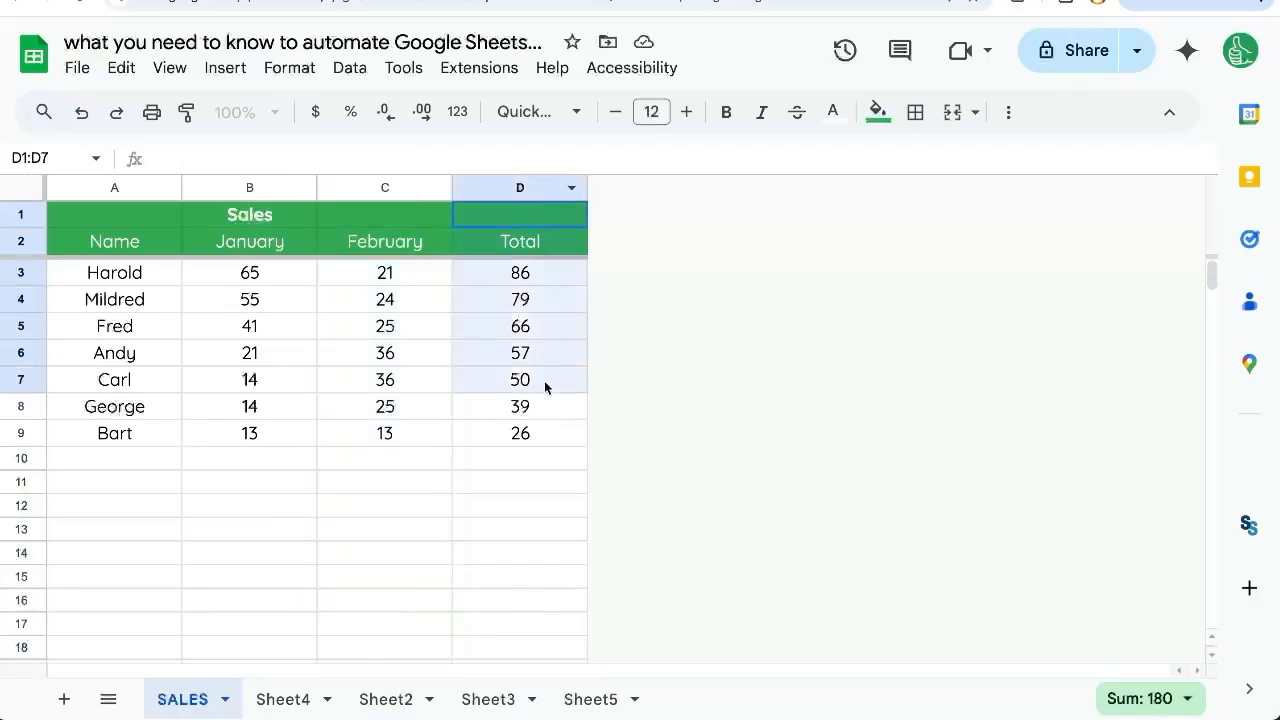
# Step: Label the inserted column D March on the SALES sheet and switch back to the script editor
pyautogui.click(384, 188)
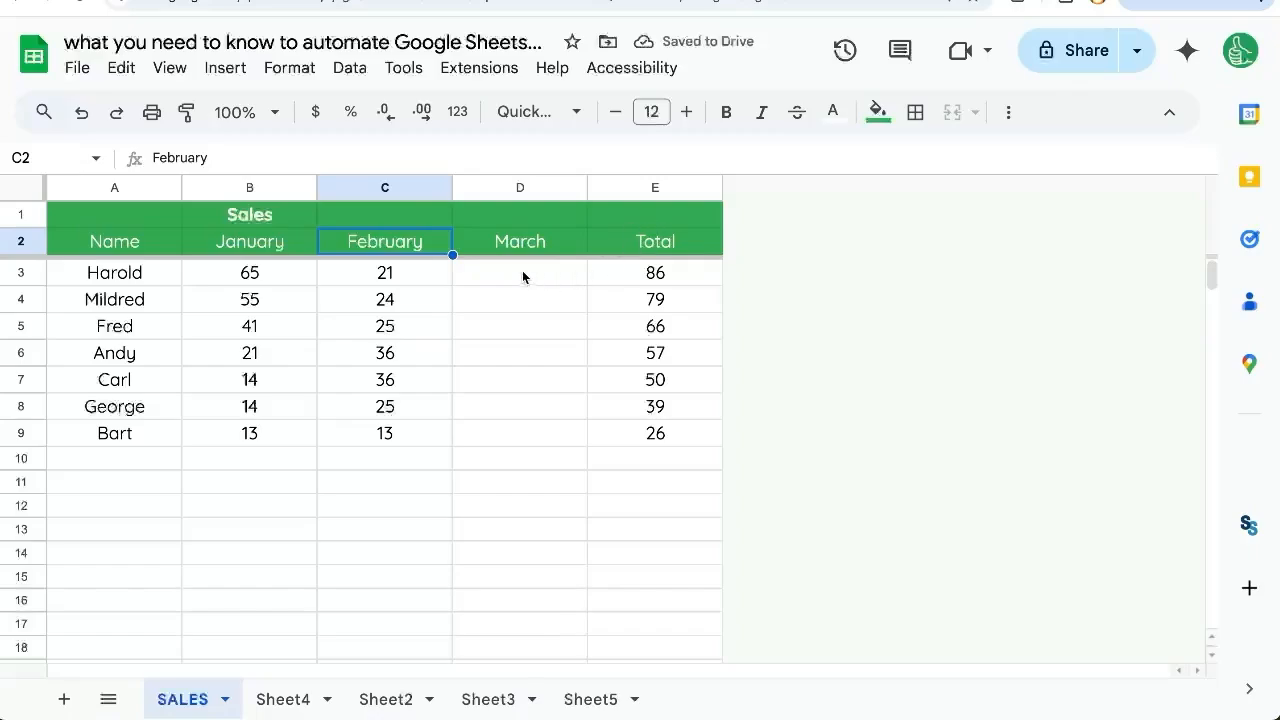
pyautogui.click(654, 188)
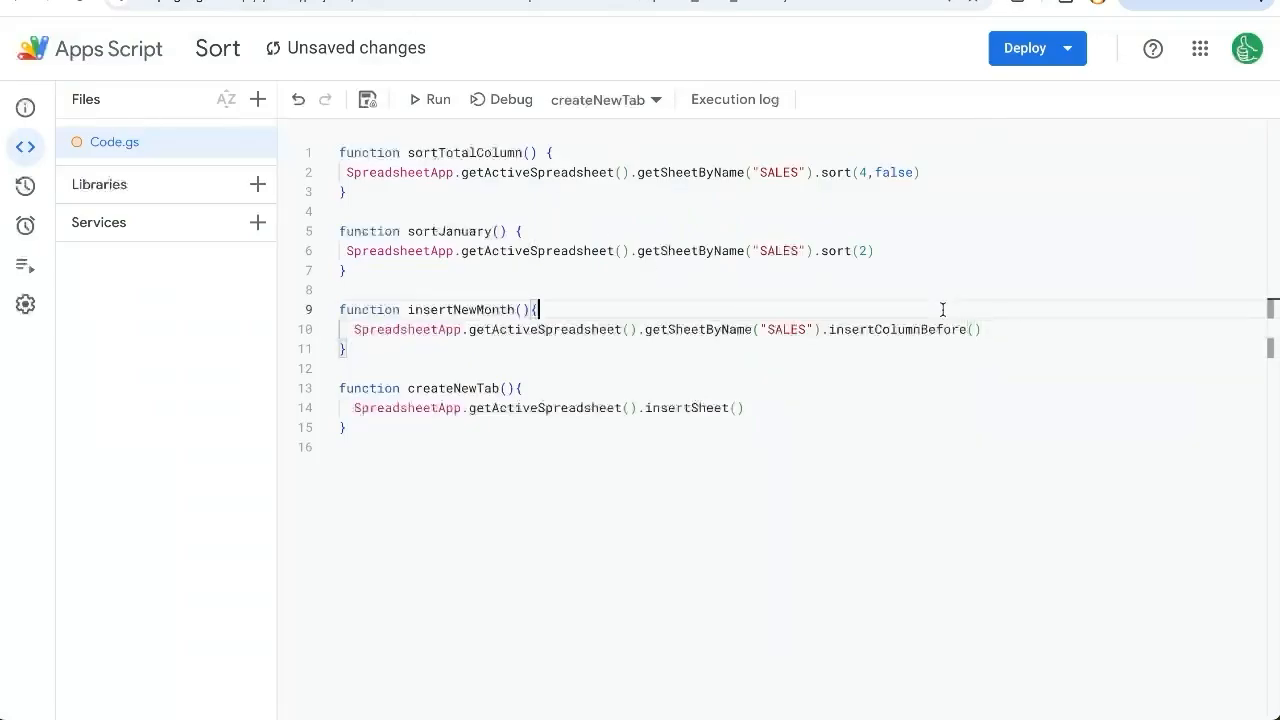
# Step: Store the SALES sheet's getMaxColumns() in totalColumns and log it with Logger
pyautogui.write('var totalColumns =')
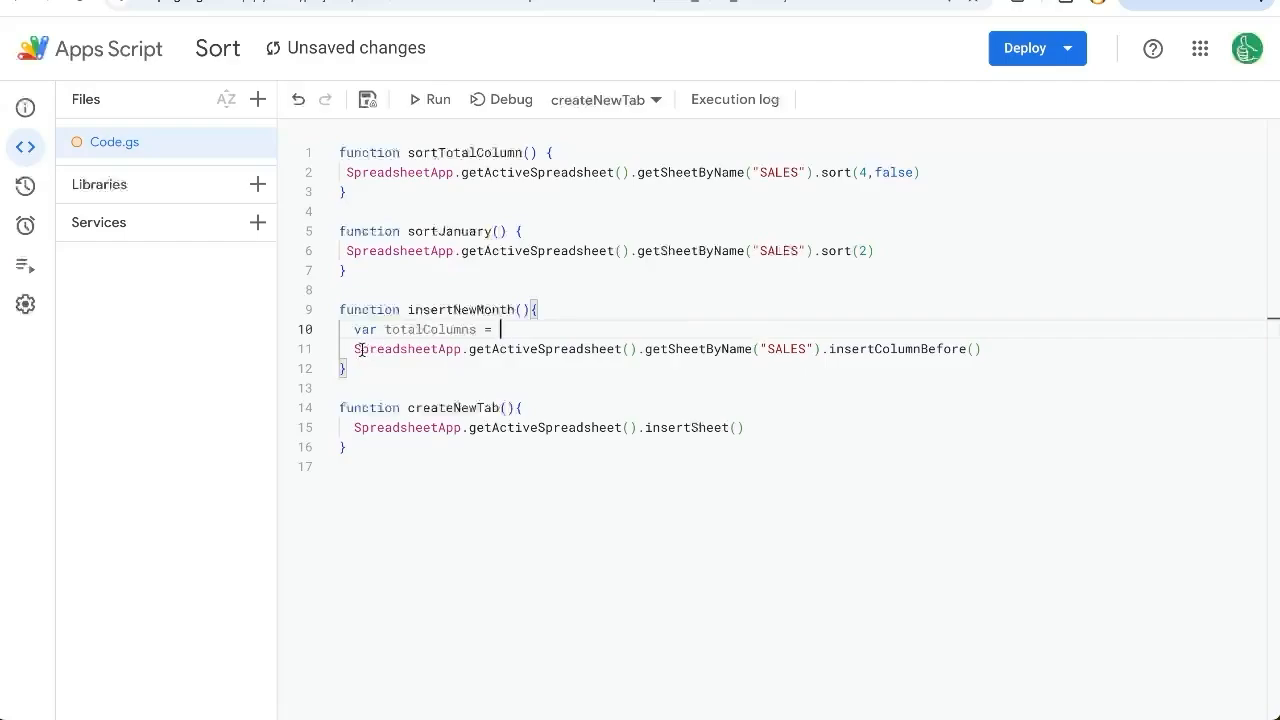
pyautogui.write('SpreadsheetApp.getActiveSpreadsheet().getSheetByName("SALES")')
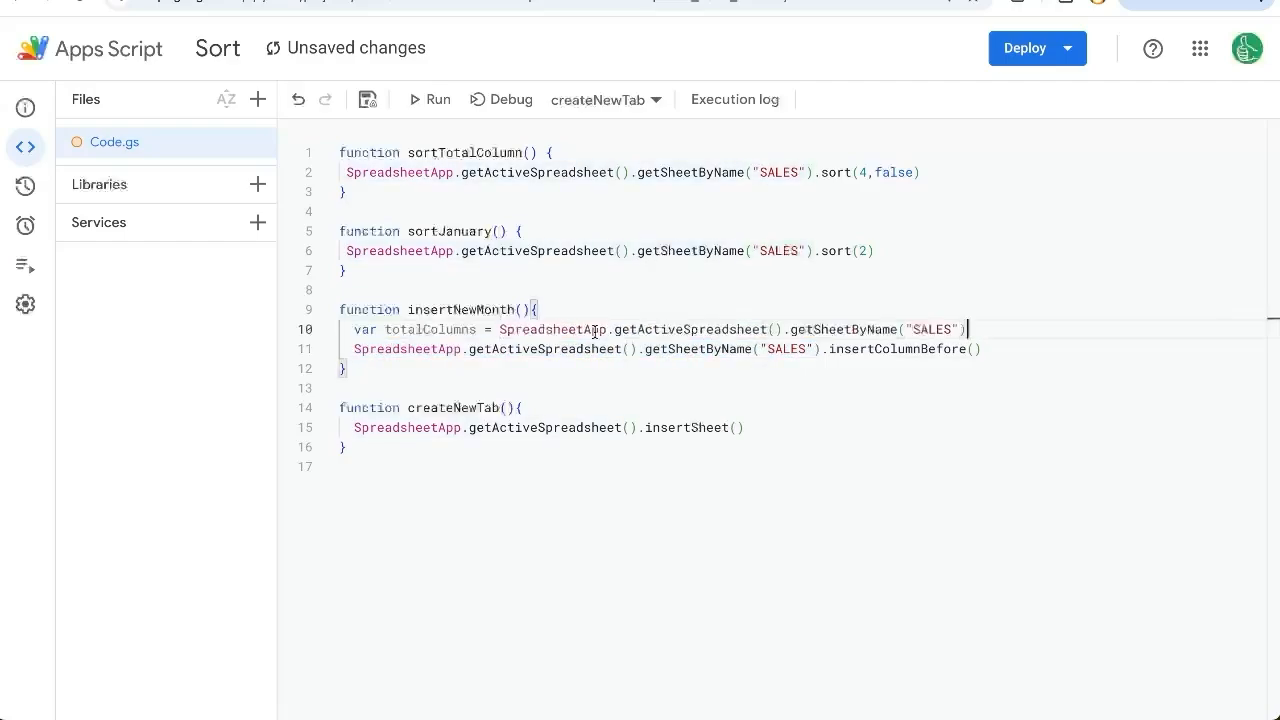
pyautogui.write('.getMaxColumns(')
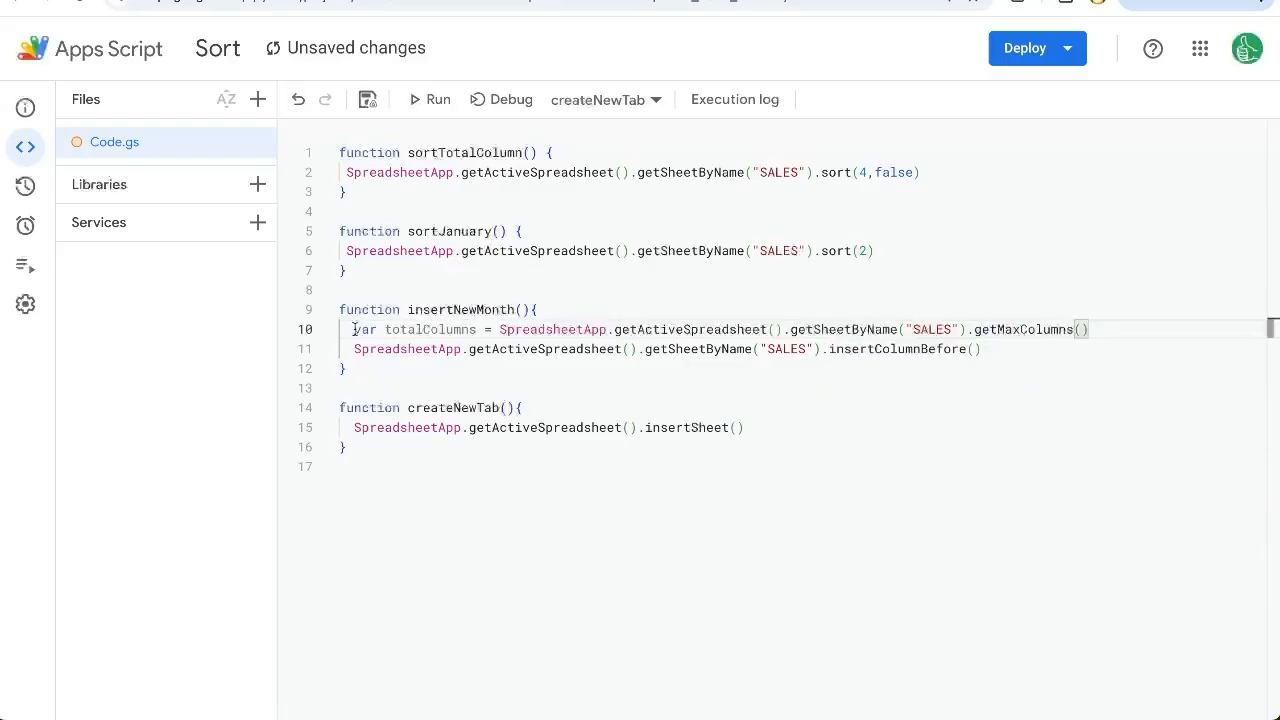
pyautogui.click(1090, 328)
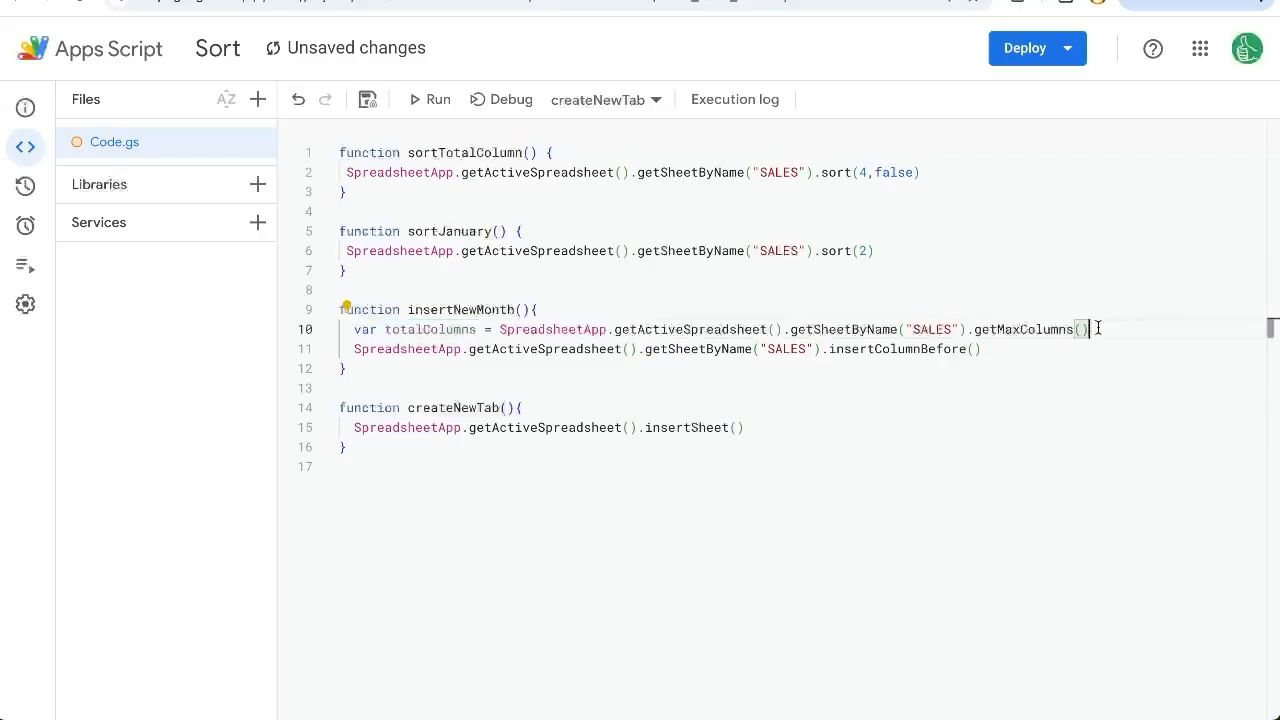
pyautogui.write('Logger.o')
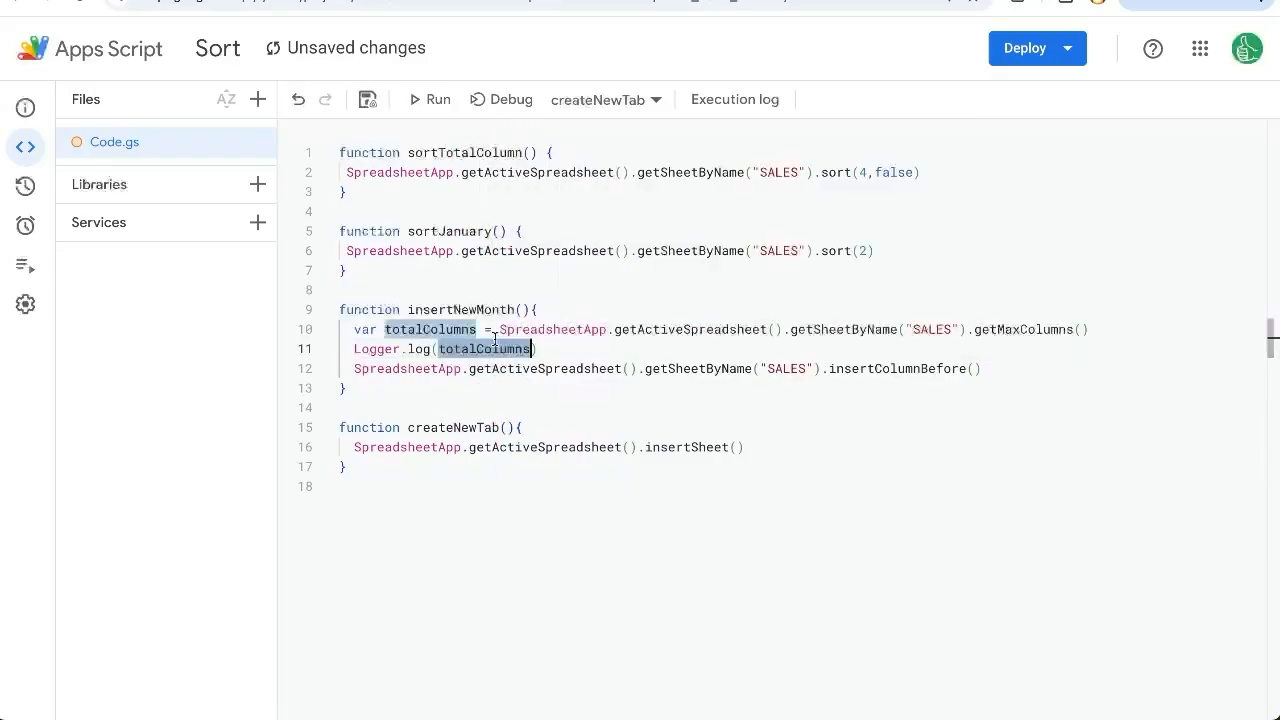
# Step: Pass totalColumns to insertColumnBefore and save the project
pyautogui.click(972, 368)
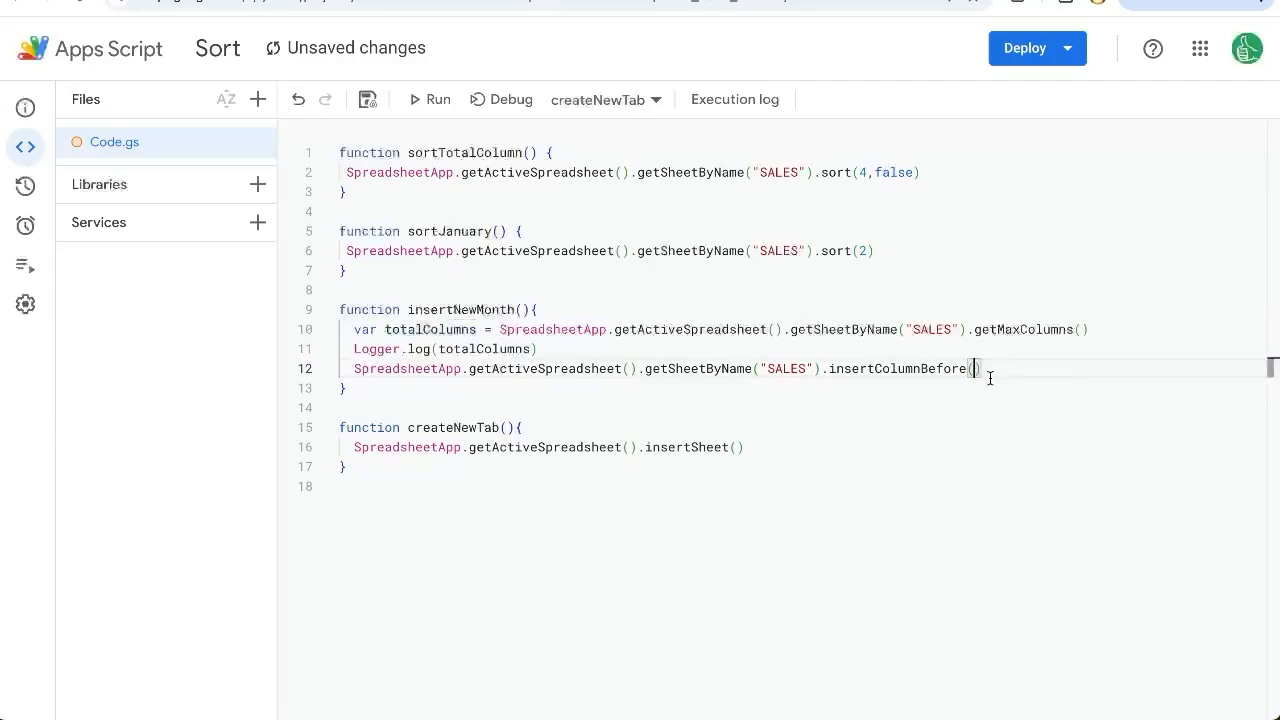
pyautogui.write('totalColumns')
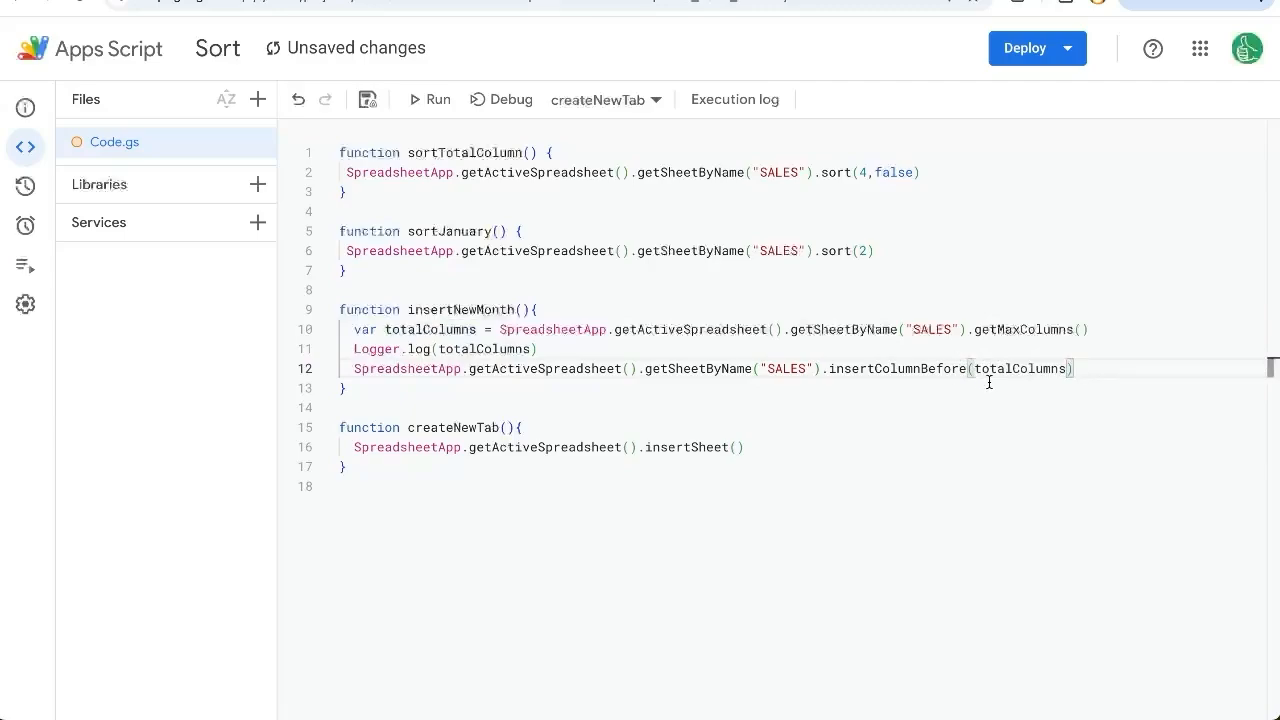
pyautogui.write('-1')
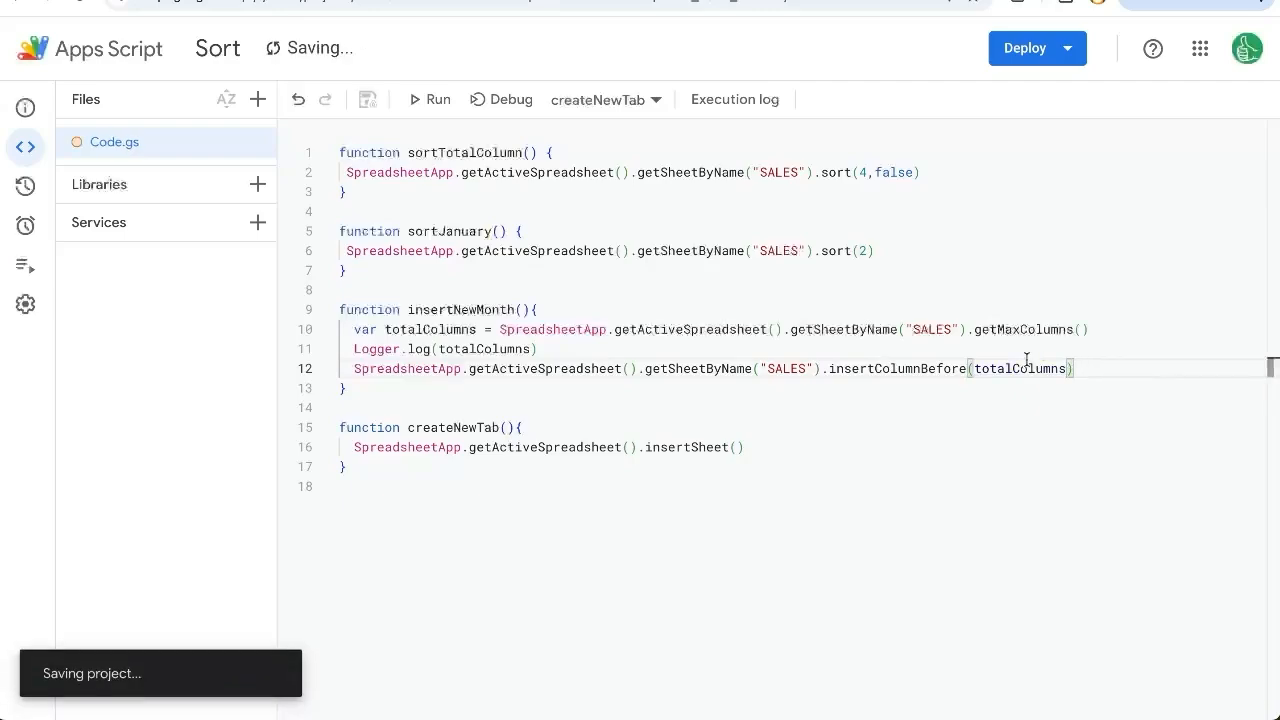
pyautogui.click(604, 100)
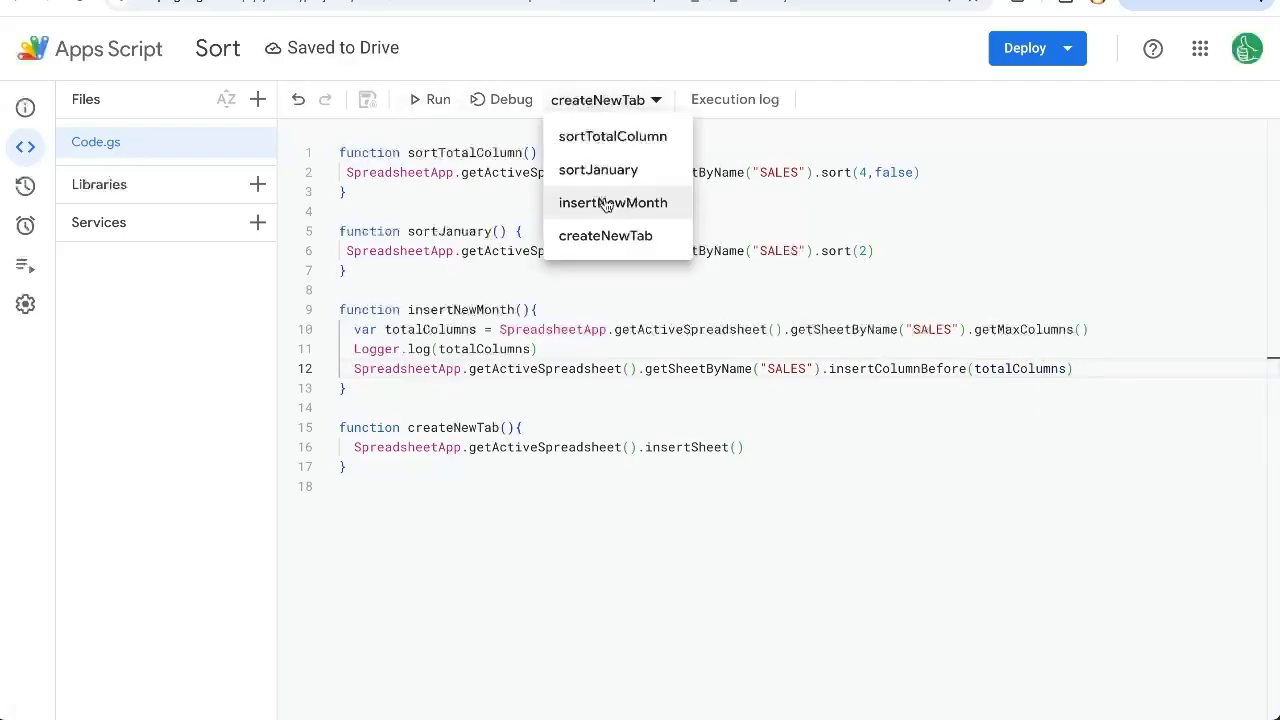
# Step: Run insertNewMonth to add an empty column before Total on the SALES sheet
pyautogui.click(612, 136)
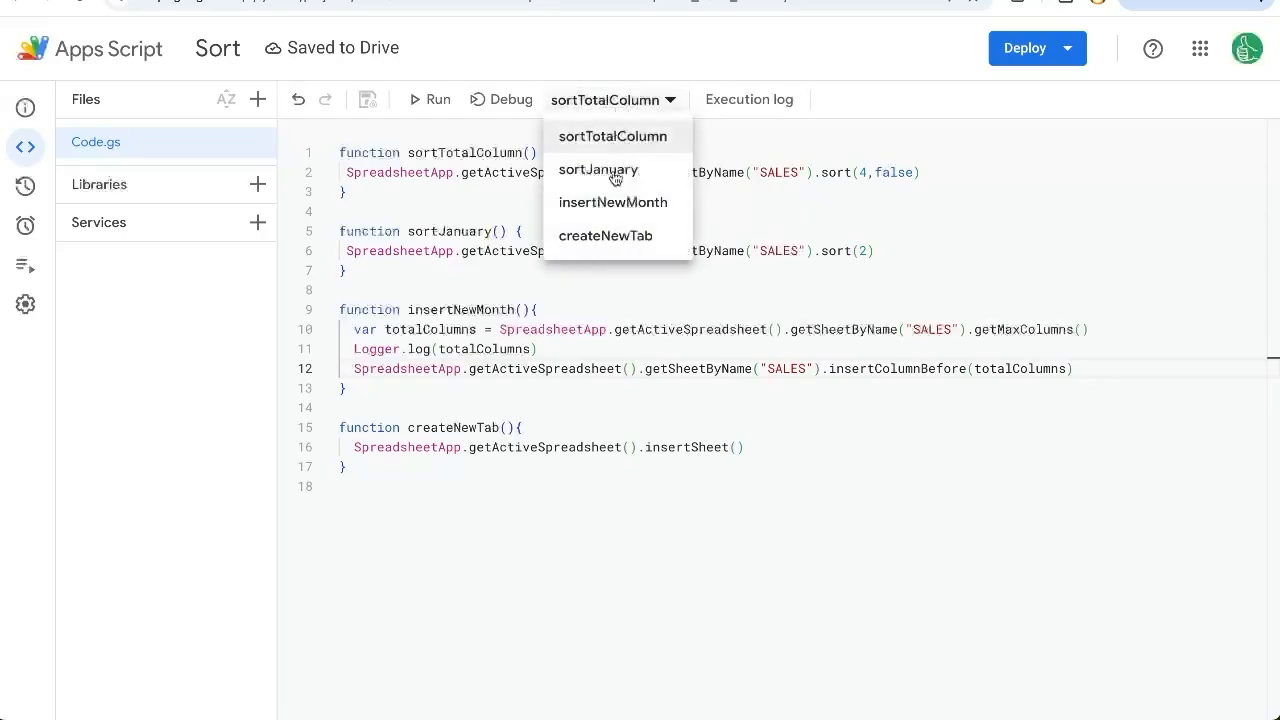
pyautogui.click(612, 202)
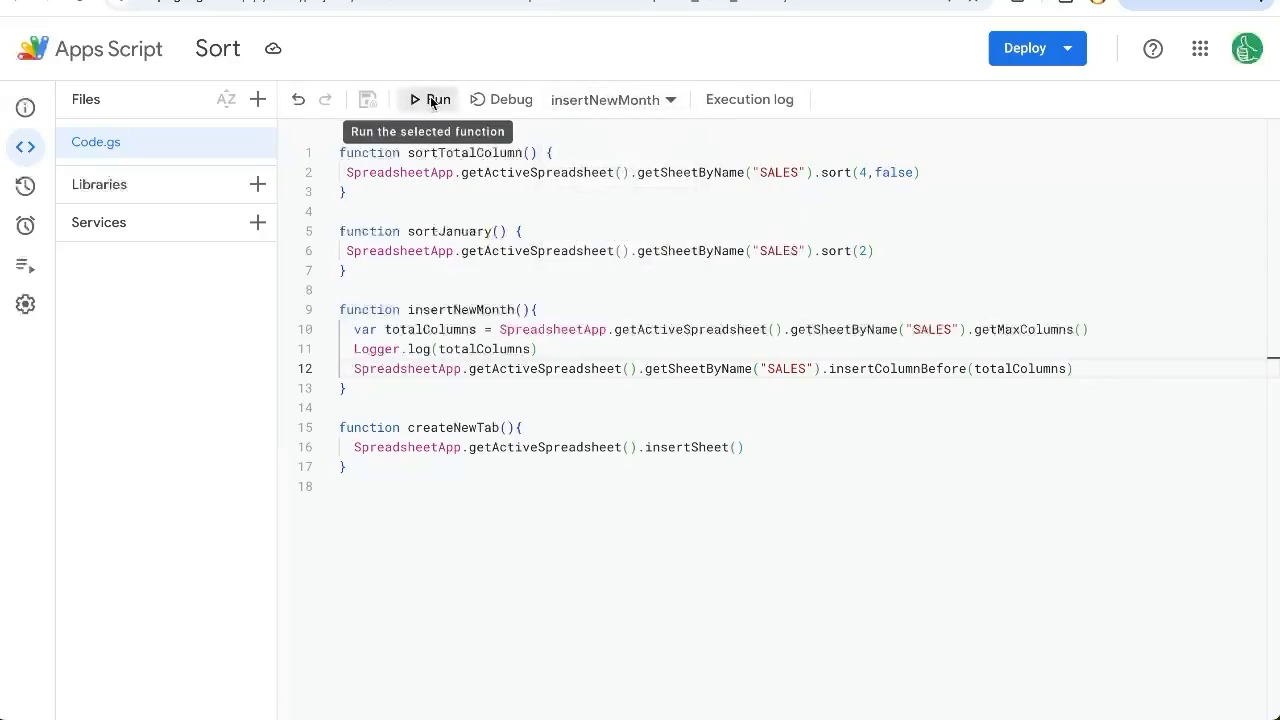
pyautogui.click(428, 100)
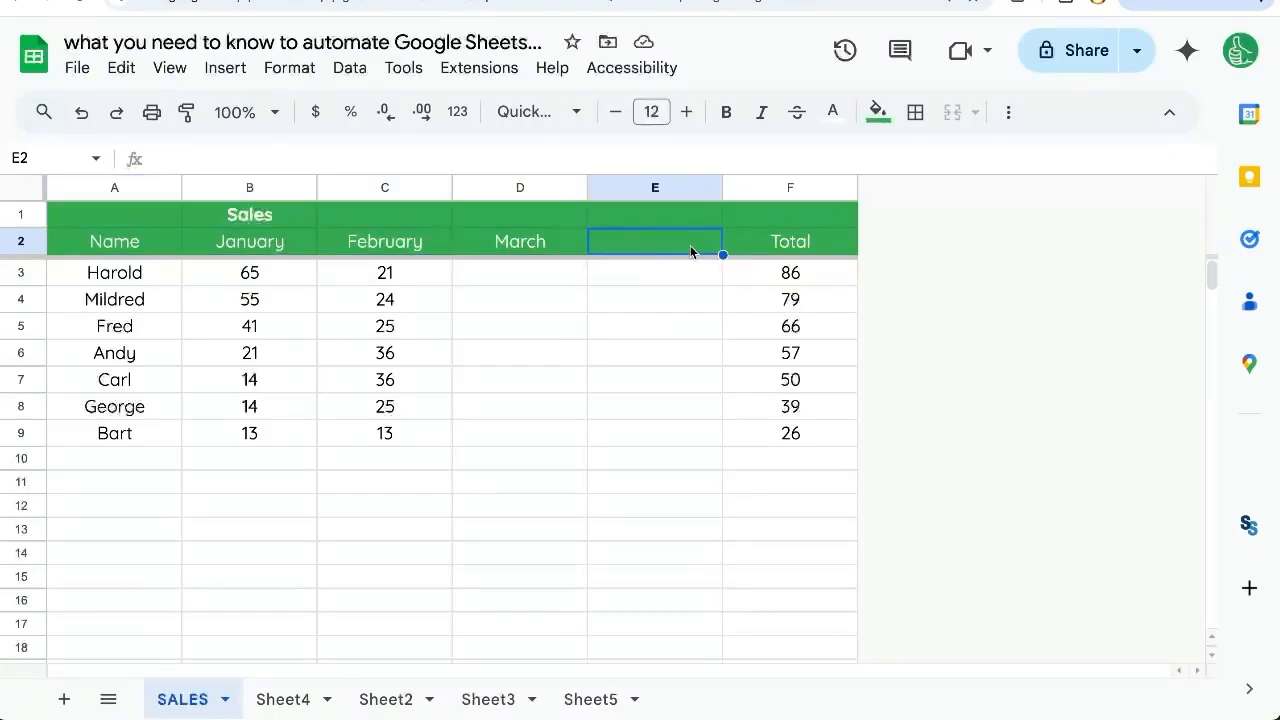
pyautogui.moveTo(804, 272)
pyautogui.write('April')
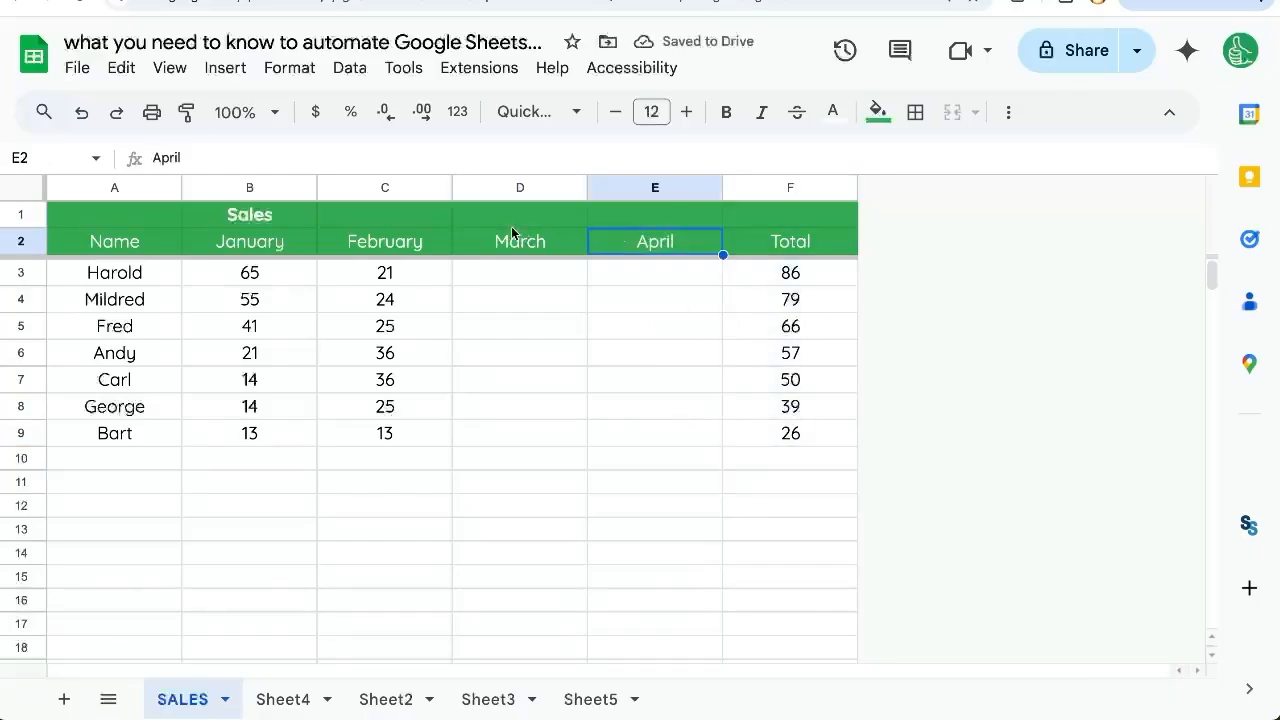
# Step: Head the new column April, duplicate SALES as DAILY SALES and enter =TODAY() as a date header
pyautogui.moveTo(656, 240); pyautogui.dragTo(248, 240)
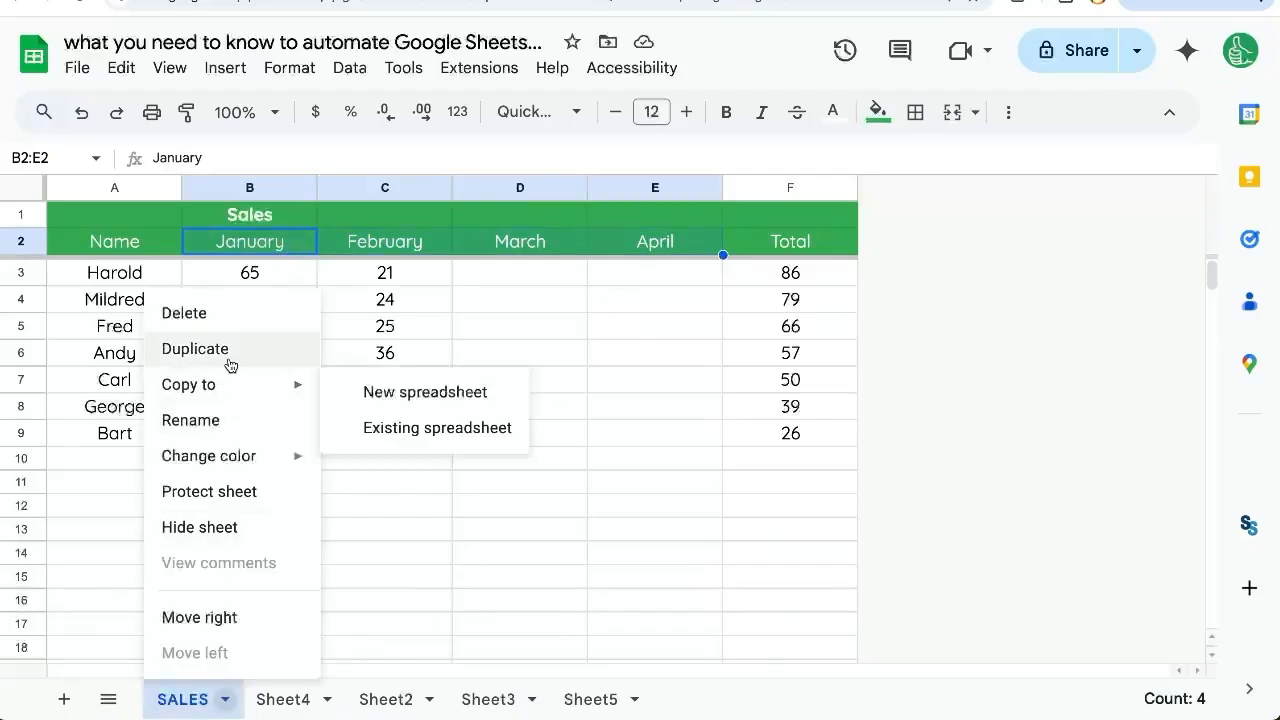
pyautogui.click(194, 348)
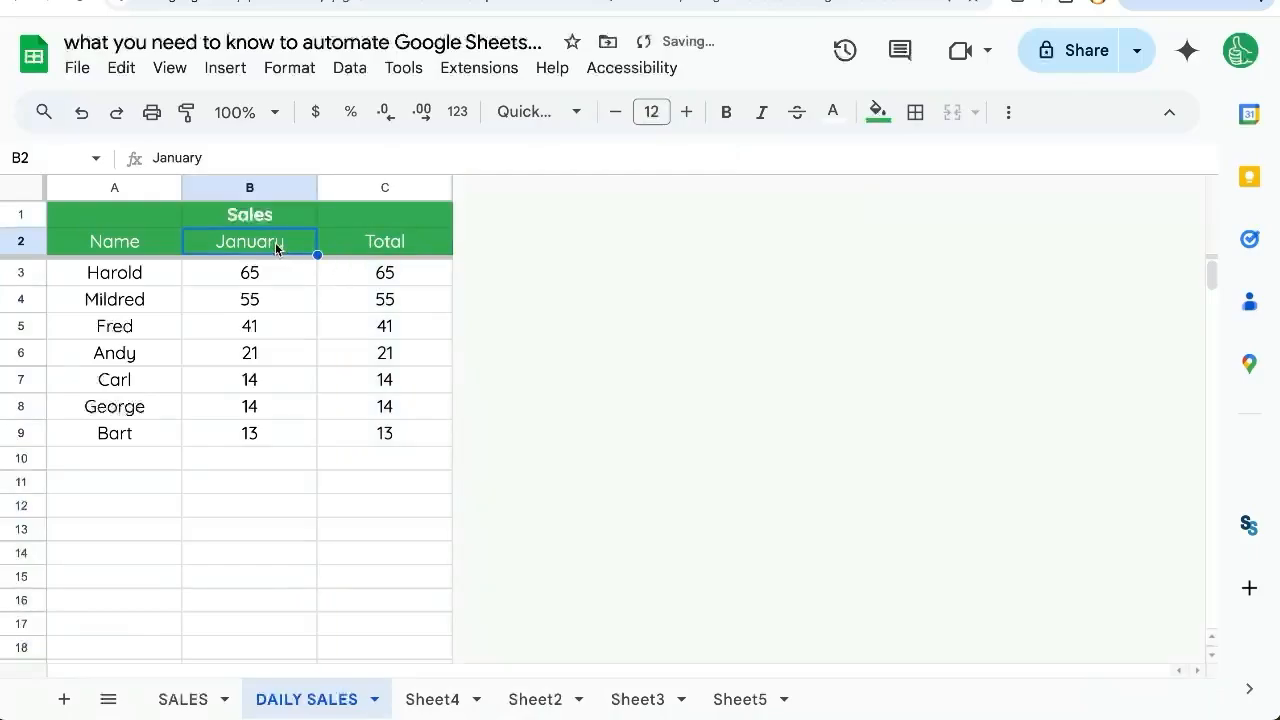
pyautogui.write('=TODAY()')
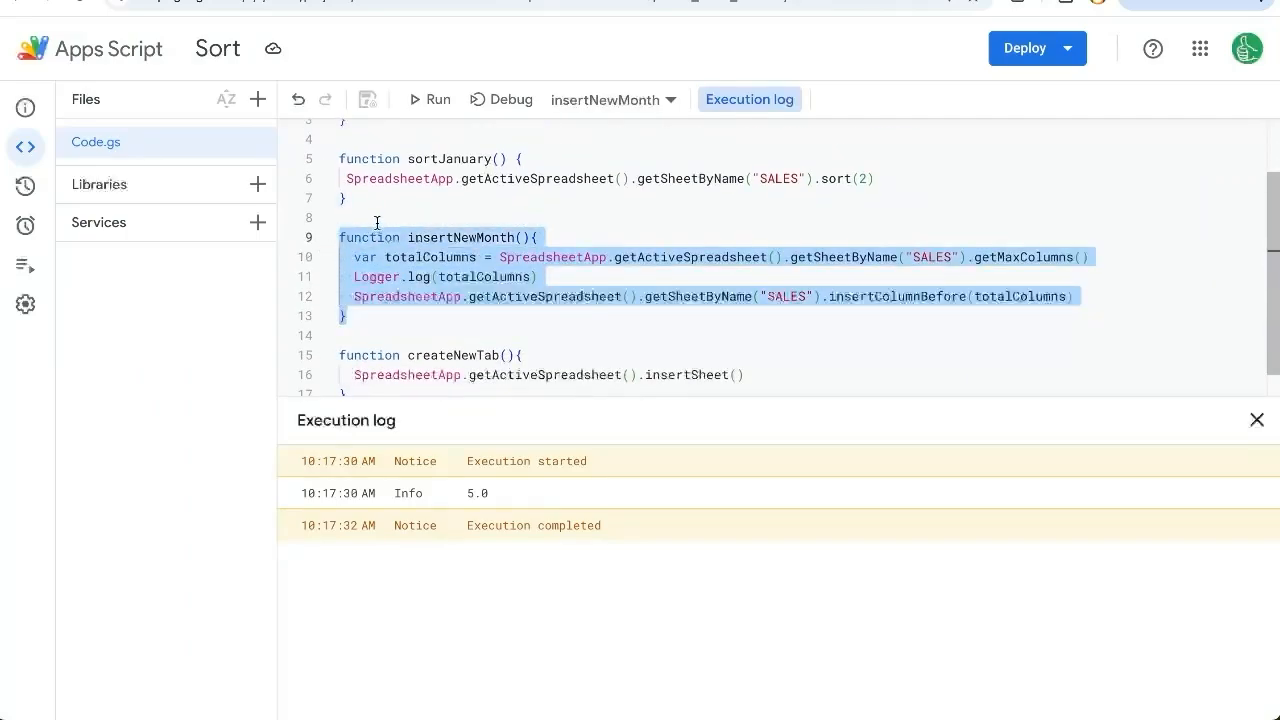
# Step: Copy insertNewMonth as insertNewDay pointing both getSheetByName calls at "DAILY SALES"
pyautogui.write('i')
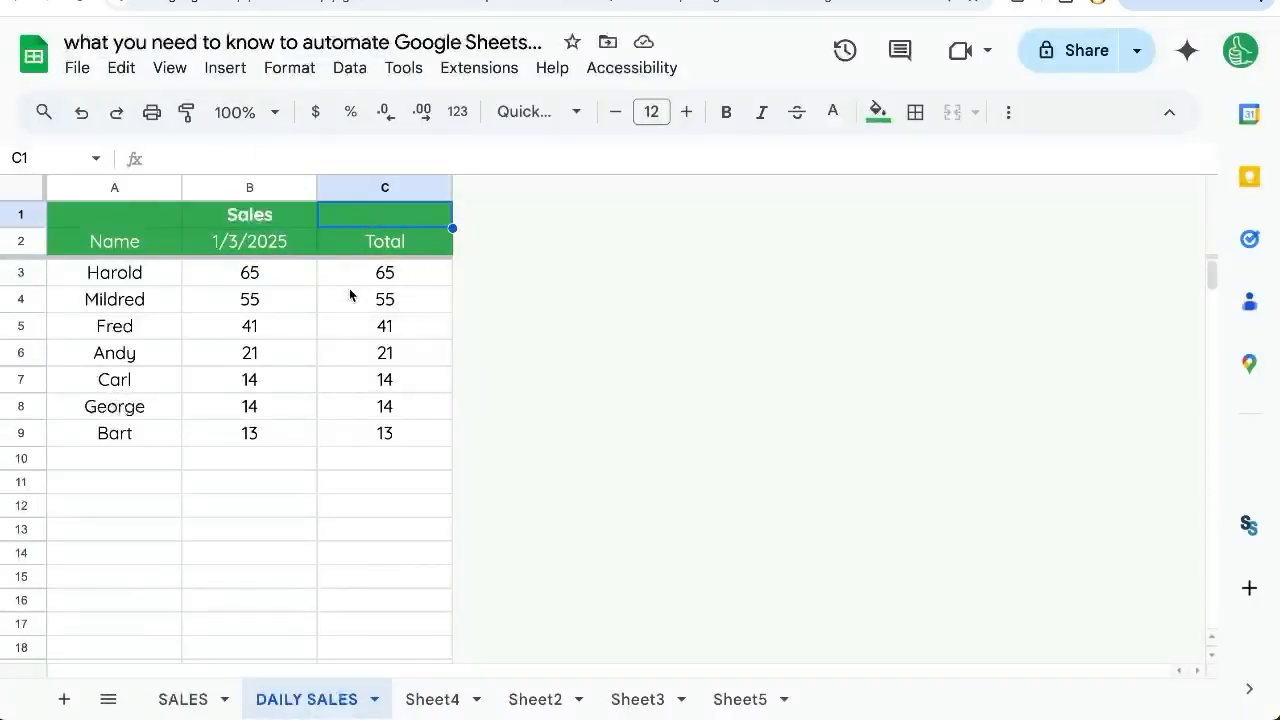
pyautogui.click(248, 240)
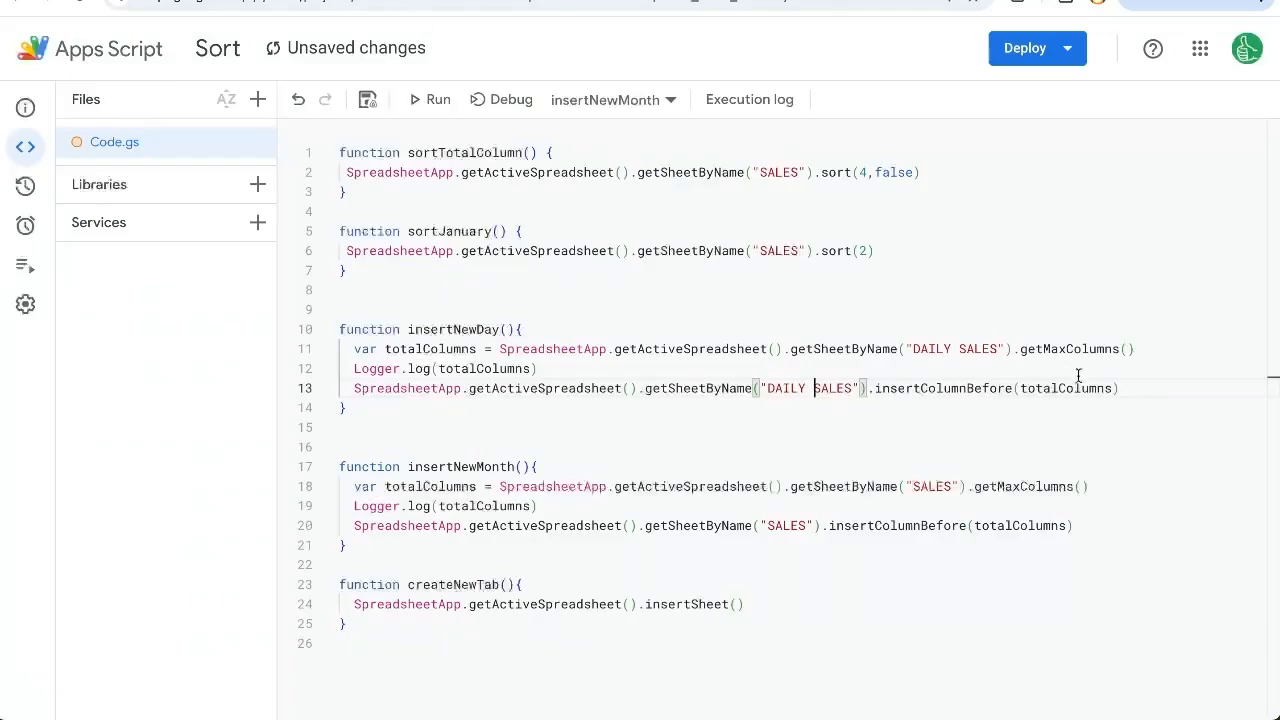
pyautogui.write('Spread')
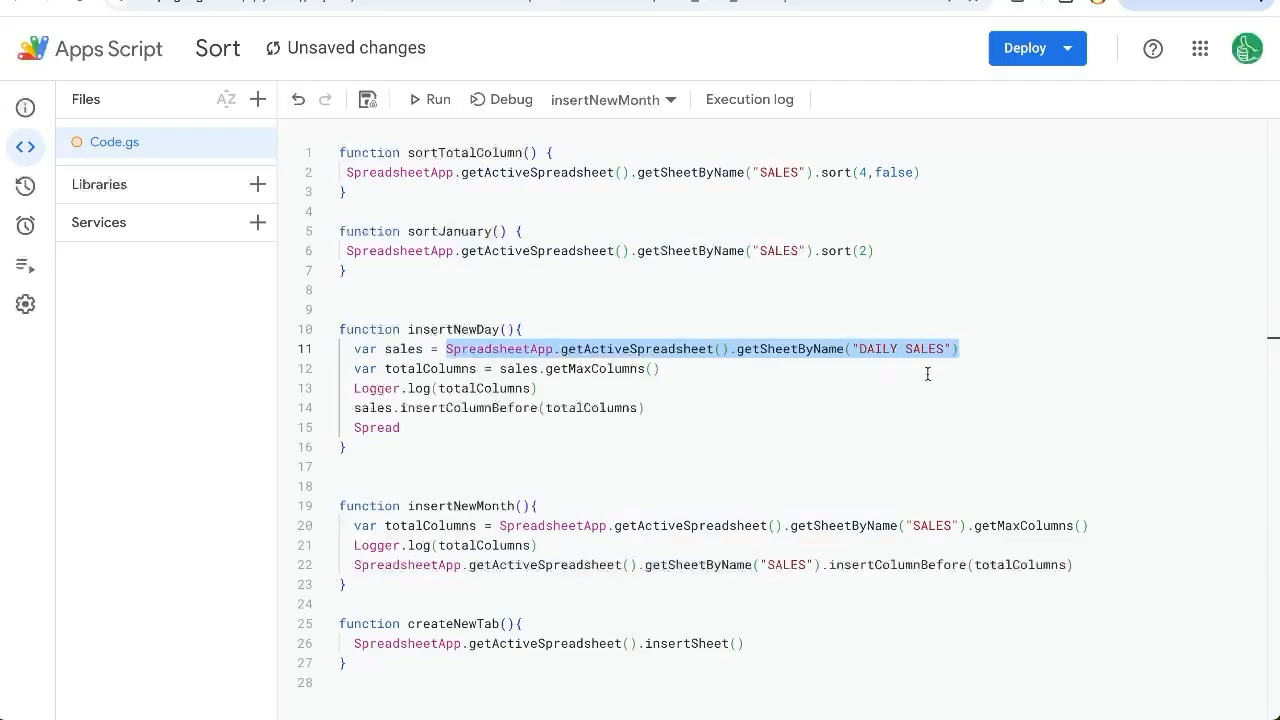
pyautogui.moveTo(732, 360)
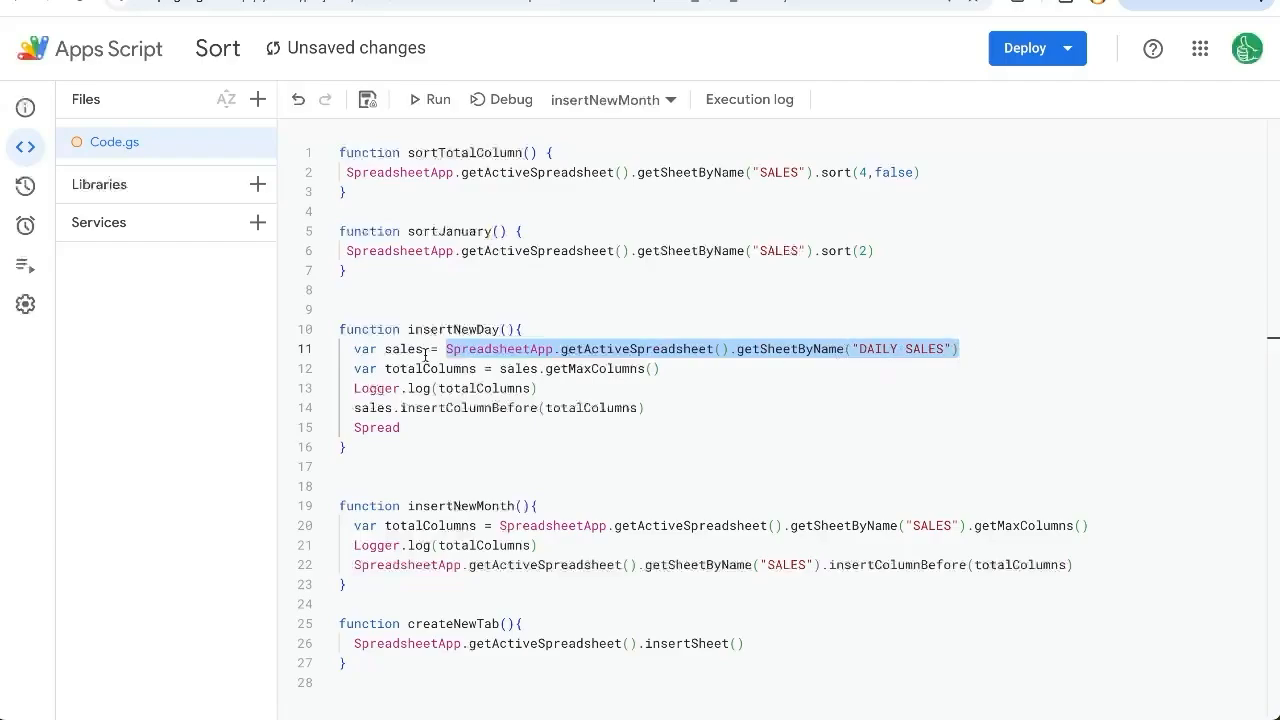
# Step: Declare var sales for the DAILY SALES sheet and start reusing it for getMaxColumns and insertColumnBefore
pyautogui.doubleClick(404, 348)
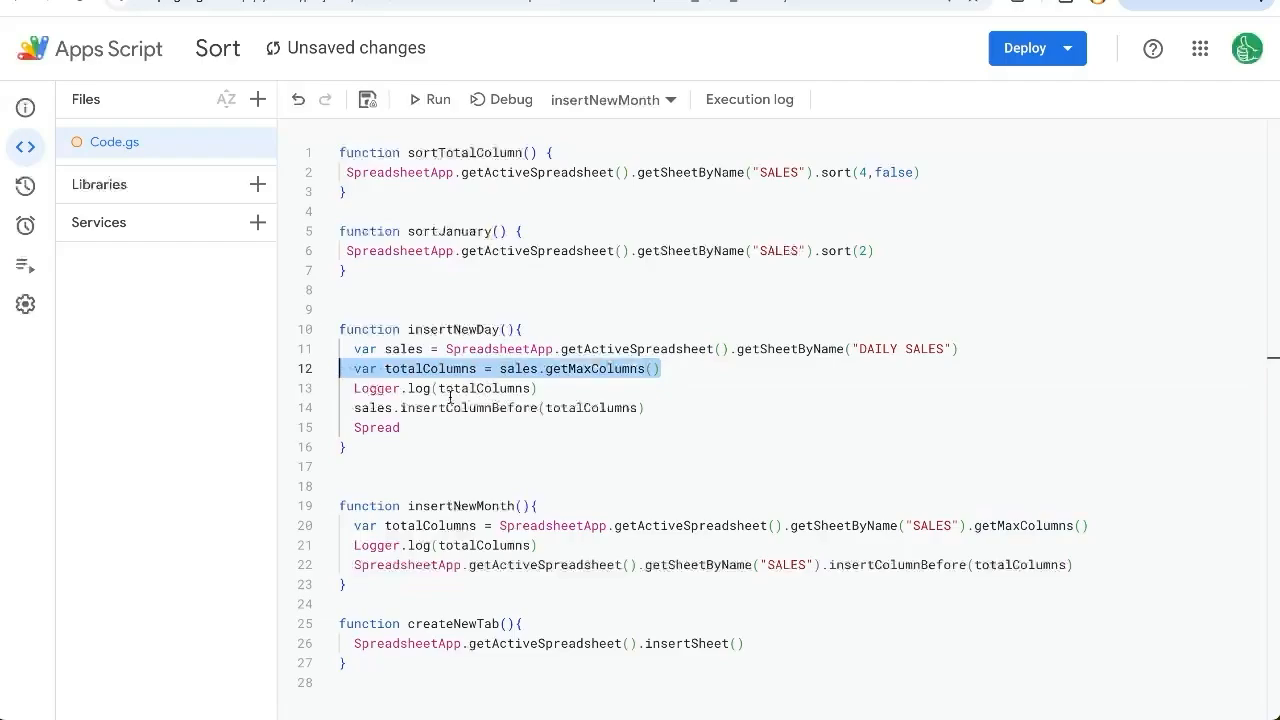
pyautogui.click(400, 428)
pyautogui.write('sales.')
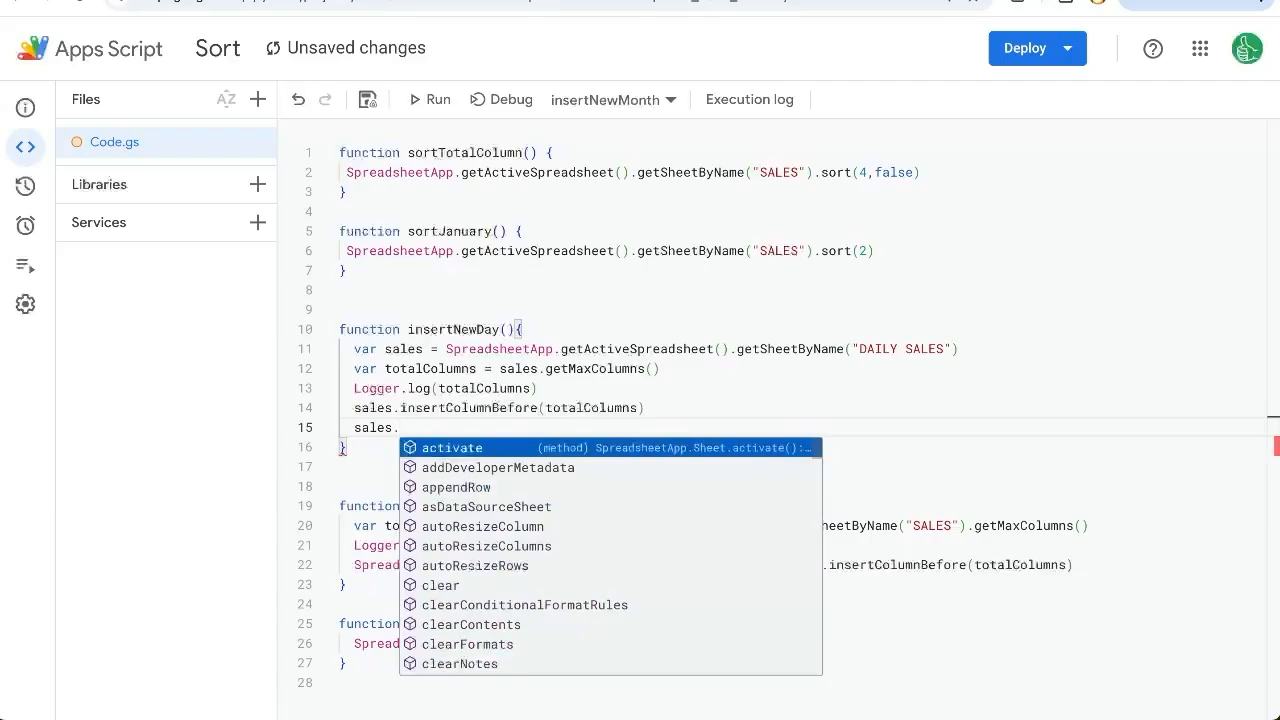
# Step: Add sales.getRange(2, totalColumns - 1).setValue(today) at the end of insertNewDay
pyautogui.write('getRange(')
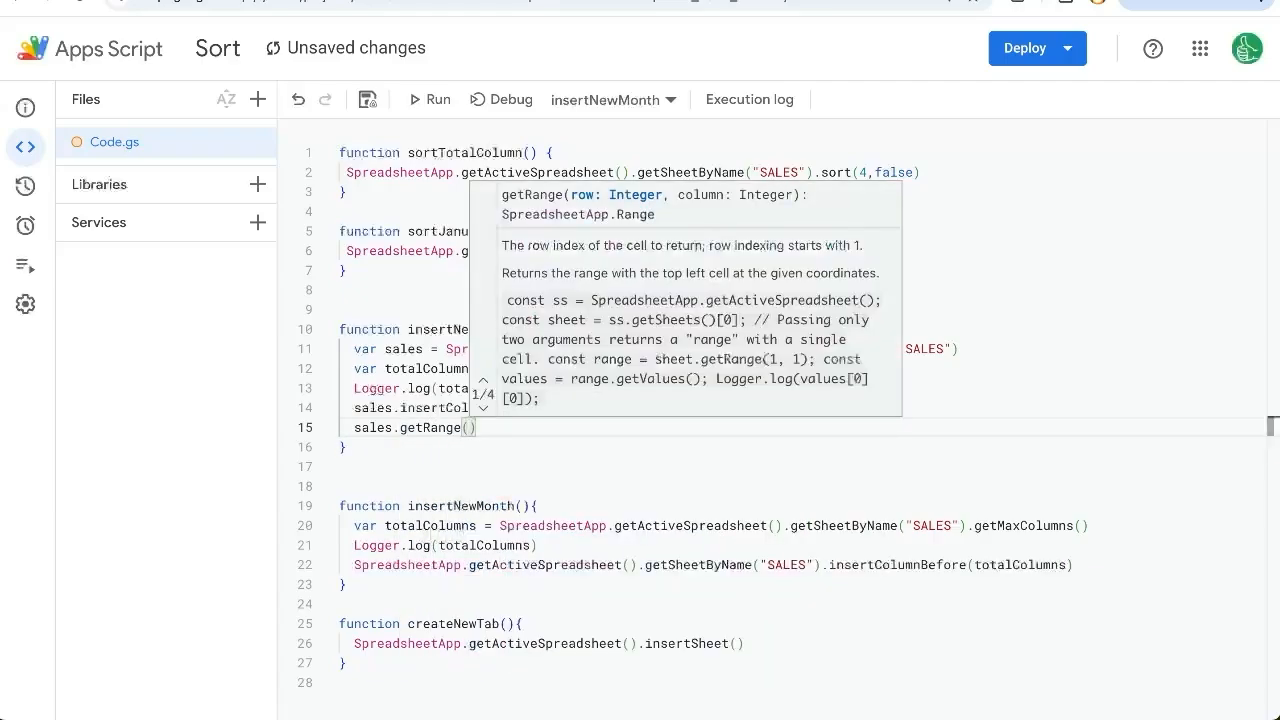
pyautogui.write('2,')
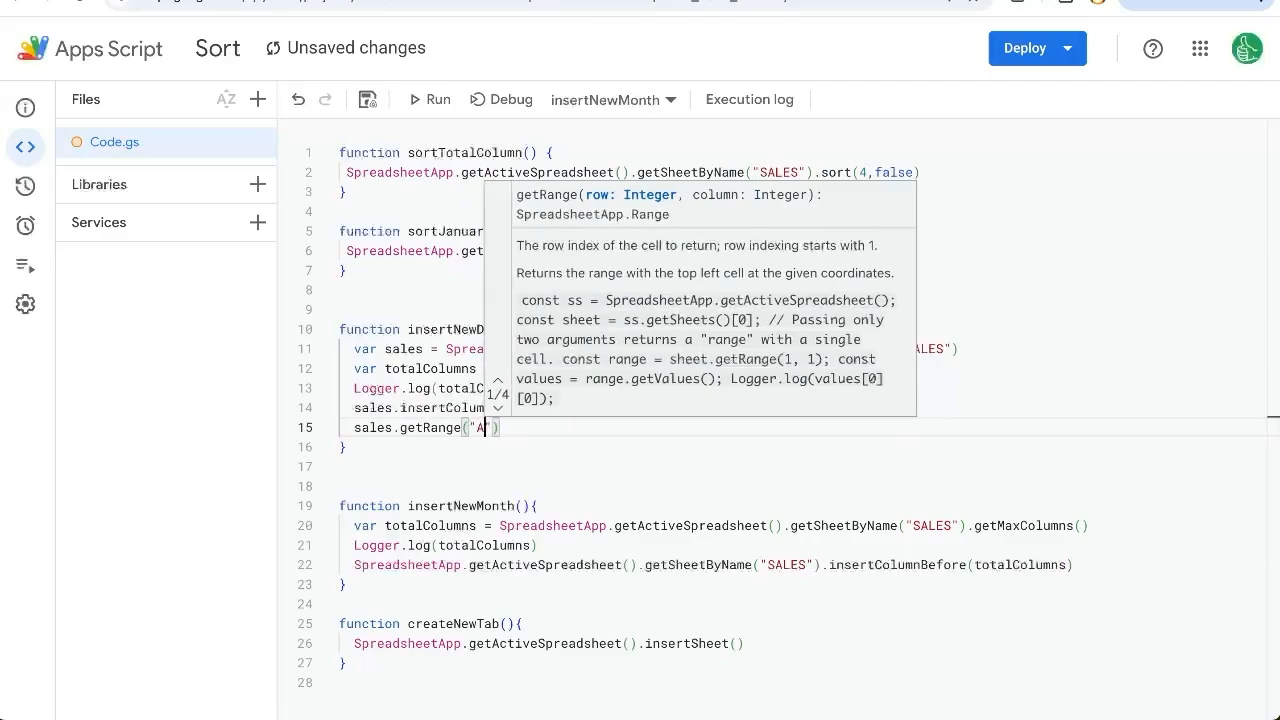
pyautogui.press('Backspace')
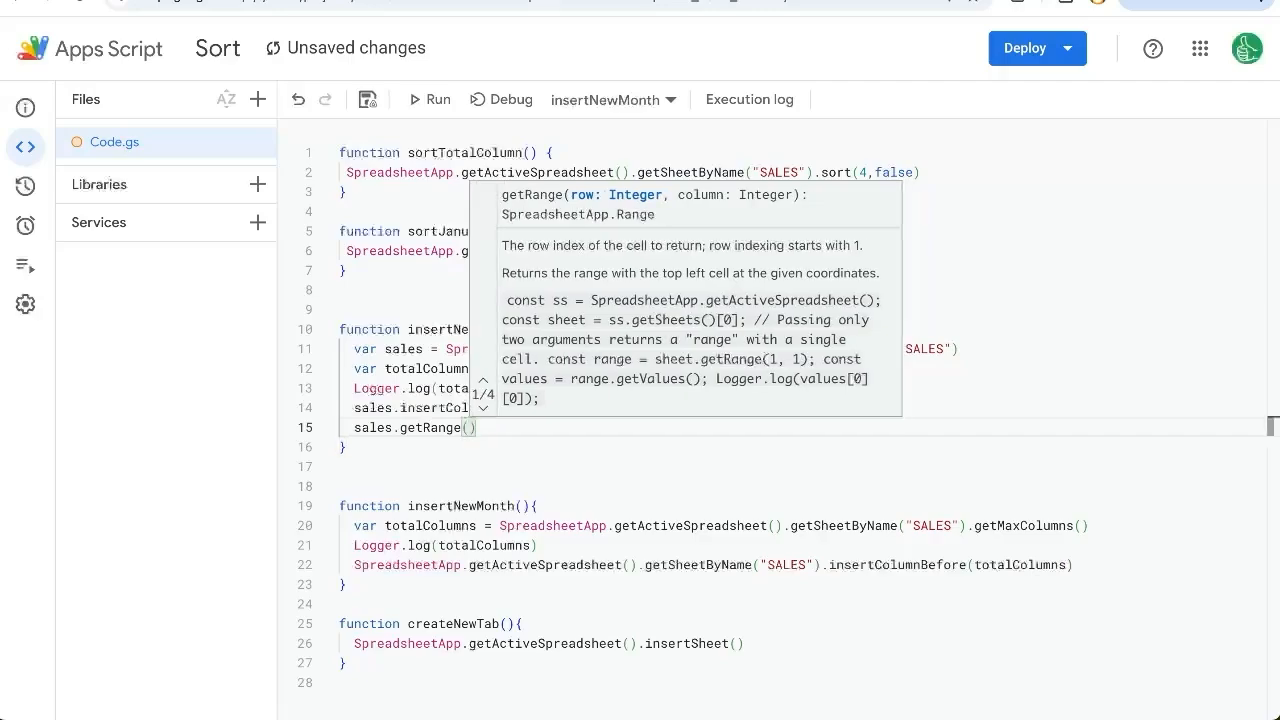
pyautogui.write('2')
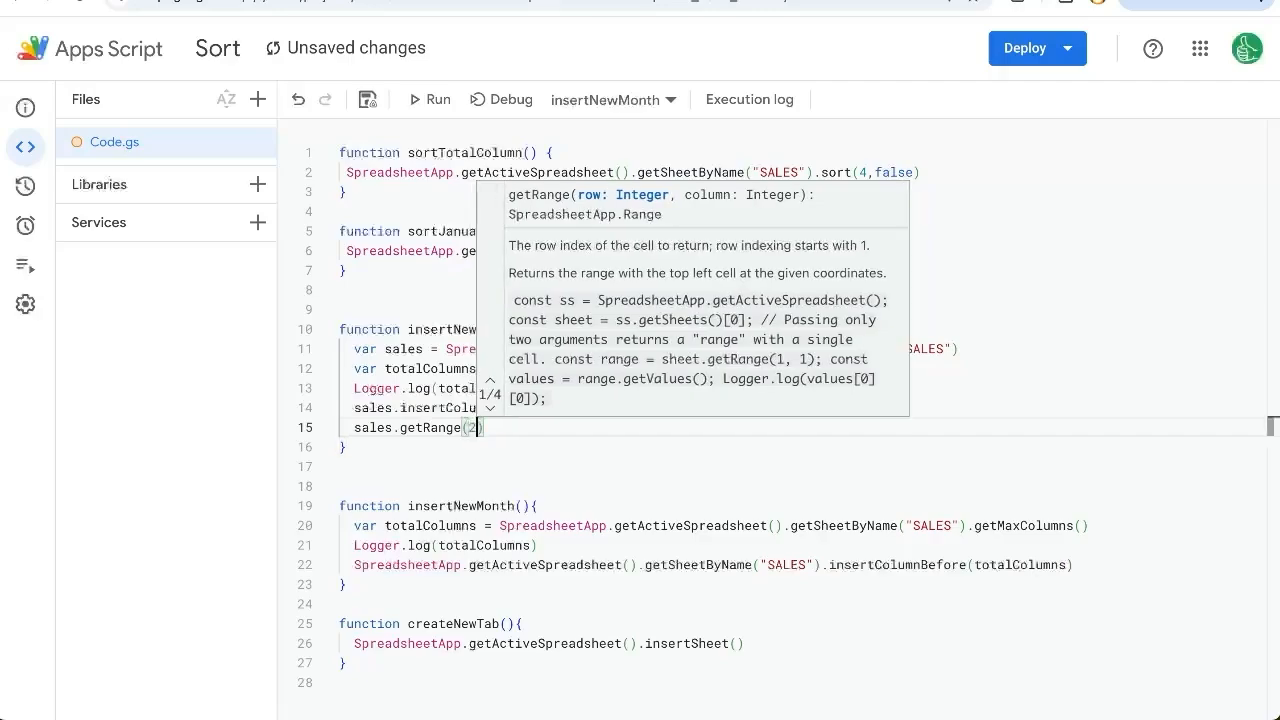
pyautogui.write(',')
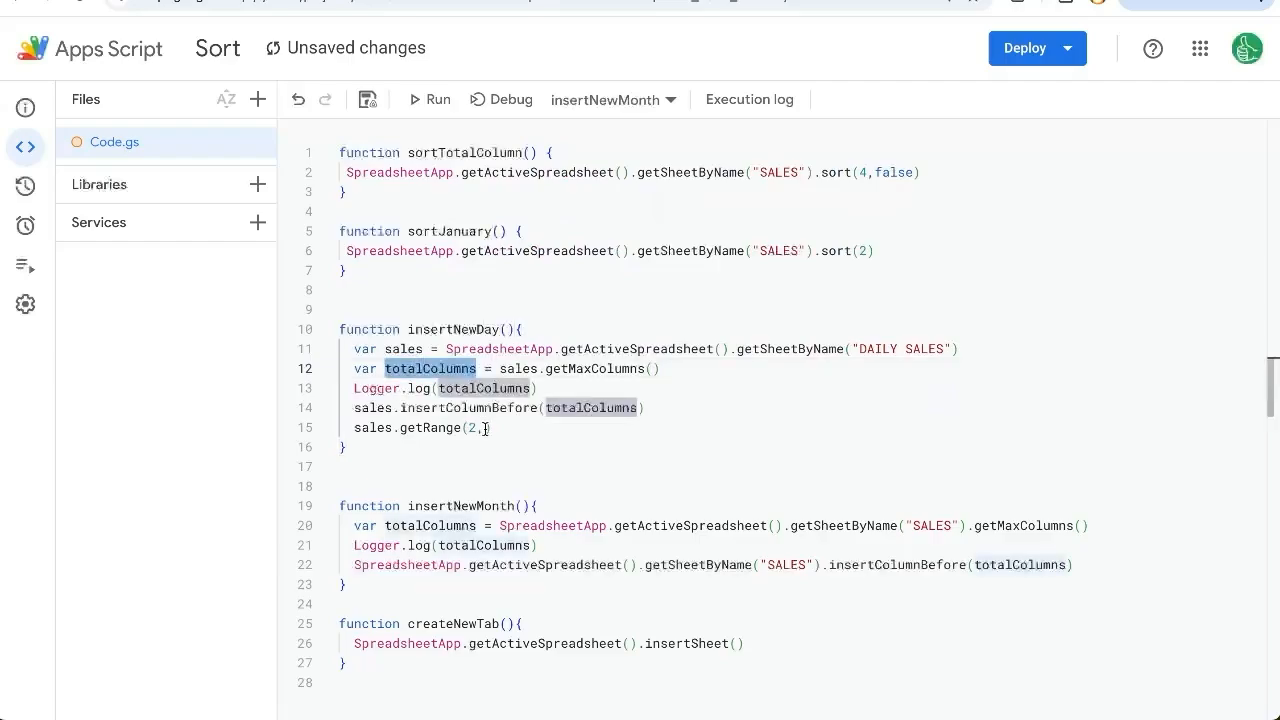
pyautogui.write('totalColumns -1')
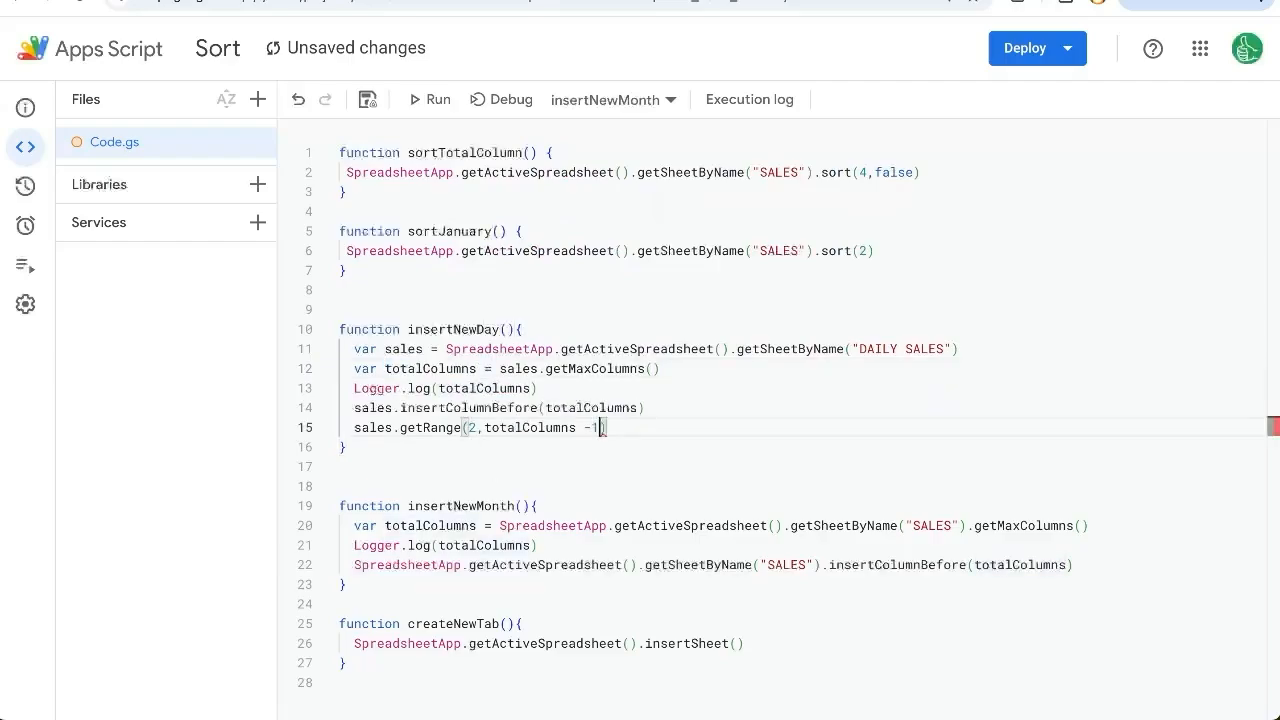
pyautogui.write('.')
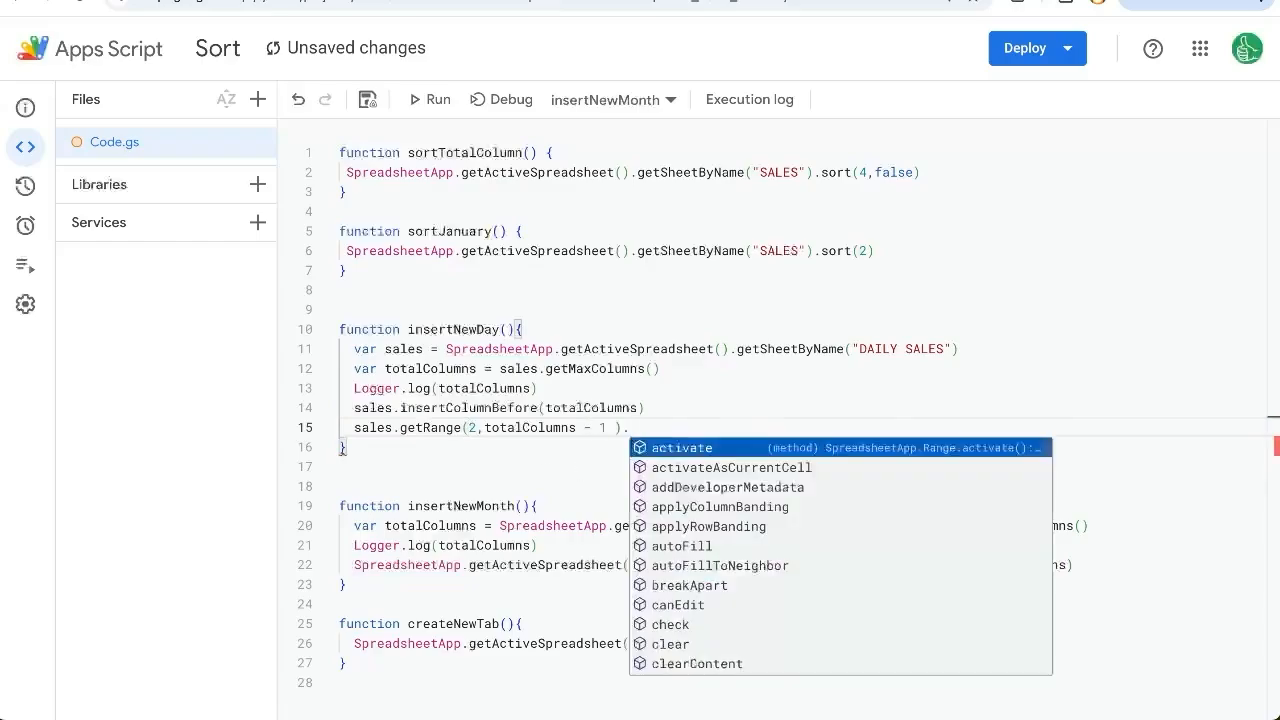
pyautogui.write('setValue(today')
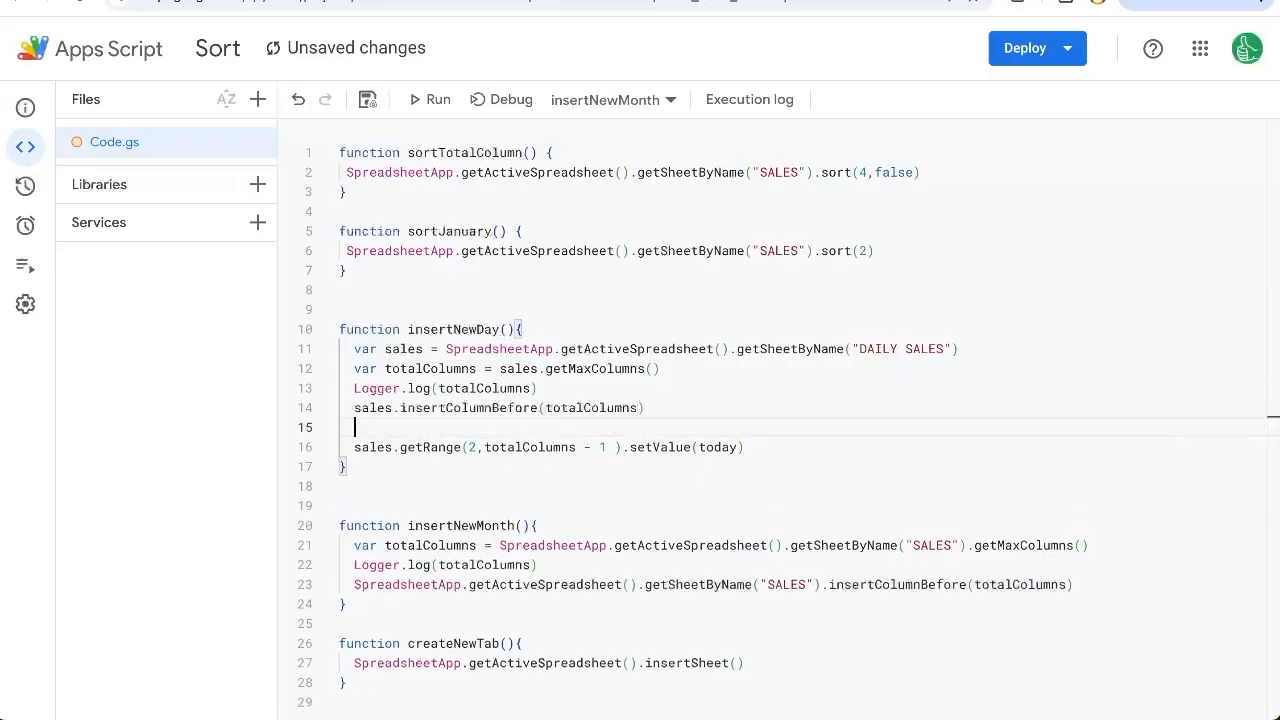
pyautogui.moveTo(428, 100)
pyautogui.write('var today')
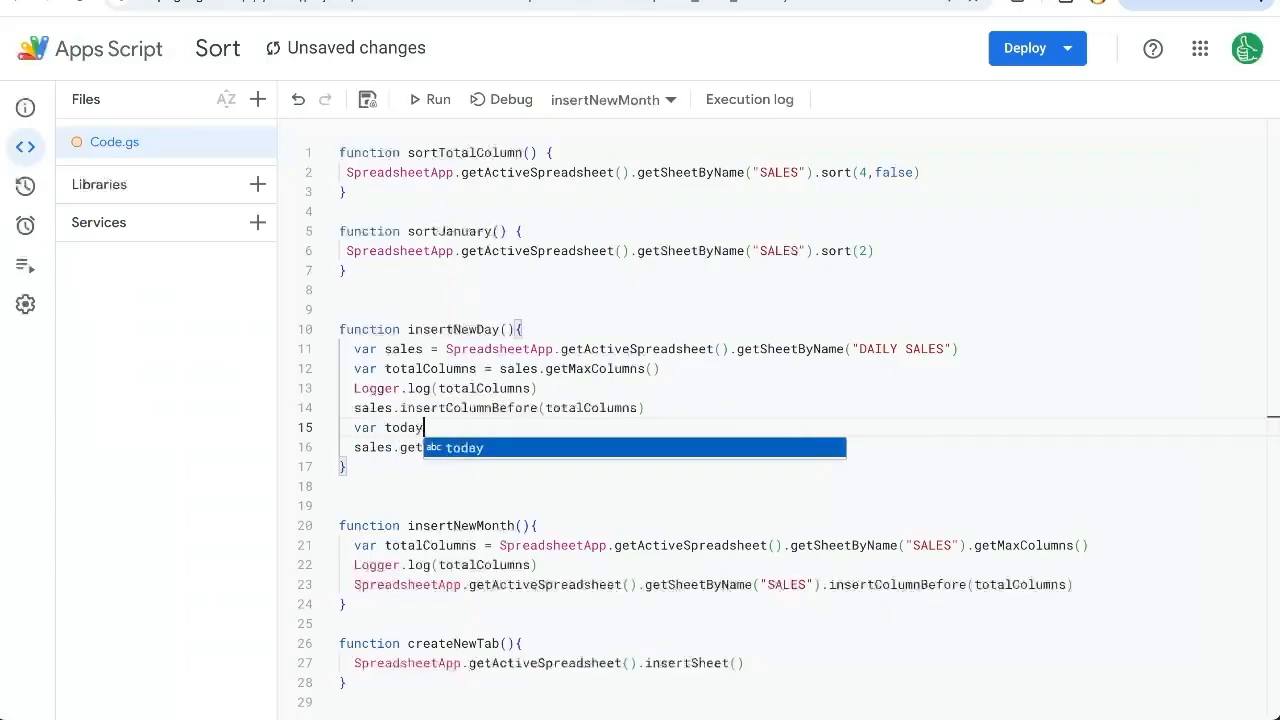
# Step: Define var today = Utilities.formatDate(new Date(), "GMT+0", "dd/MM/yyyy") above the getRange line
pyautogui.write('= new')
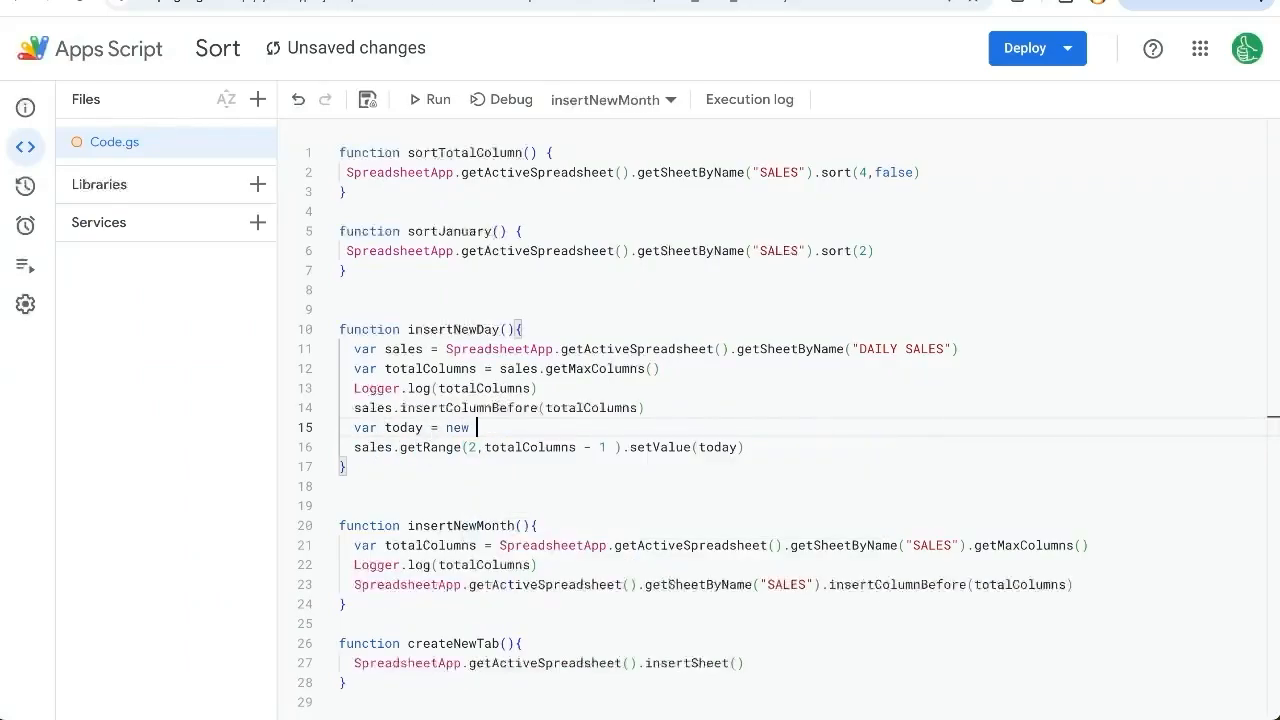
pyautogui.write('Date()')
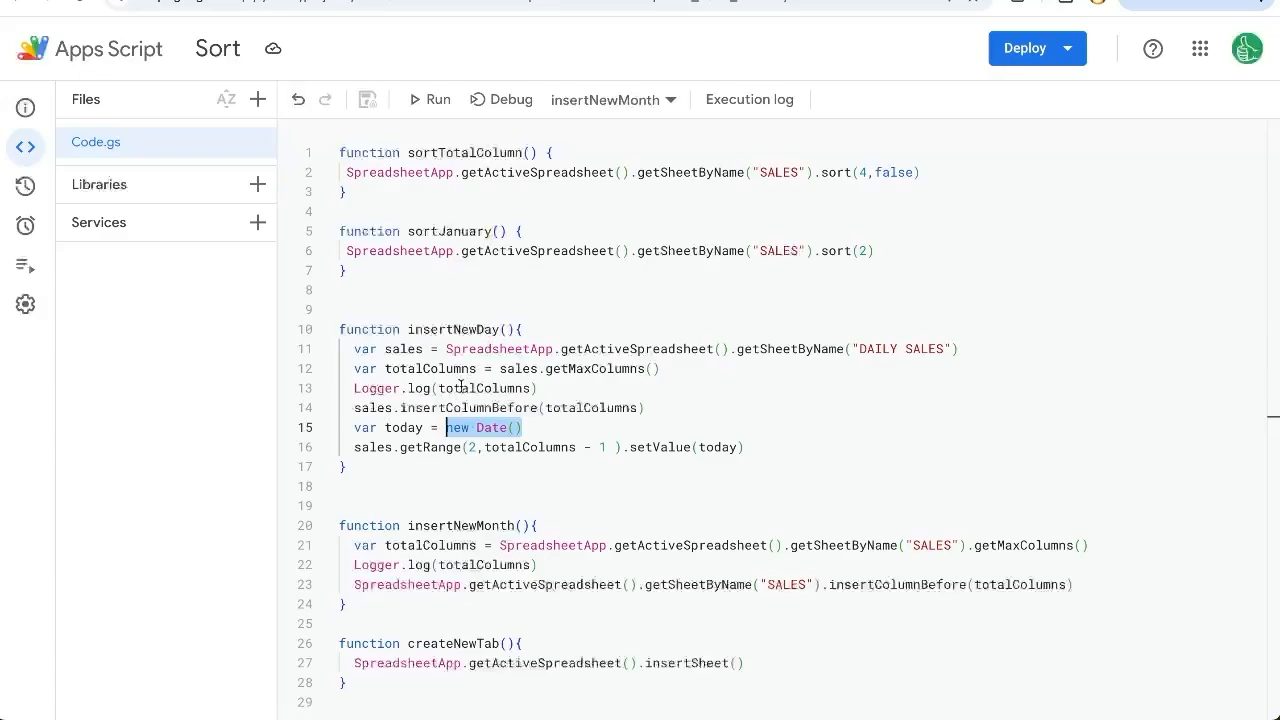
pyautogui.click(520, 428)
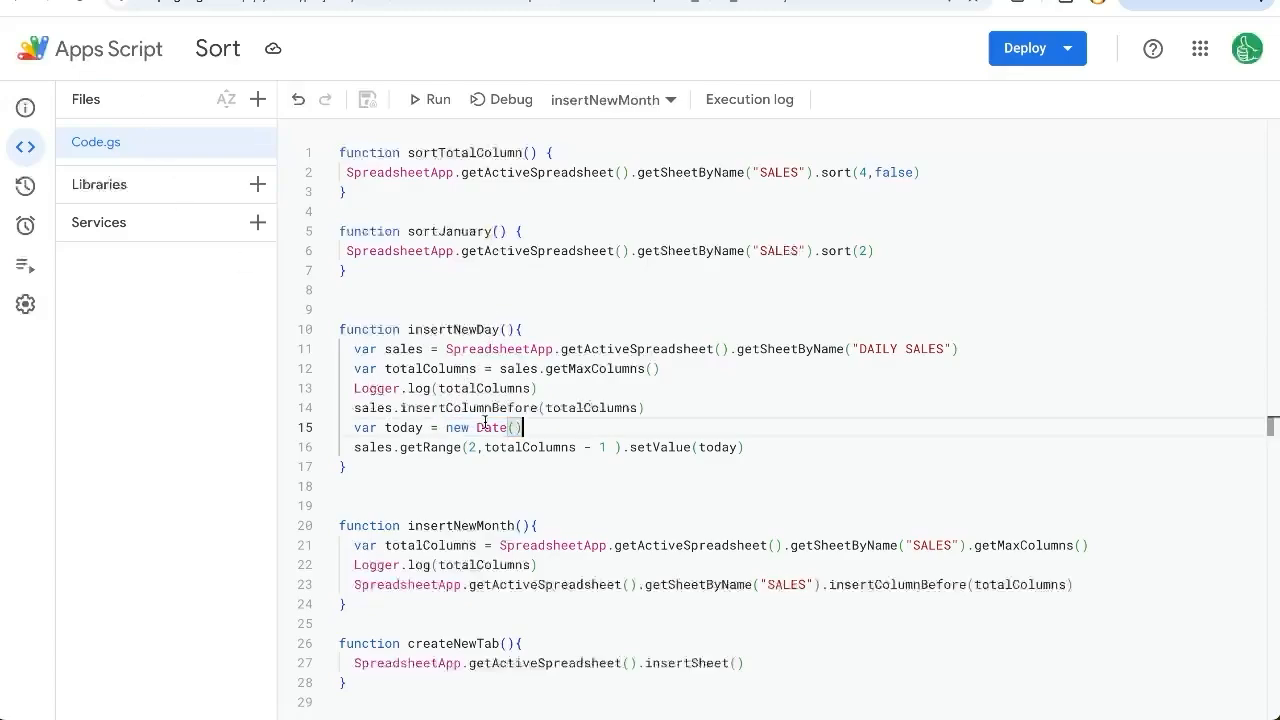
pyautogui.write('Utilities.formatDate(')
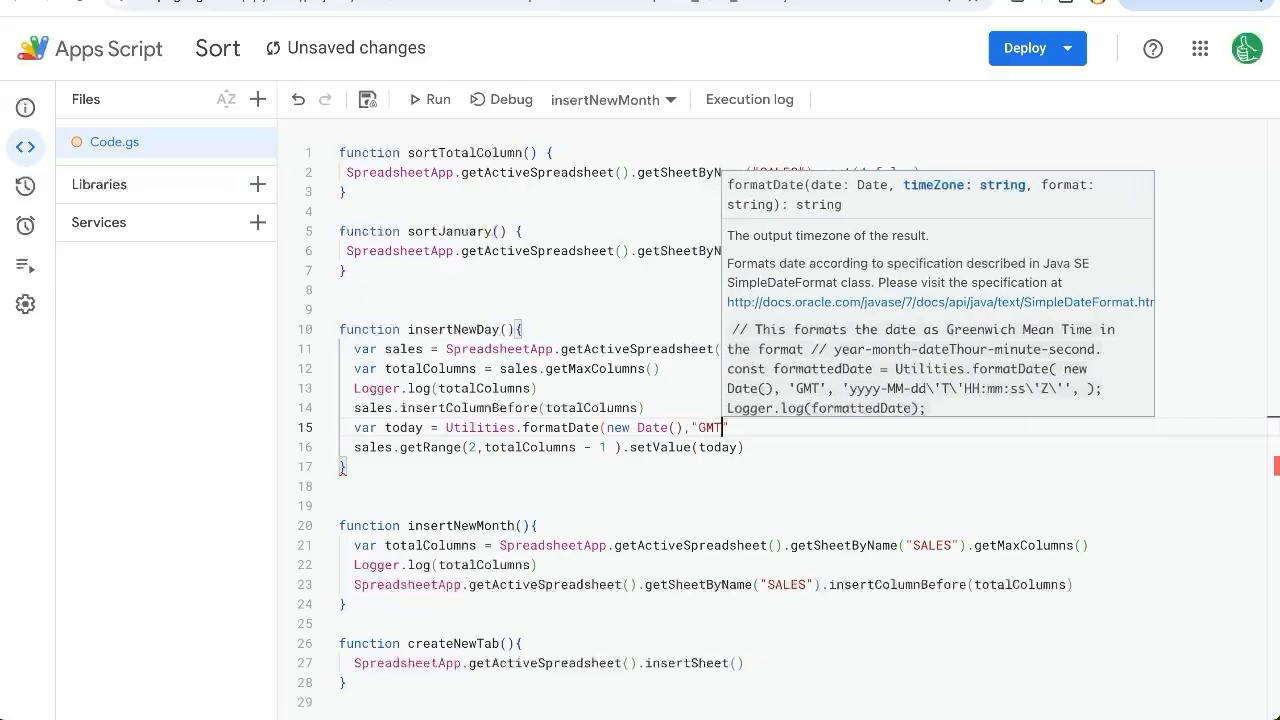
pyautogui.write('+0')
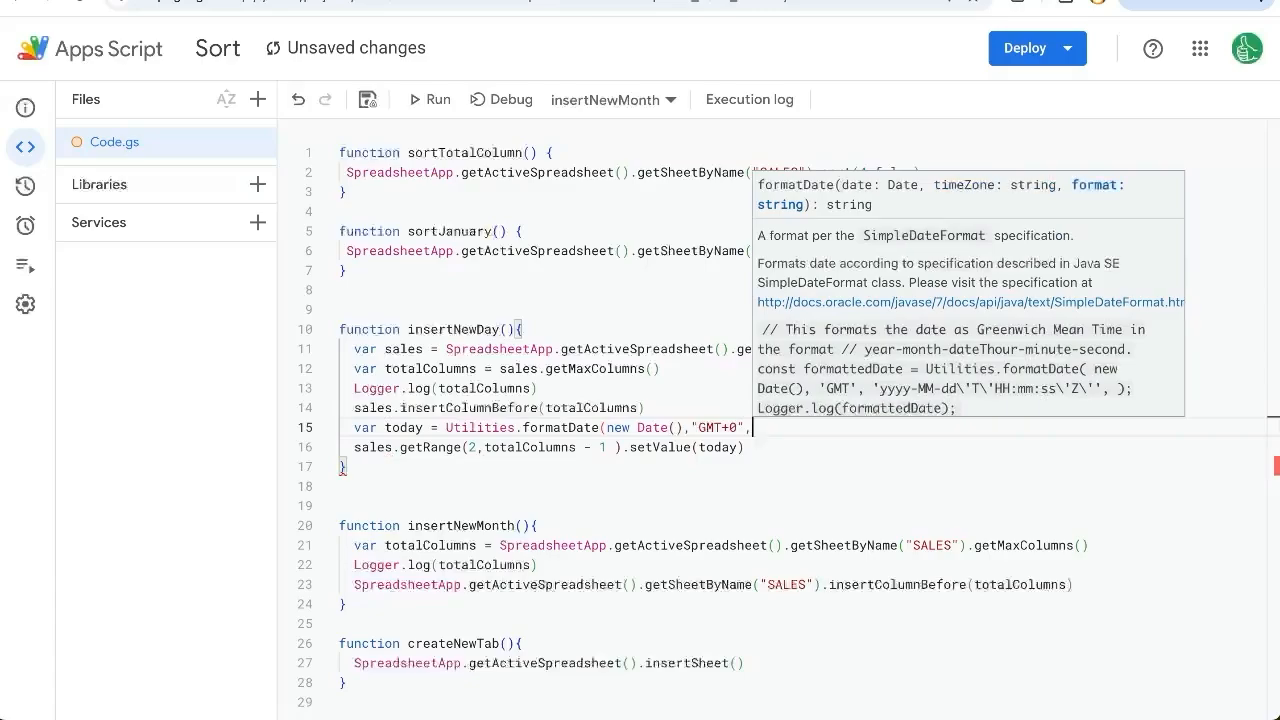
pyautogui.write('"dd/')
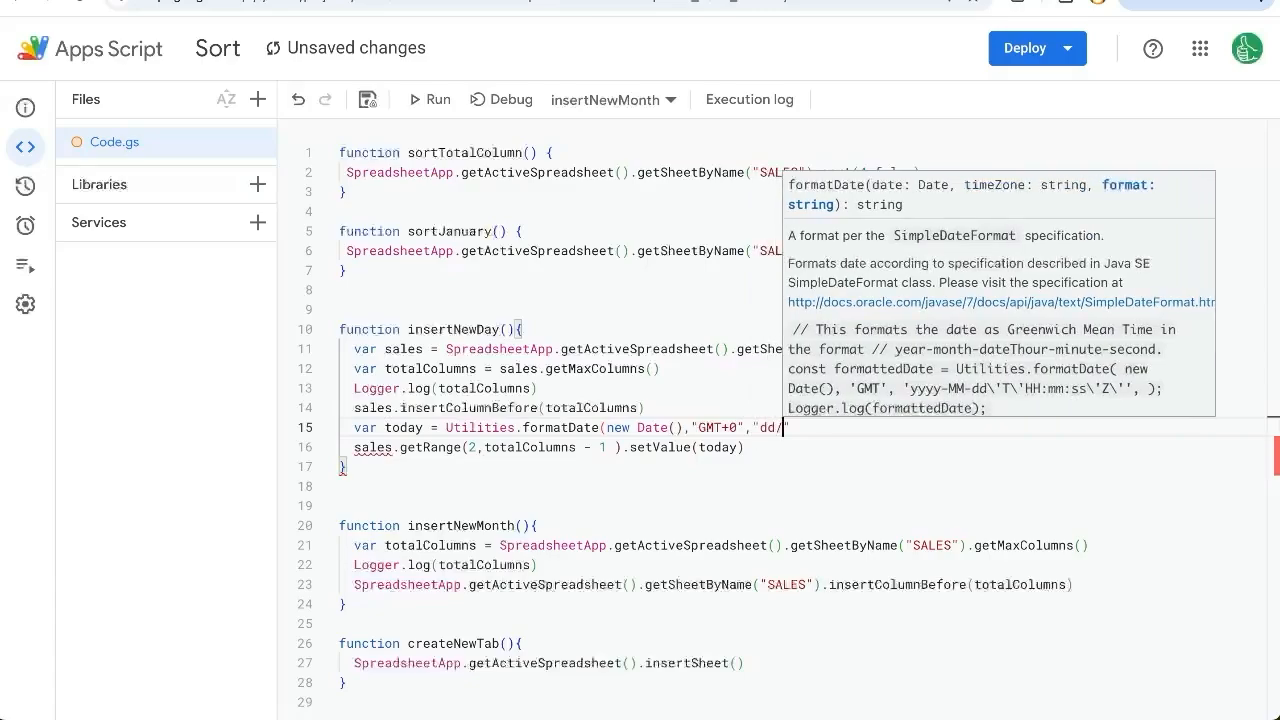
pyautogui.write('MM/yyyy')
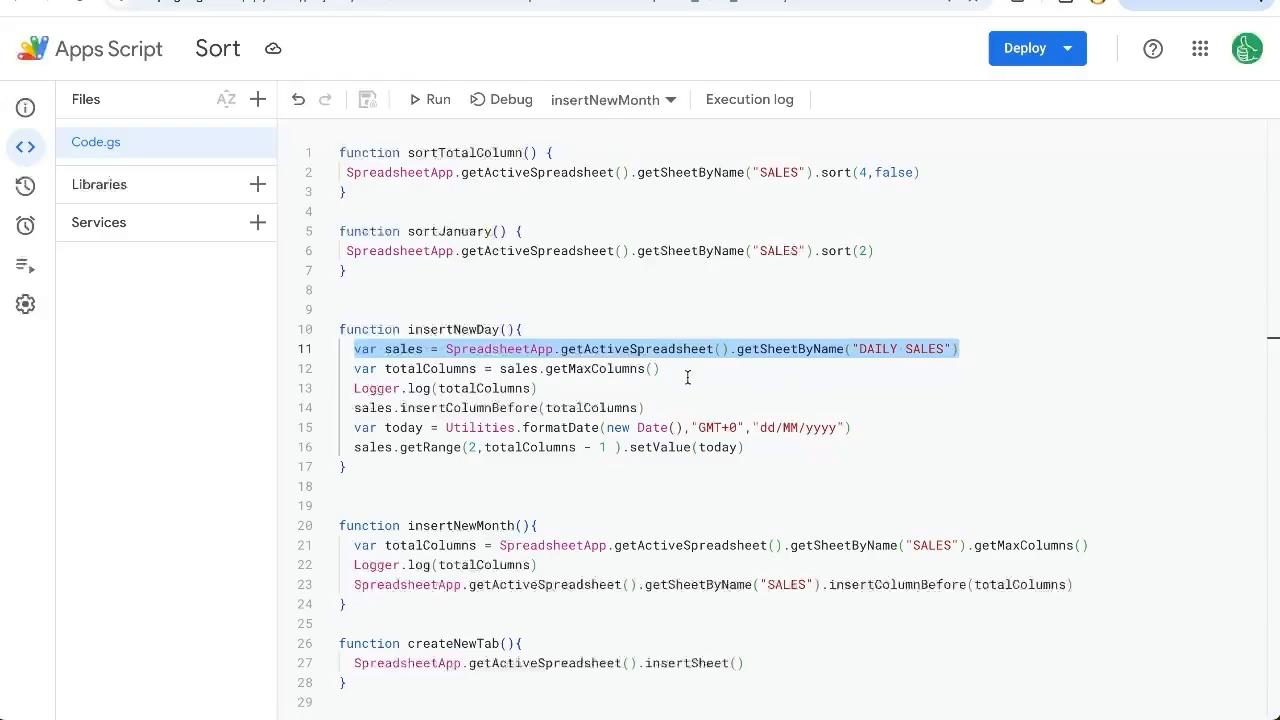
# Step: Review getMaxColumns and totalColumns uses in insertNewDay, then show the run-function list
pyautogui.doubleClick(596, 368)
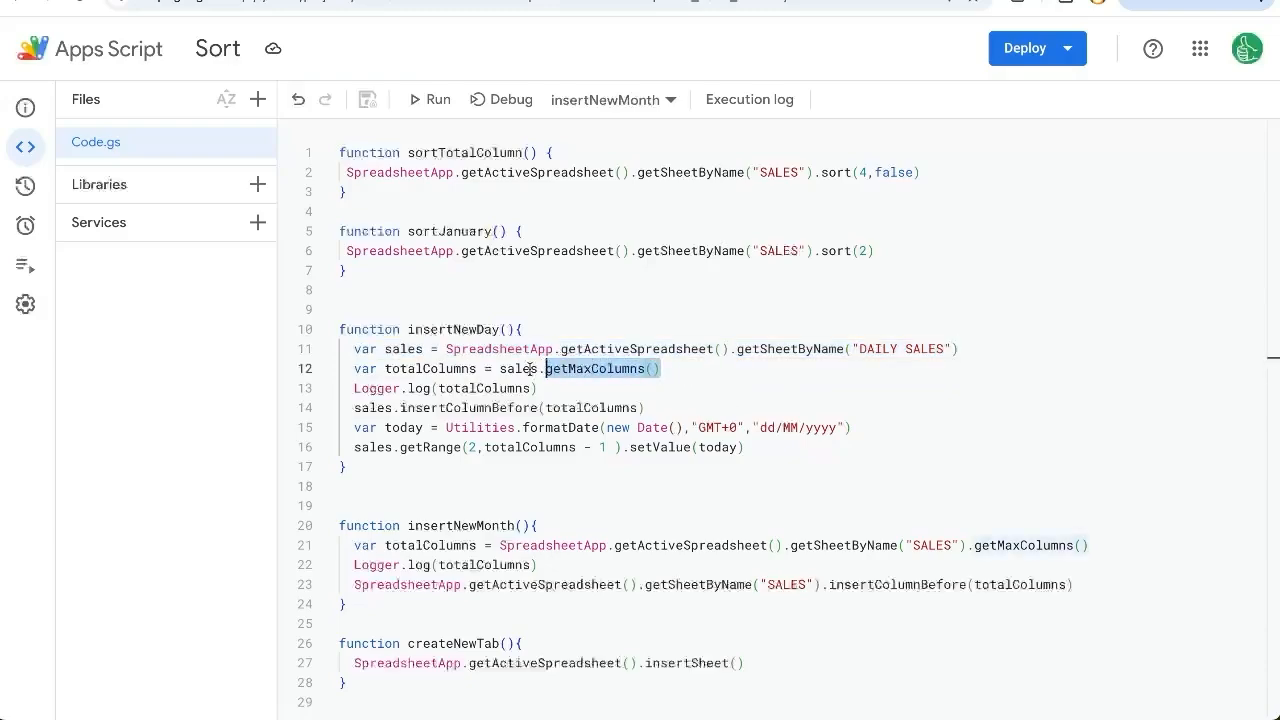
pyautogui.doubleClick(484, 388)
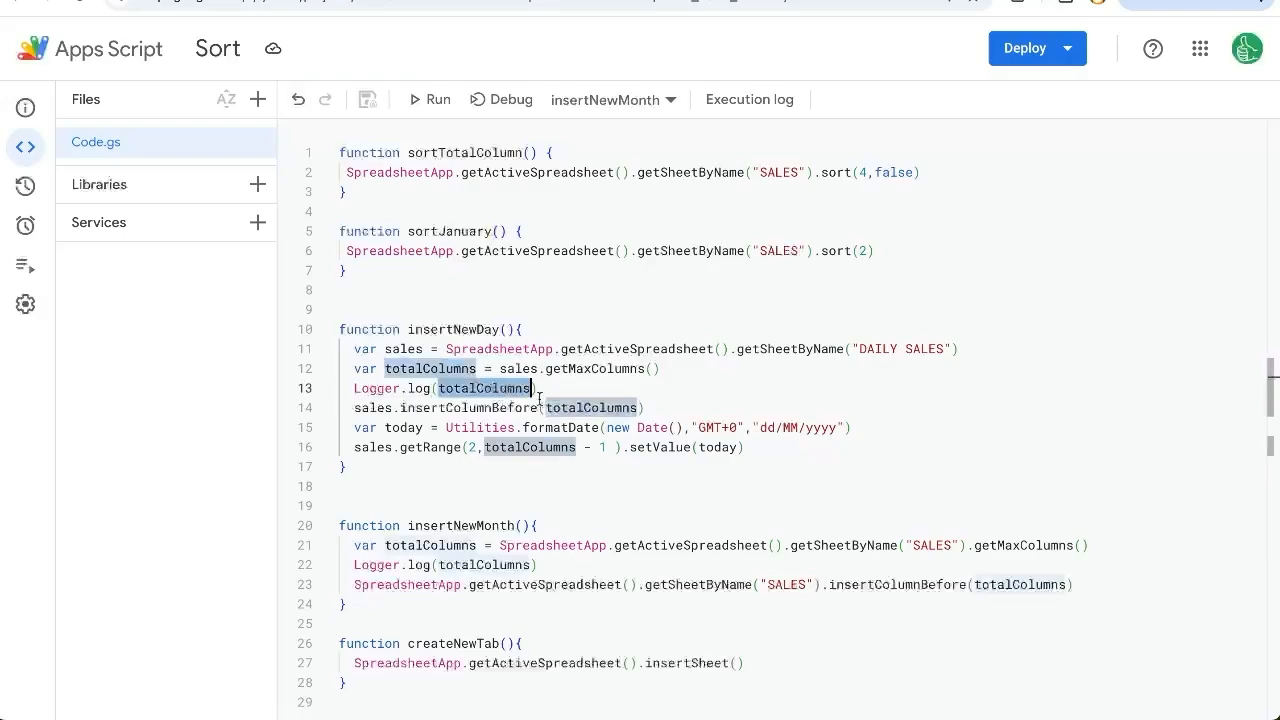
pyautogui.click(362, 388)
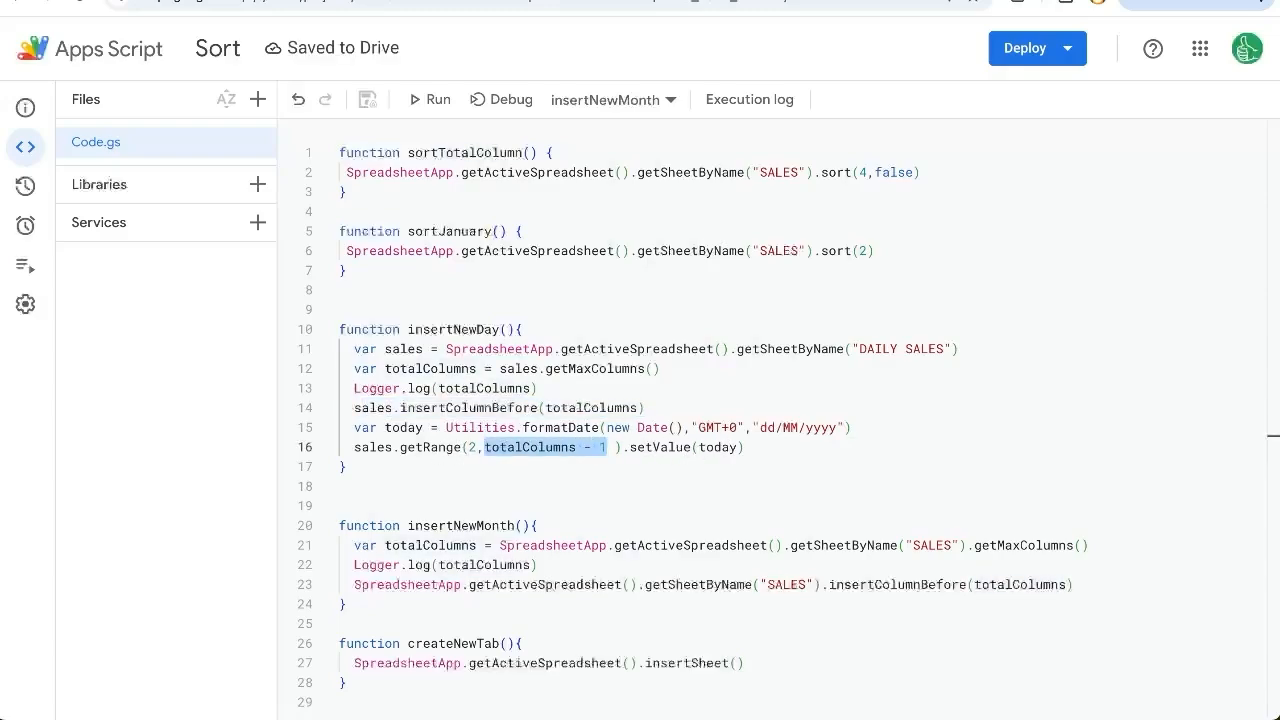
pyautogui.click(612, 100)
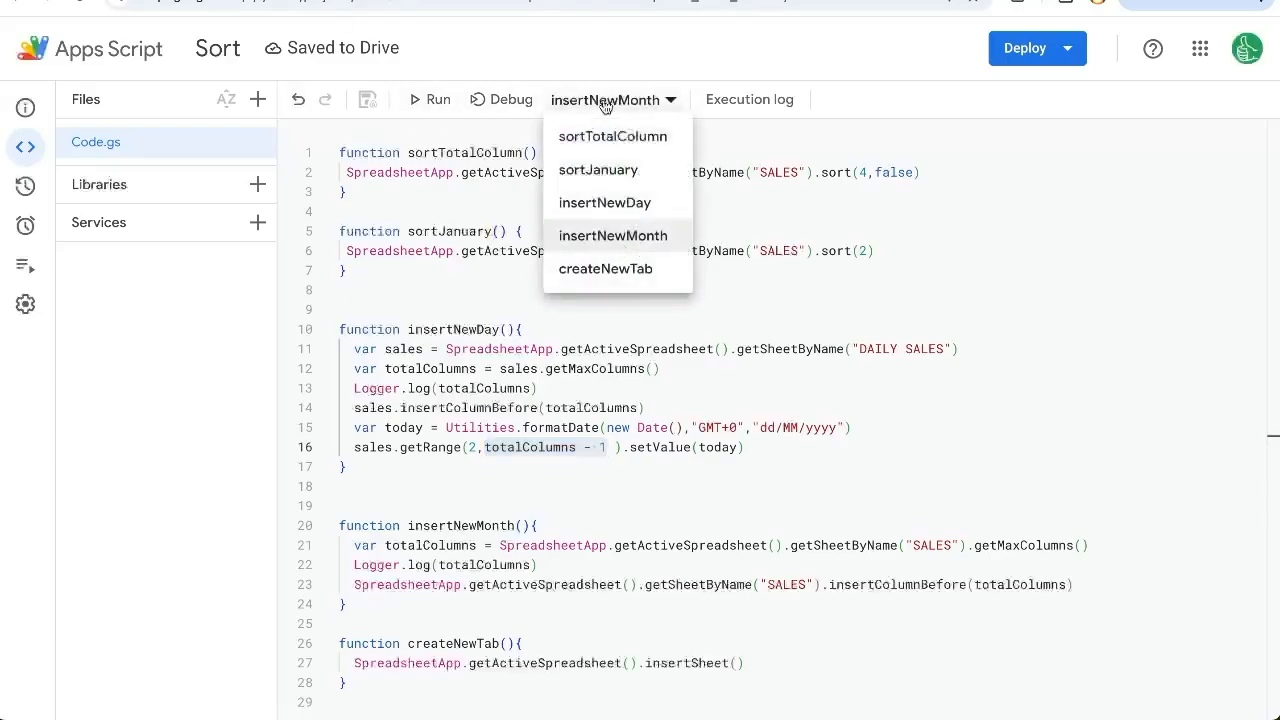
# Step: Choose insertNewDay as the function to run
pyautogui.click(604, 202)
pyautogui.write(',1,1')
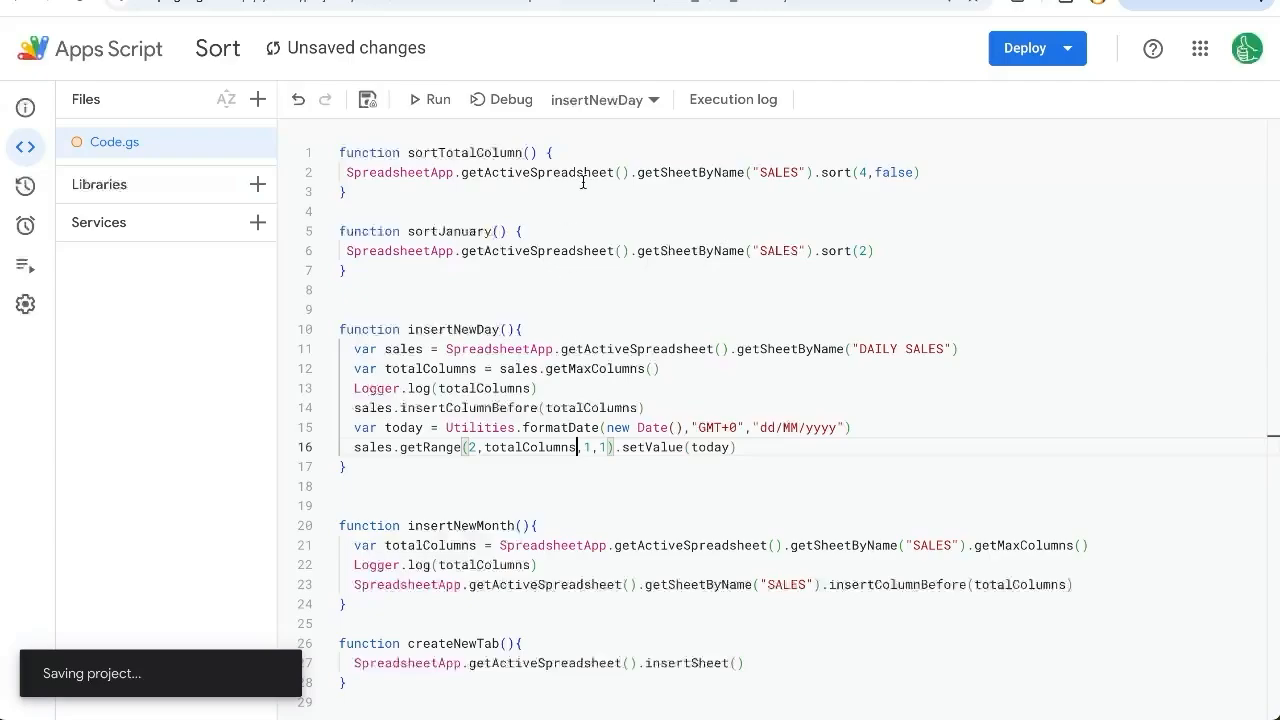
pyautogui.moveTo(424, 108)
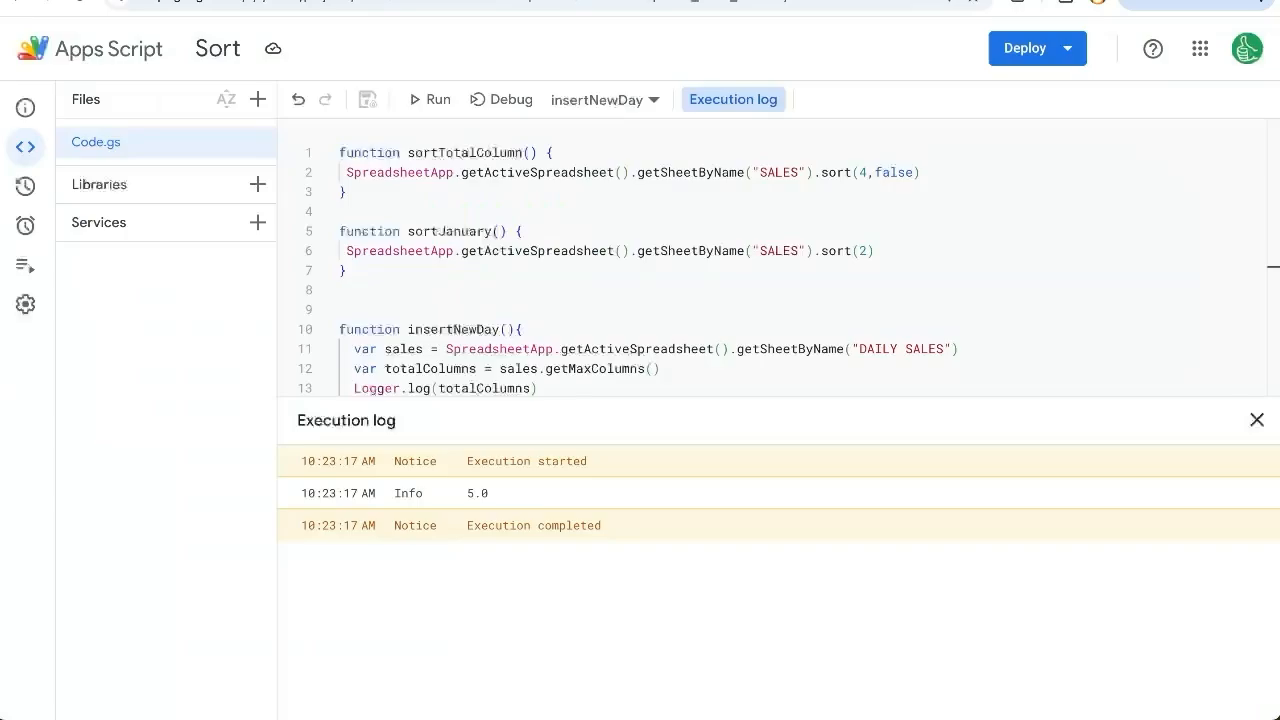
# Step: Dismiss the Execution log and place the cursor on the empty line after sortJanuary
pyautogui.scroll(-3)
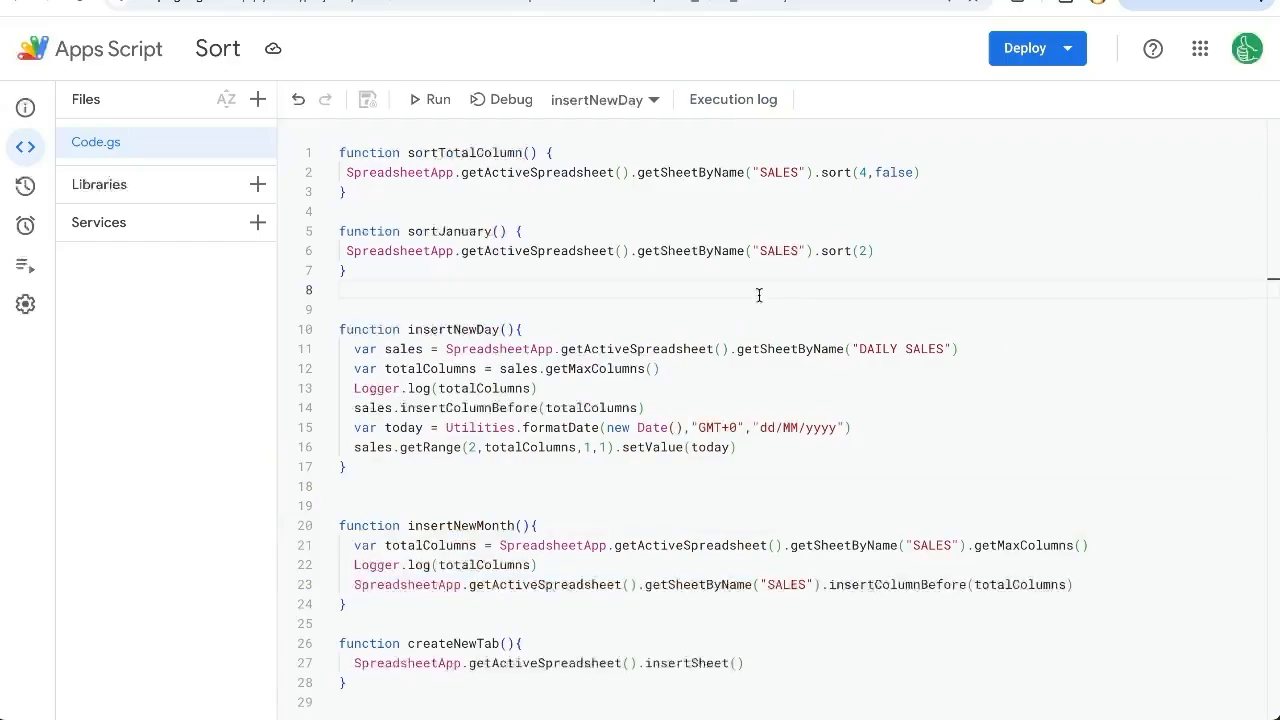
pyautogui.doubleClick(400, 172)
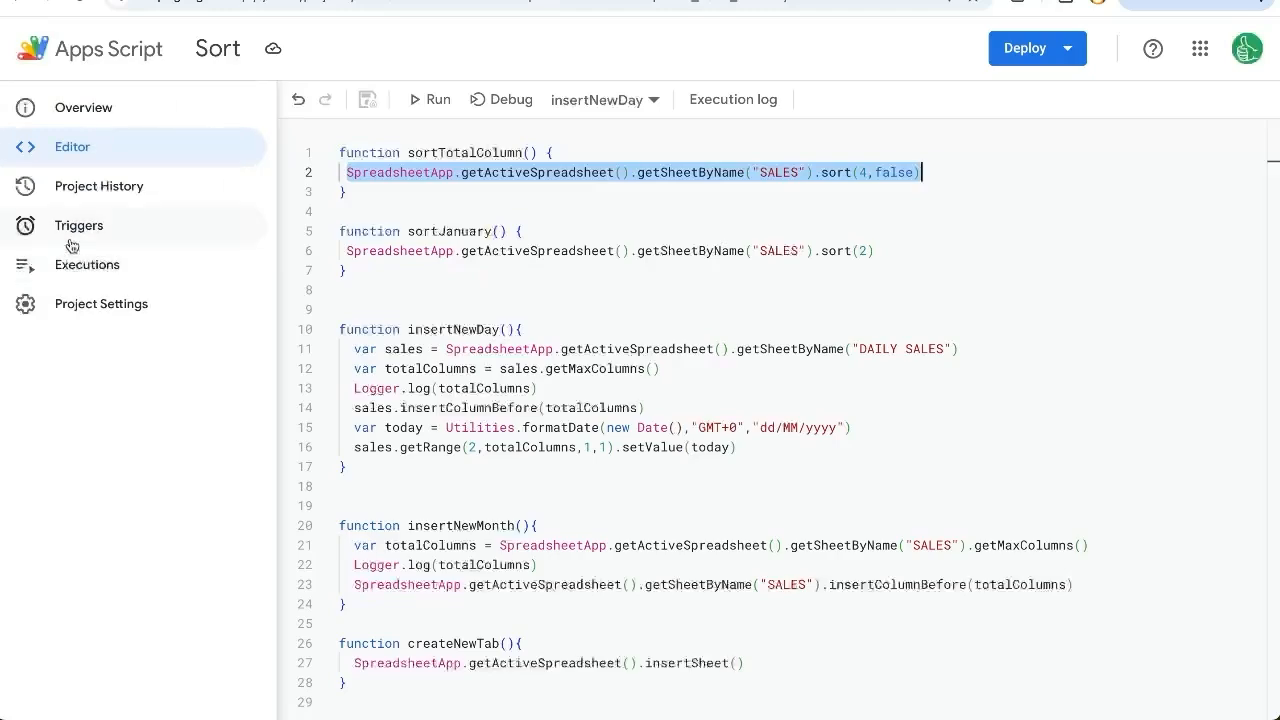
pyautogui.click(24, 148)
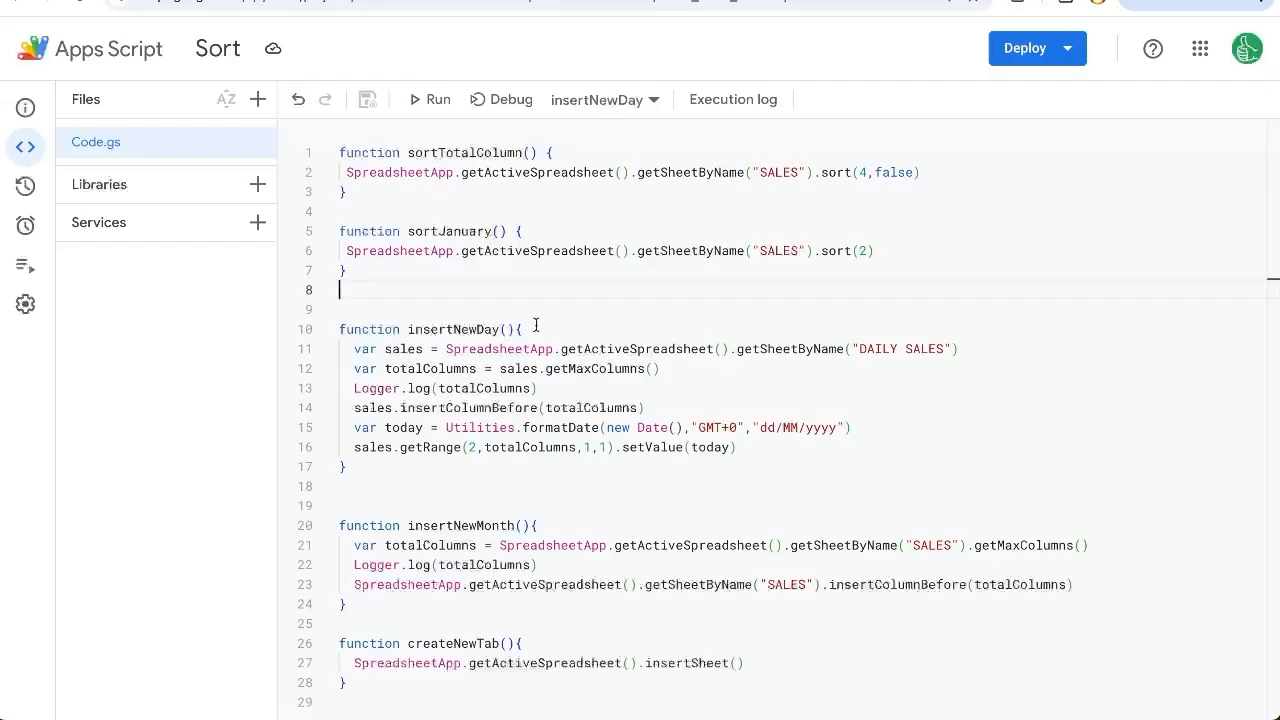
pyautogui.moveTo(562, 268)
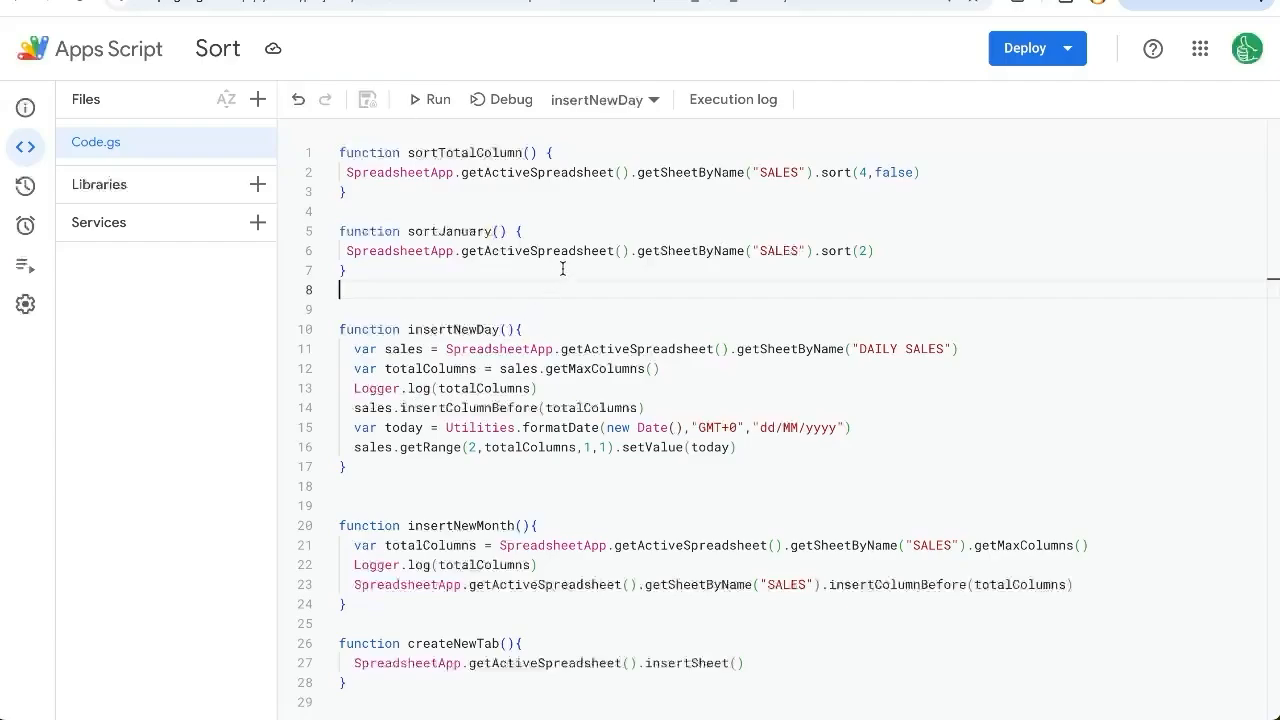